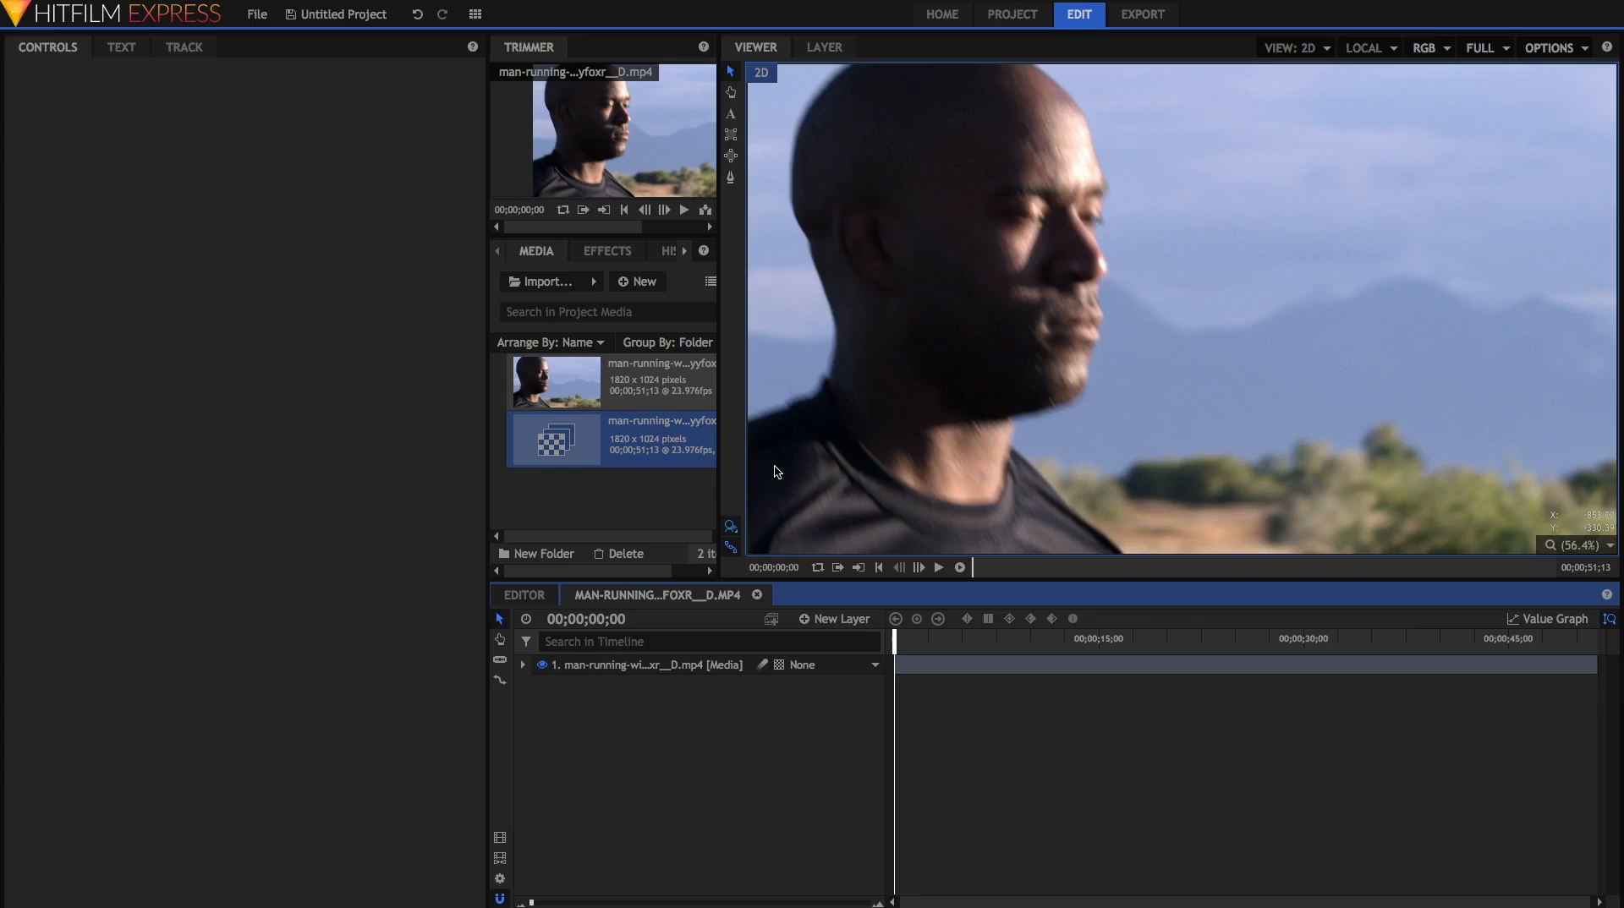
pyautogui.moveTo(915, 576)
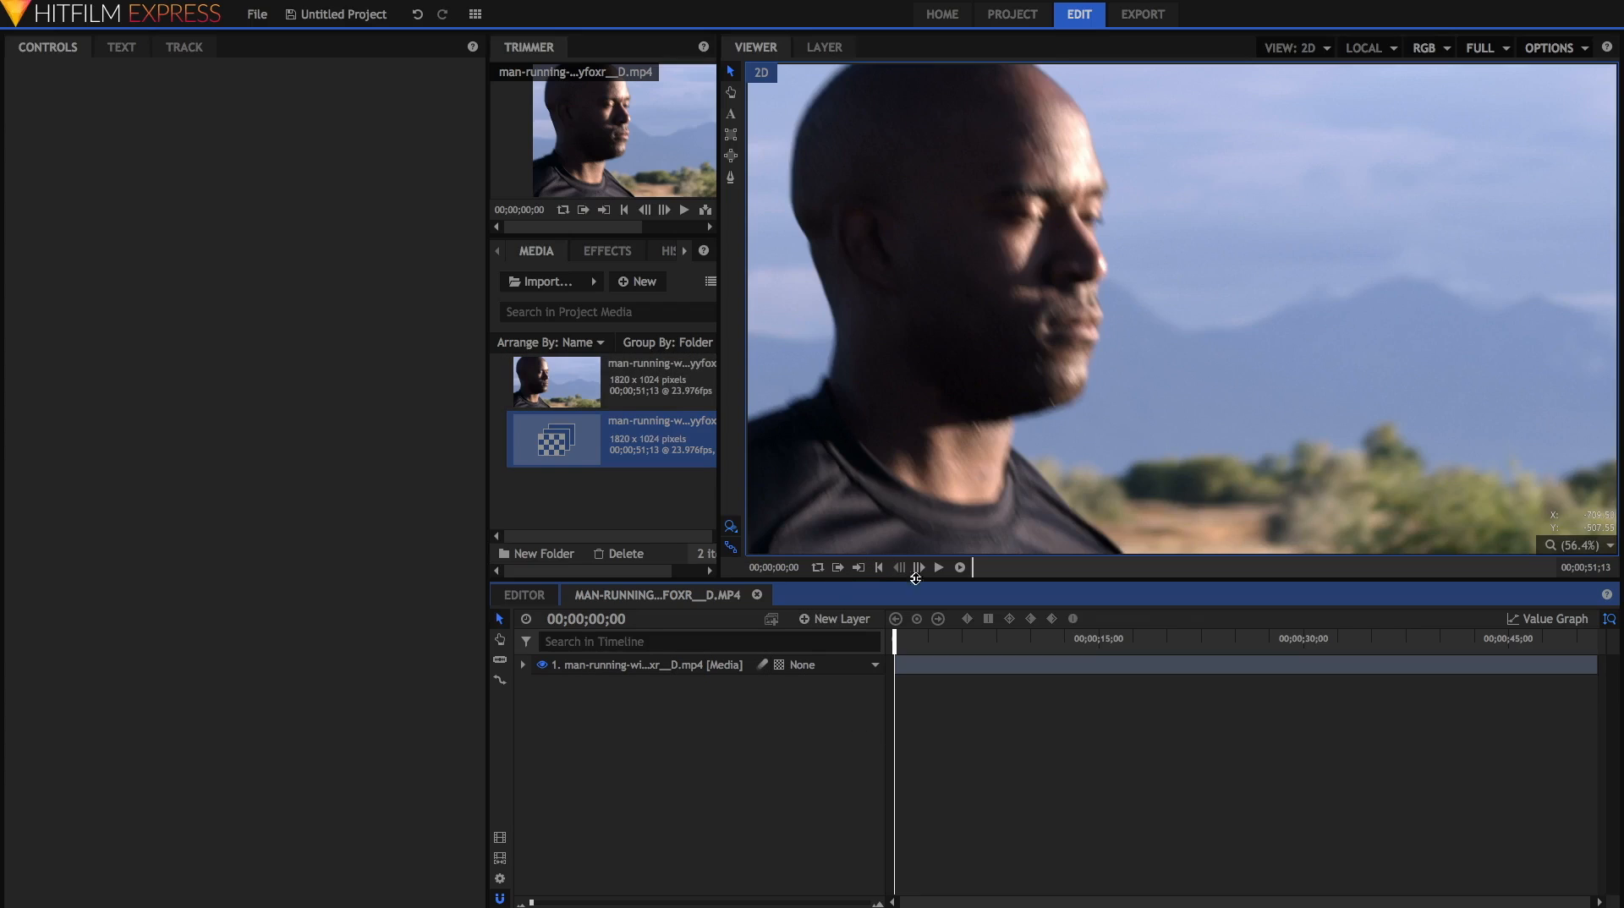
pyautogui.moveTo(908, 652)
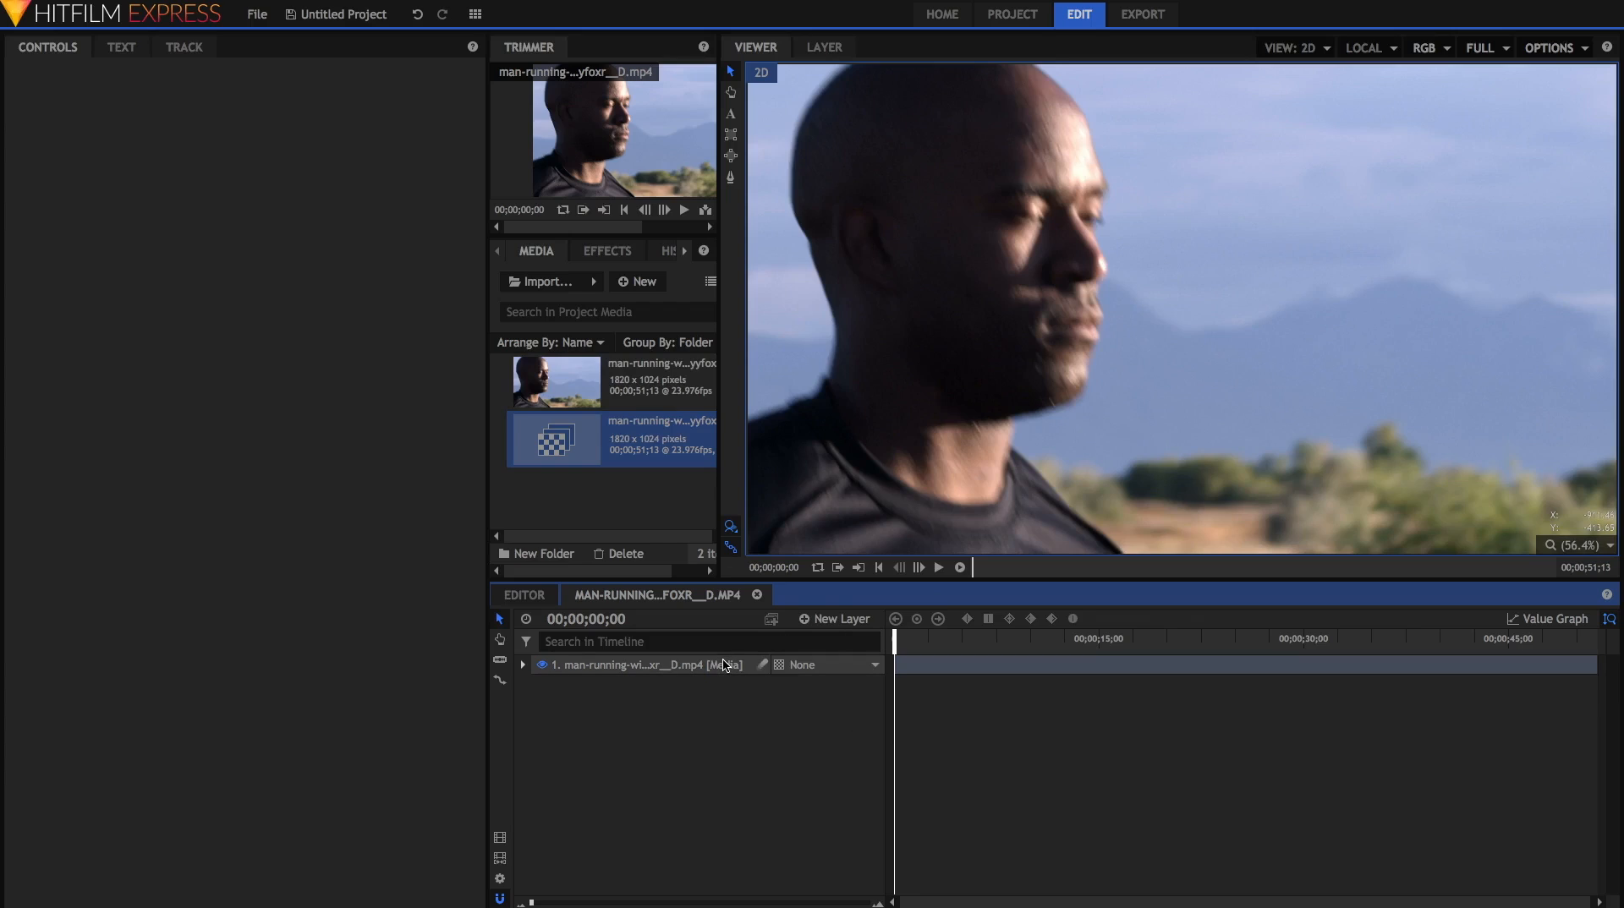
pyautogui.moveTo(592, 288)
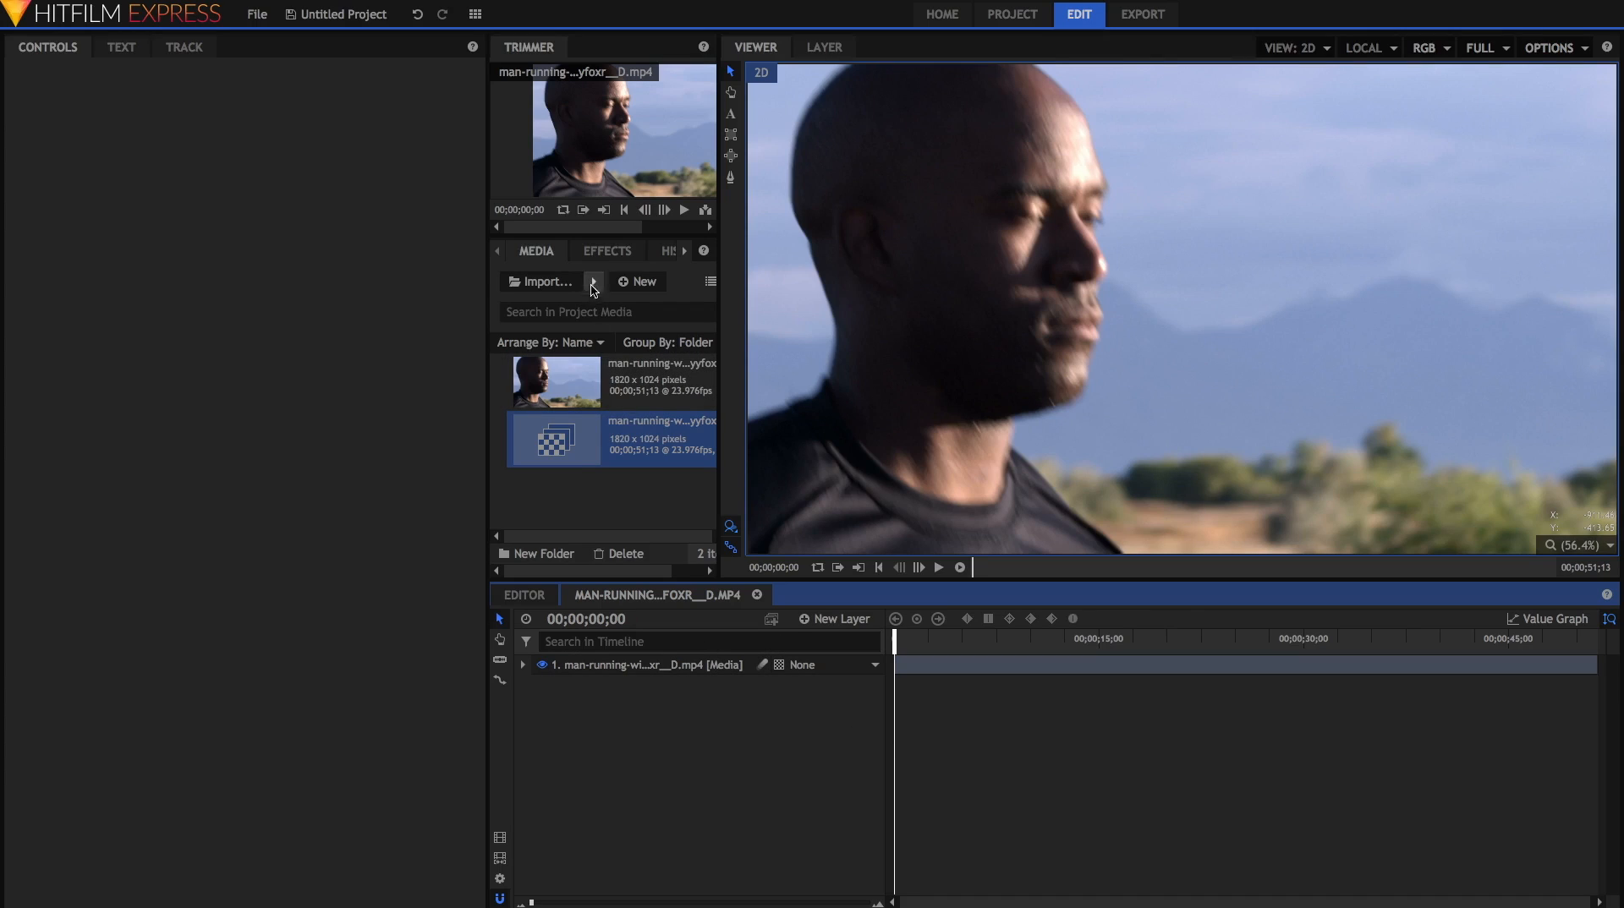
# - Add Levels Histogram to the clip and zero the Red and Green output whites, leaving it blue
pyautogui.click(607, 250)
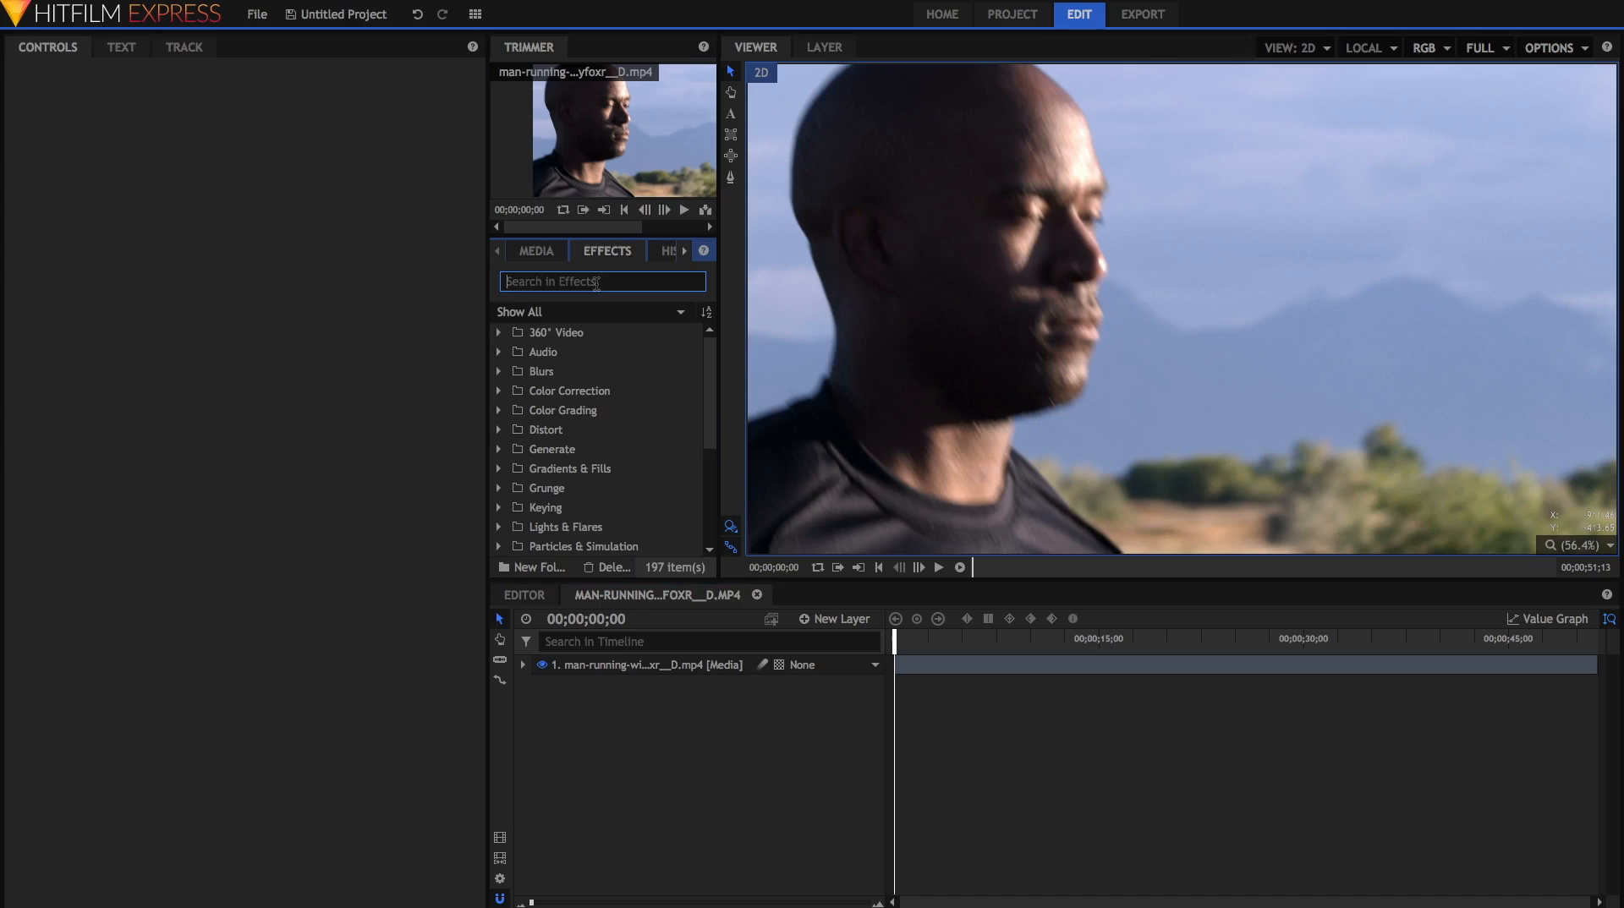
pyautogui.write('leve')
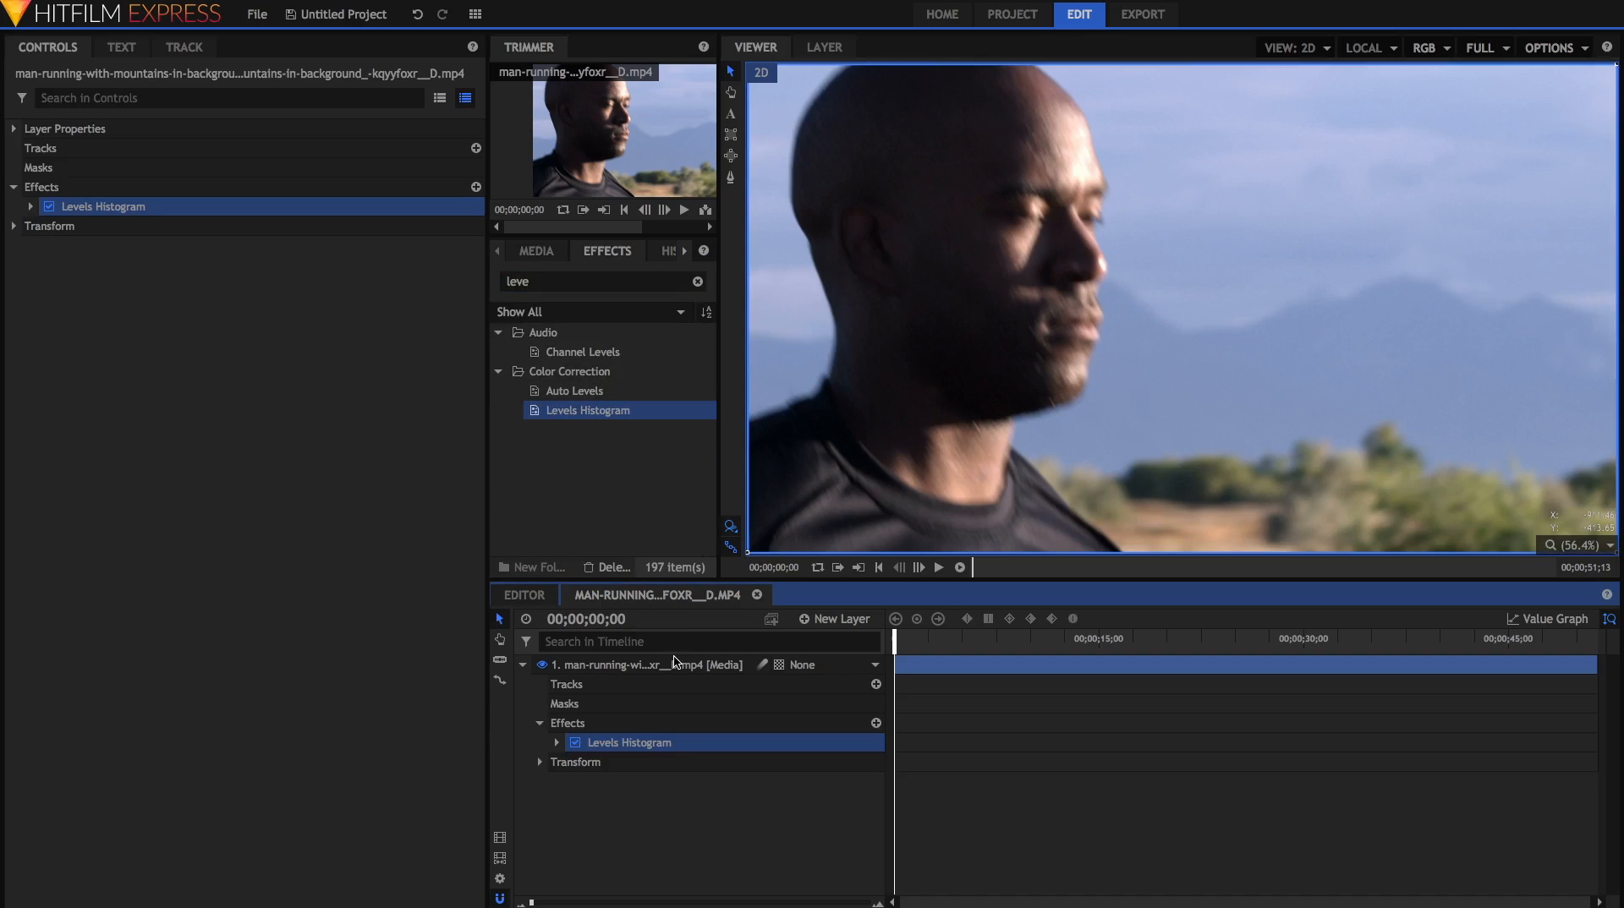
pyautogui.click(30, 207)
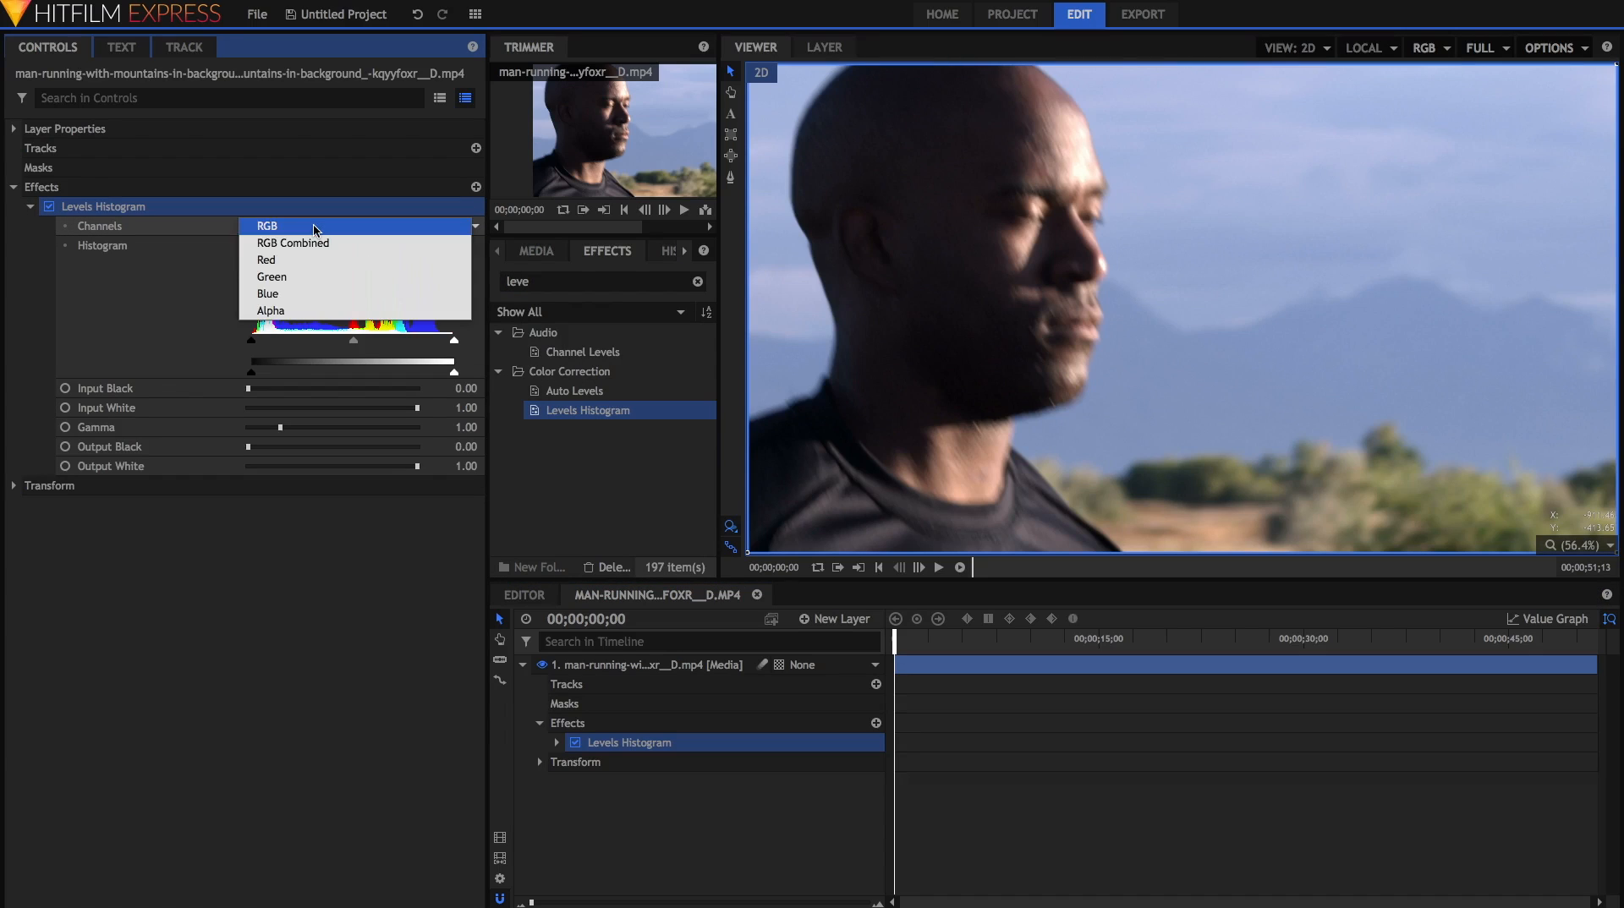
pyautogui.click(265, 259)
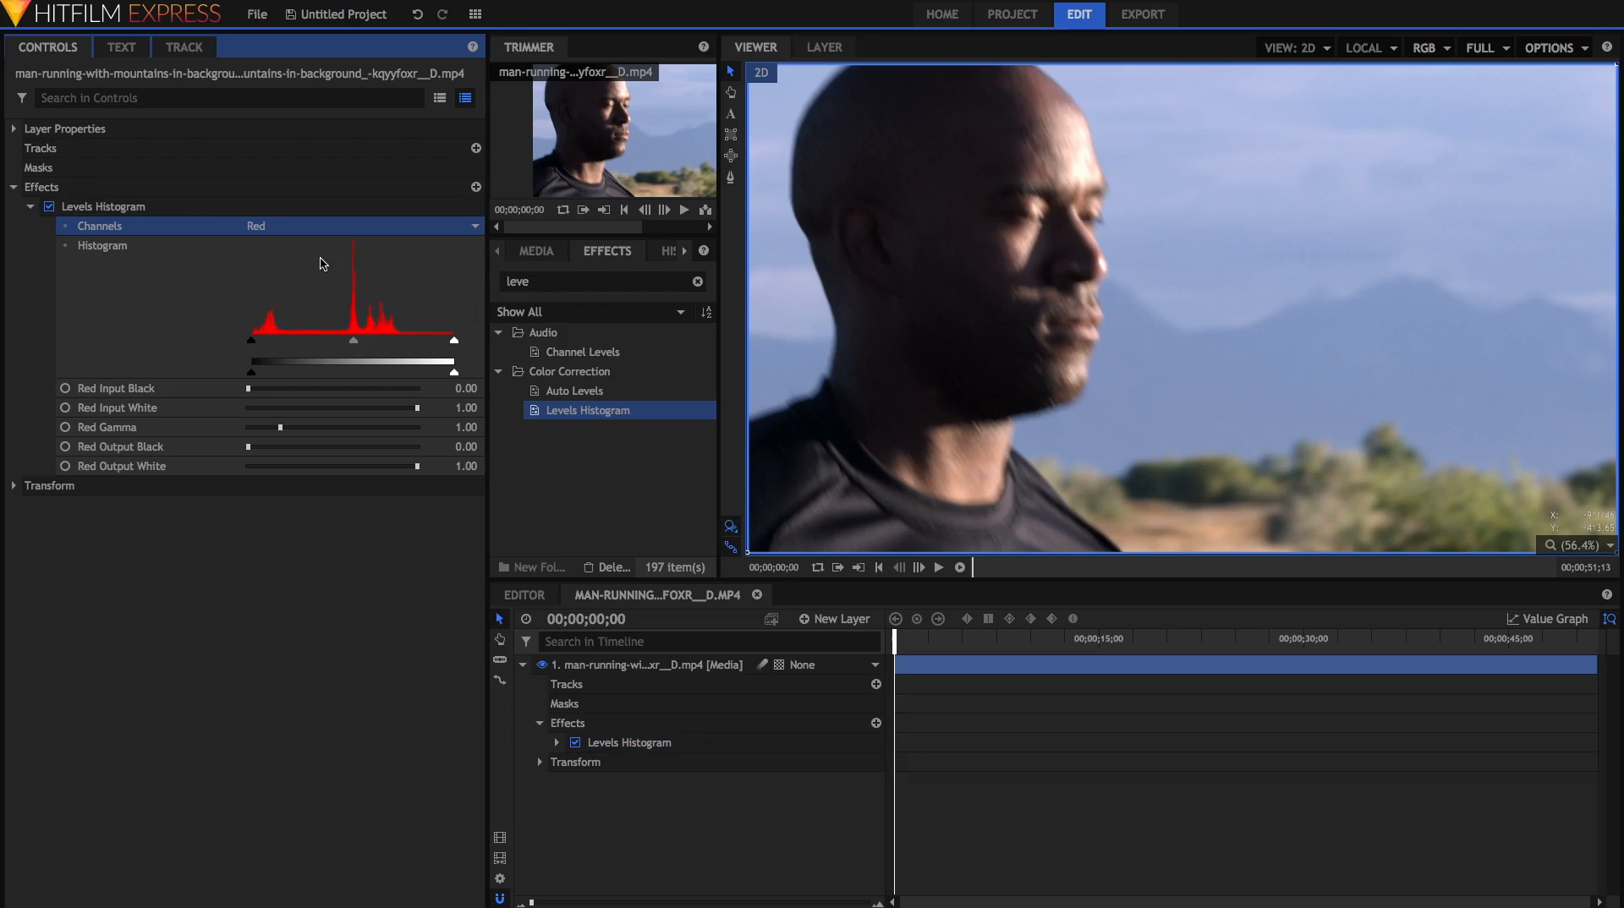
pyautogui.moveTo(418, 467)
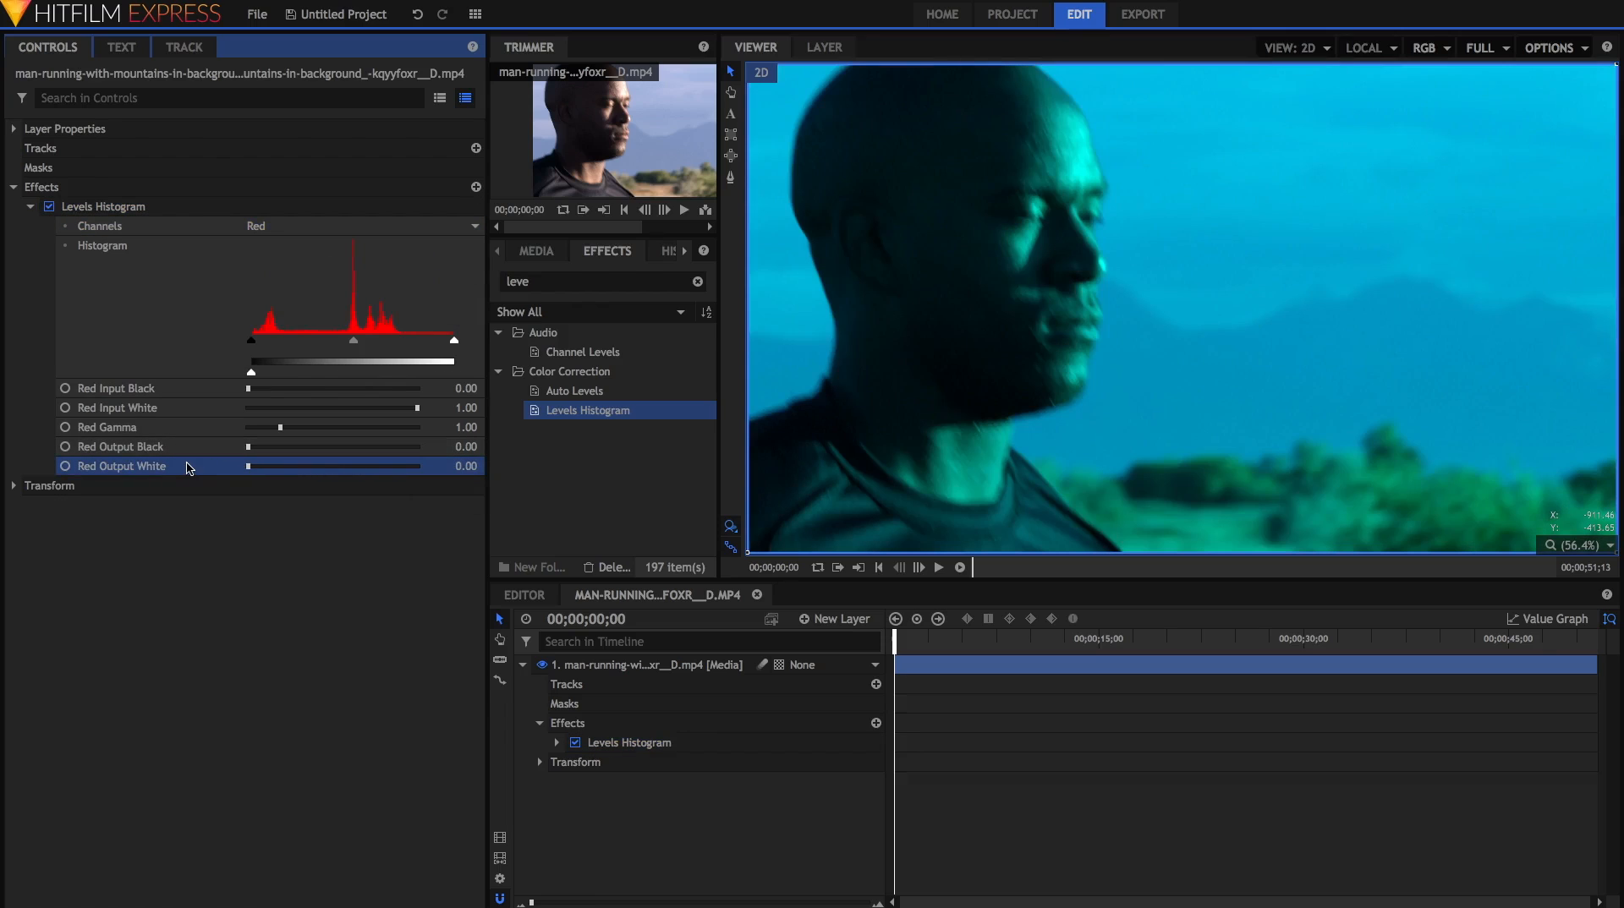
pyautogui.moveTo(185, 469)
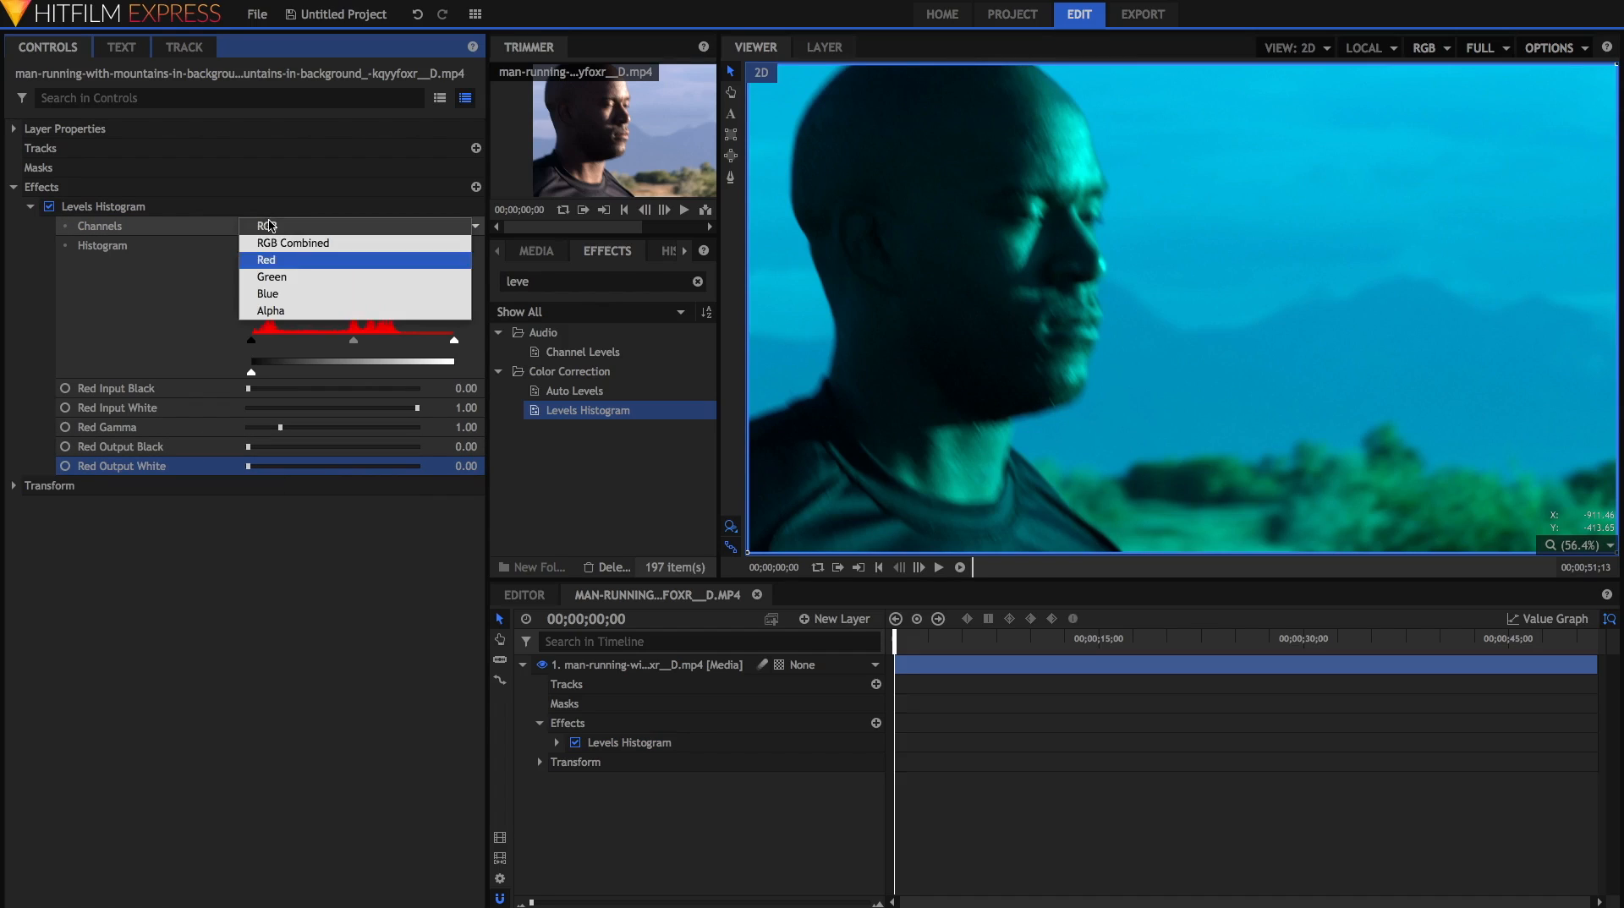
pyautogui.click(271, 276)
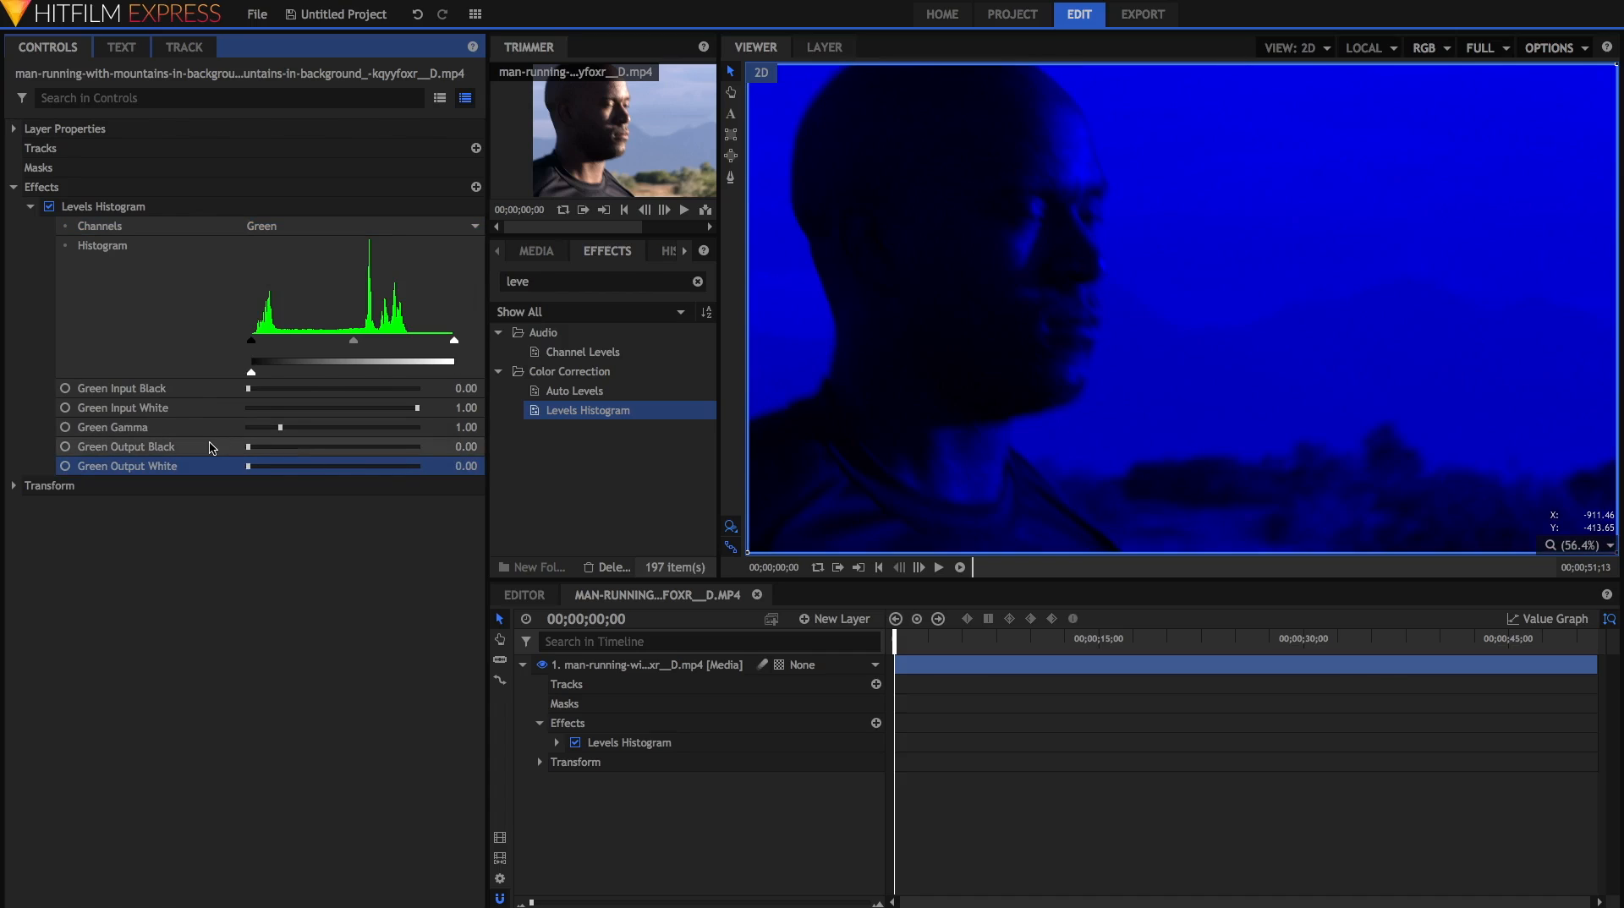
pyautogui.moveTo(341, 475)
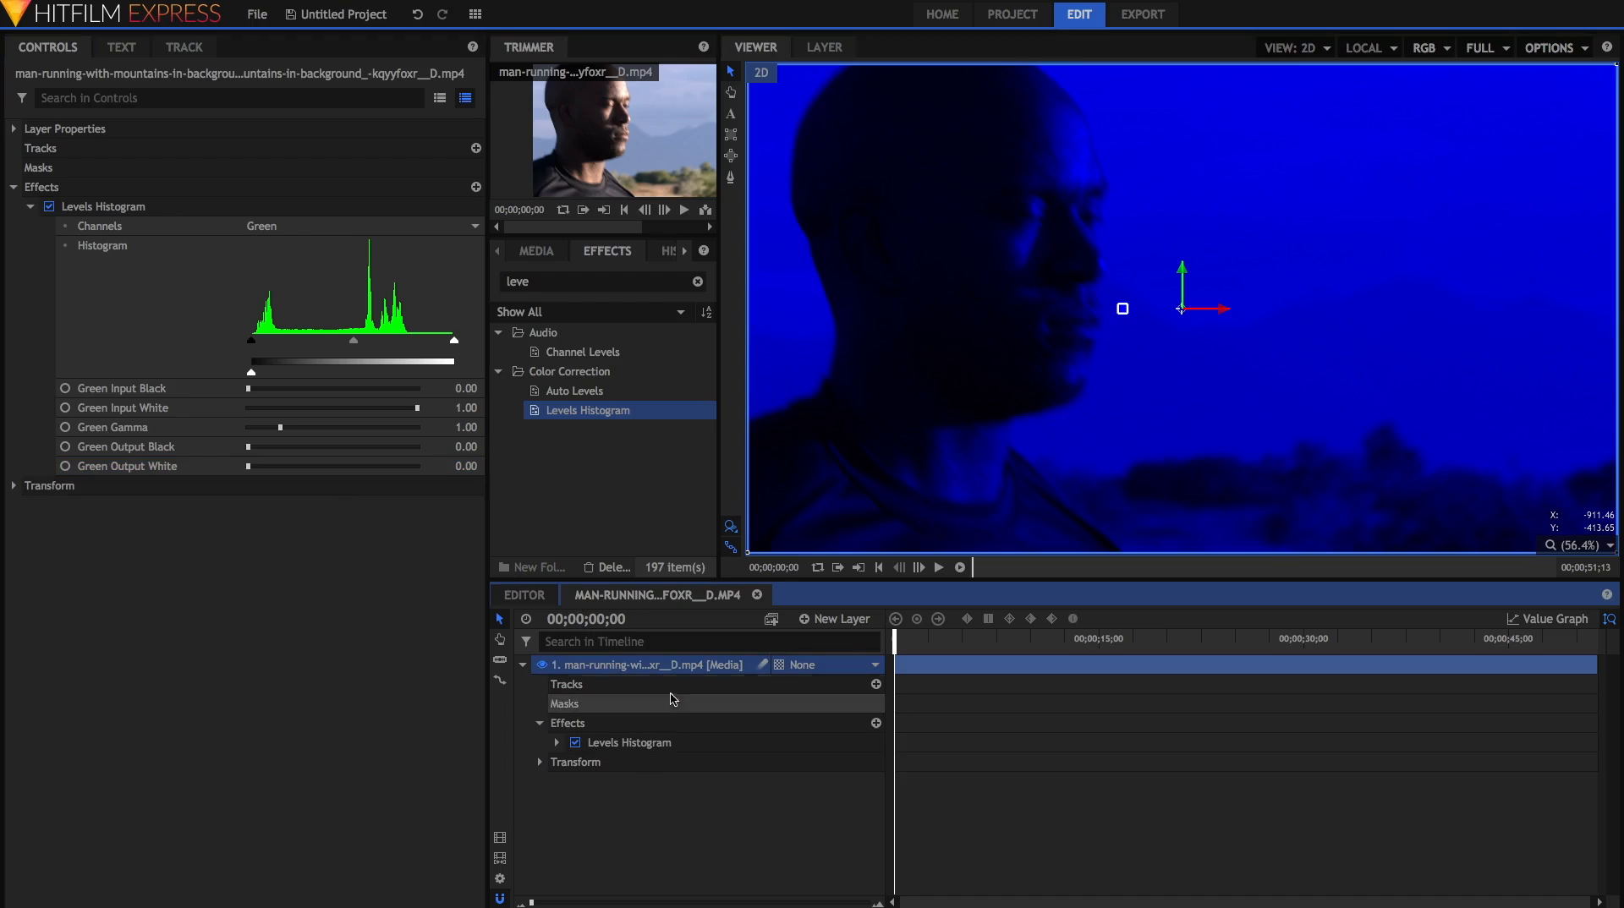
pyautogui.moveTo(648, 666)
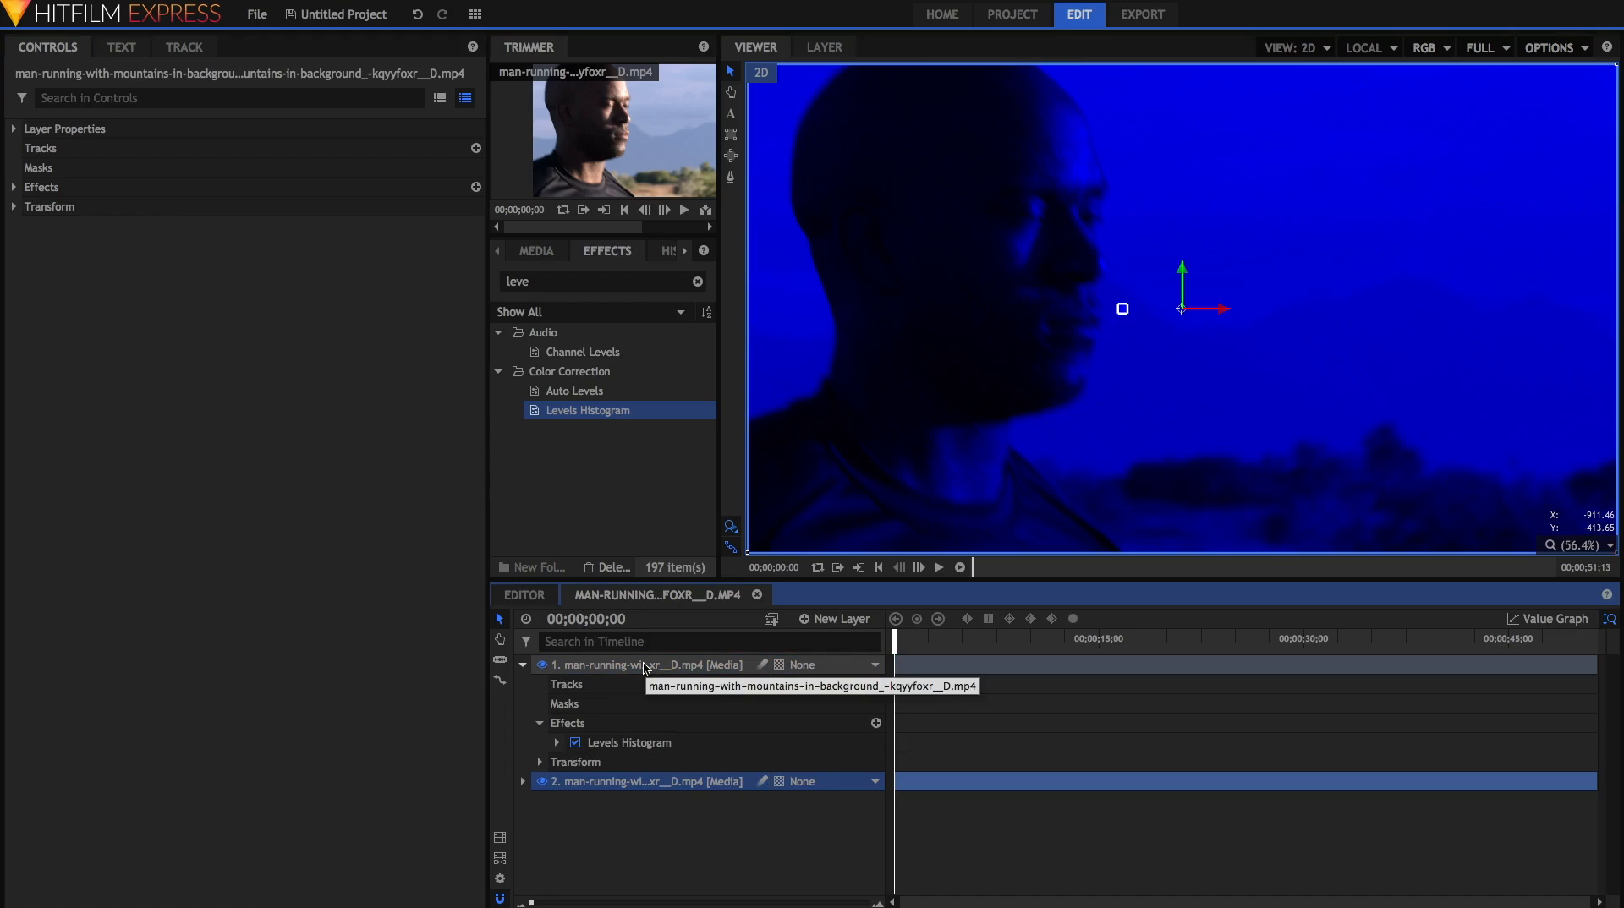
pyautogui.moveTo(696, 824)
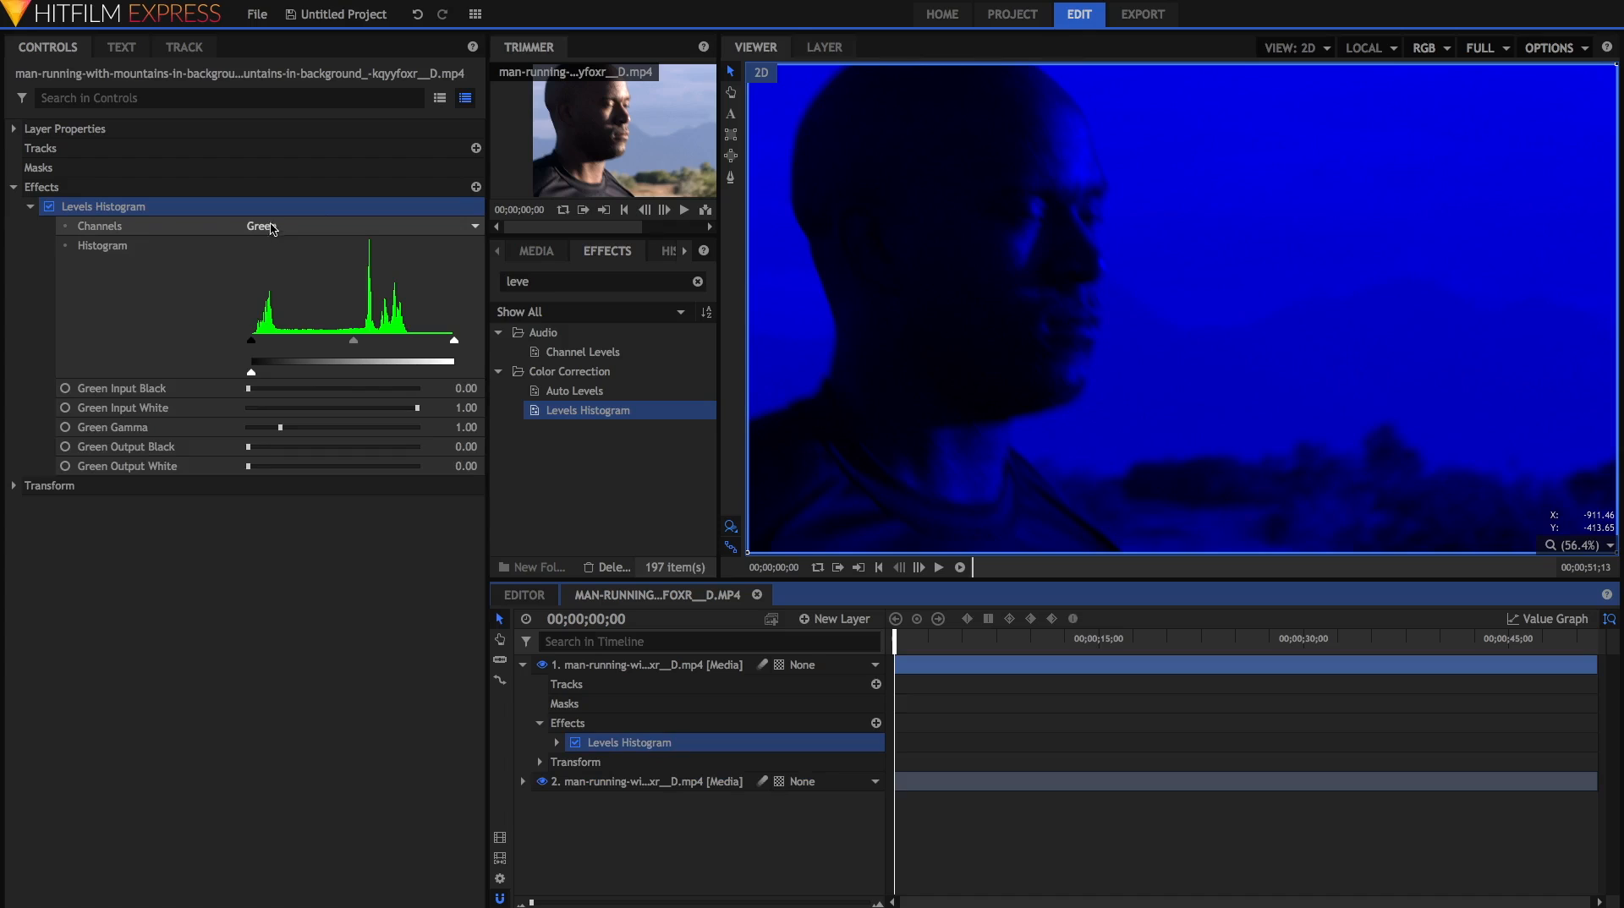
# - Duplicate the layer twice and zero different channels' output whites so each copy isolates one colour
pyautogui.rightClick(103, 206)
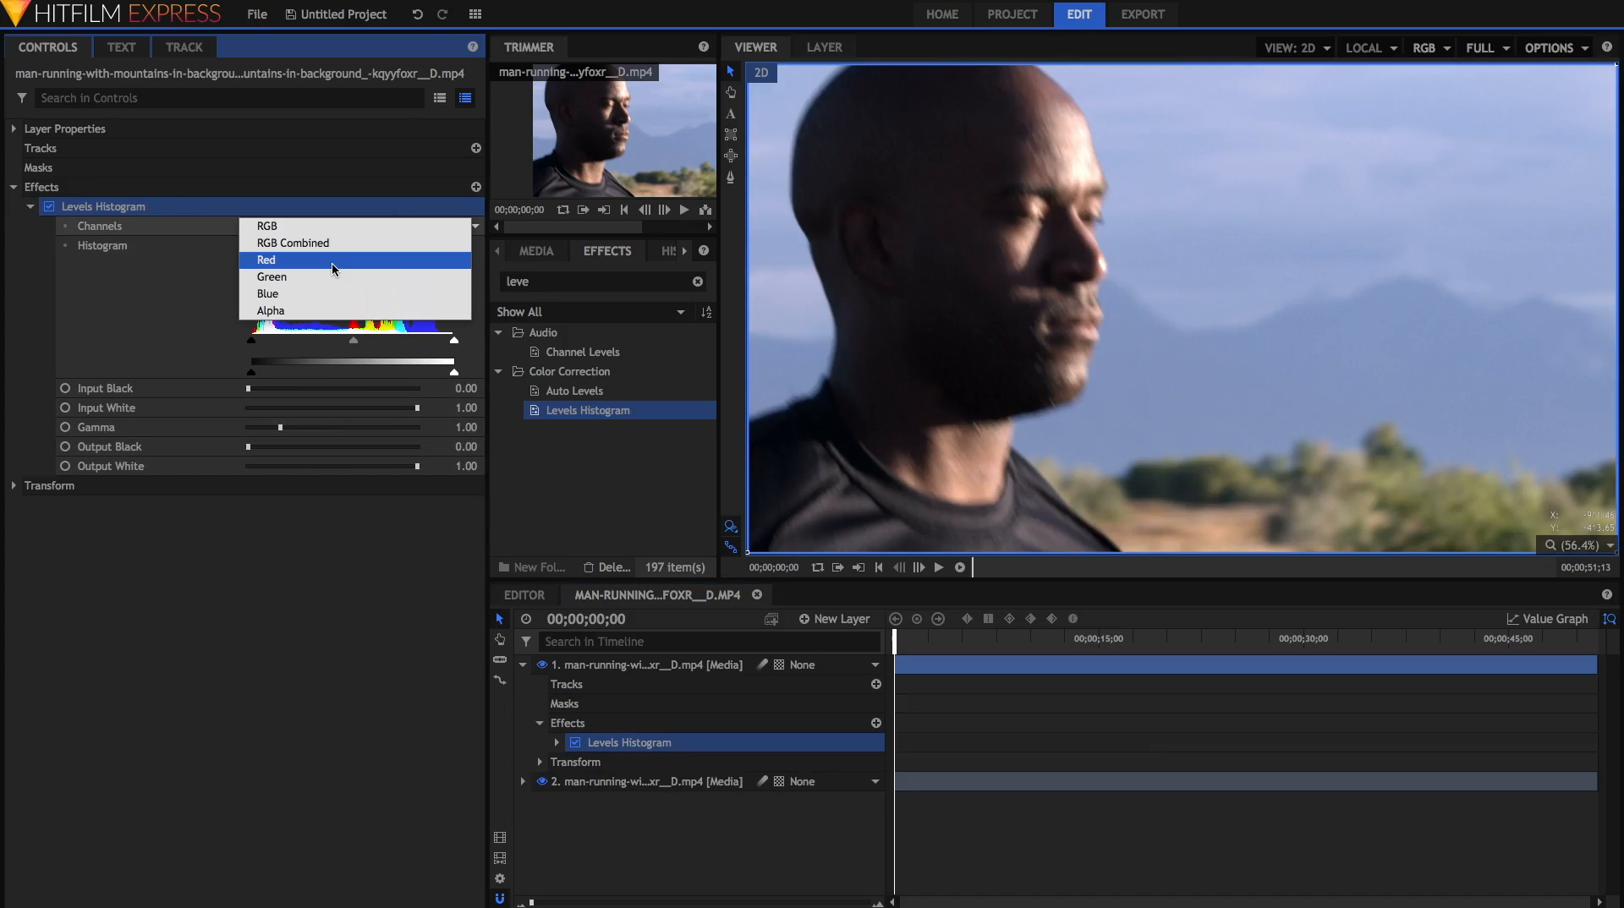
pyautogui.click(266, 261)
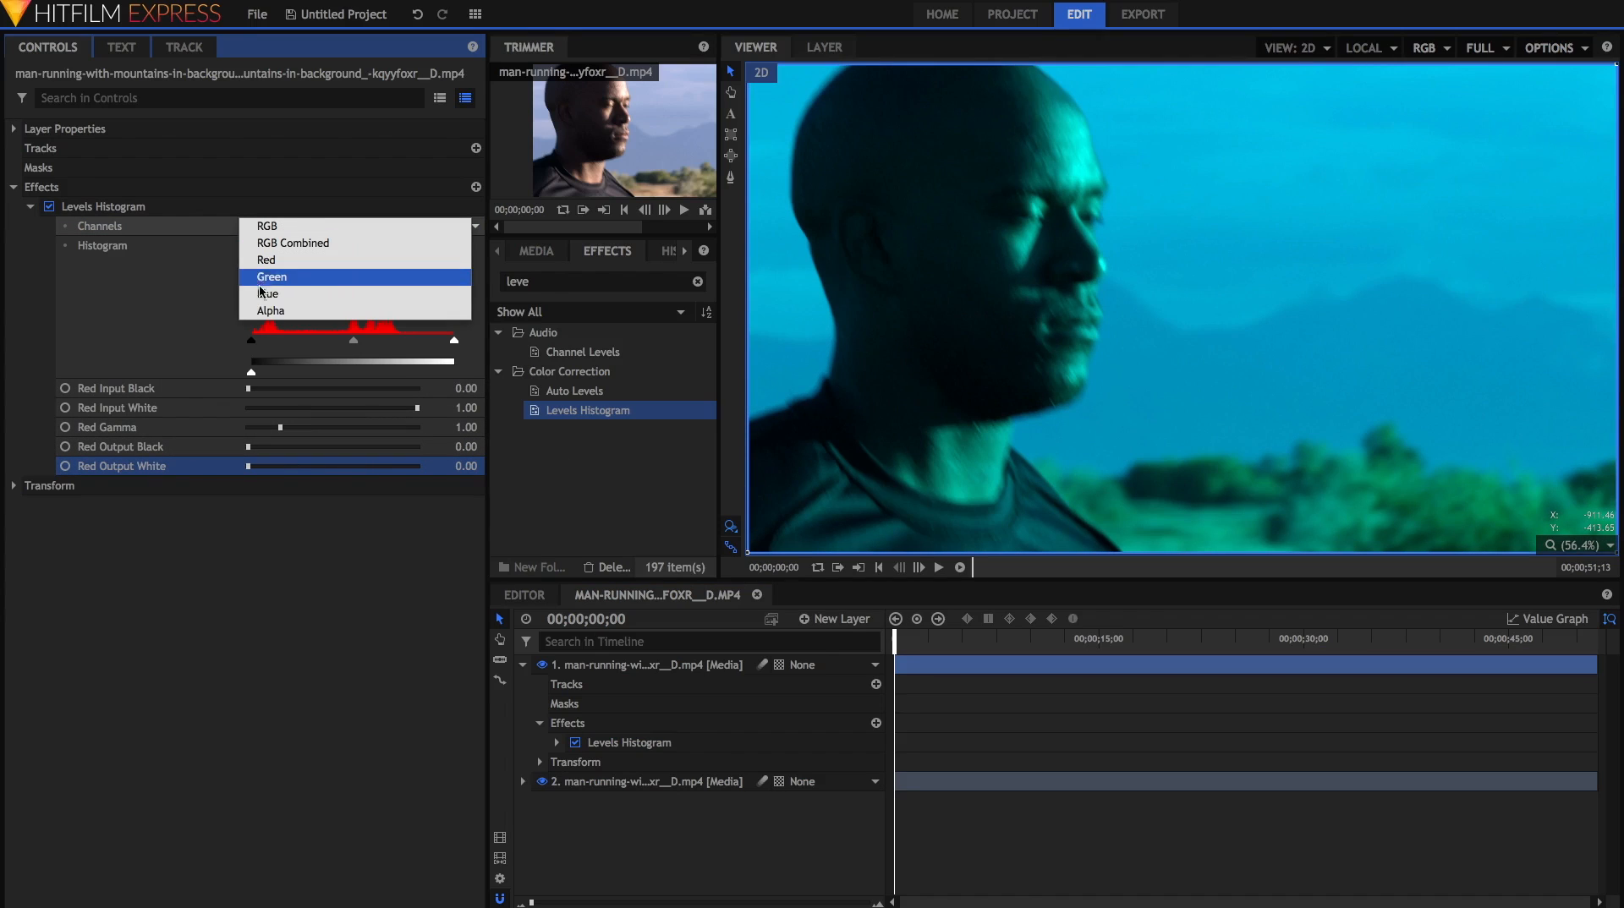
pyautogui.click(269, 292)
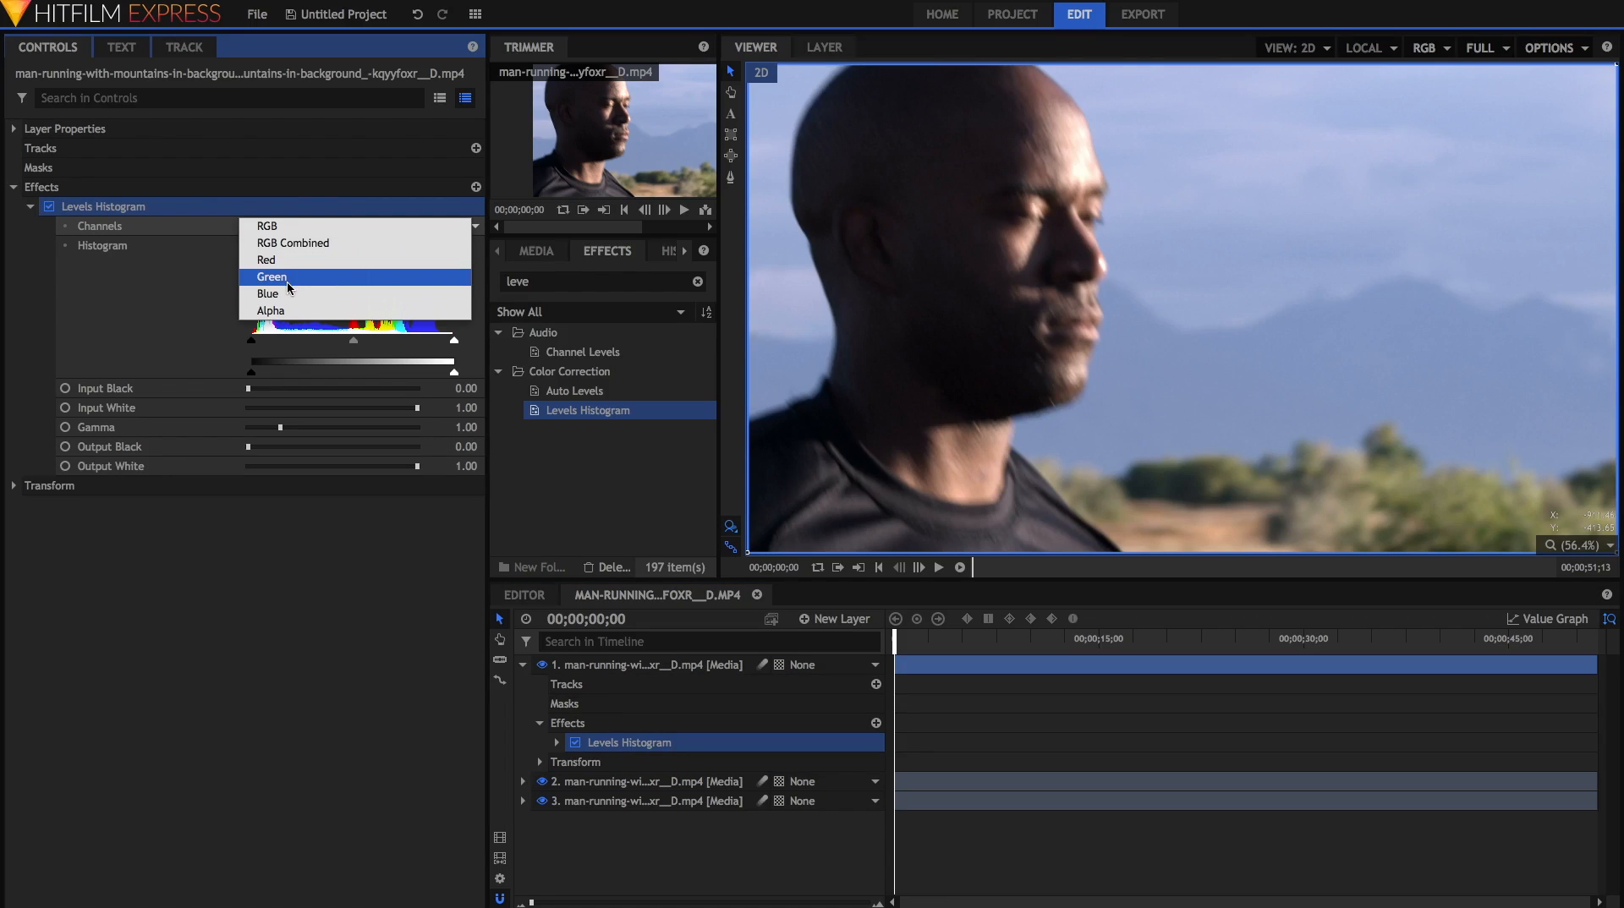
pyautogui.click(271, 276)
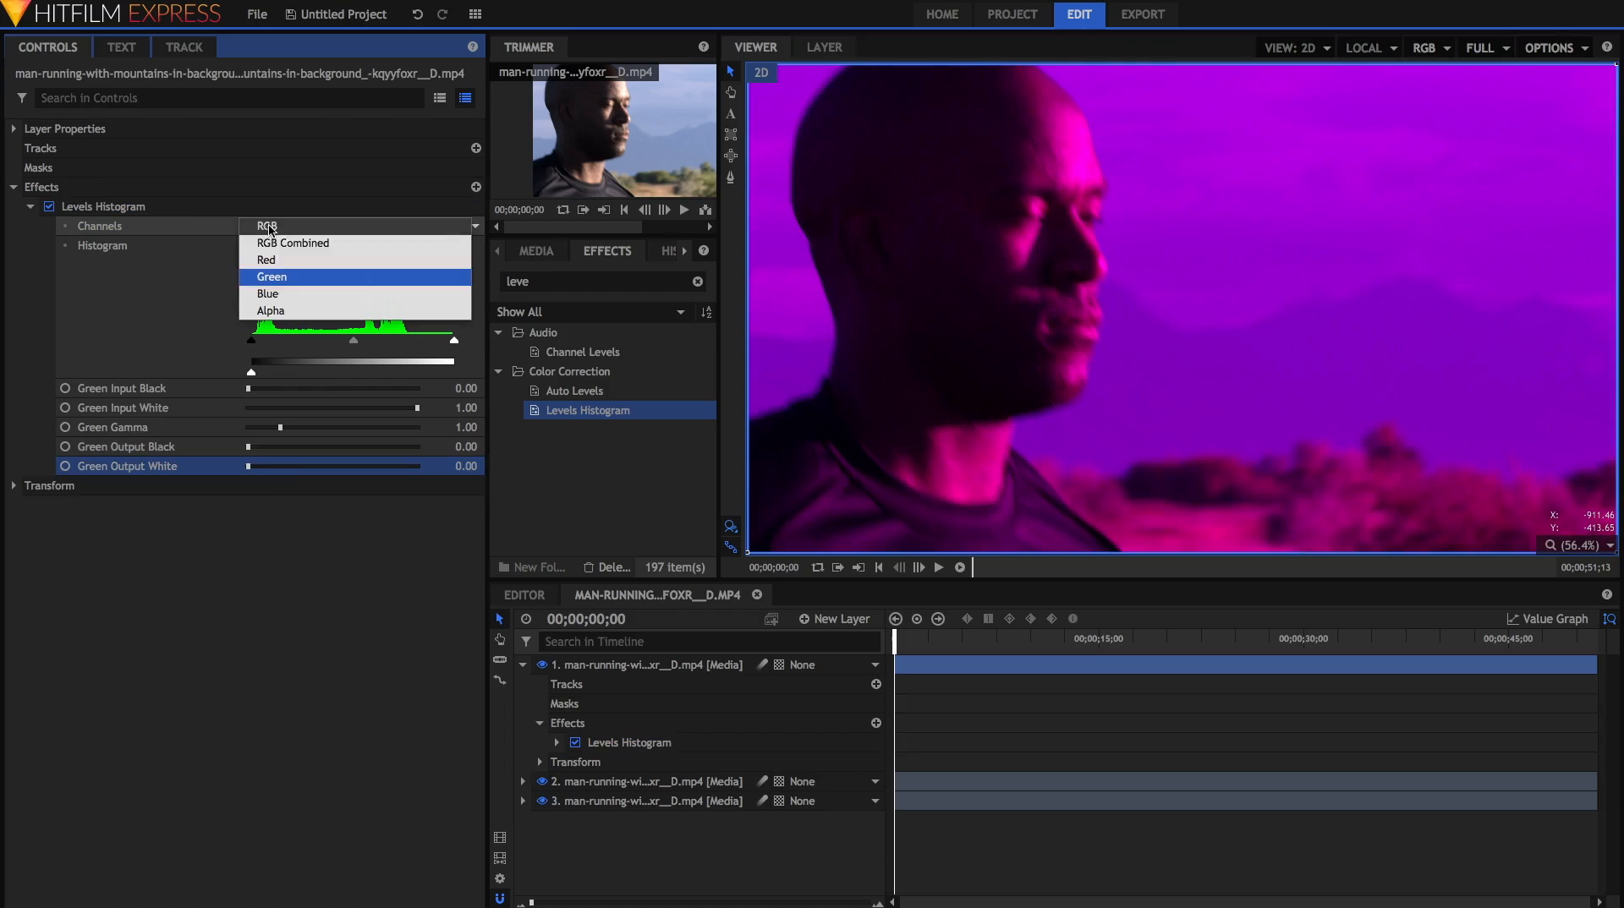
pyautogui.click(269, 293)
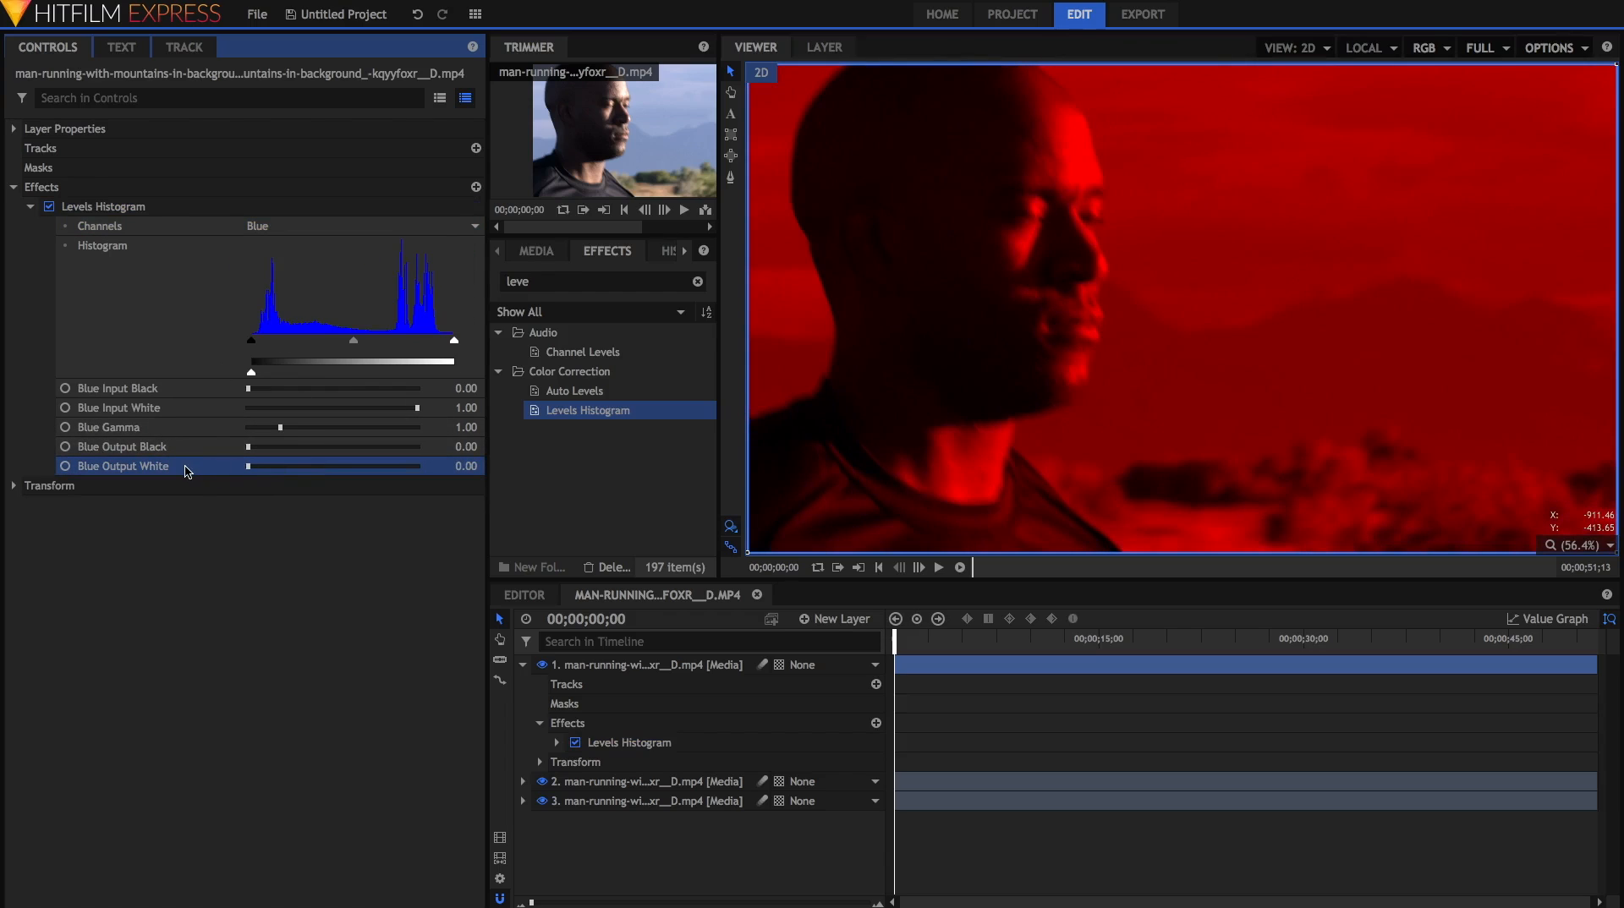
pyautogui.click(523, 663)
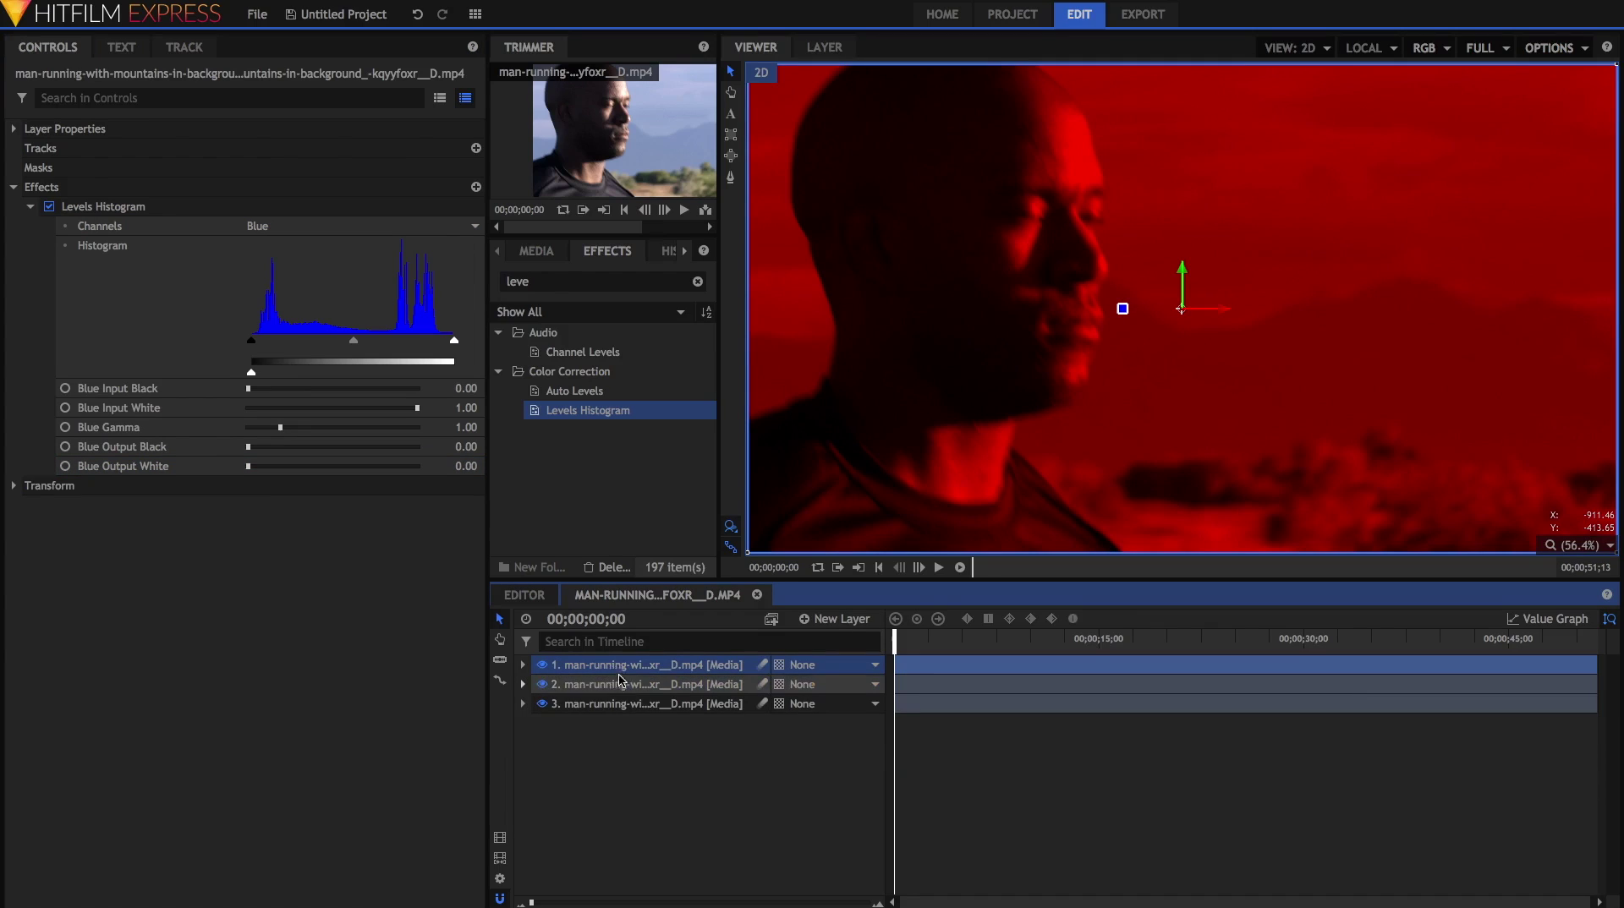
# - Select all three colour layers and set their blend mode to Screen, restoring natural colour
pyautogui.click(643, 703)
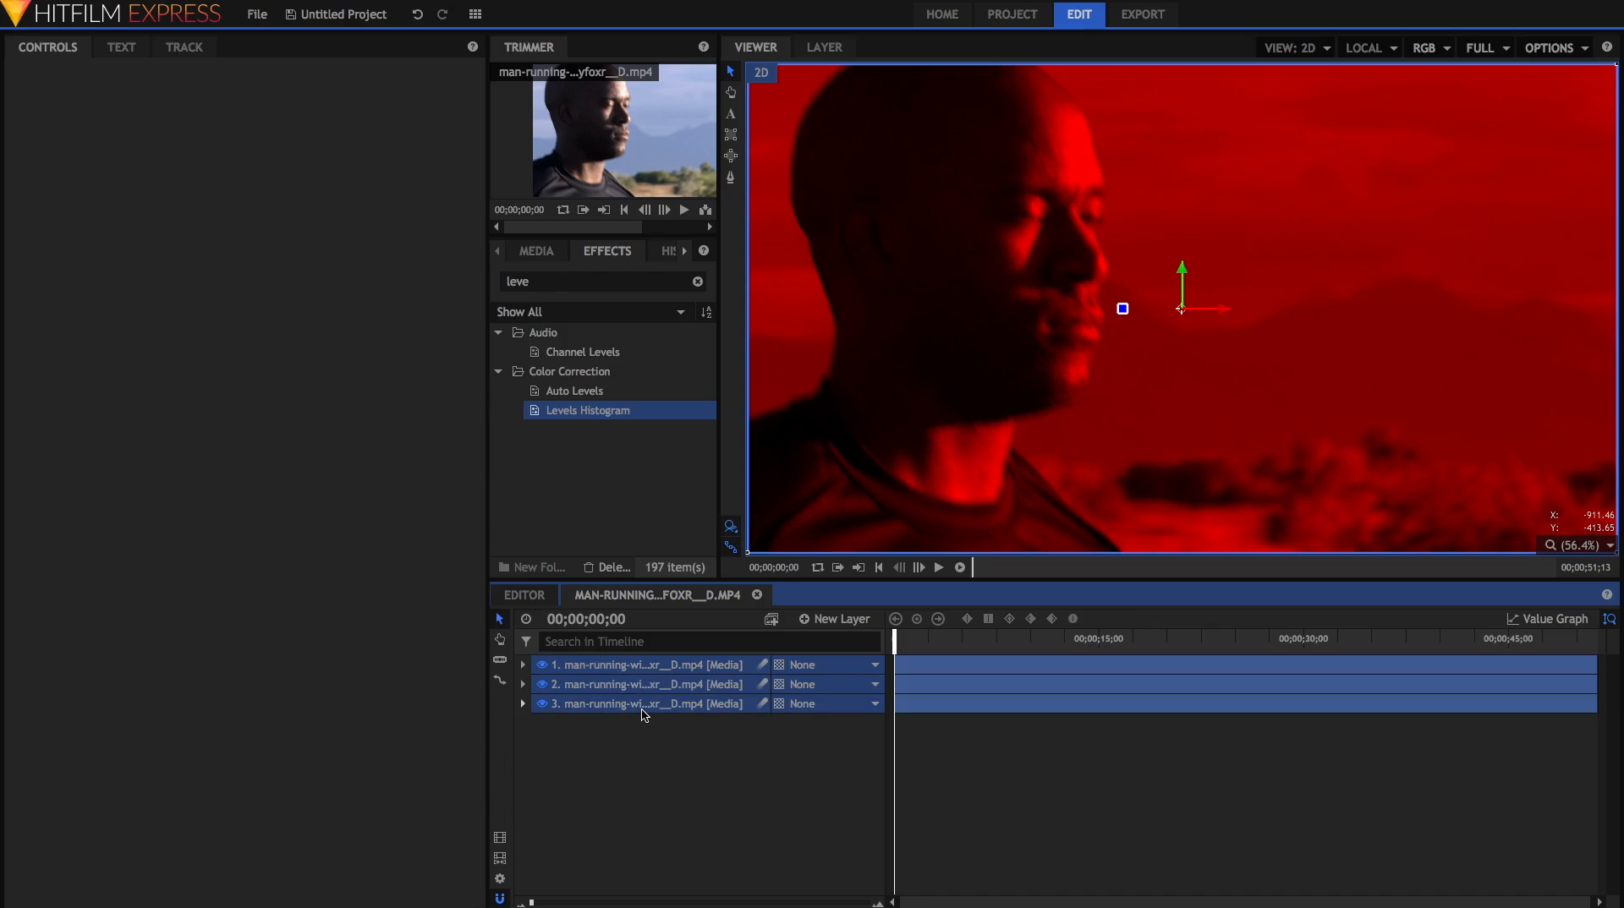
pyautogui.click(673, 735)
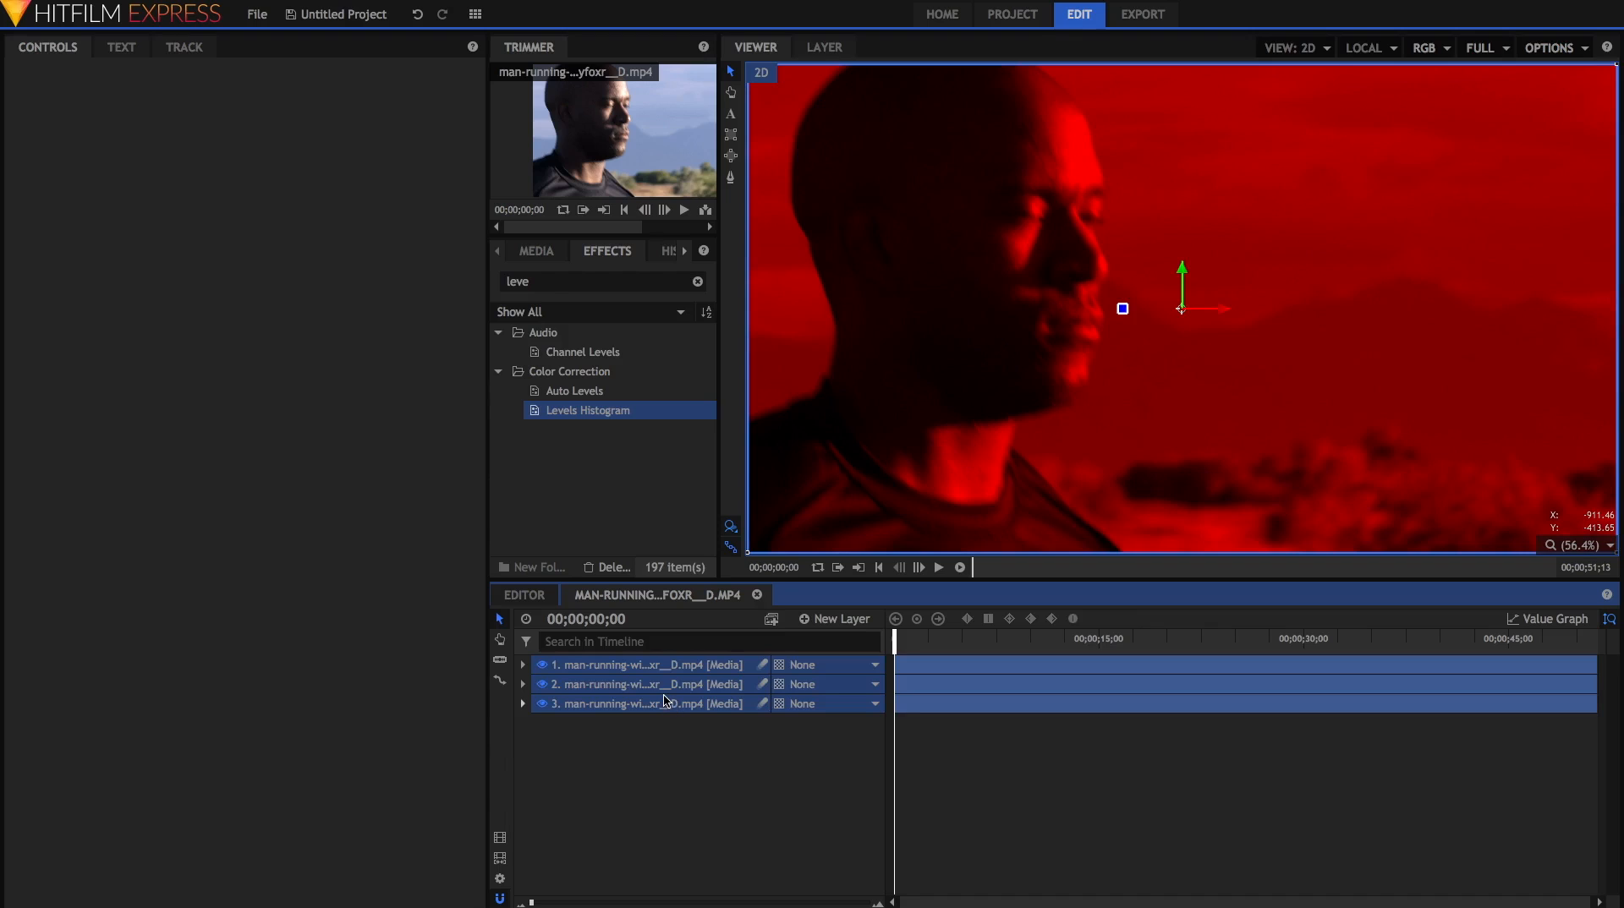
pyautogui.rightClick(643, 703)
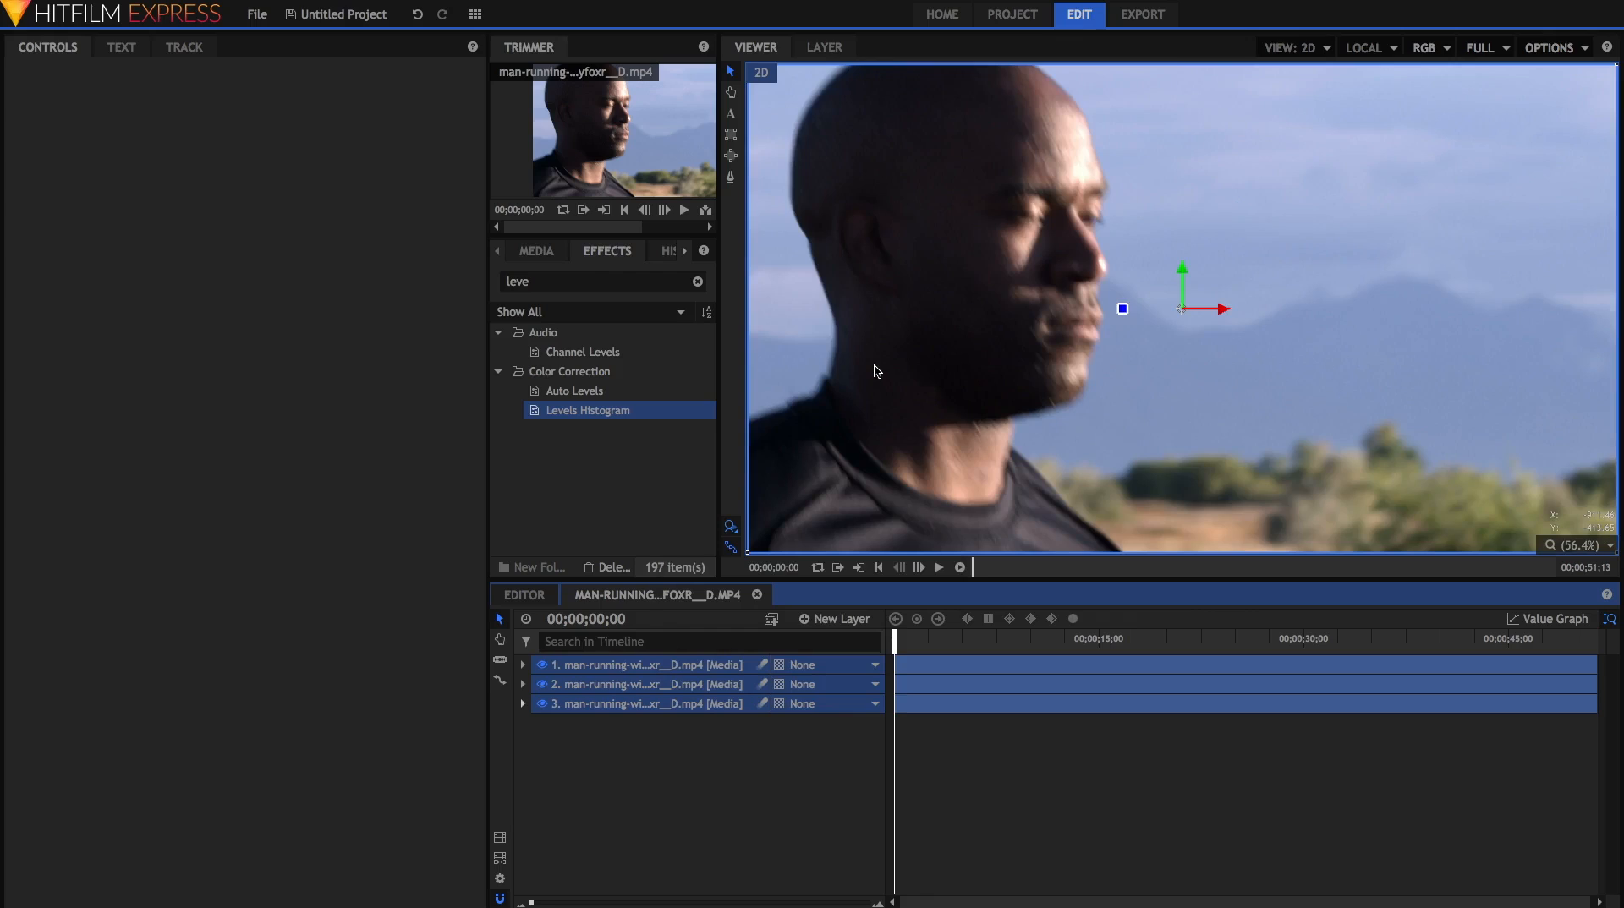
pyautogui.moveTo(848, 514)
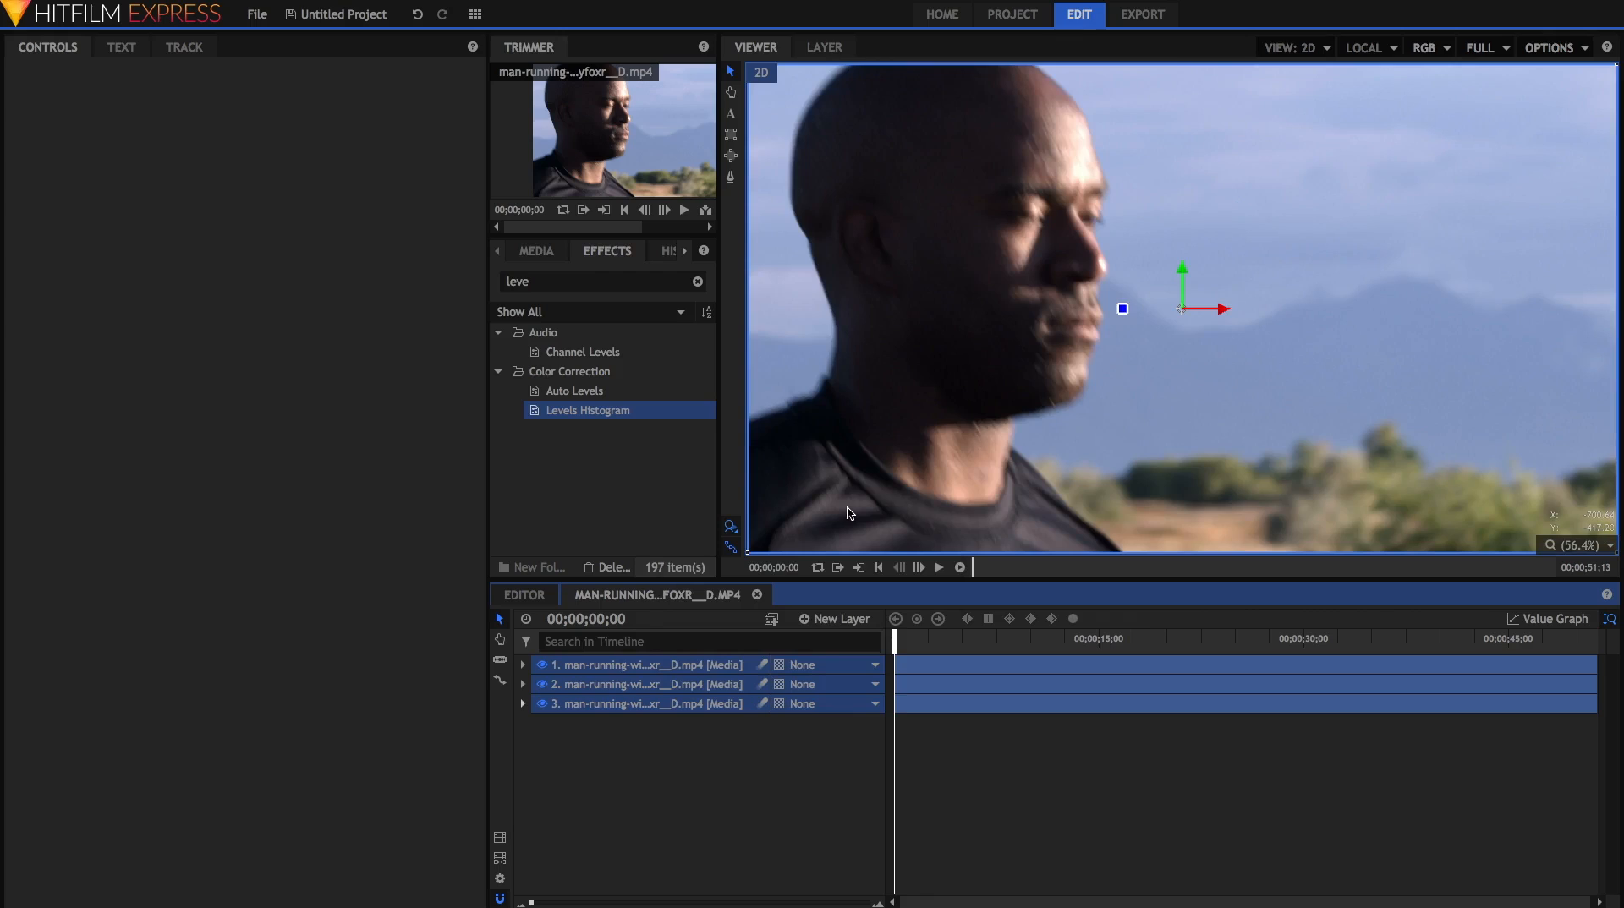
# - Scale one colour layer's Transform to 104% and play back to check the colour fringing
pyautogui.click(643, 664)
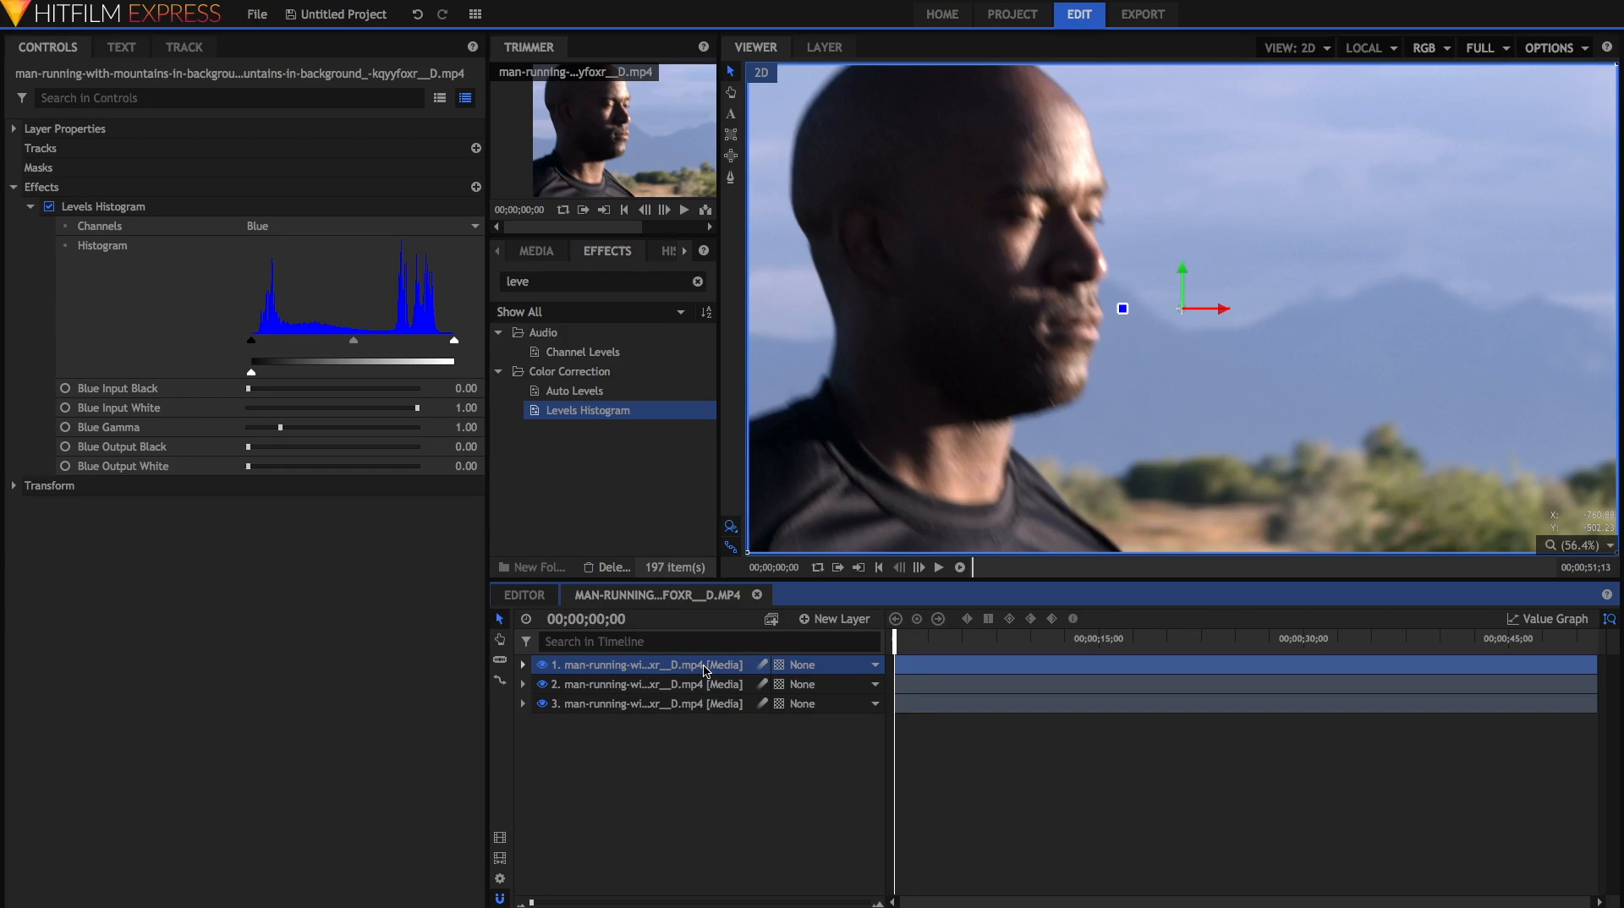
pyautogui.moveTo(1233, 303)
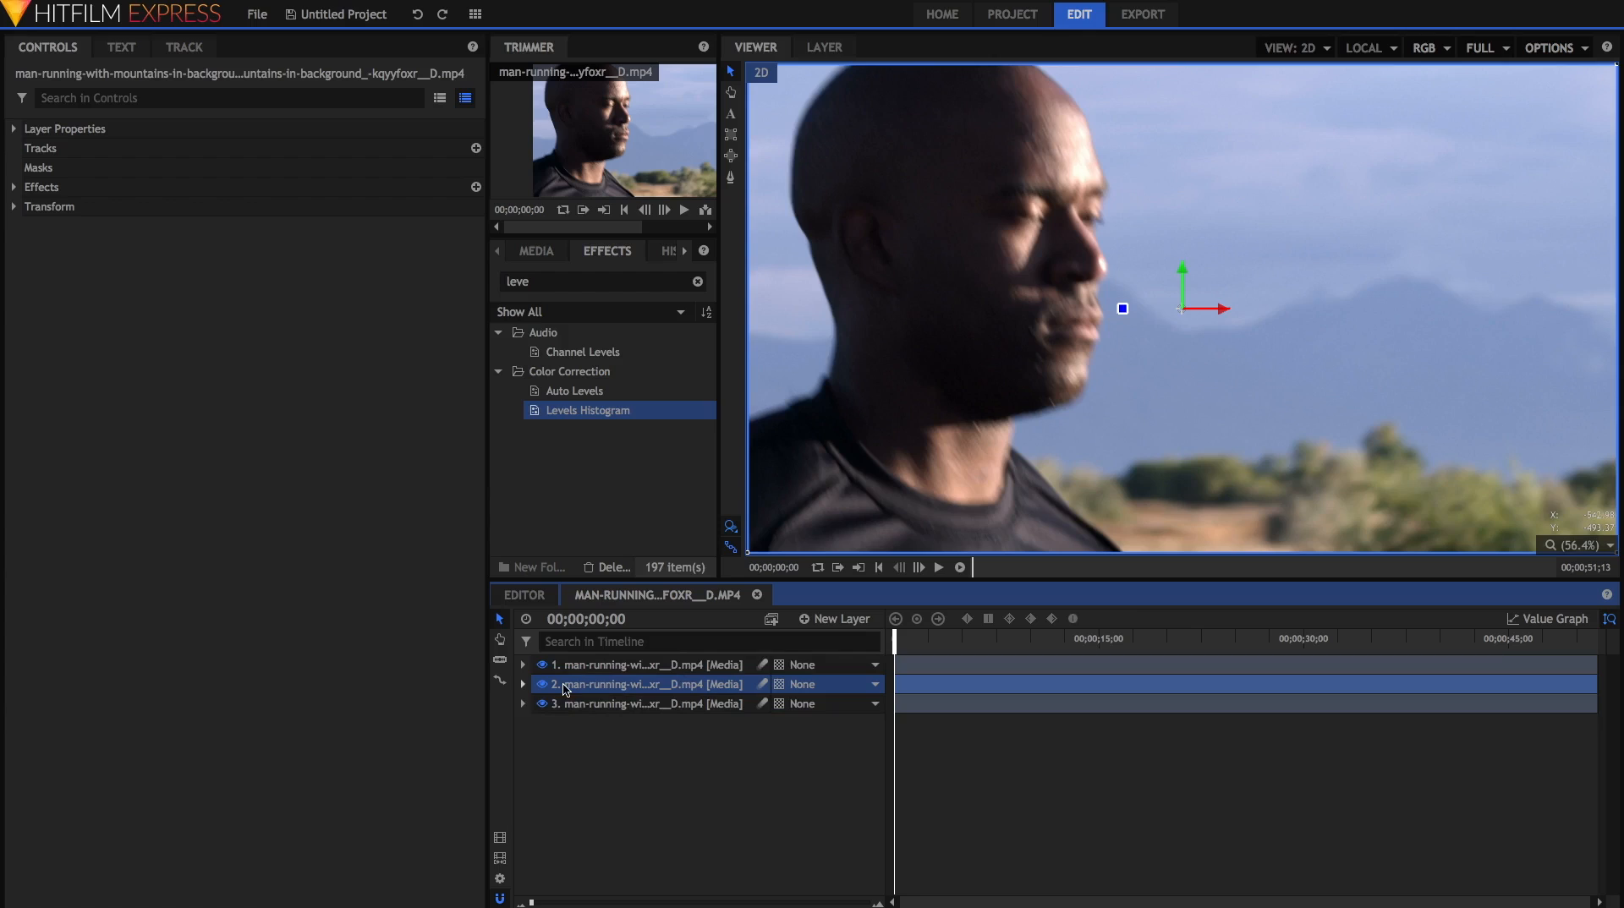
pyautogui.click(49, 206)
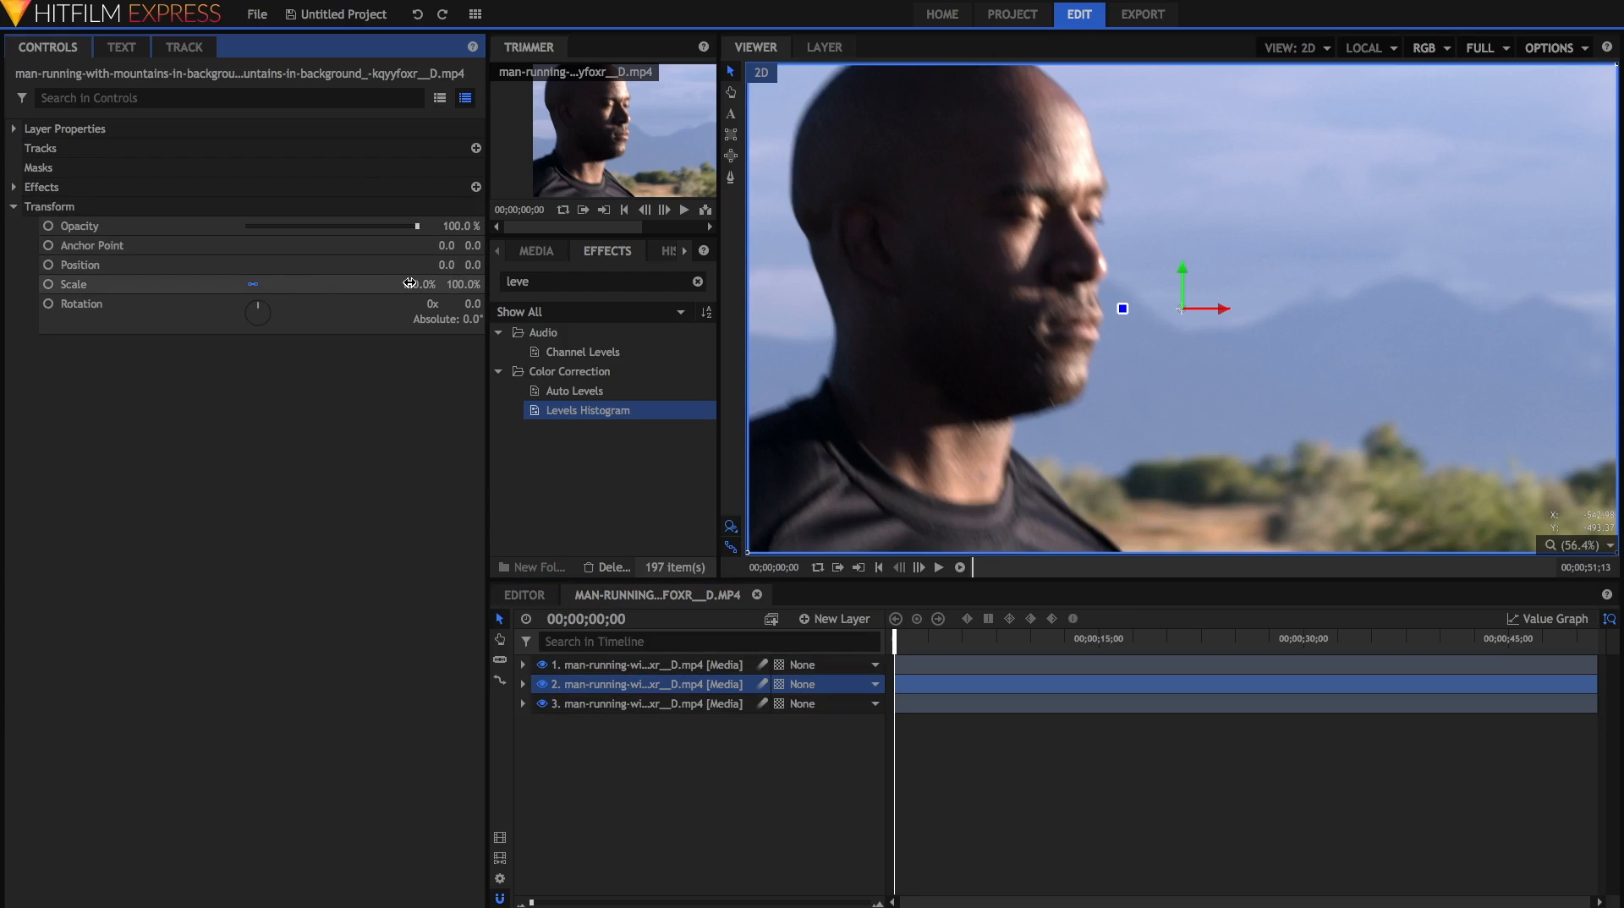
pyautogui.moveTo(425, 284); pyautogui.dragTo(429, 284)
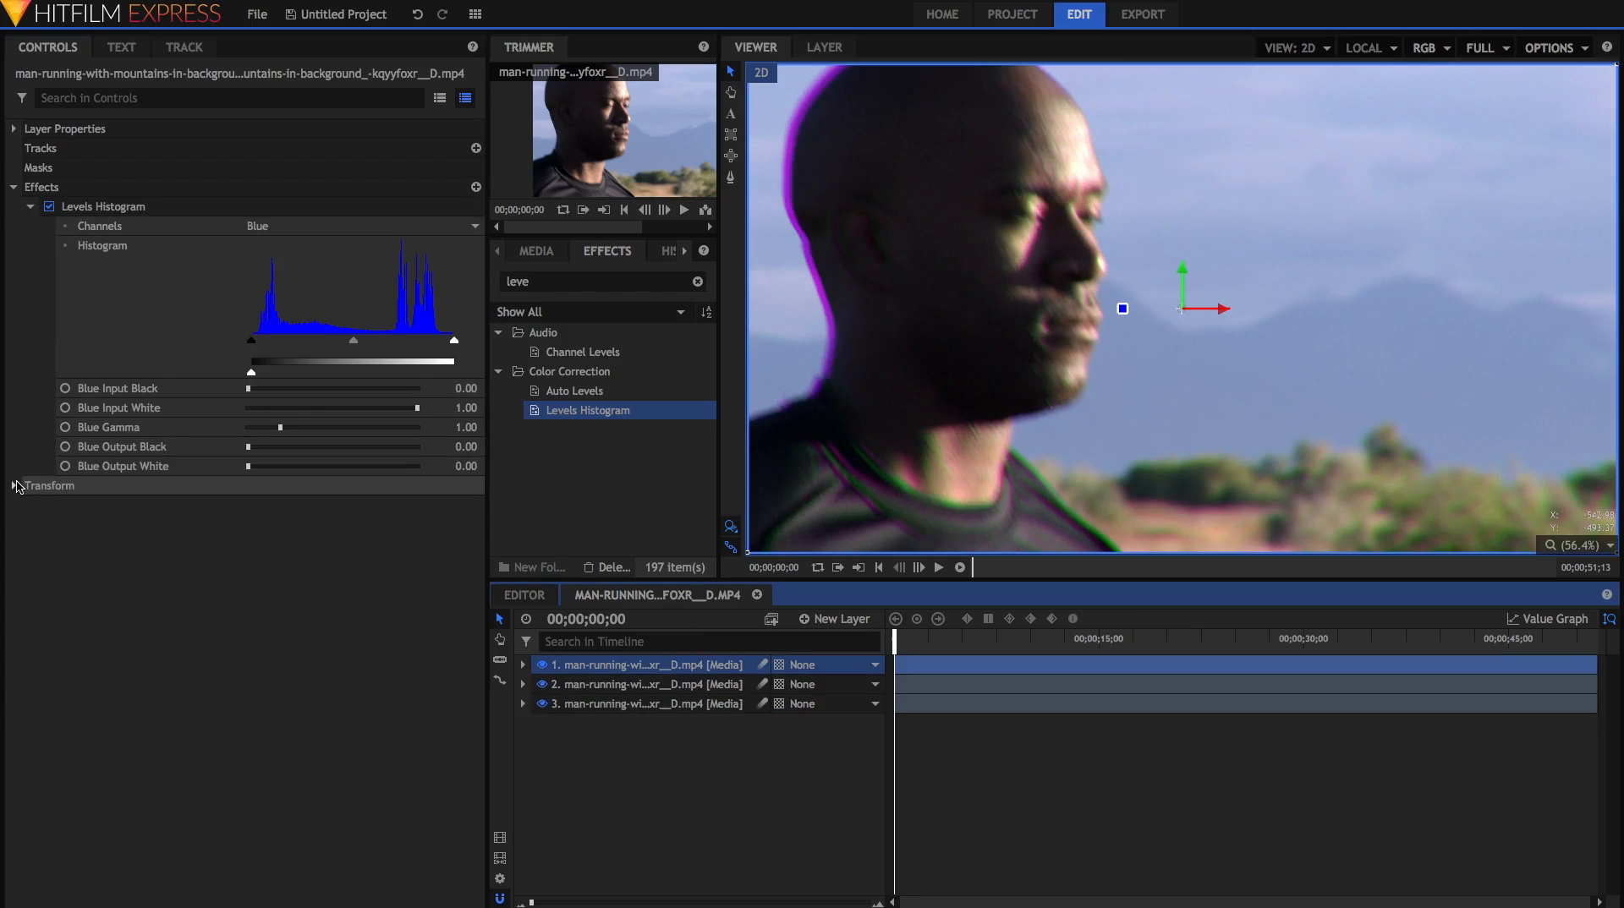
pyautogui.click(49, 486)
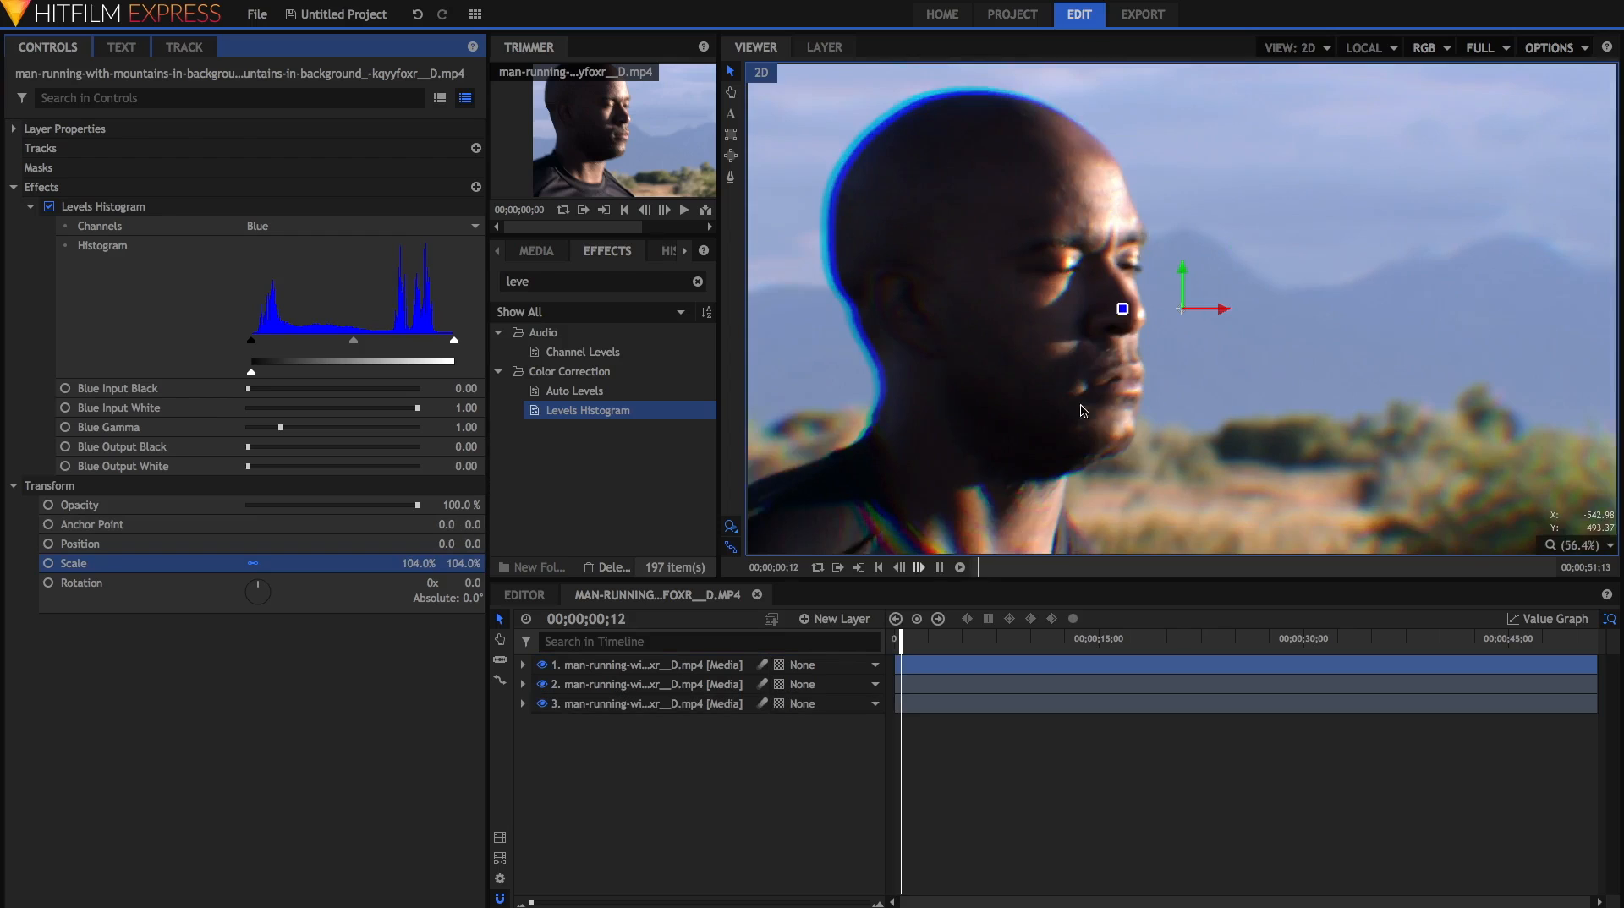
pyautogui.click(927, 637)
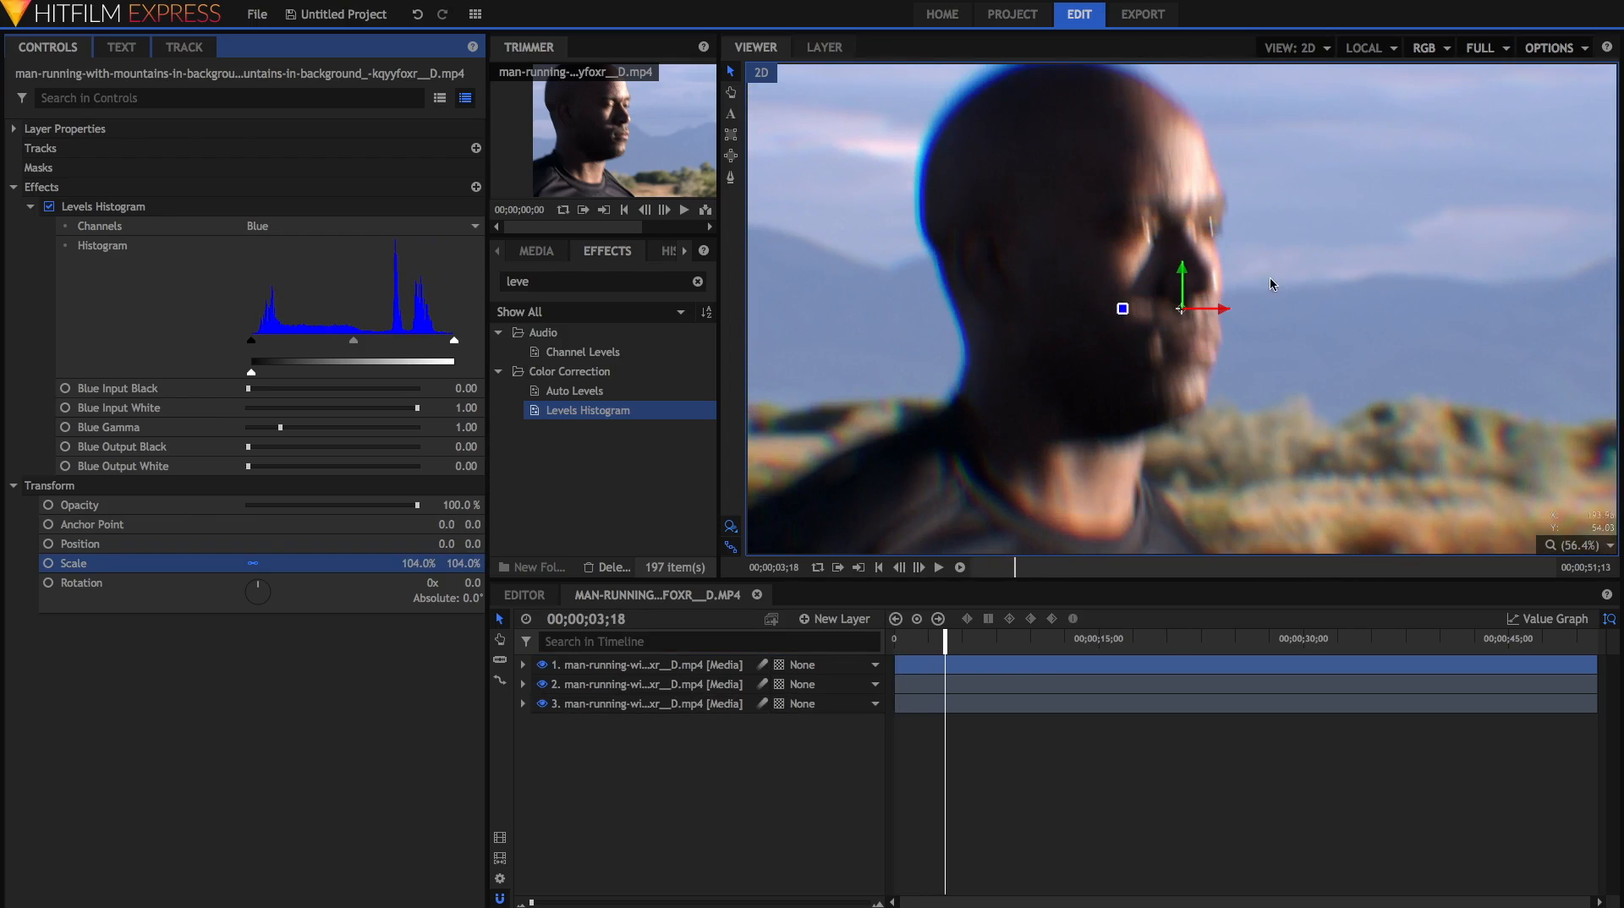
pyautogui.moveTo(1180, 308)
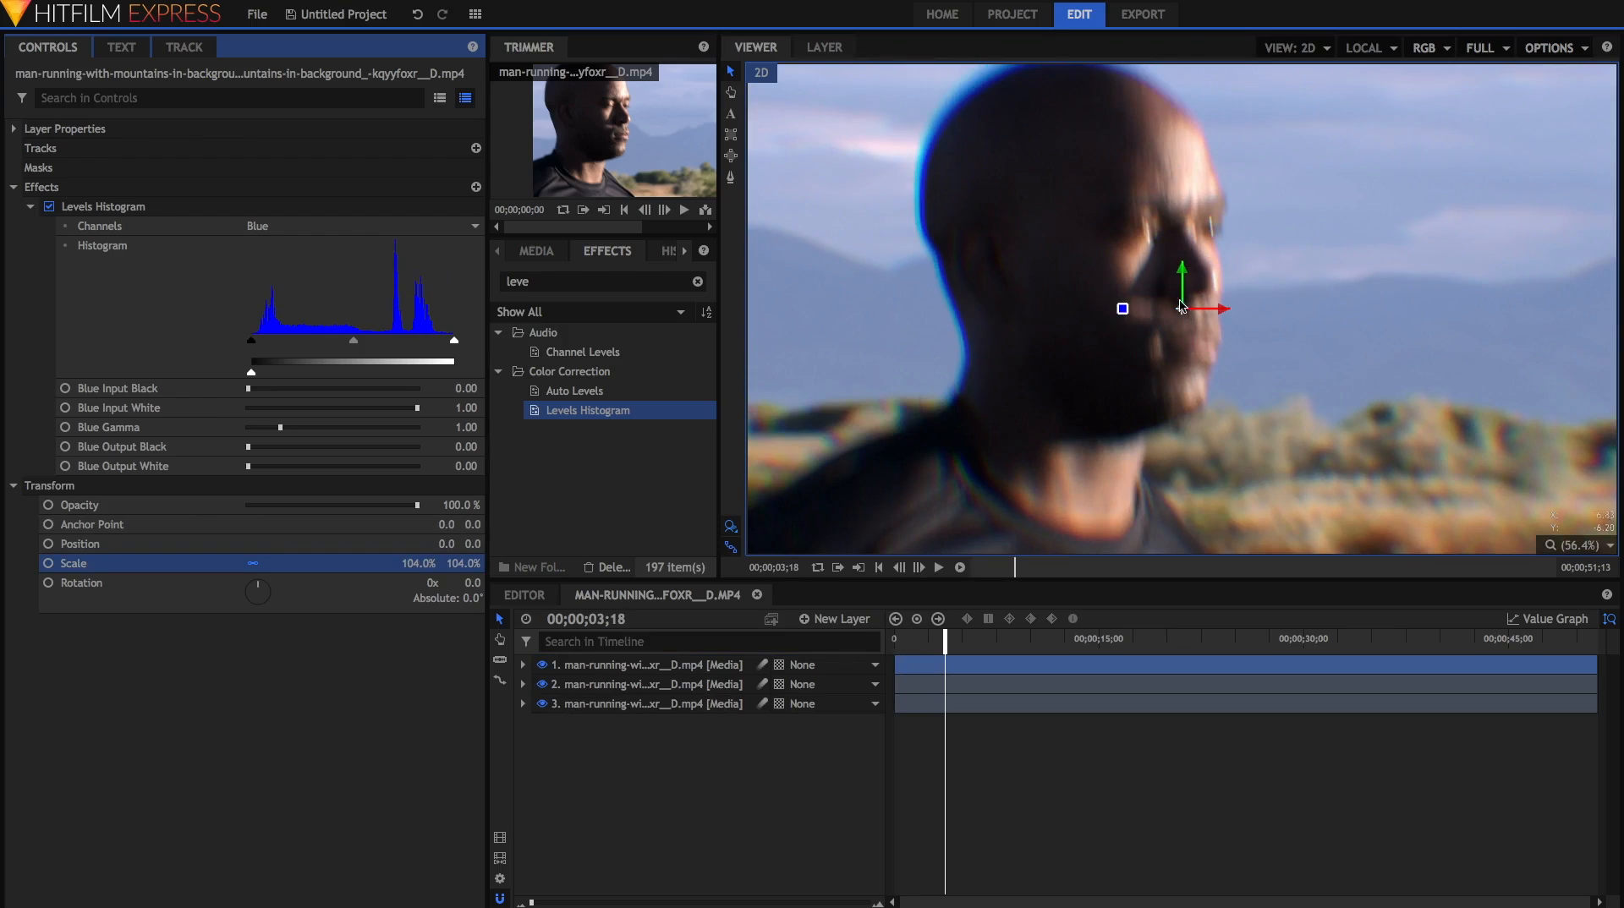
pyautogui.moveTo(1169, 287)
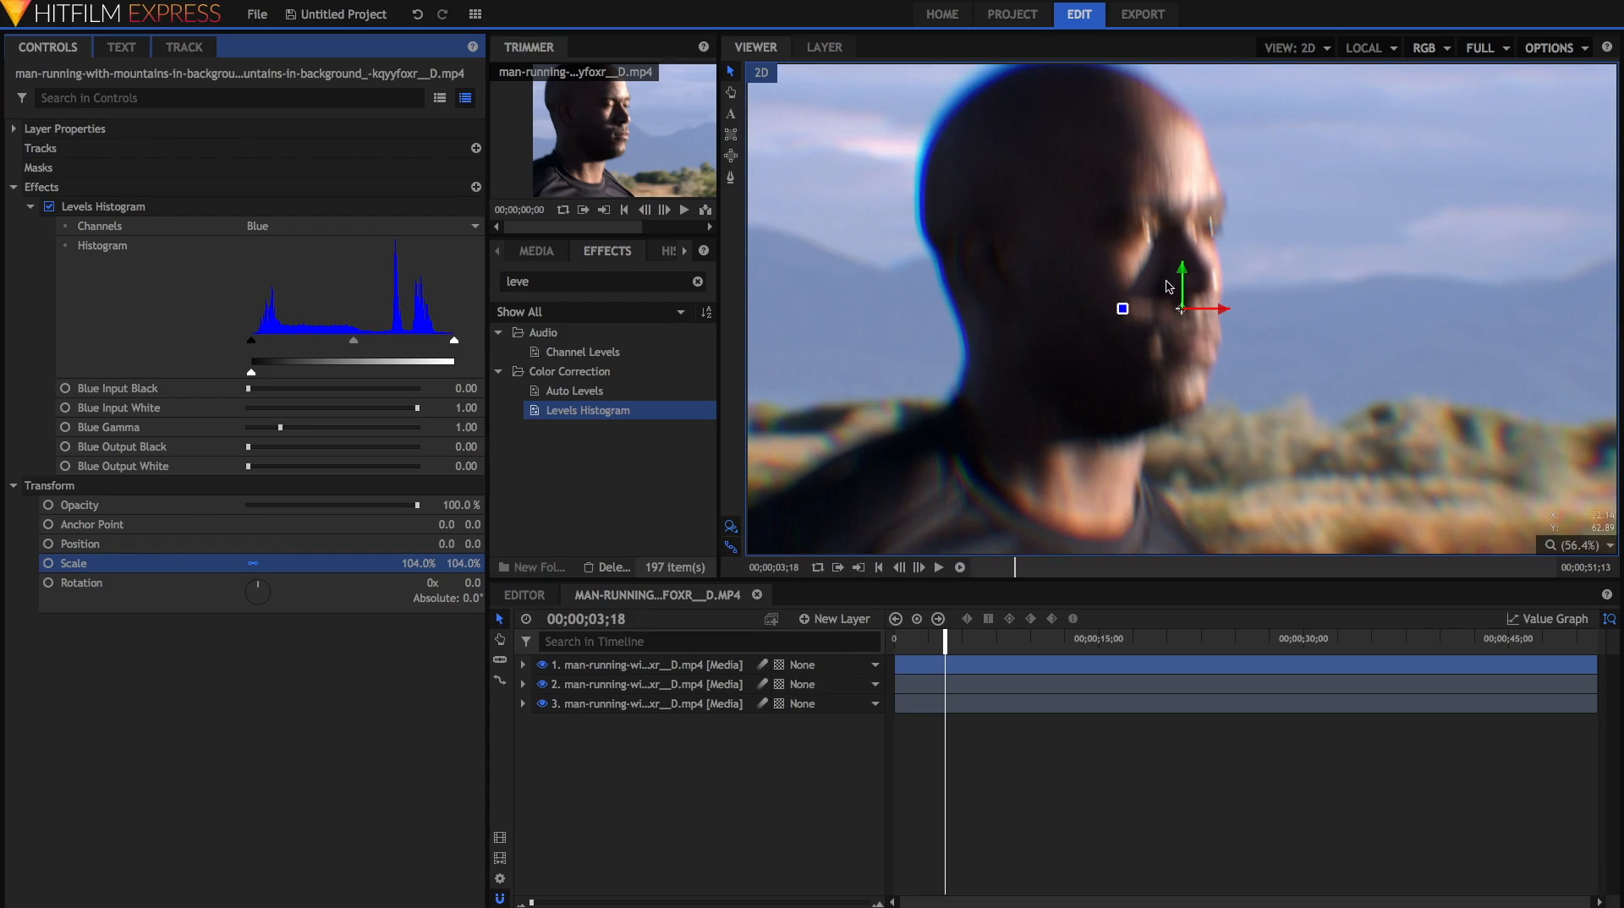
pyautogui.moveTo(1221, 366)
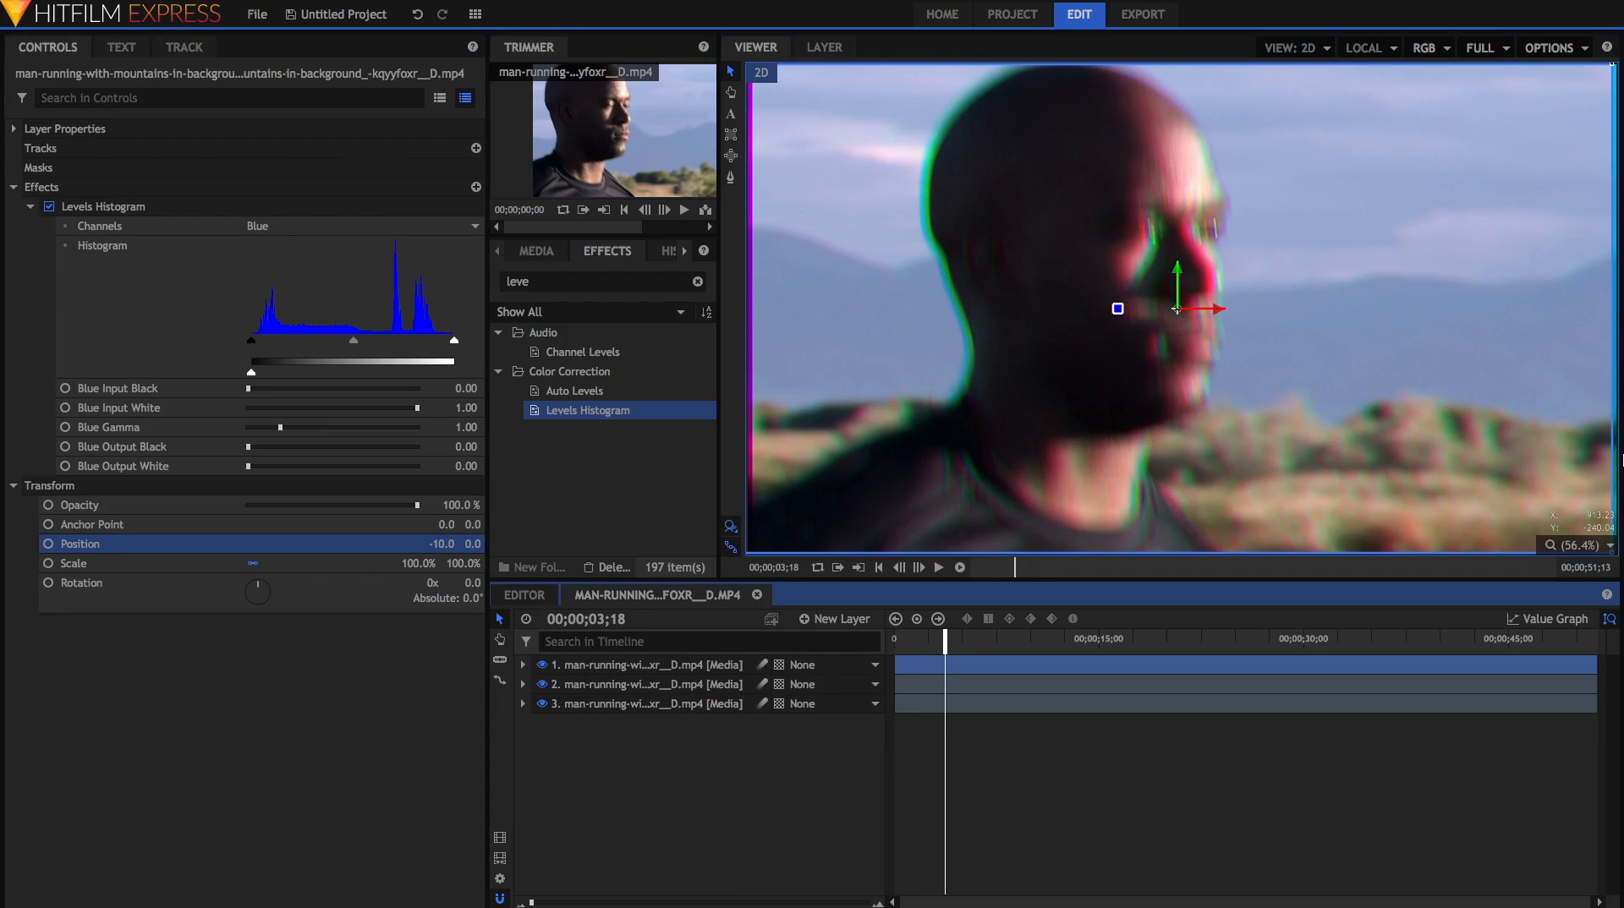
pyautogui.moveTo(1233, 255)
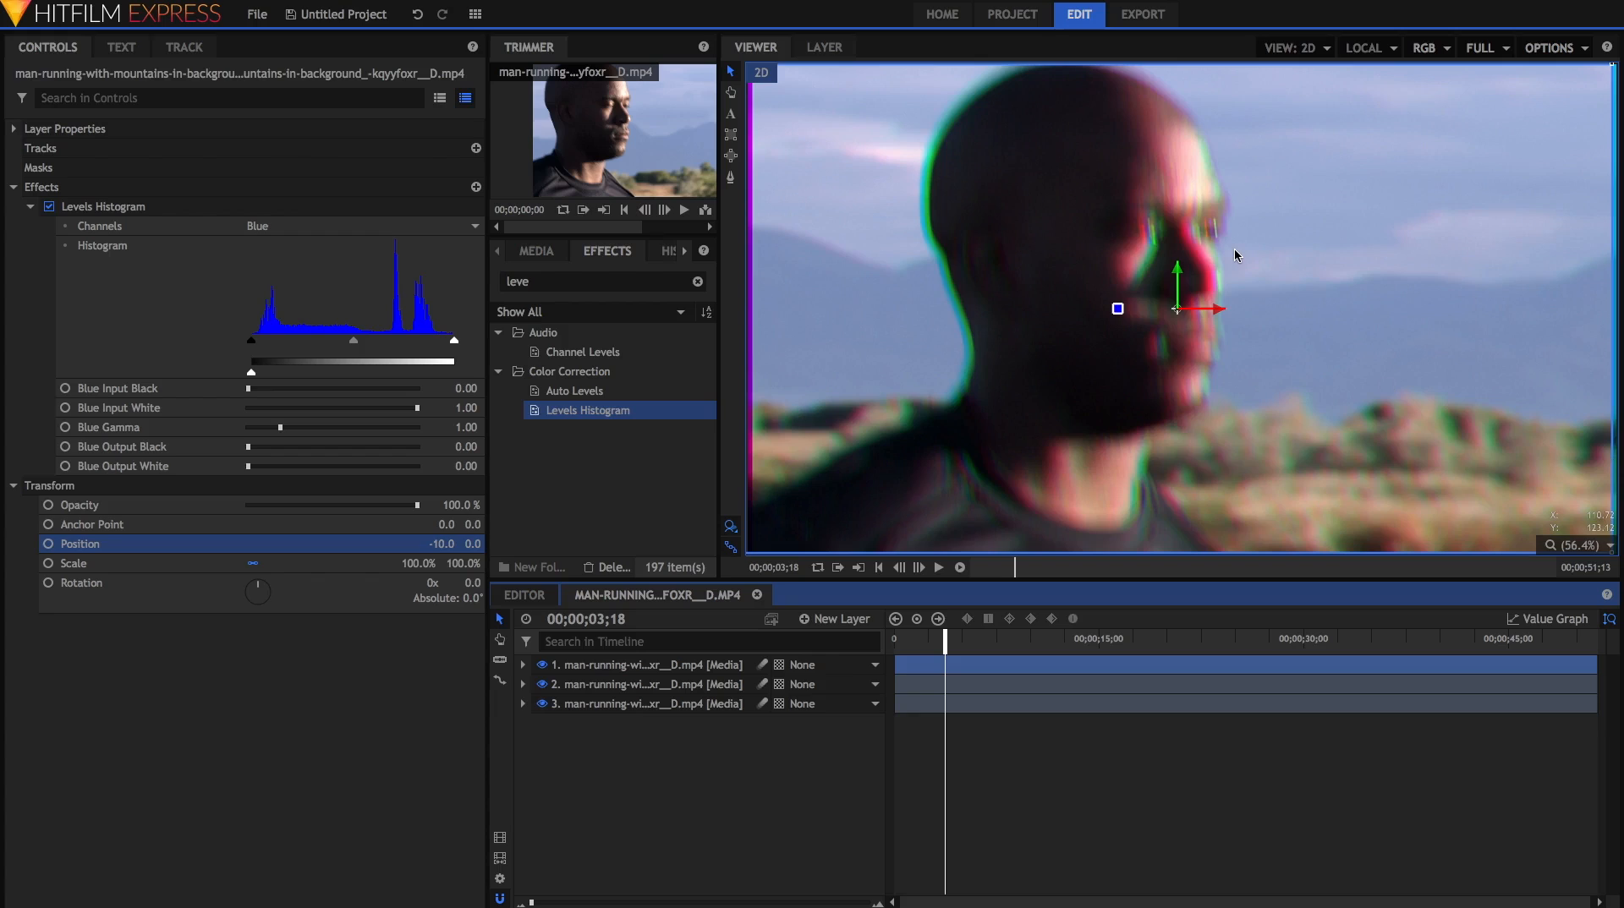
pyautogui.moveTo(1050, 568)
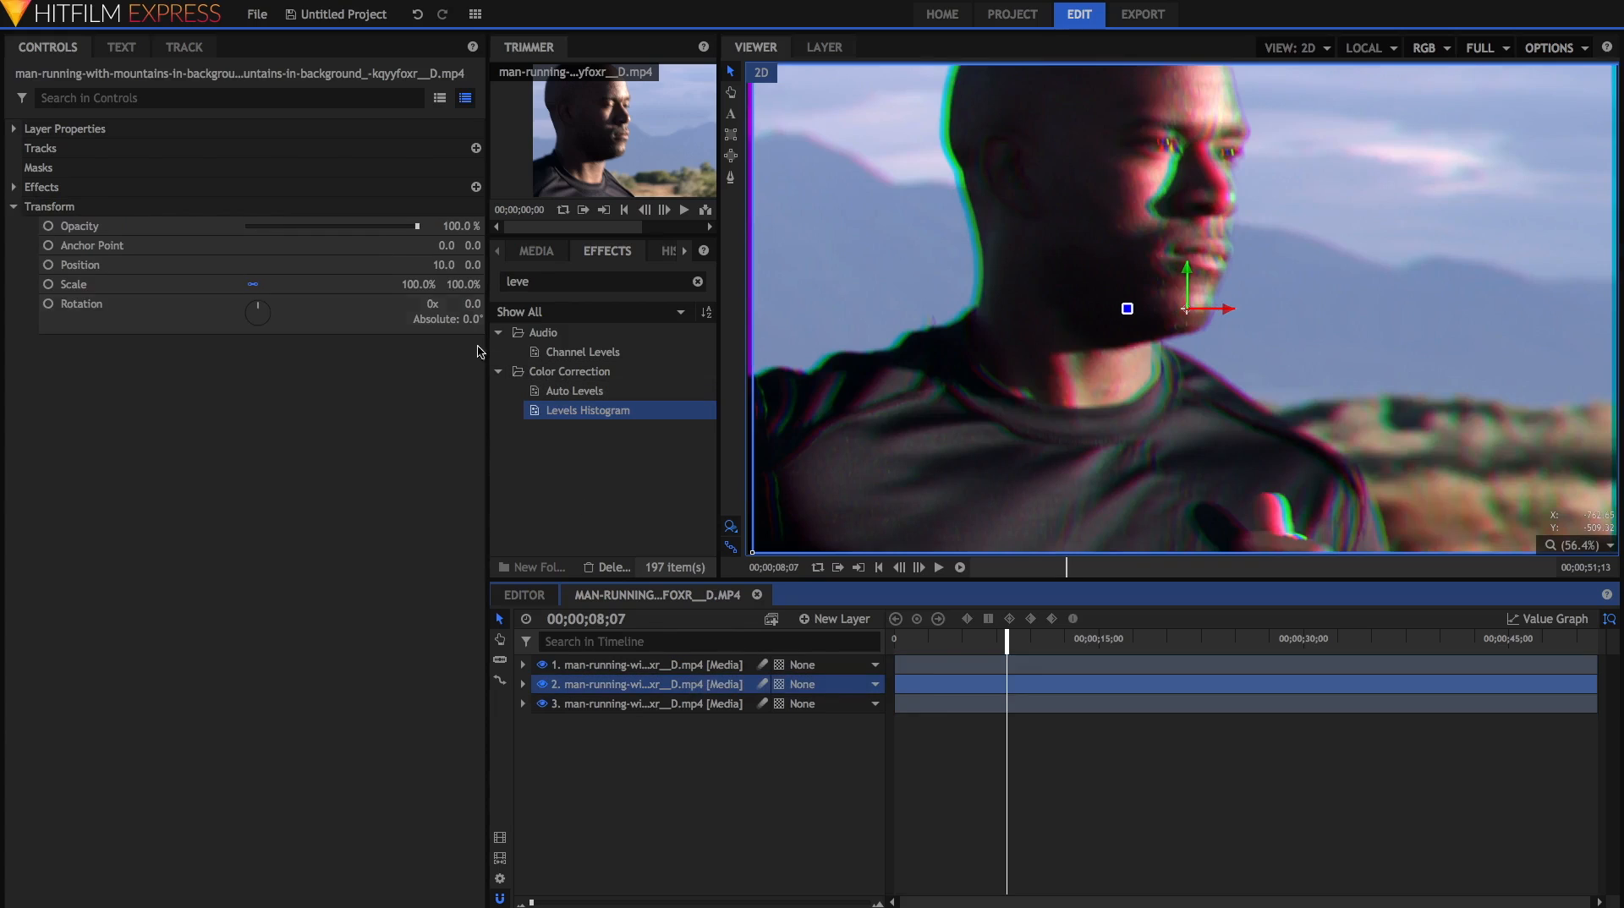
# - Give the colour layers small Position X offsets (-5, 5, 10) instead of scaling, for sideways fringes
pyautogui.click(79, 263)
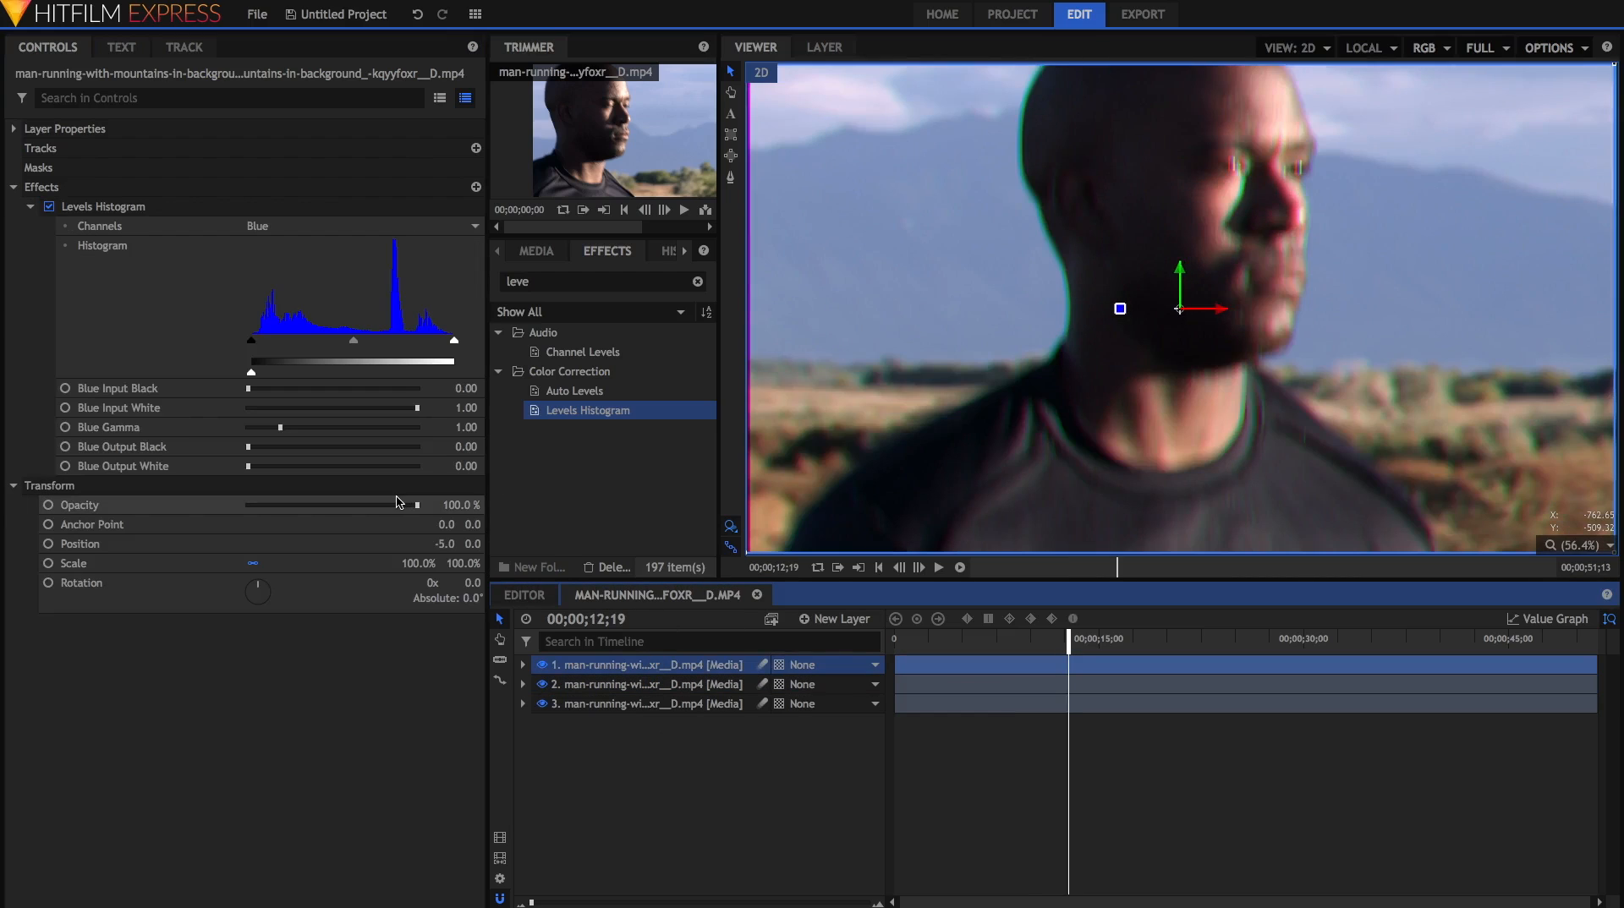
pyautogui.click(467, 543)
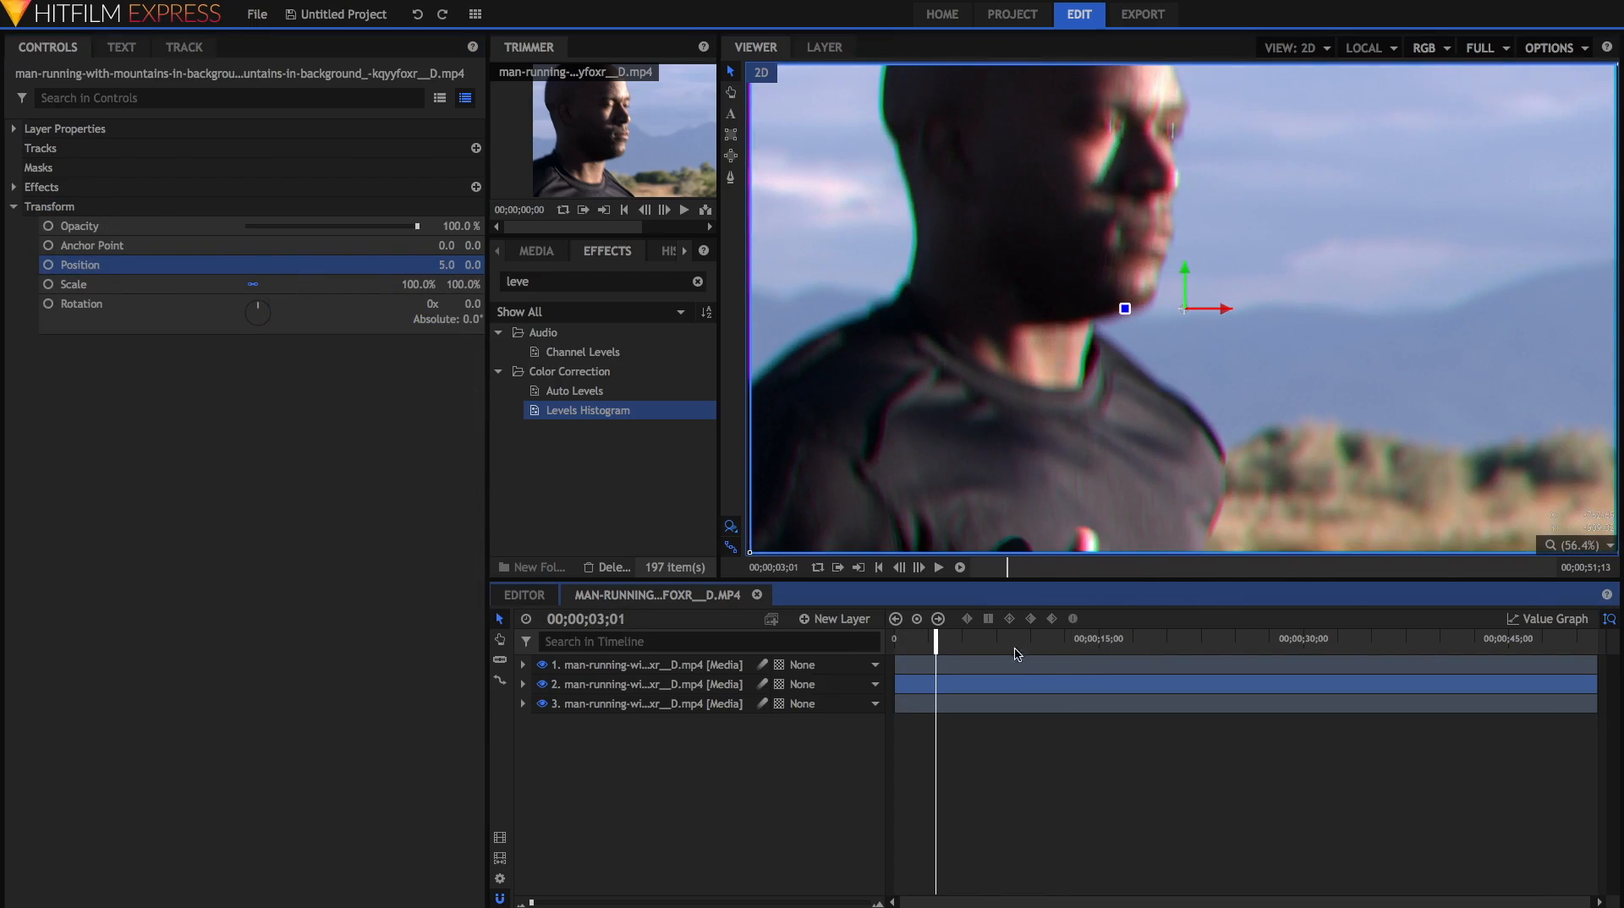
# - Add a new Grade layer above the clips
pyautogui.click(1029, 640)
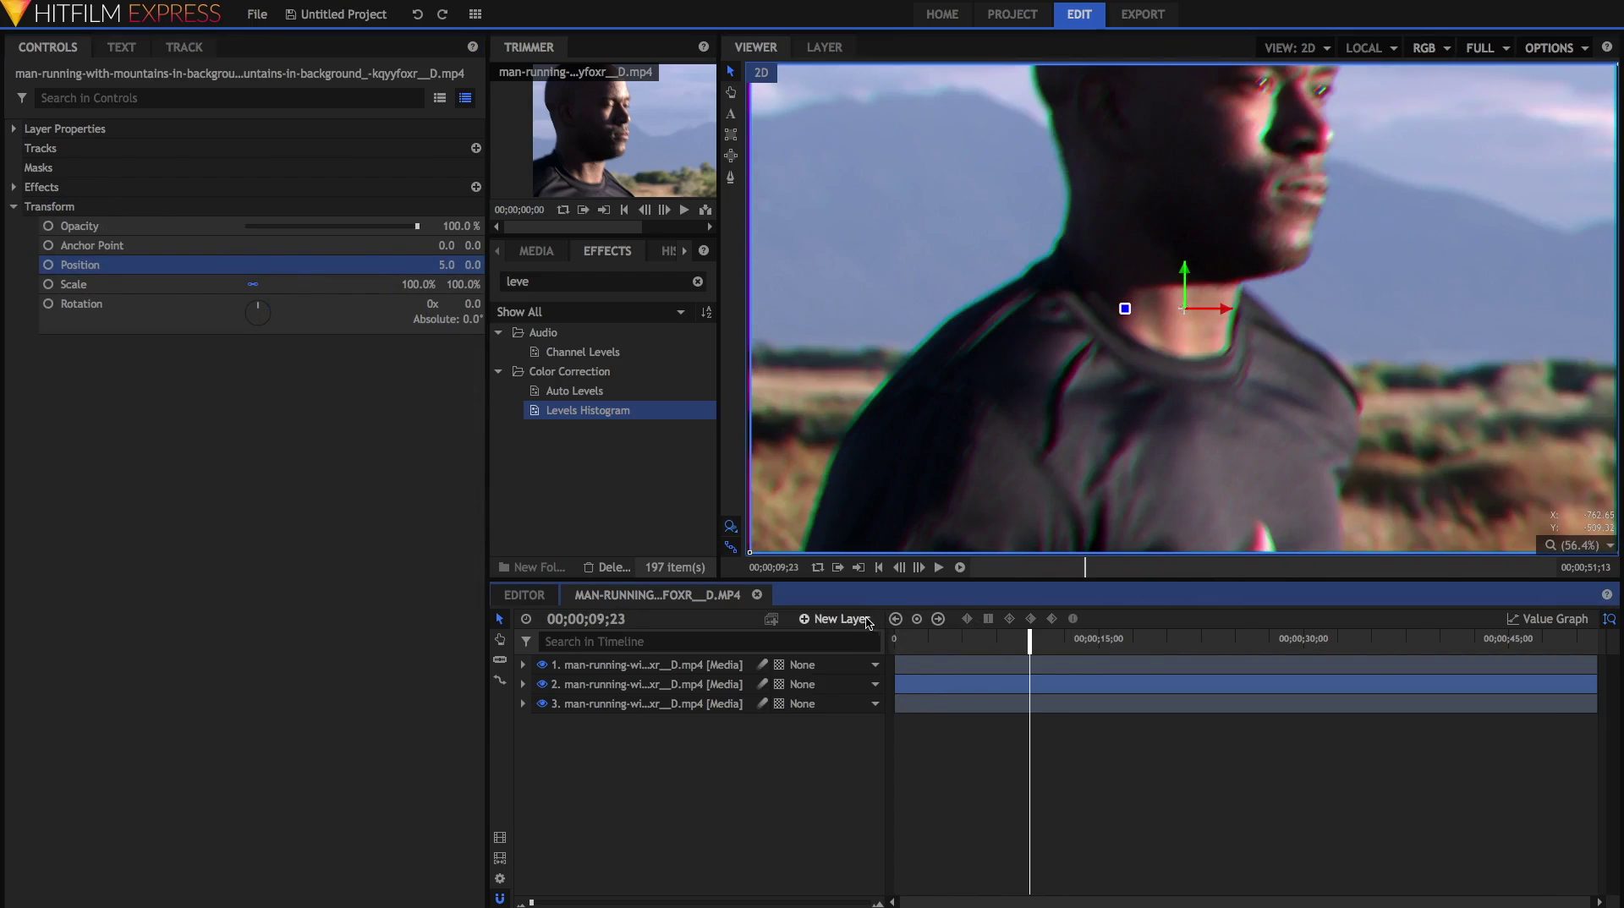
pyautogui.click(839, 619)
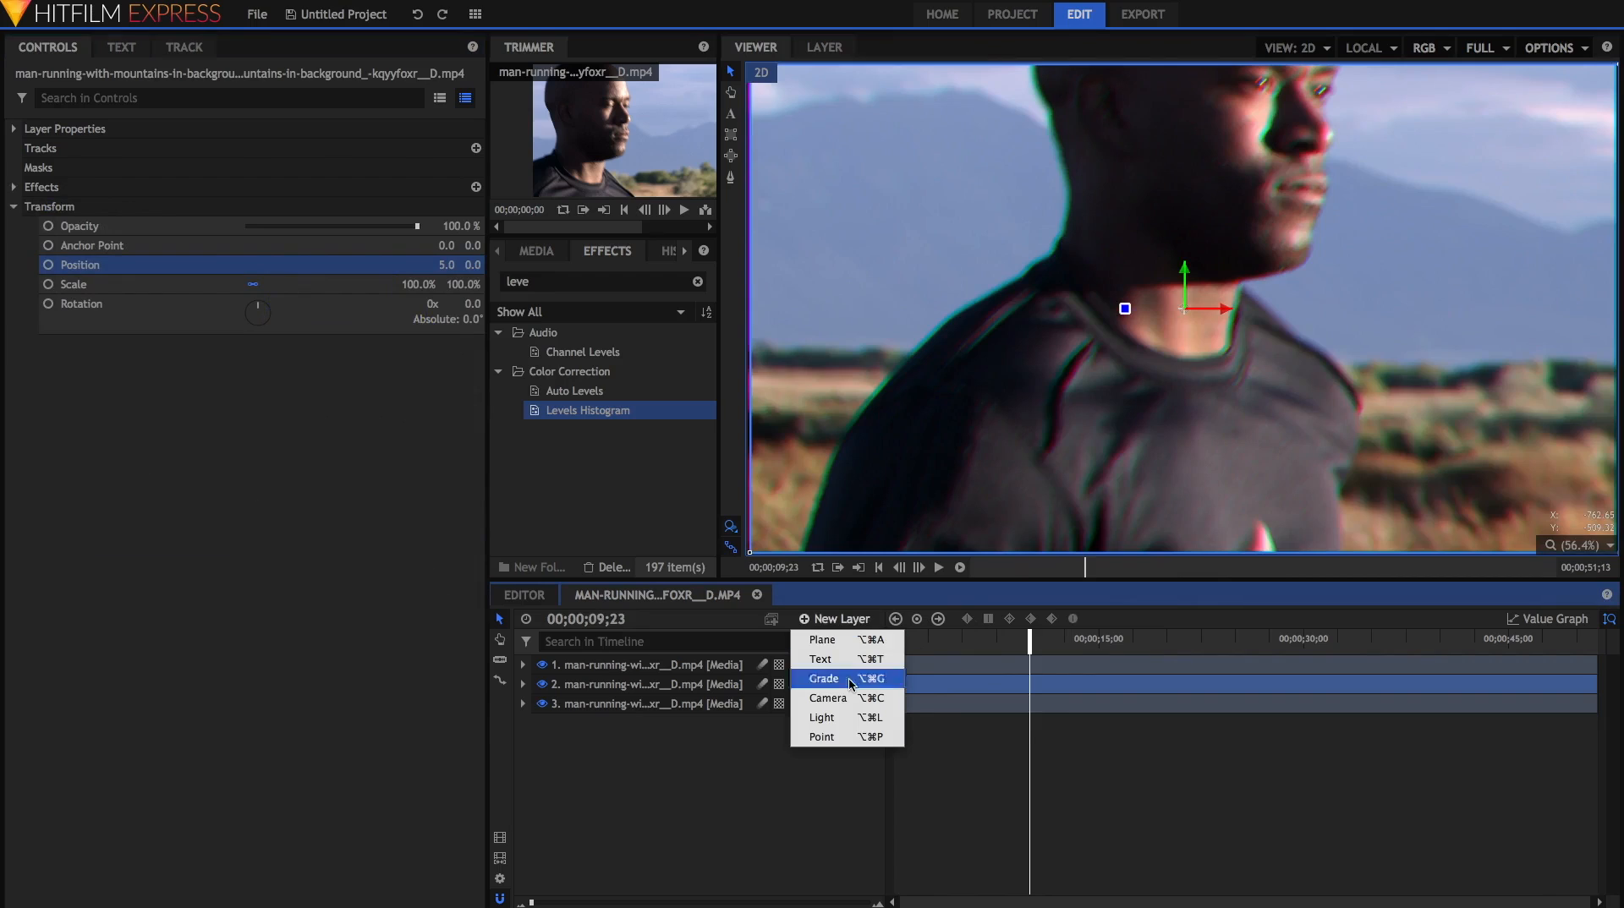
pyautogui.click(823, 678)
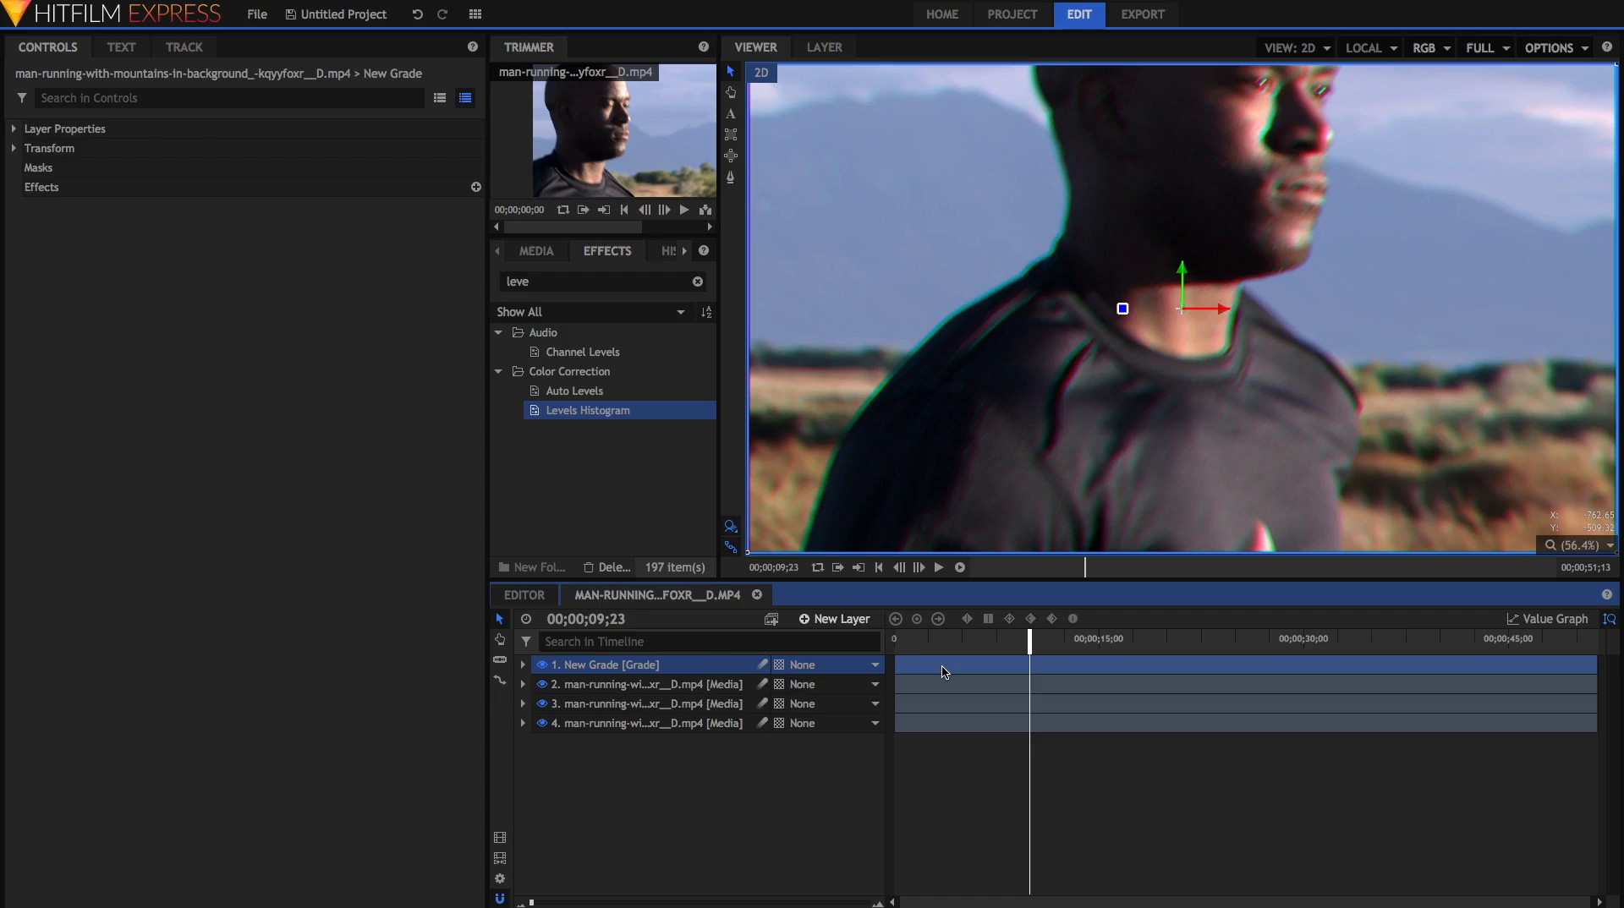
pyautogui.moveTo(952, 869)
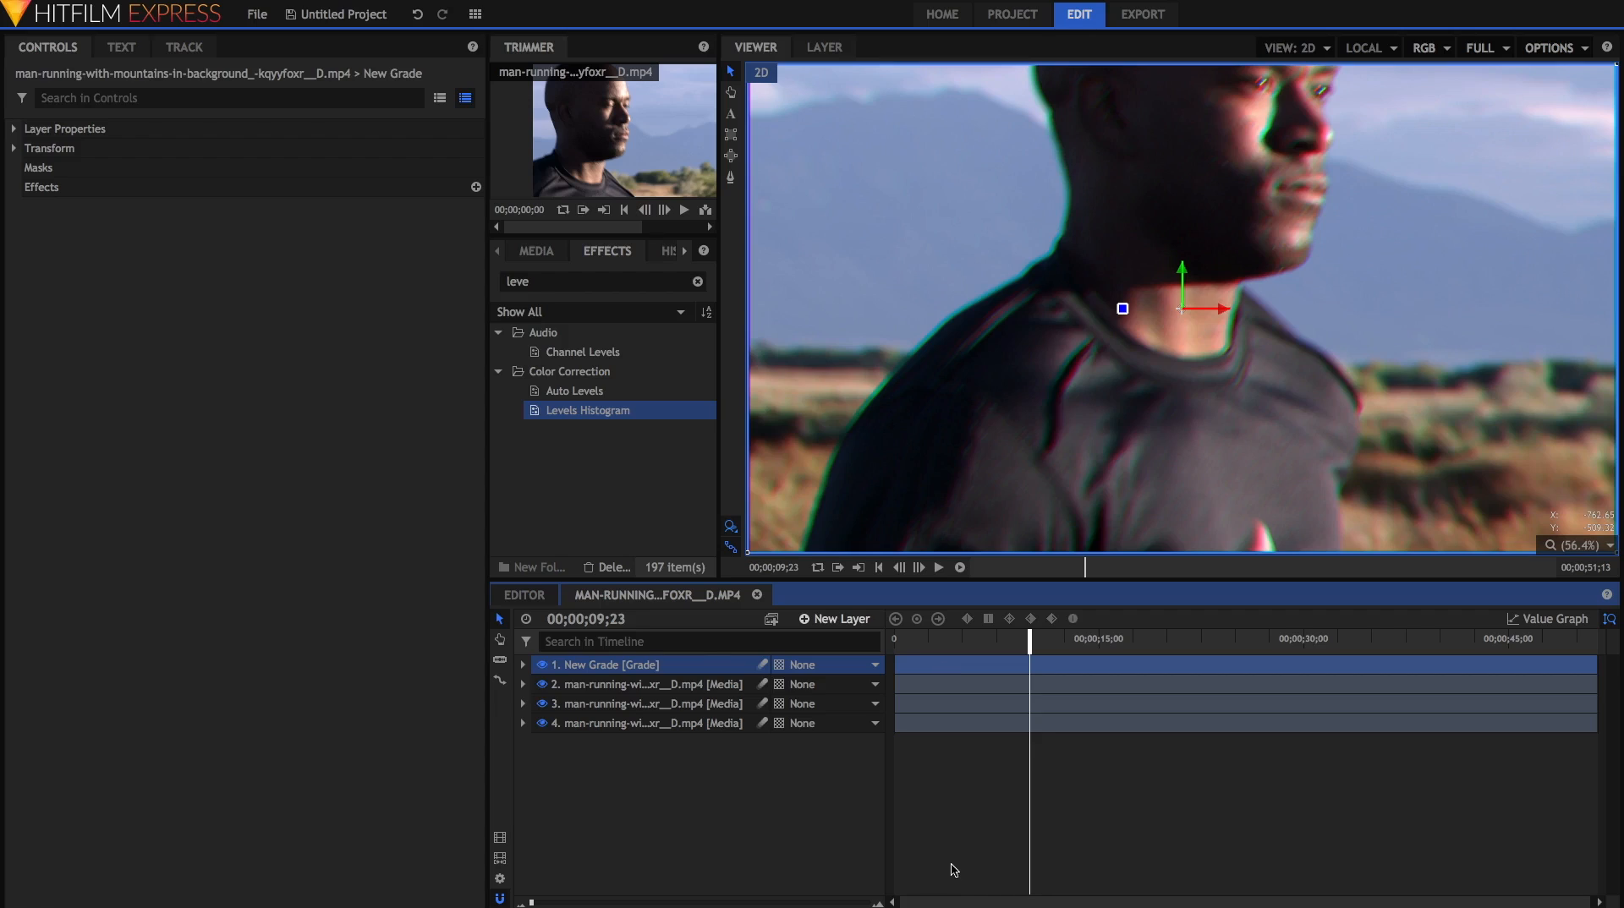
# - Apply the Grain effect to the grade layer and raise its Amount to 35
pyautogui.click(699, 281)
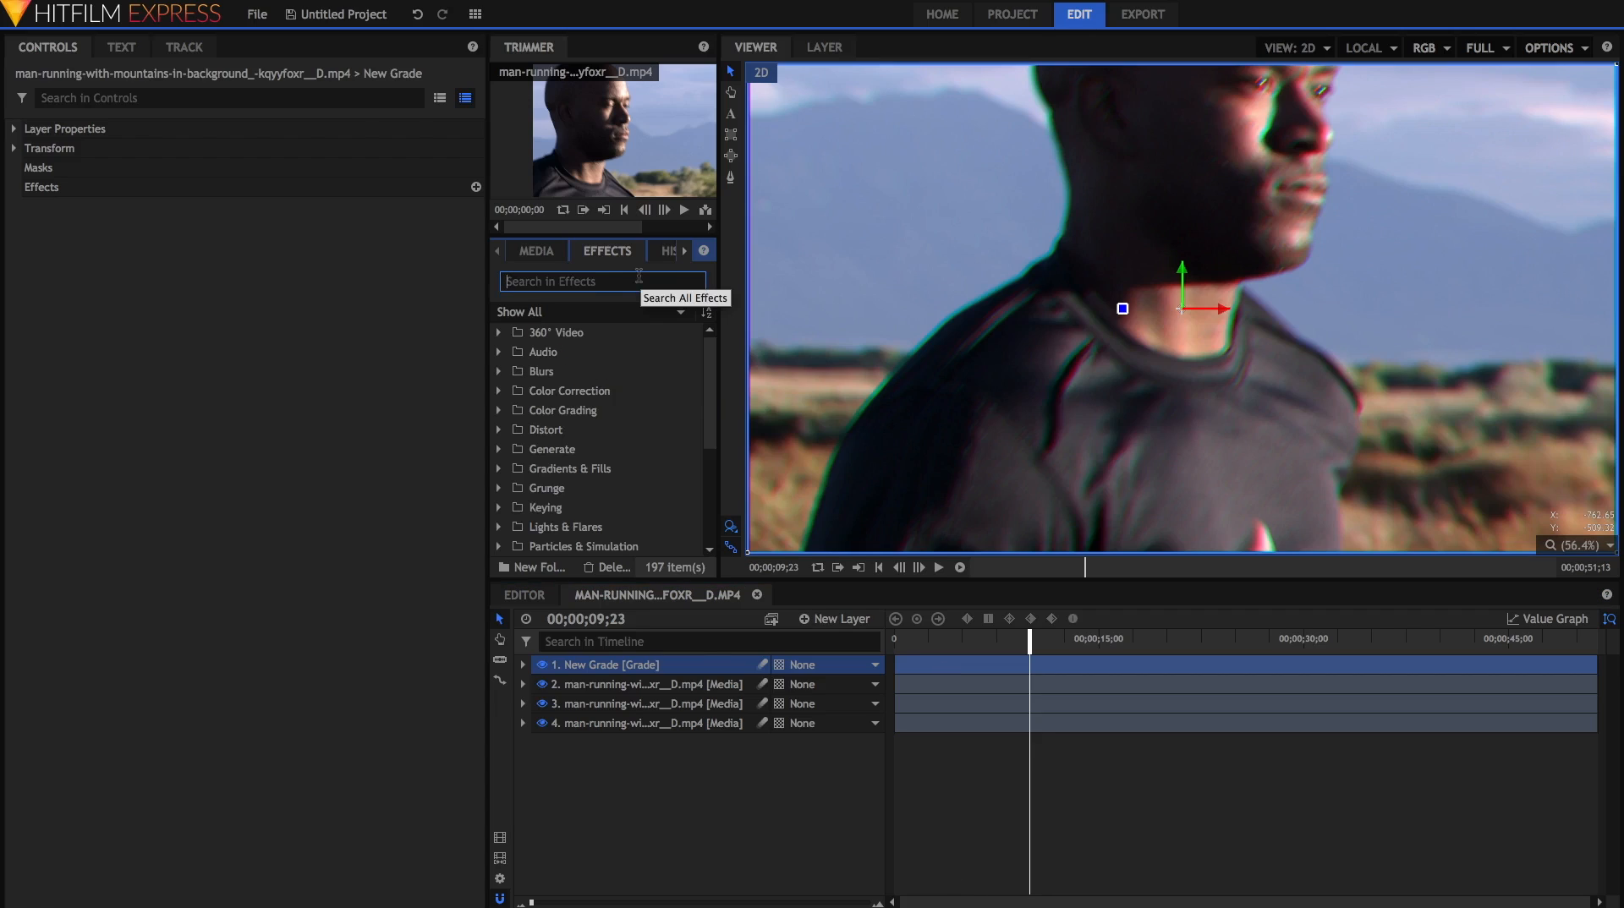
pyautogui.write('grai')
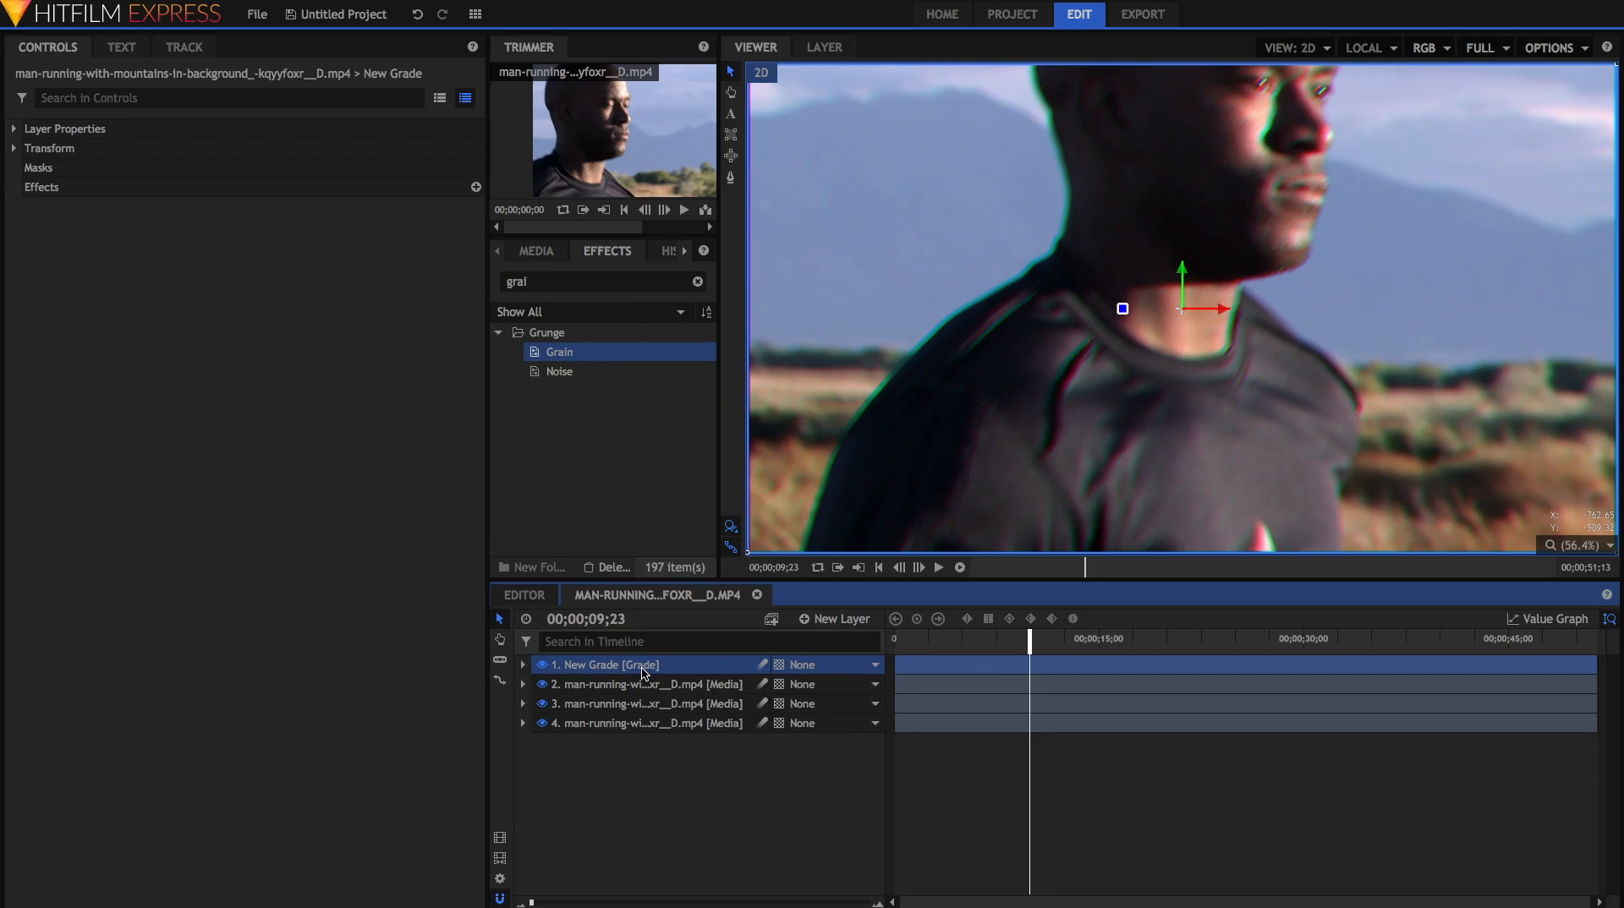
pyautogui.click(523, 664)
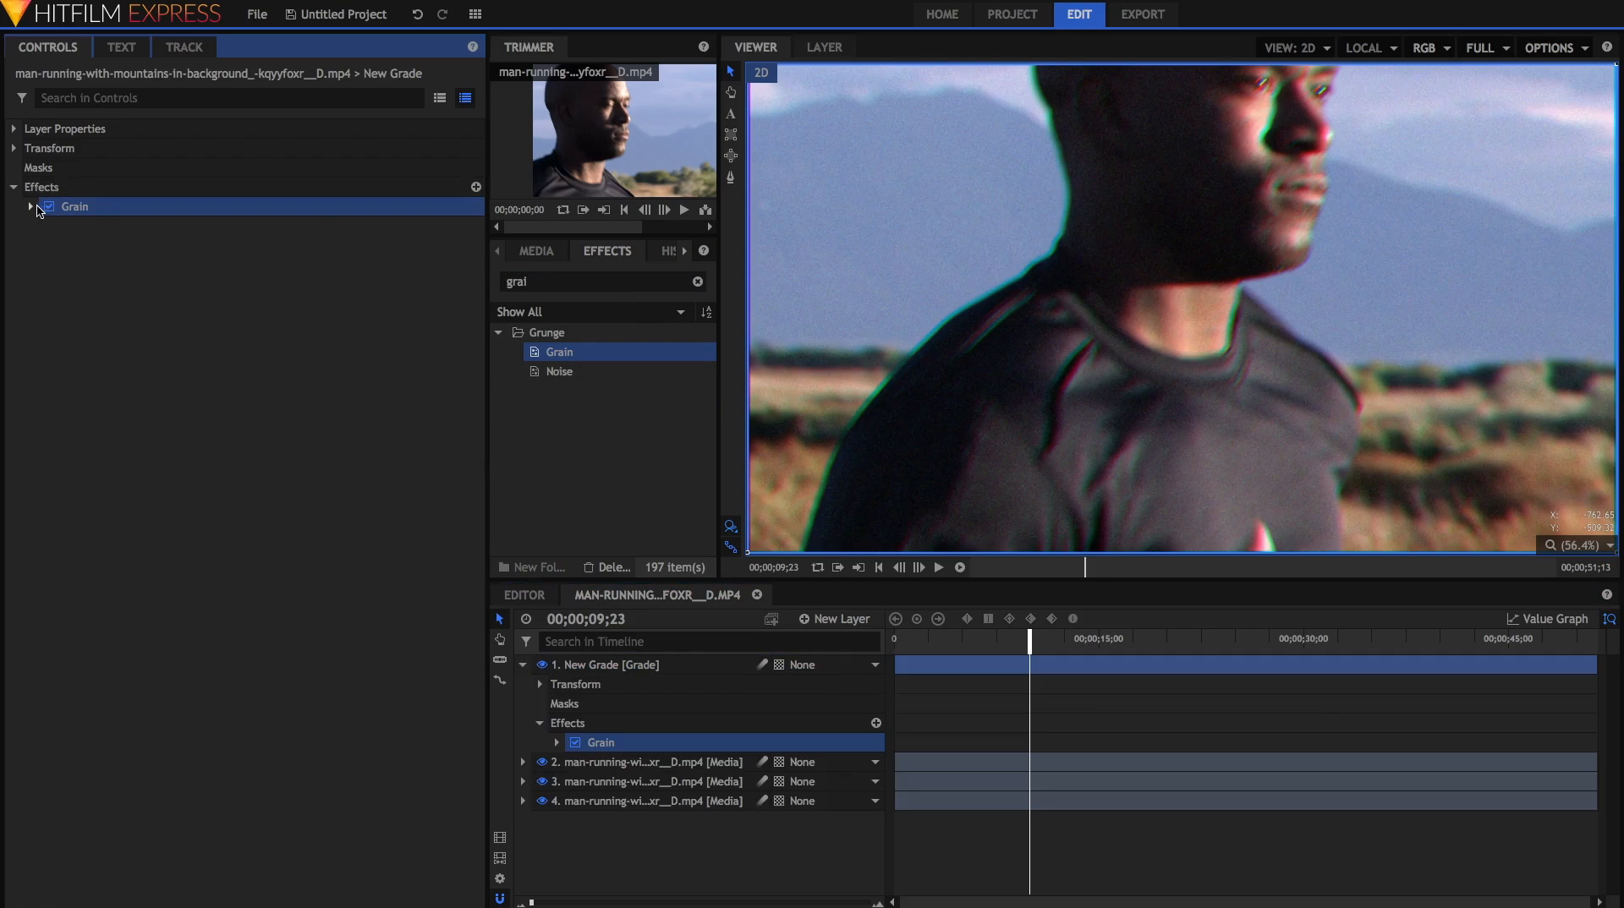
pyautogui.click(30, 206)
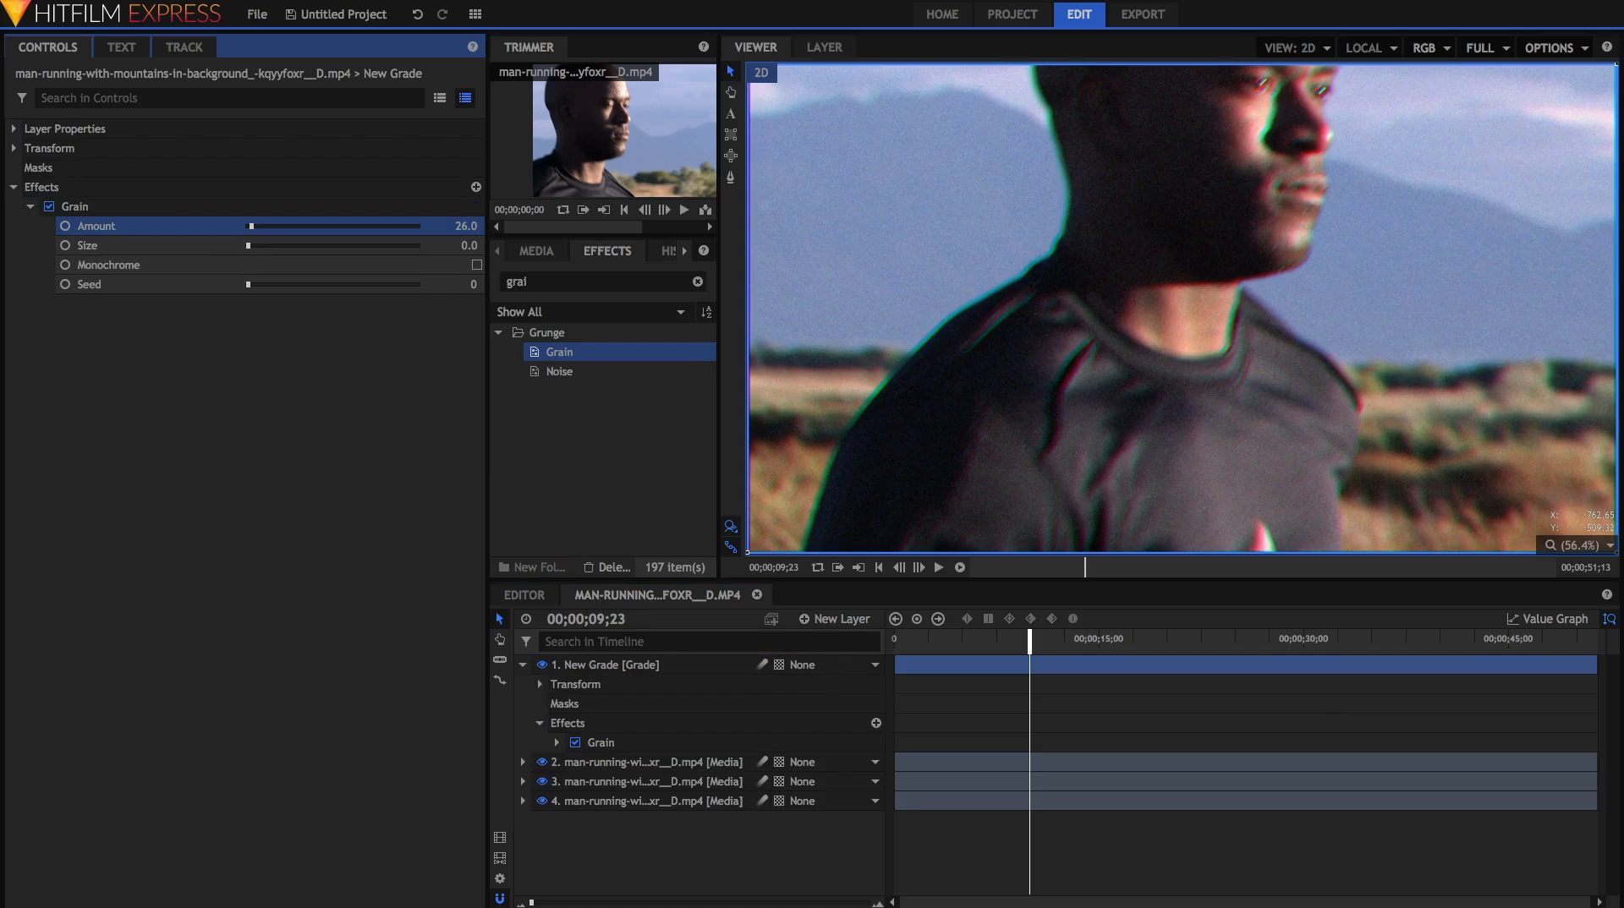
pyautogui.click(937, 568)
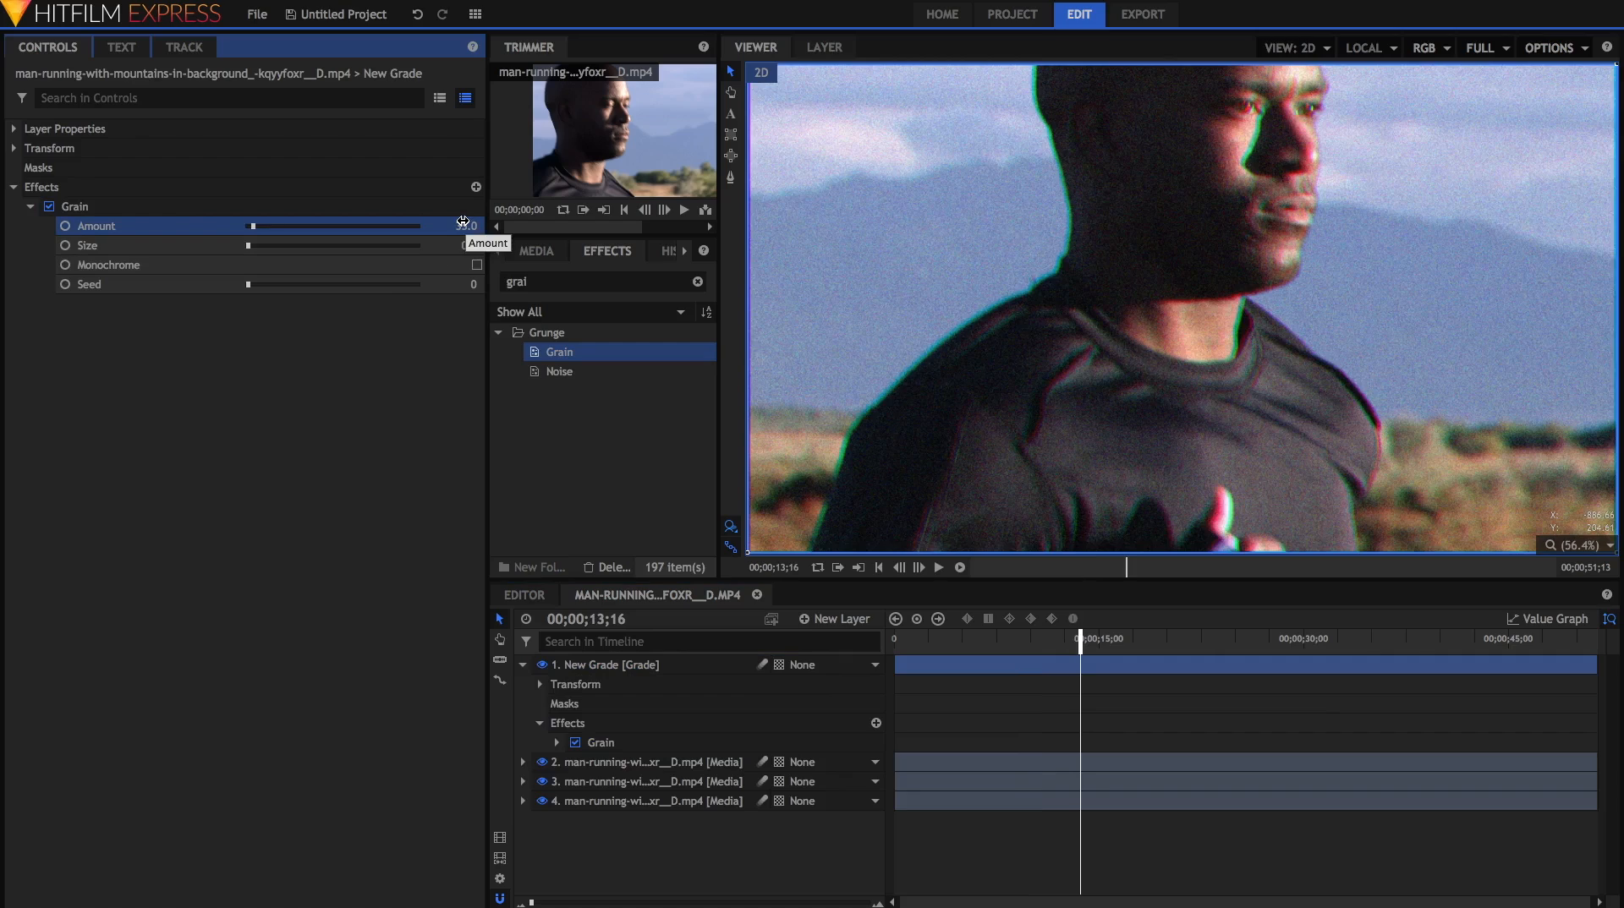
pyautogui.moveTo(249, 225); pyautogui.dragTo(384, 225)
pyautogui.write('dere')
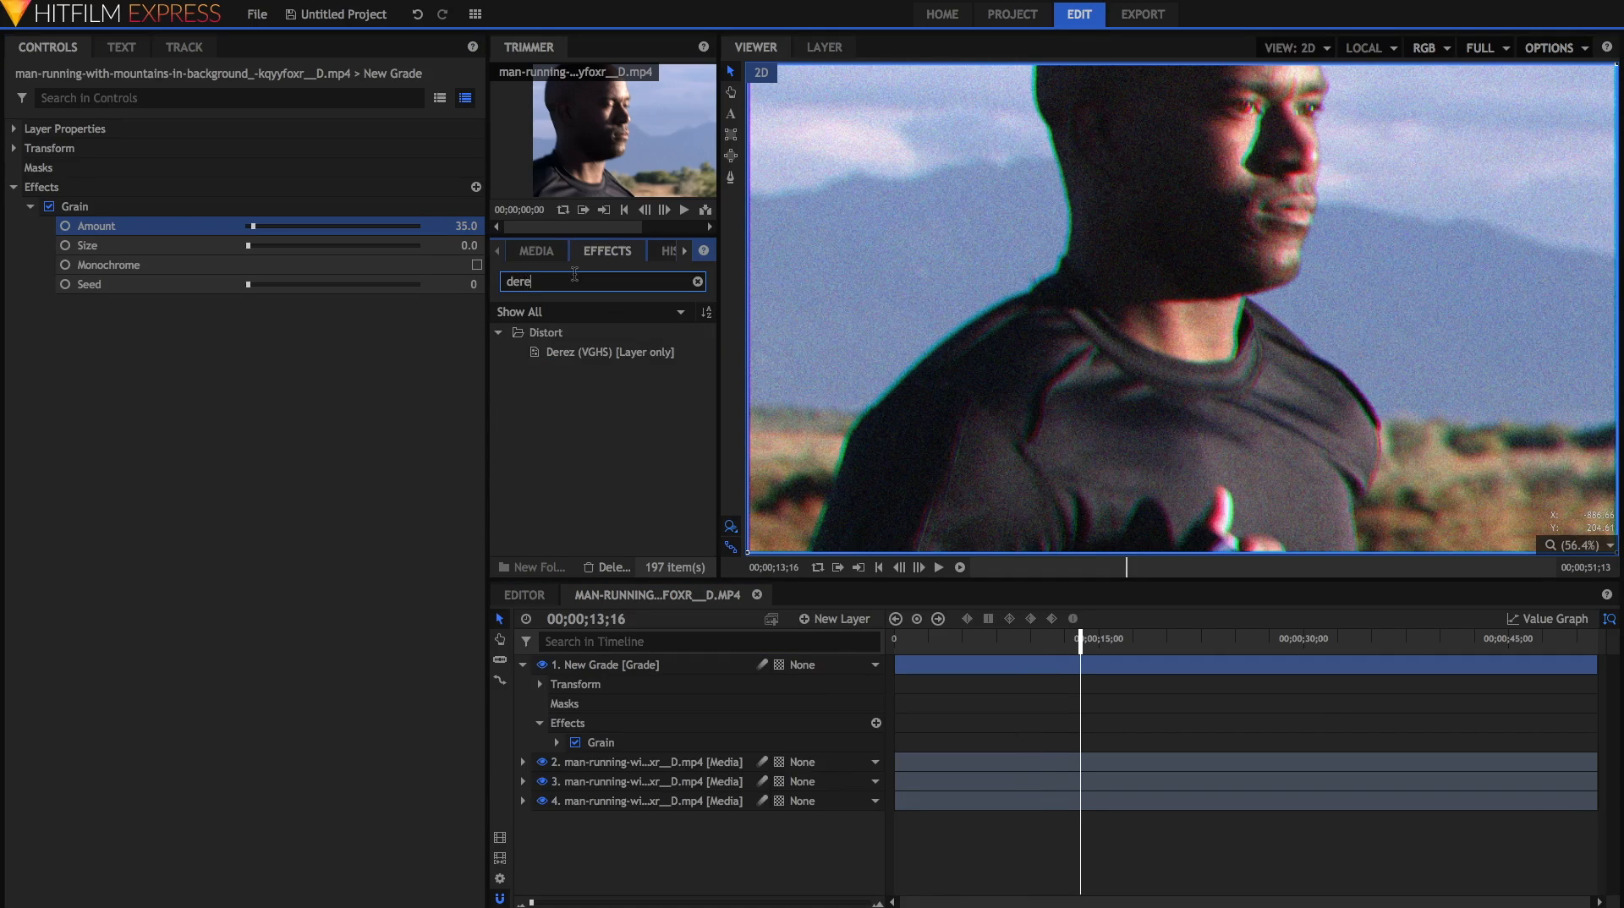
# - Add the Derez (VGHS) effect to the grade layer and expand its settings
pyautogui.click(611, 351)
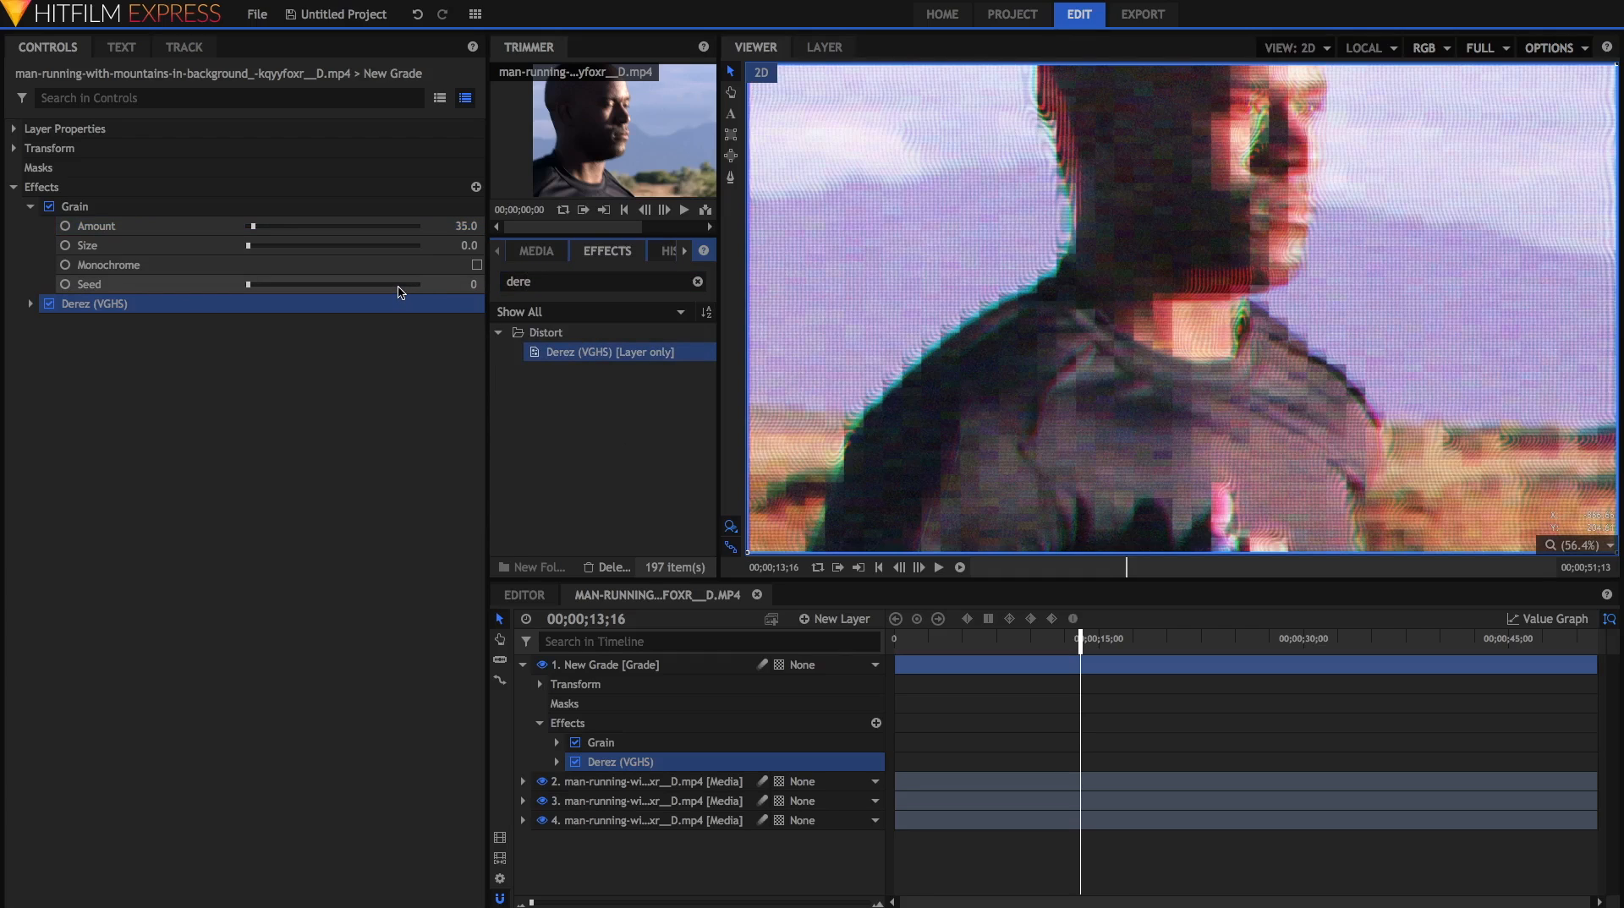
pyautogui.moveTo(399, 289)
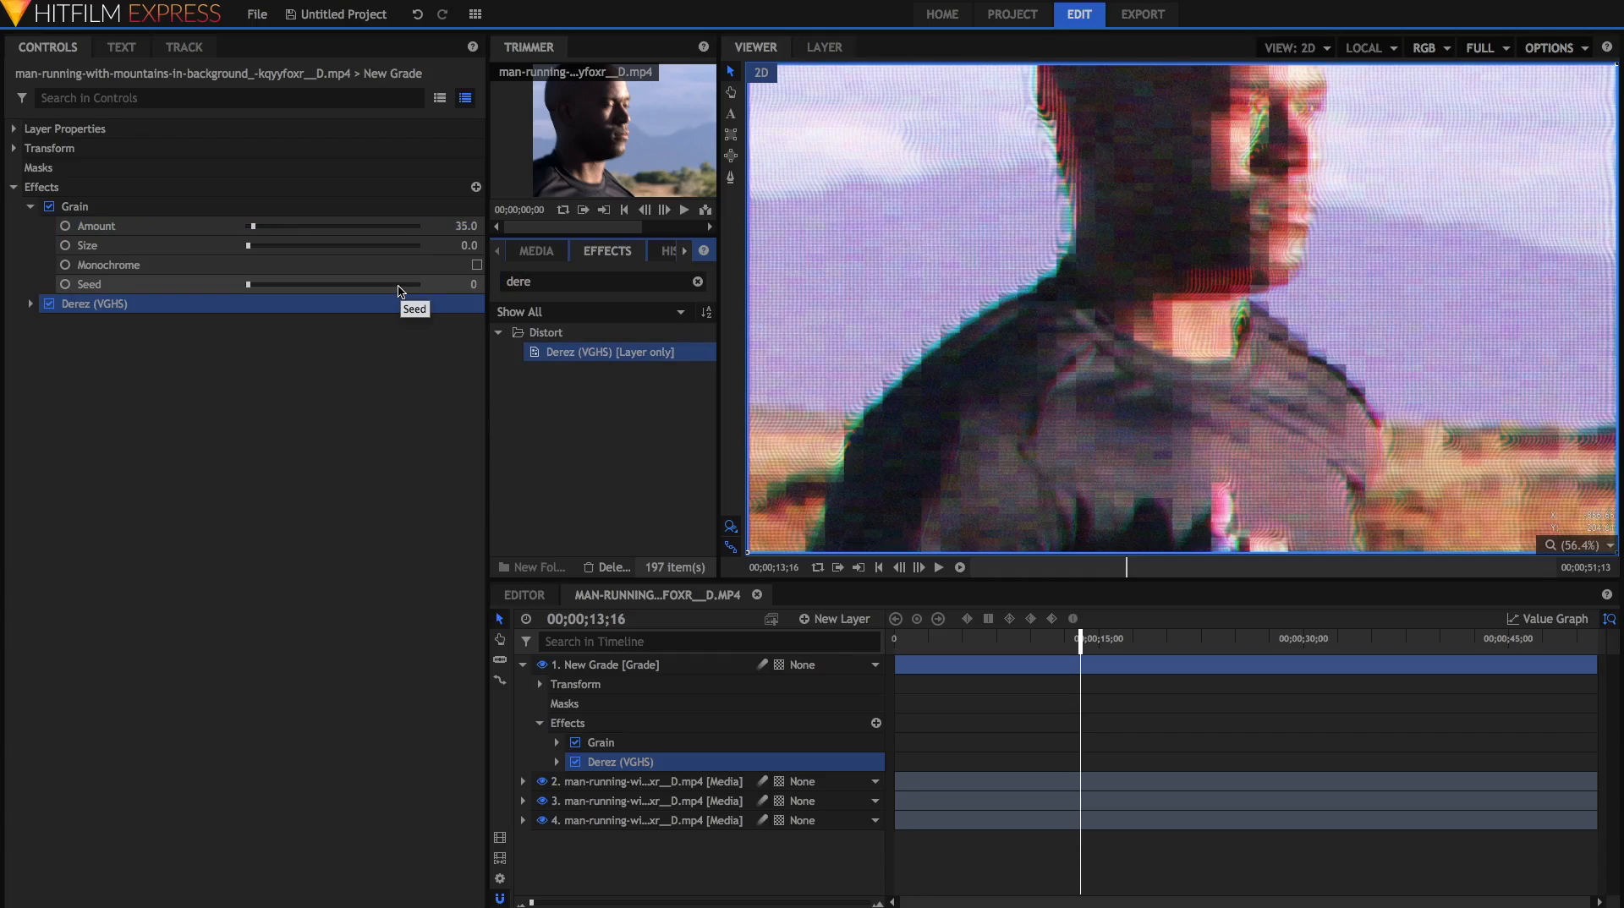
pyautogui.moveTo(787, 240)
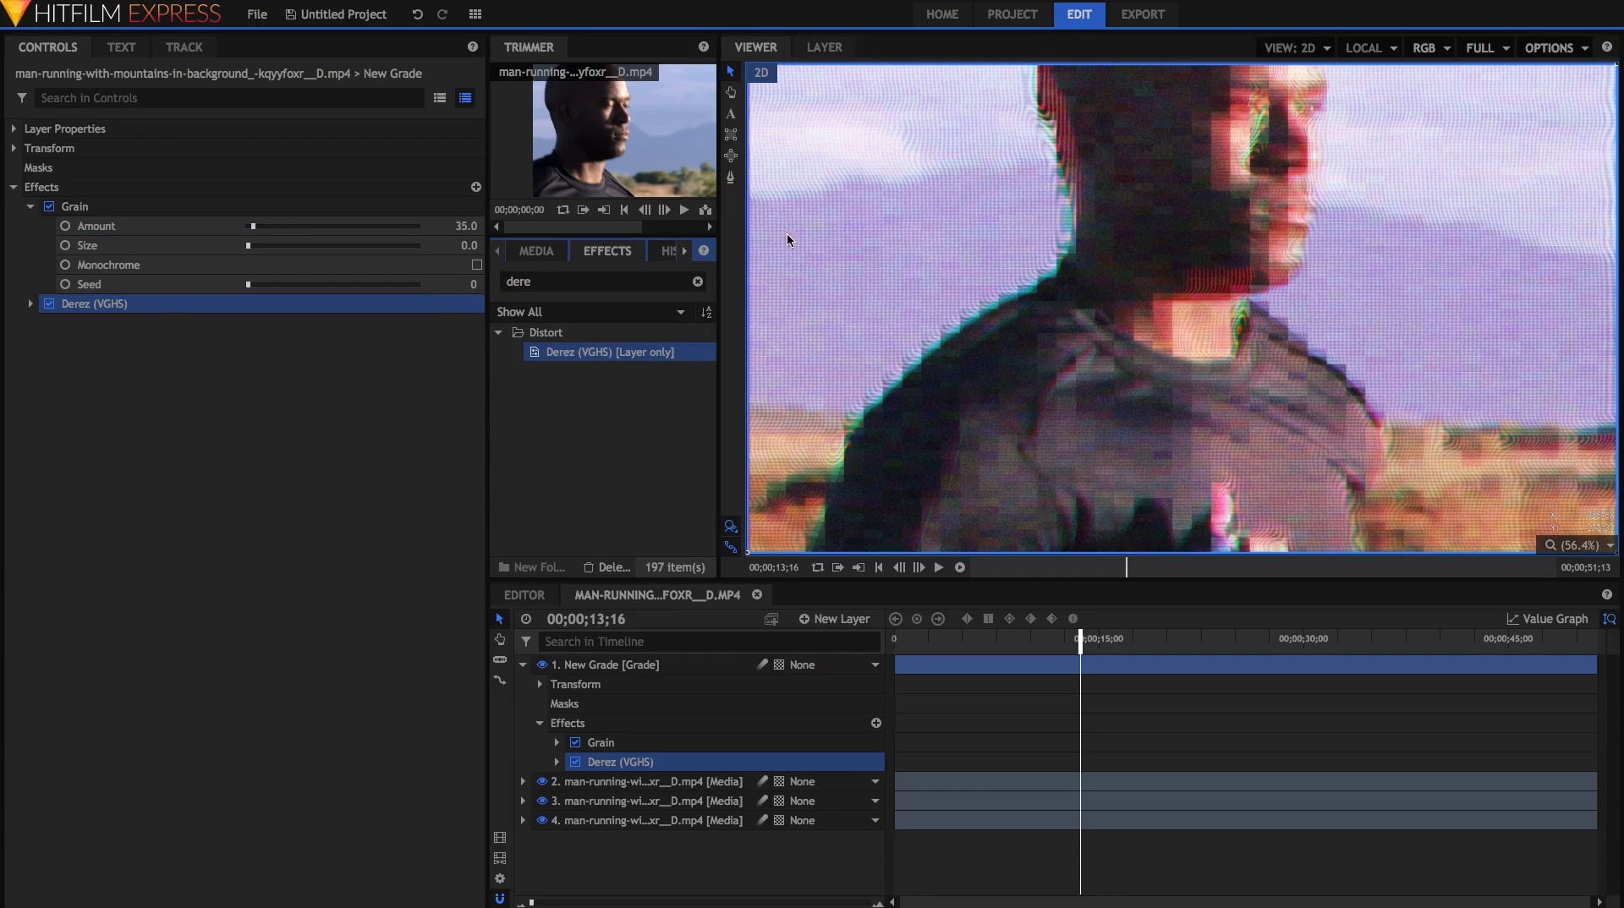
pyautogui.moveTo(984, 243)
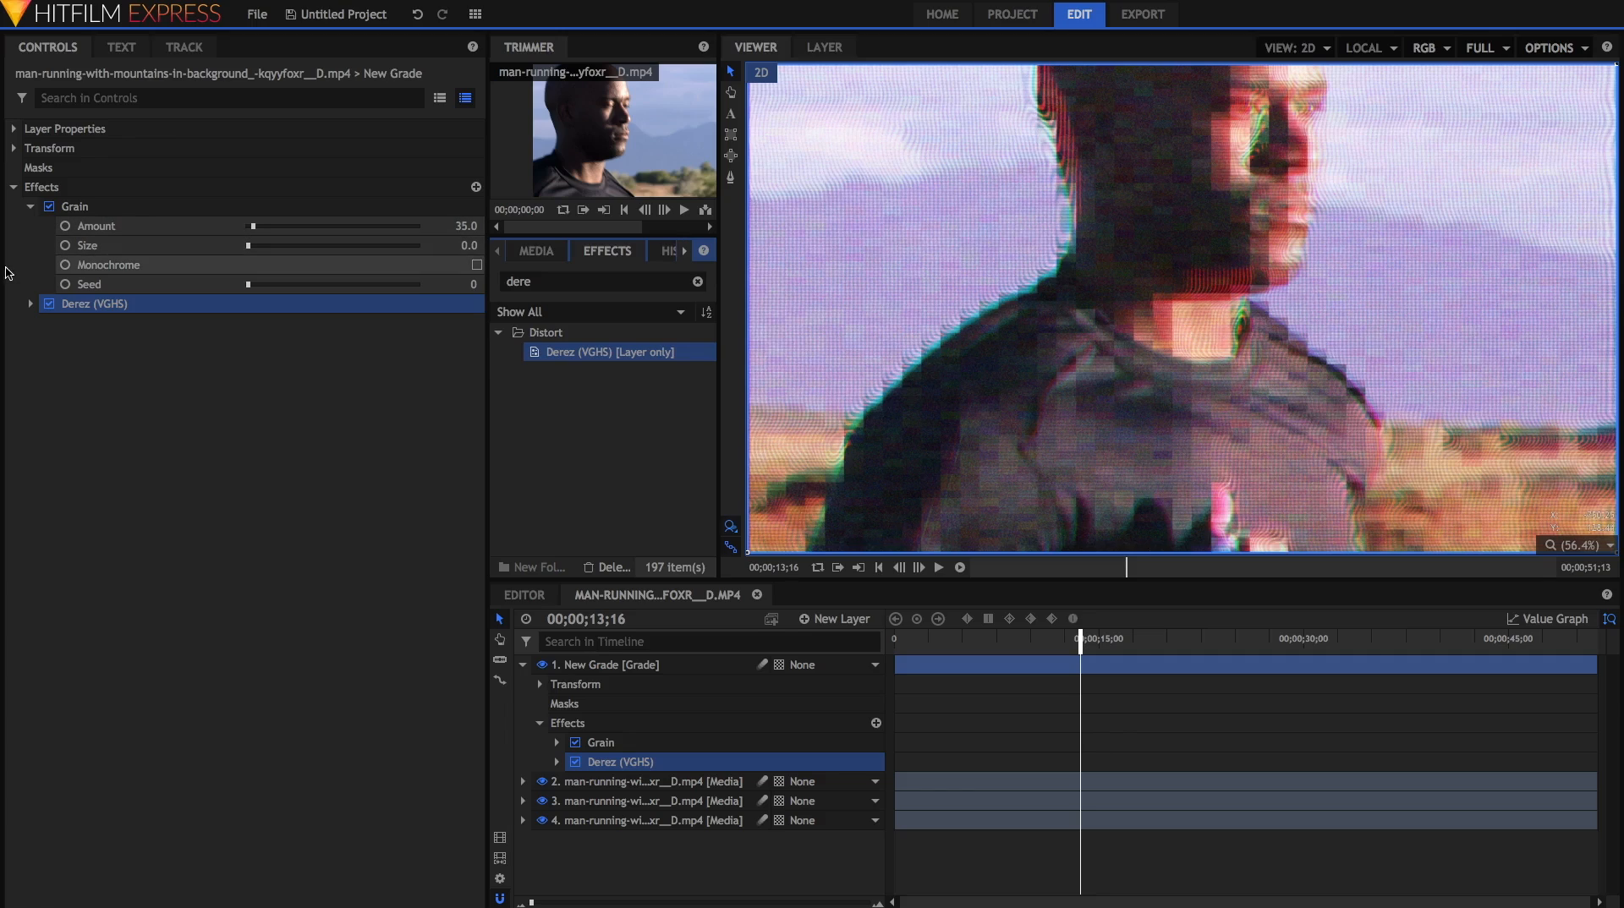
pyautogui.click(30, 302)
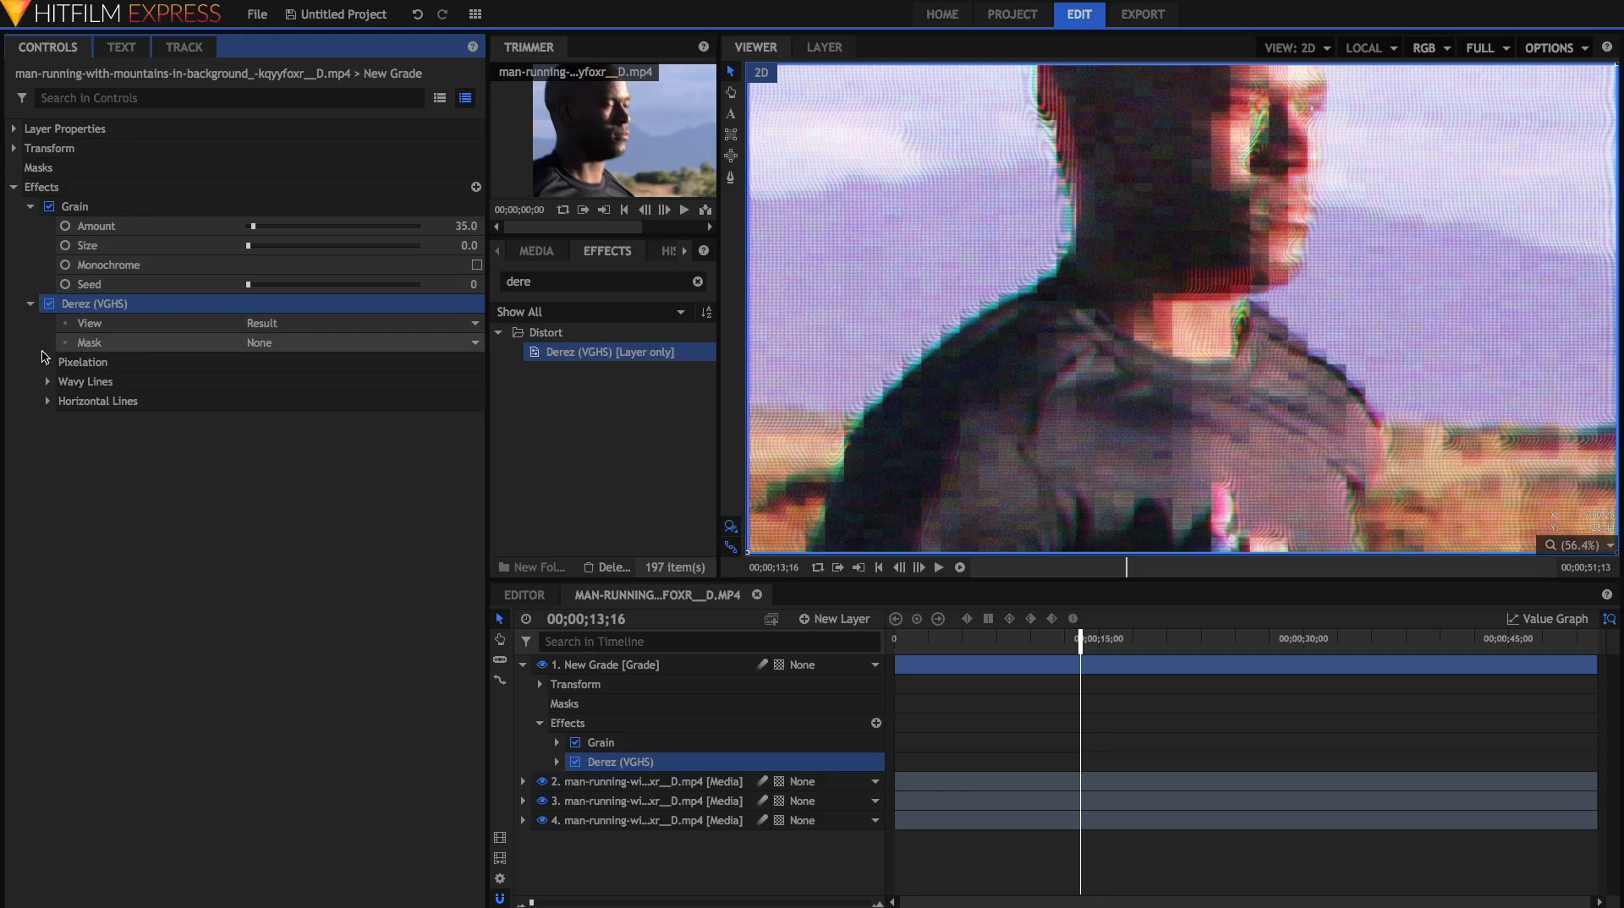
pyautogui.moveTo(112, 351)
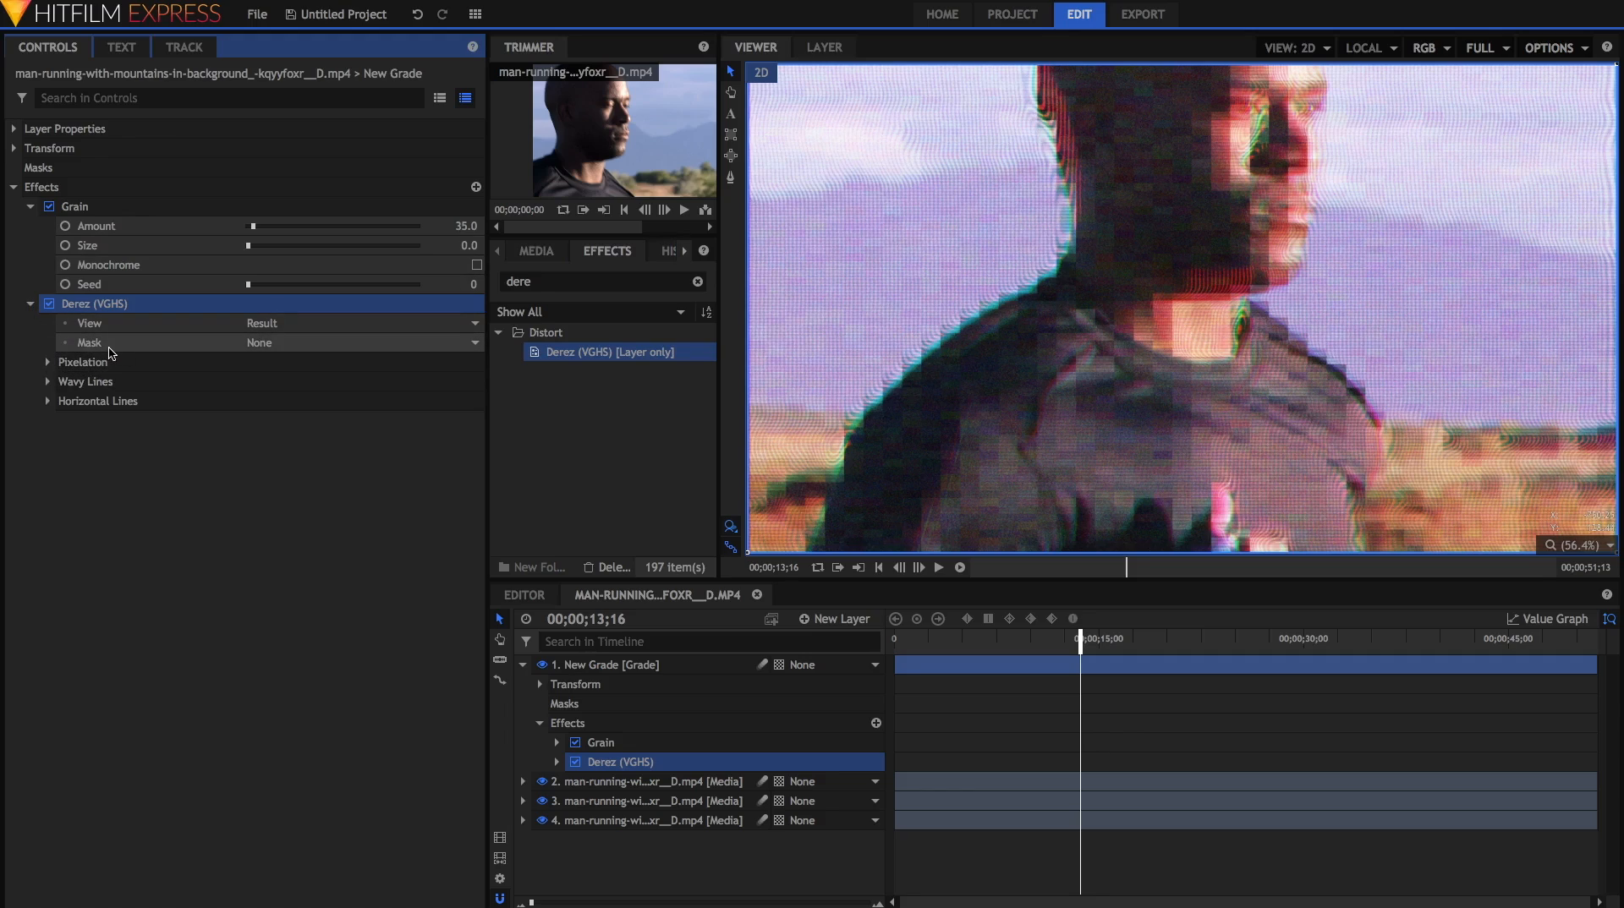
pyautogui.moveTo(83, 361)
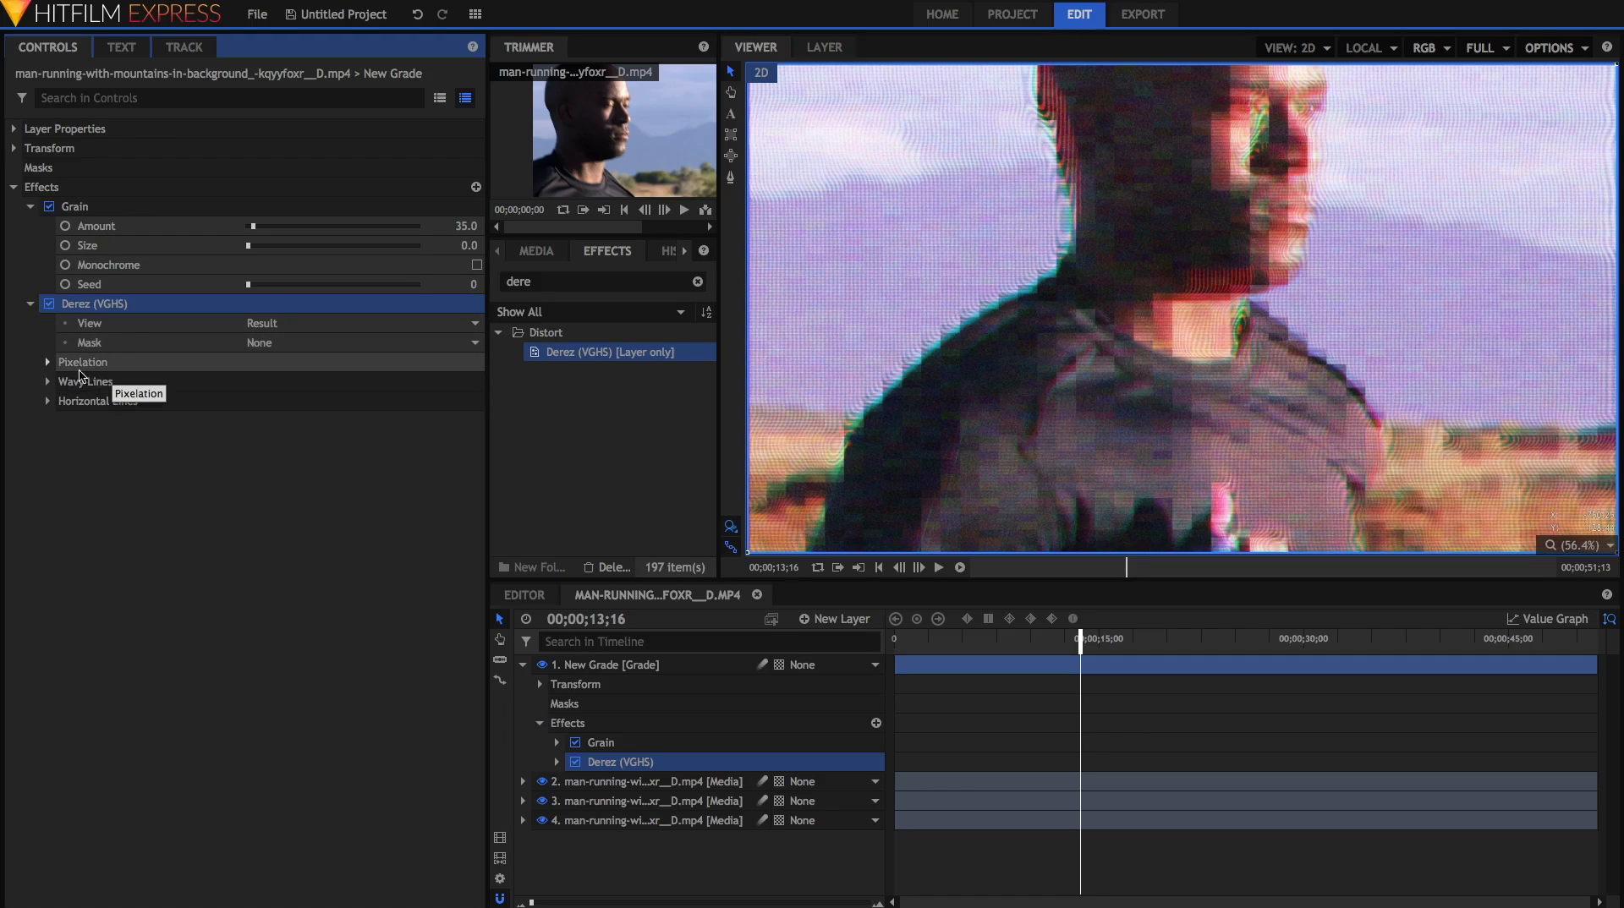
pyautogui.moveTo(187, 381)
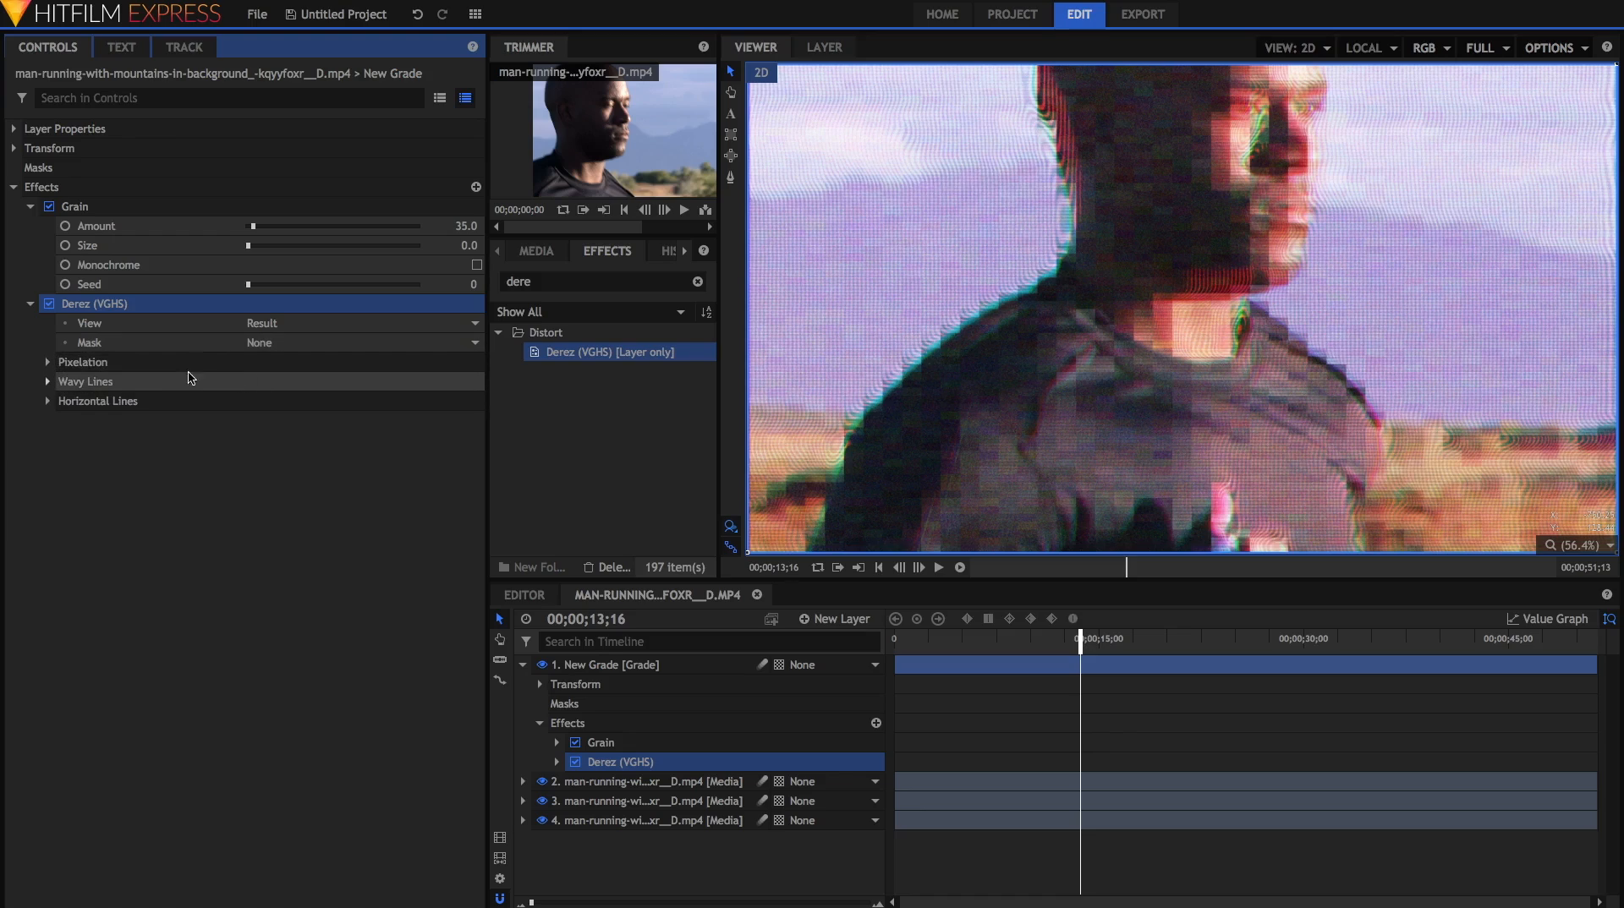
pyautogui.moveTo(276, 414)
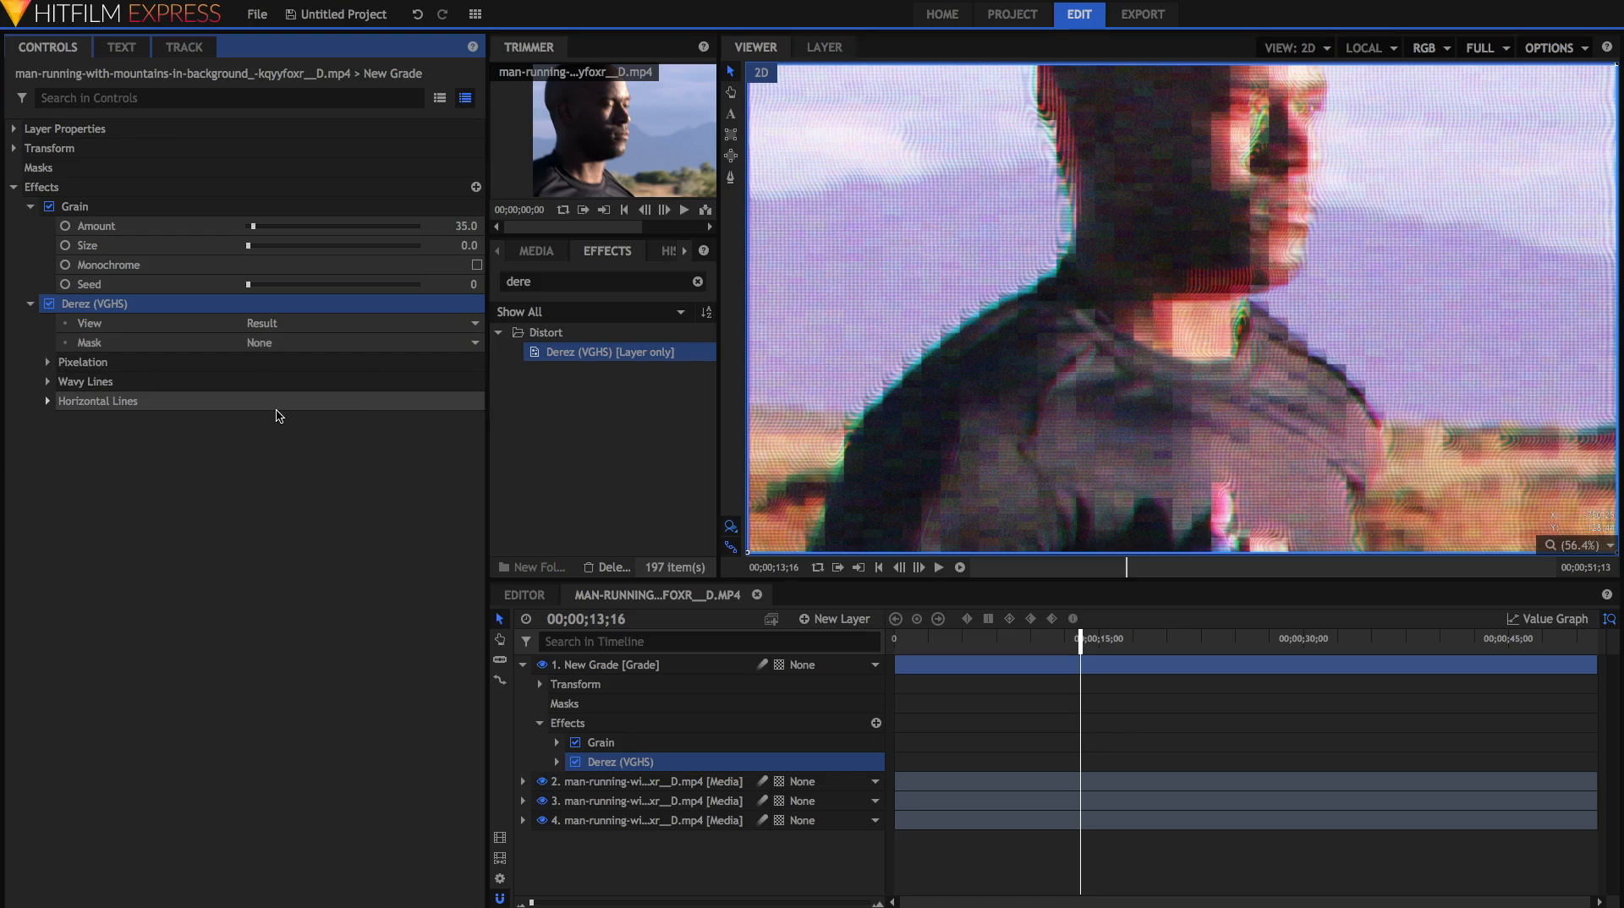
pyautogui.moveTo(981, 473)
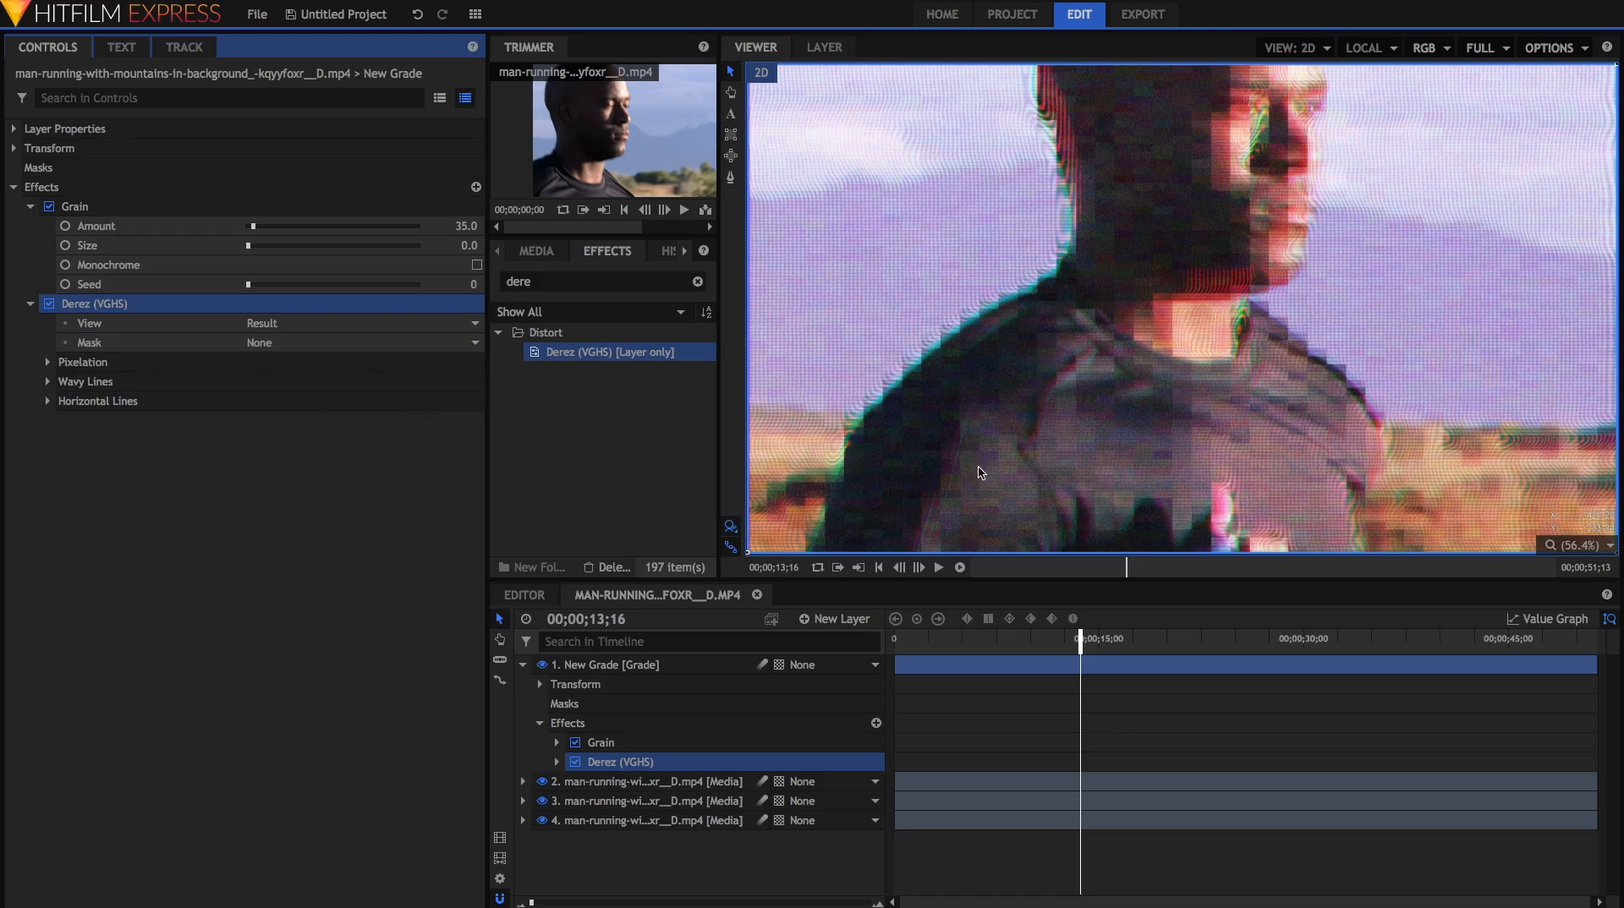
pyautogui.moveTo(1177, 301)
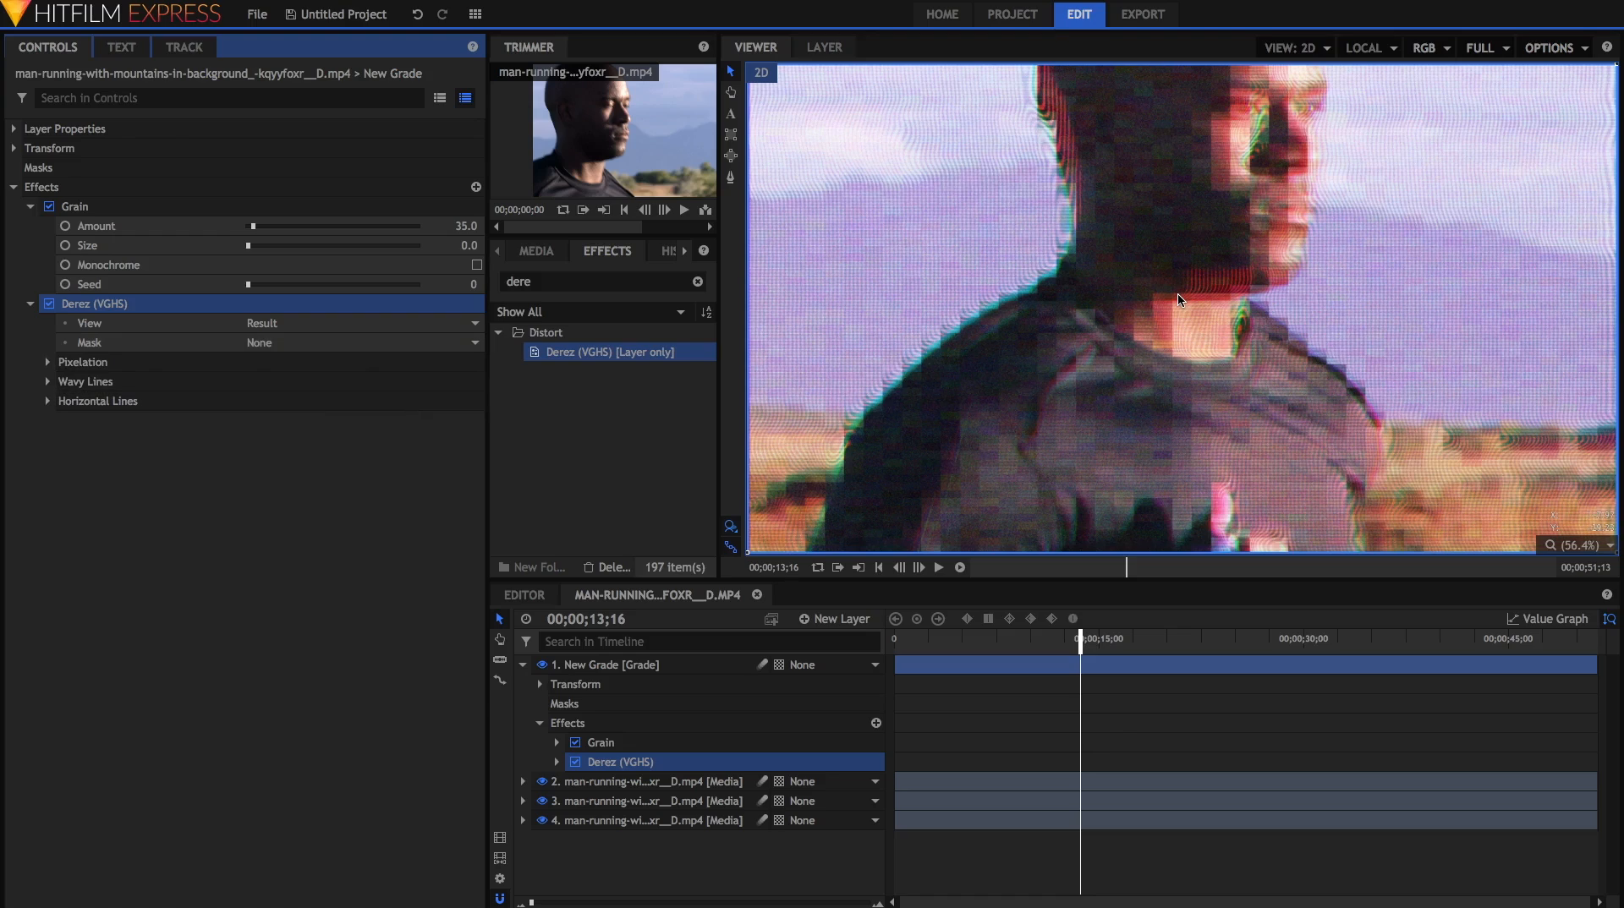
pyautogui.moveTo(1104, 272)
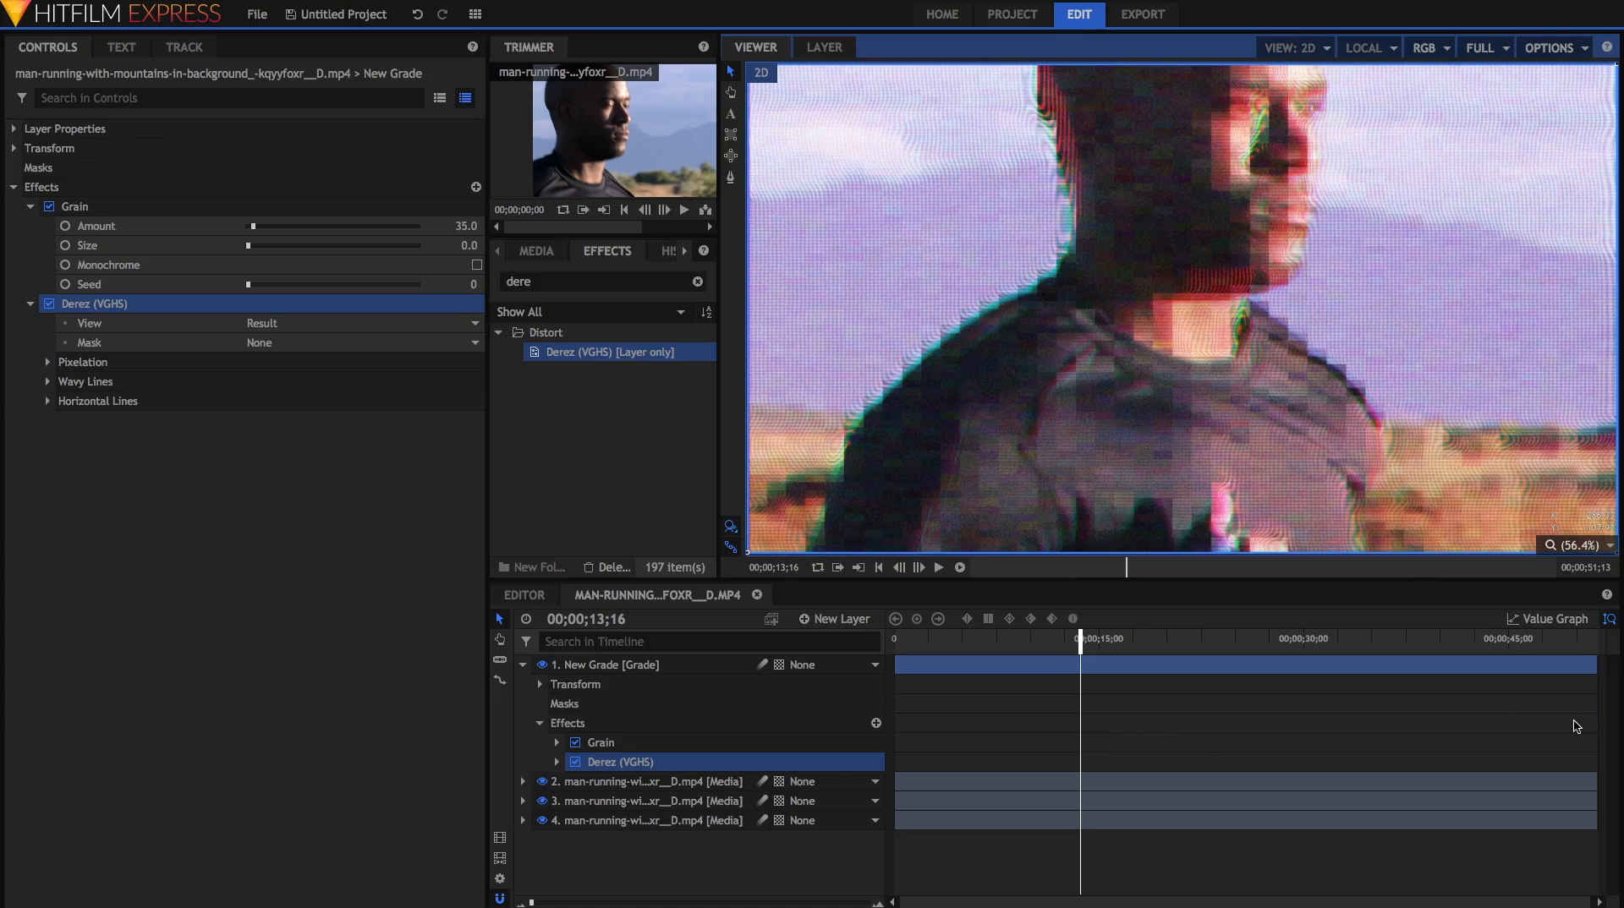
pyautogui.moveTo(827, 230)
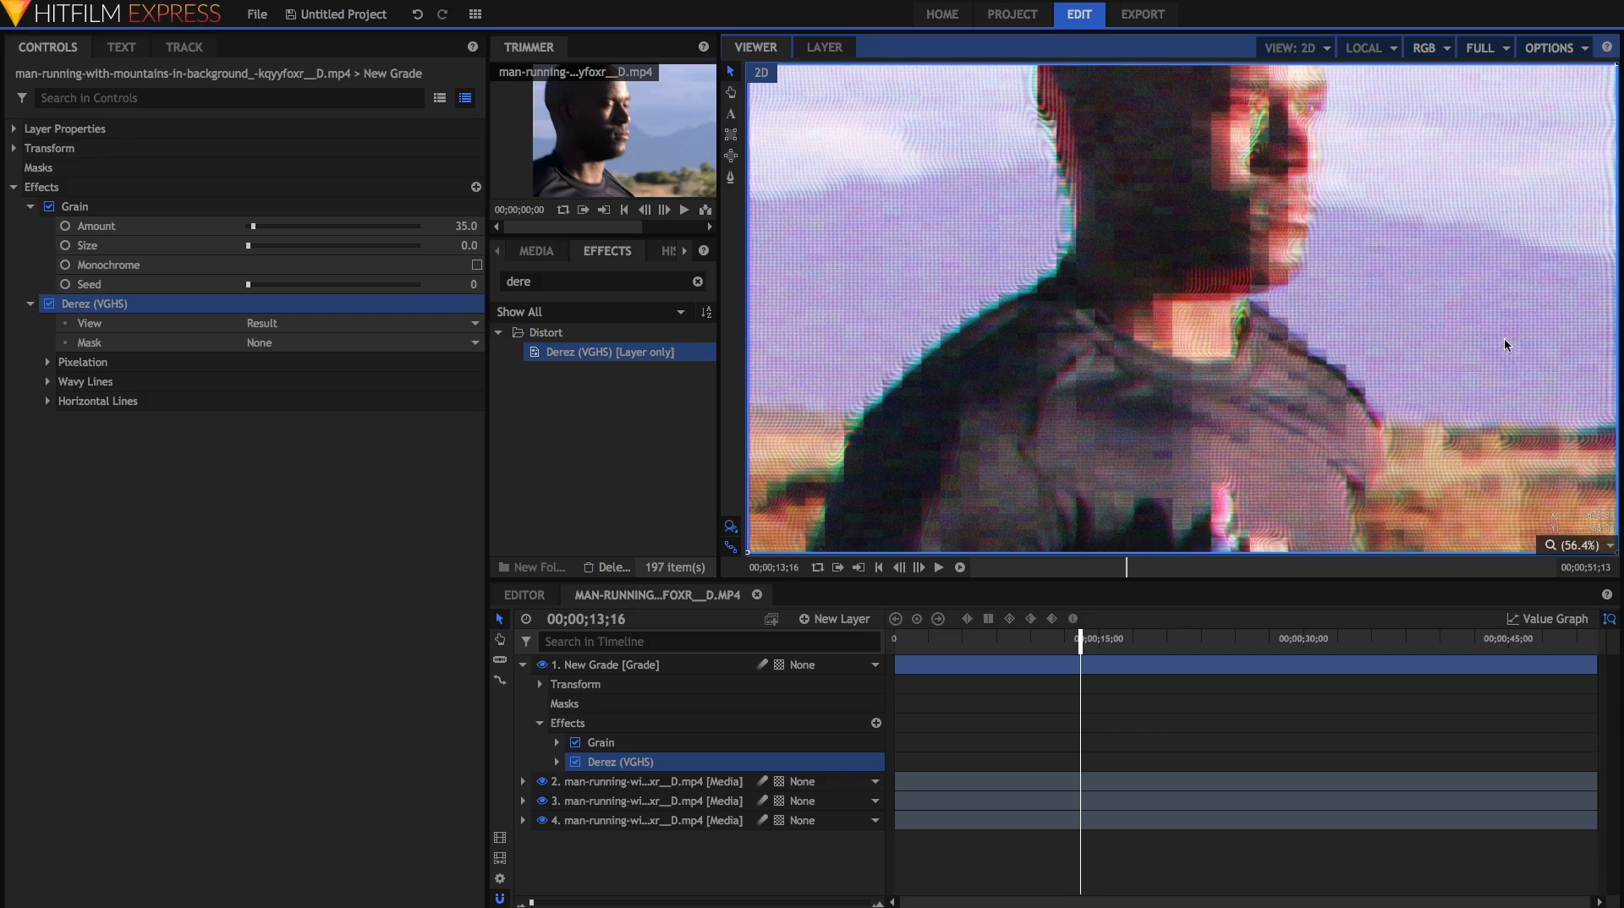
pyautogui.moveTo(998, 381)
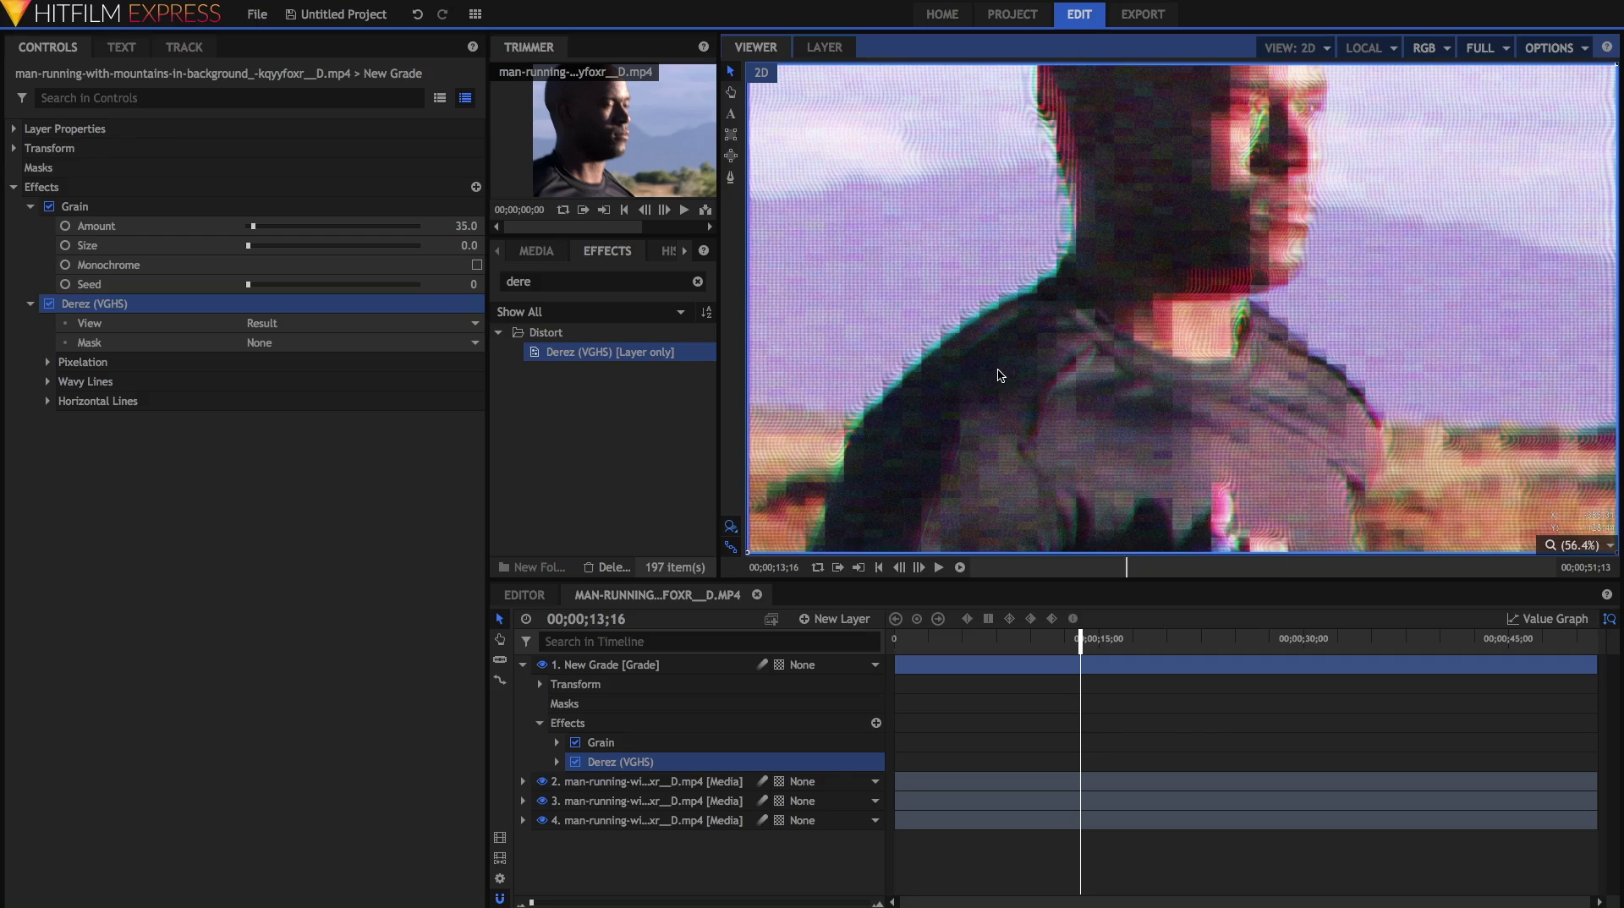
# - Set Derez Pixelation Strength 0%, blocks 192×171, Wavy Lines 16% and Horizontal Lines 71%
pyautogui.click(48, 362)
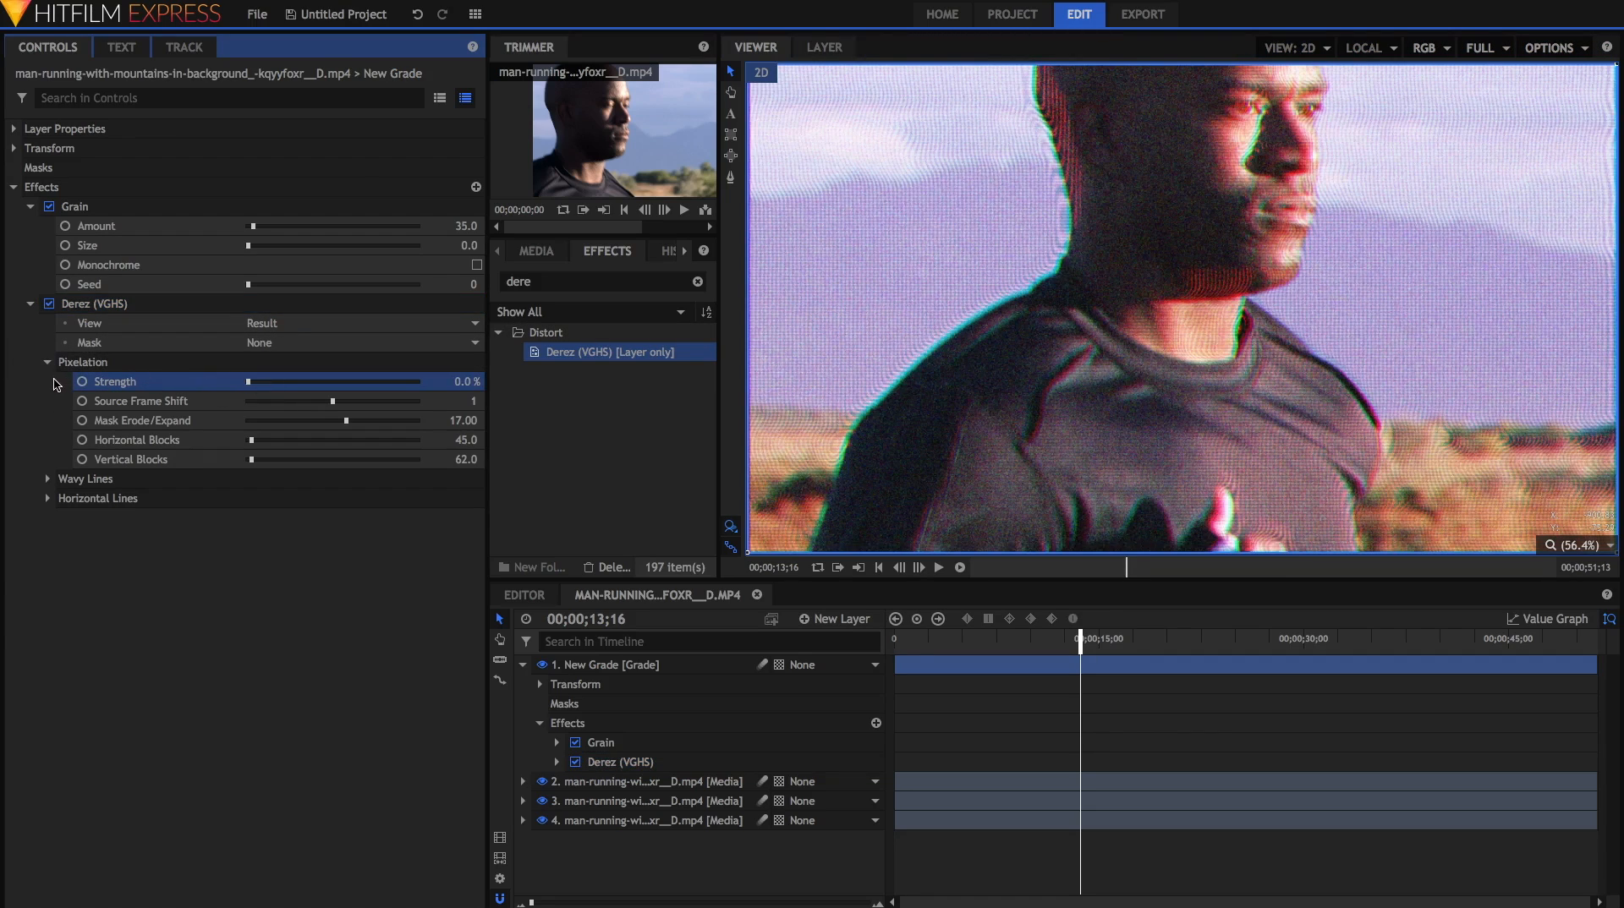
pyautogui.click(48, 479)
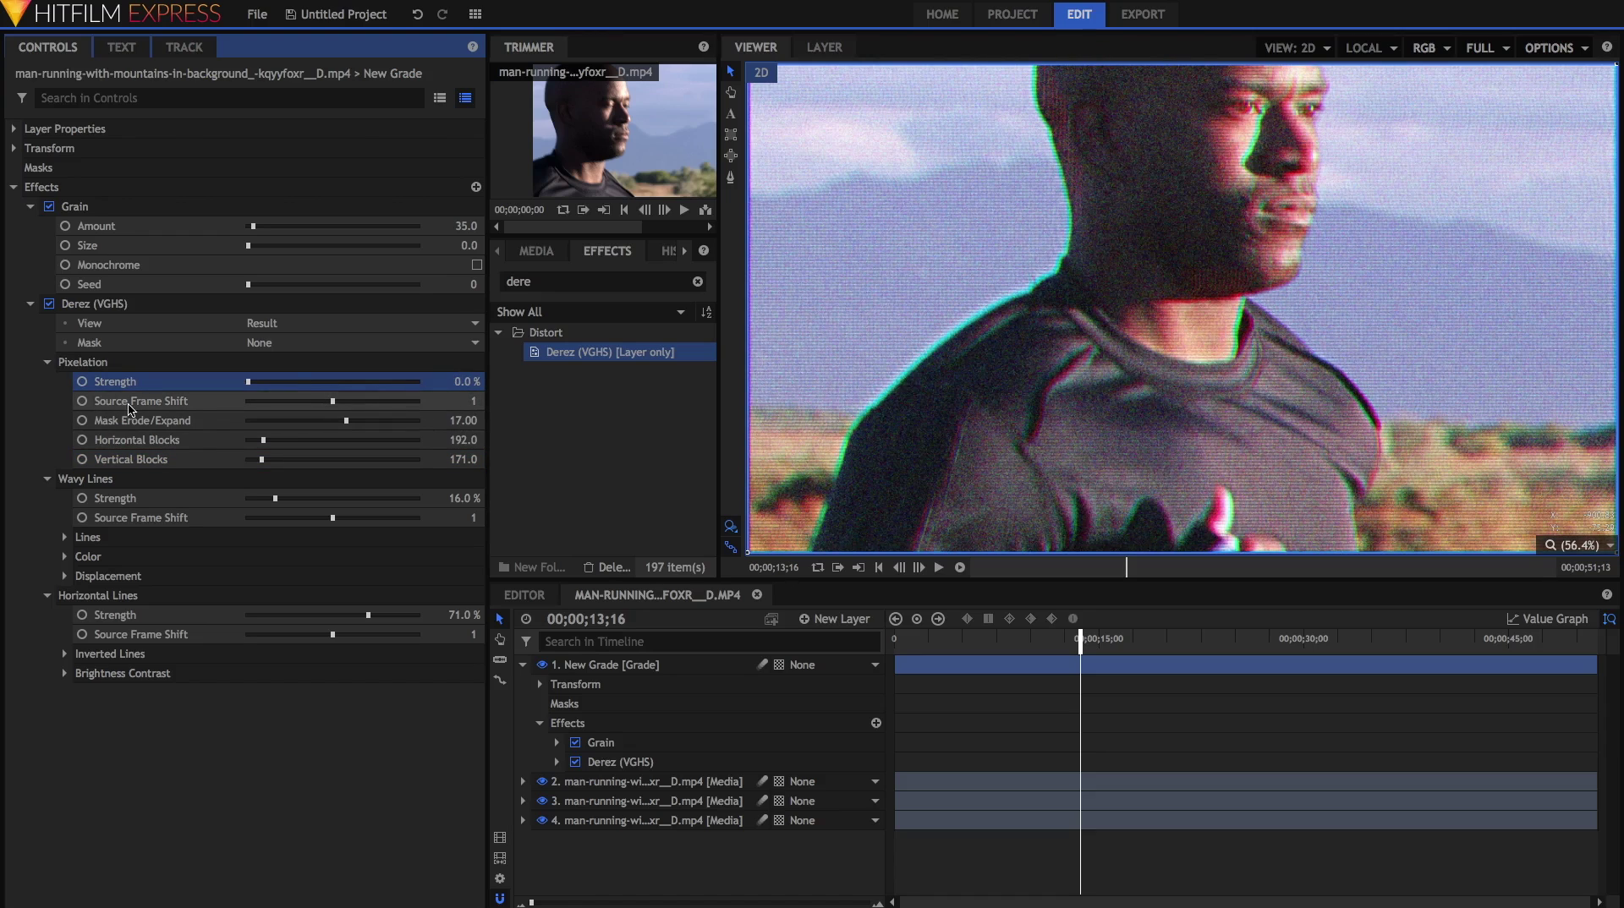
pyautogui.click(697, 281)
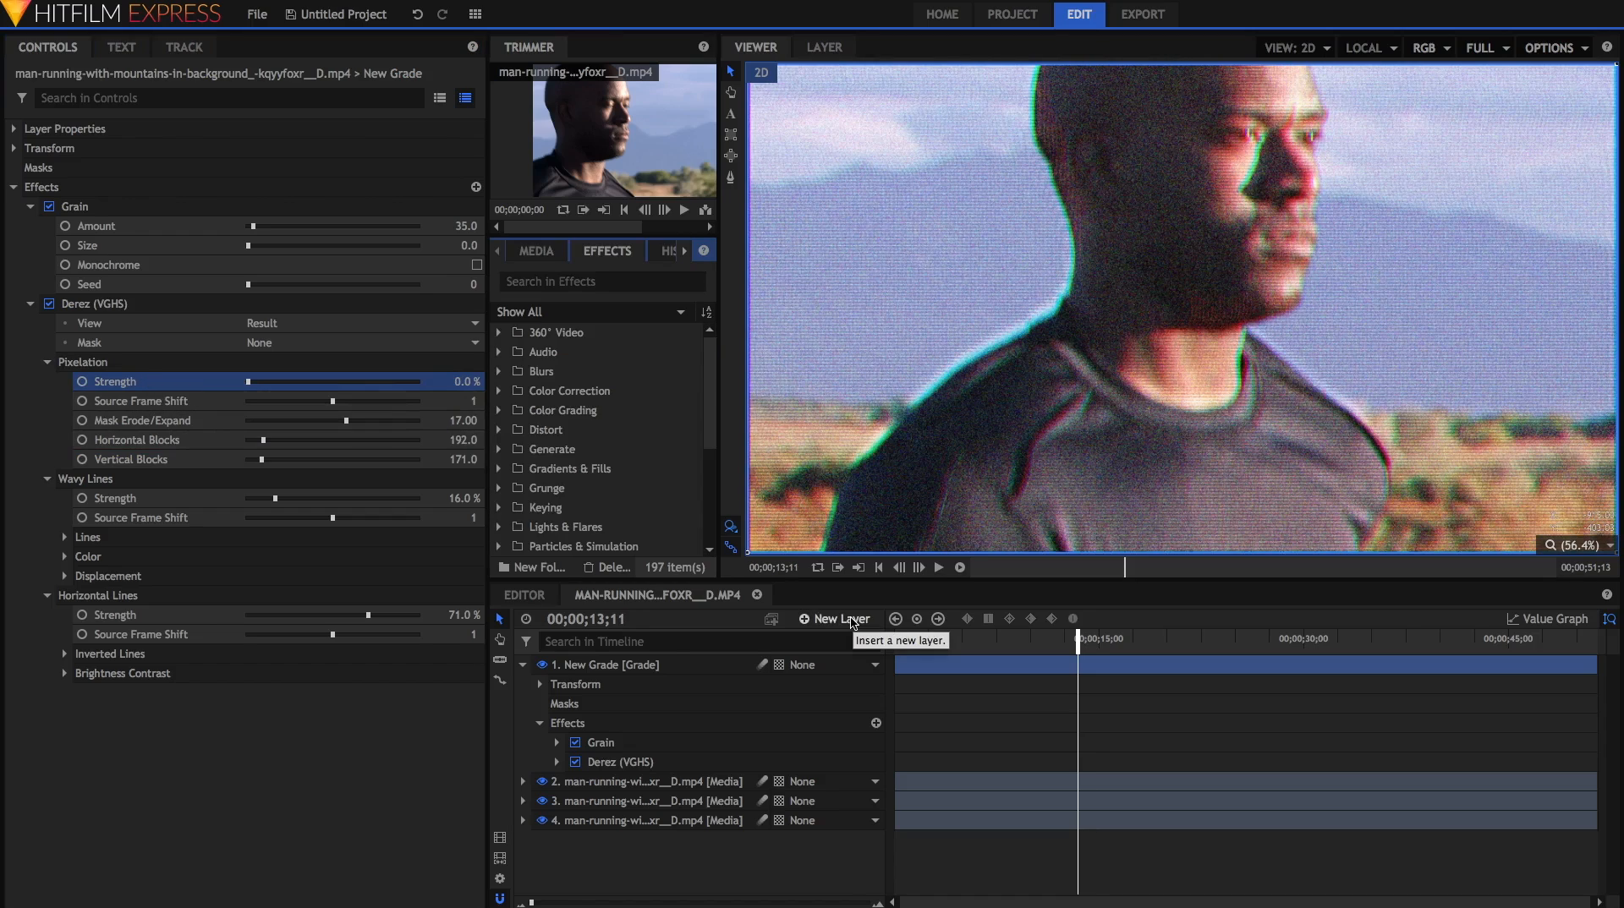
# - Add a second Grade layer on top and apply the Curves effect to it
pyautogui.click(839, 619)
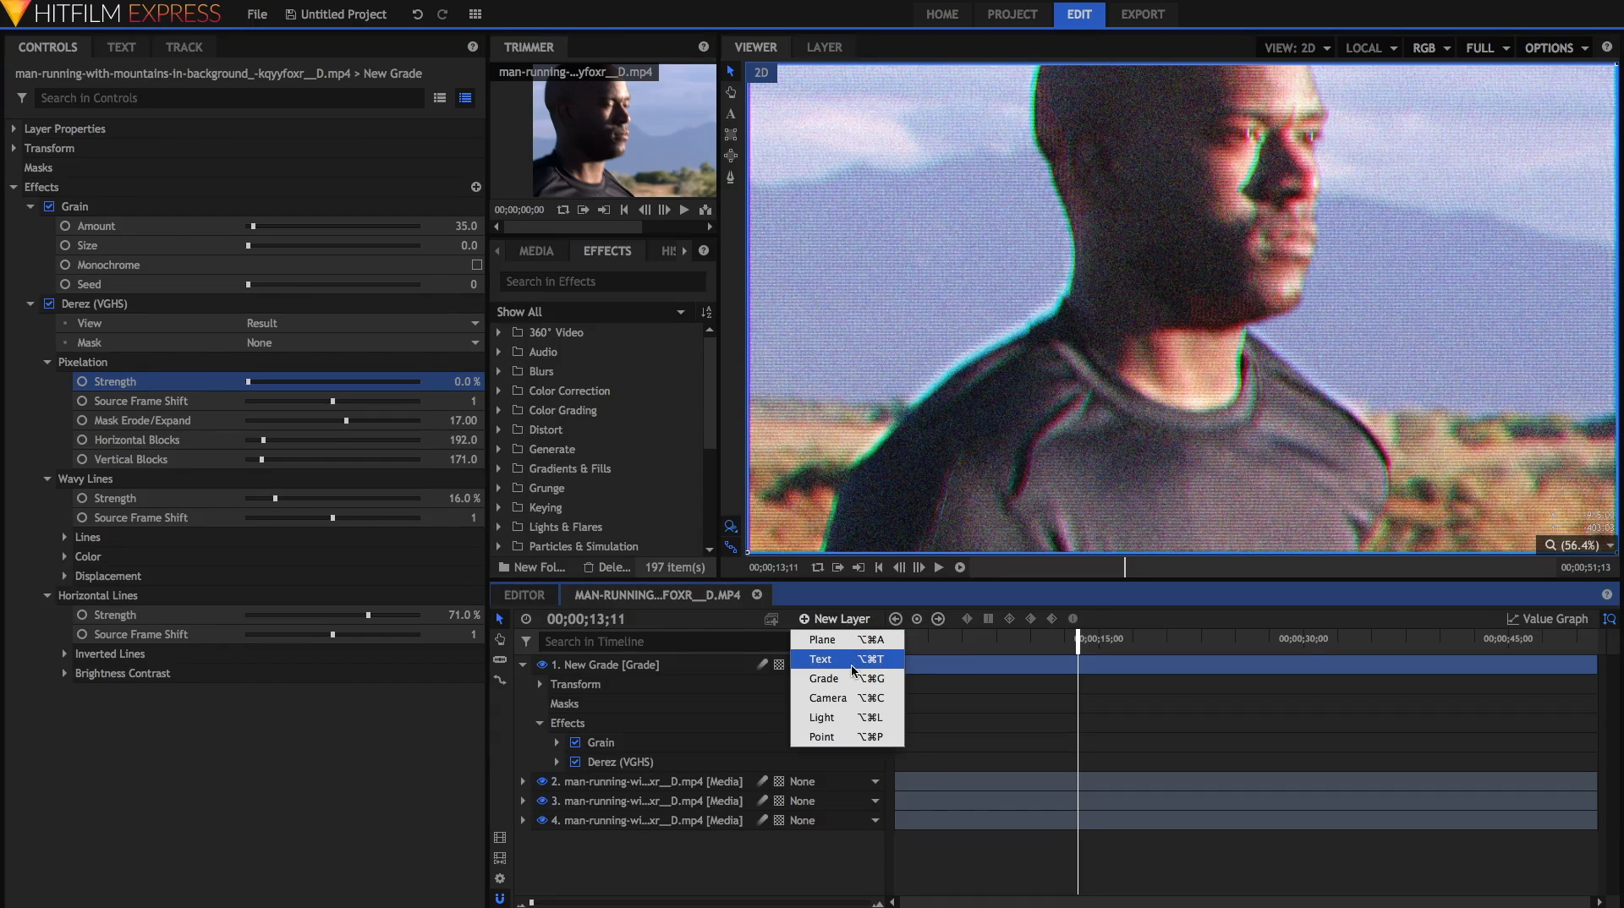
pyautogui.click(824, 677)
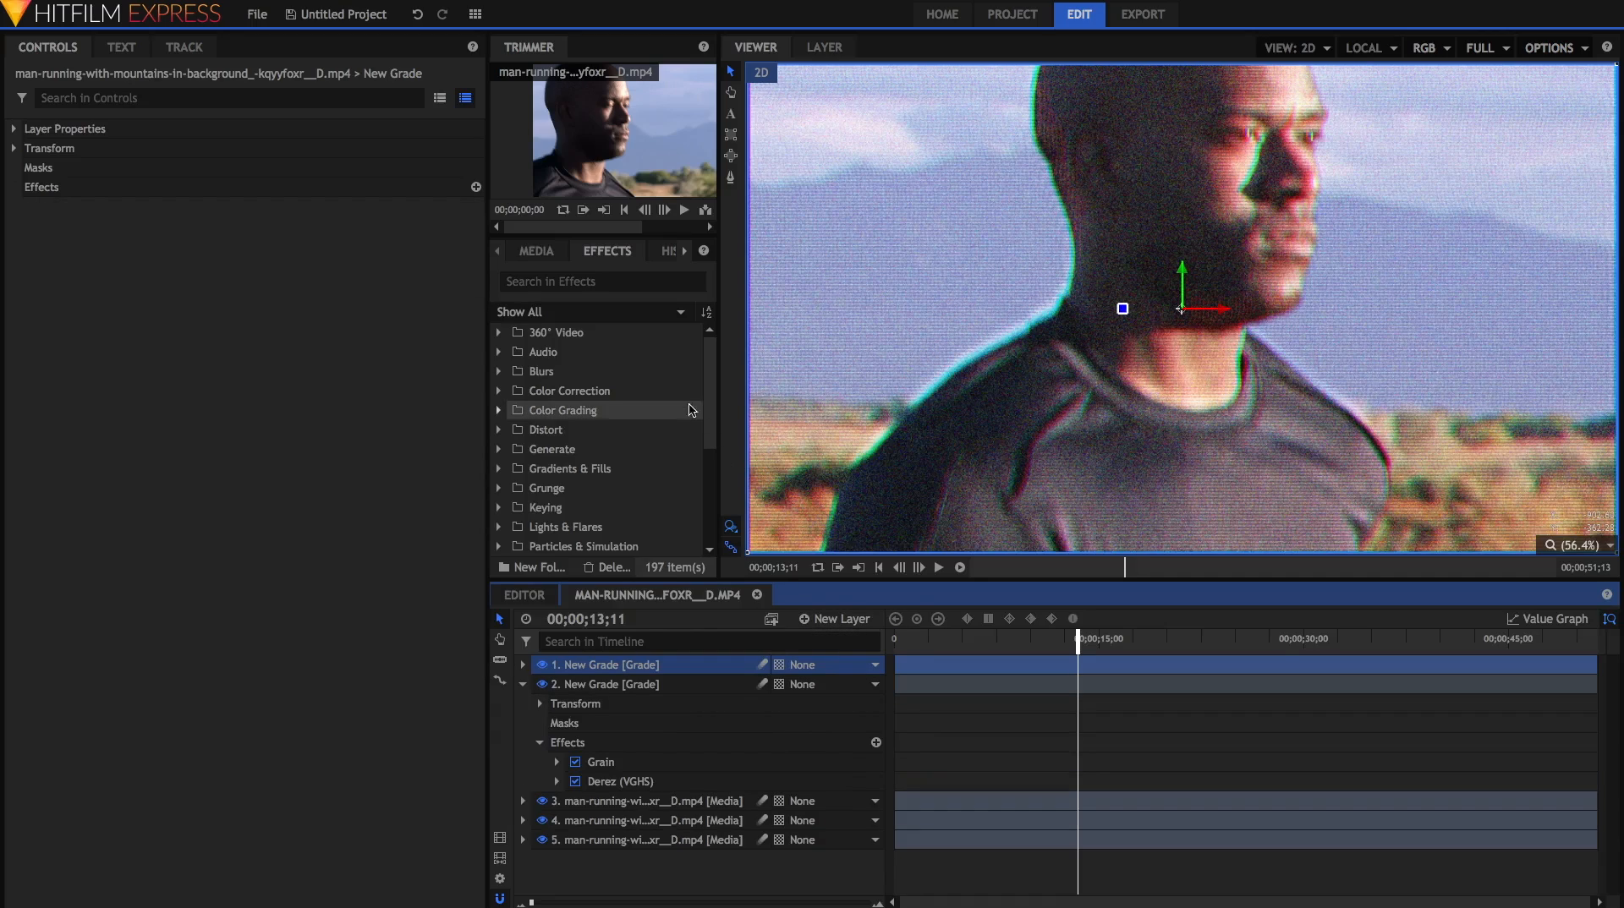
pyautogui.click(601, 280)
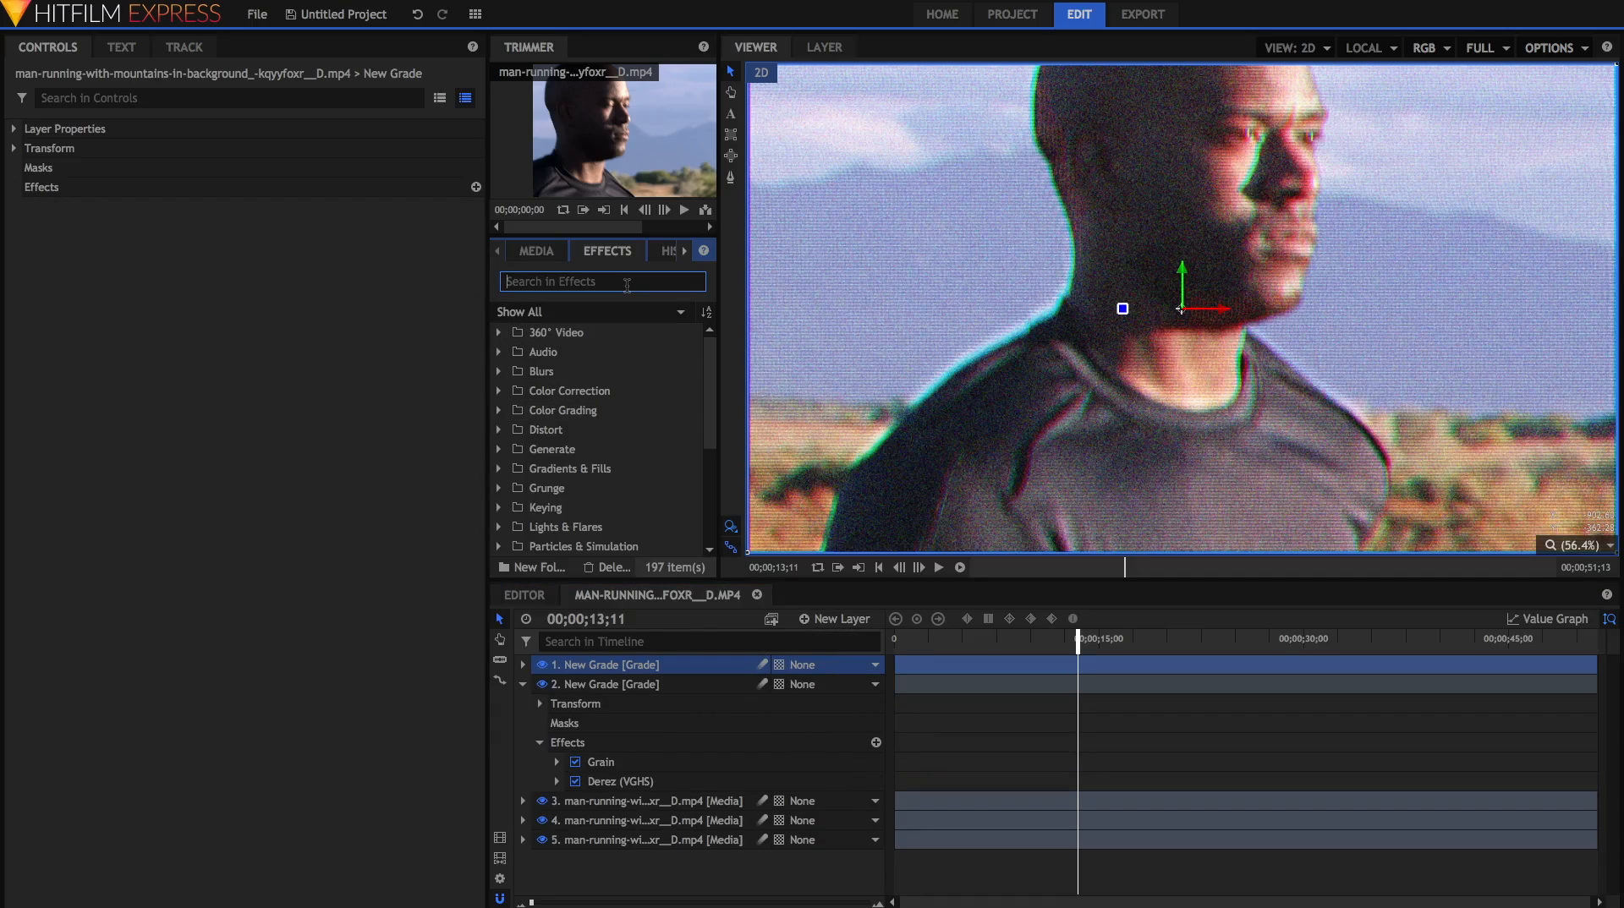
pyautogui.write('c')
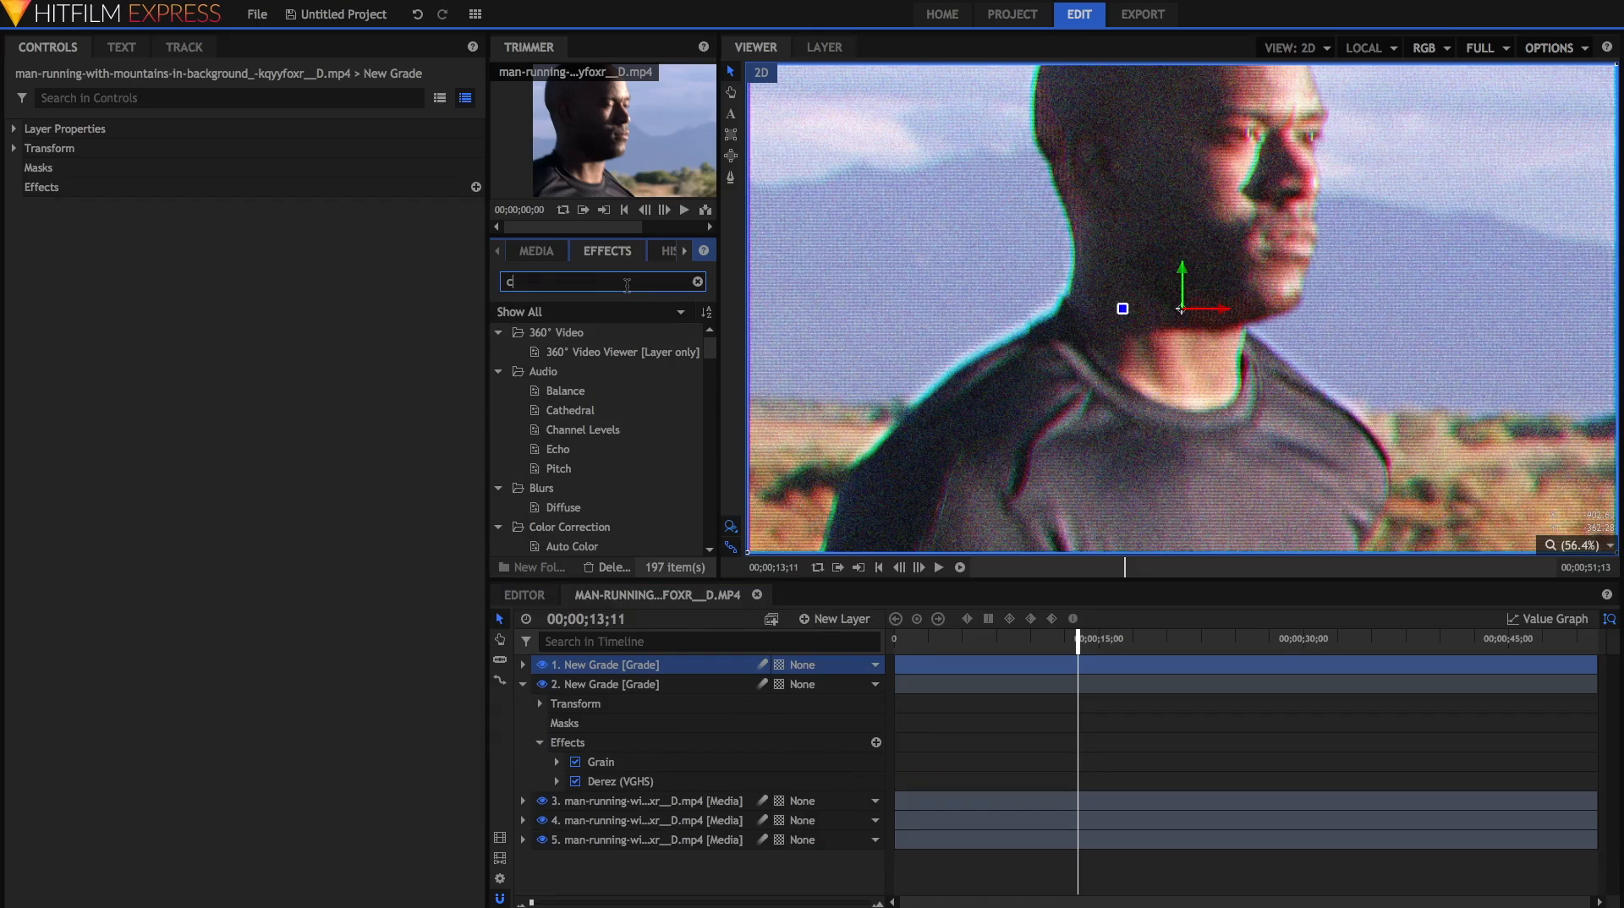
pyautogui.write('urve')
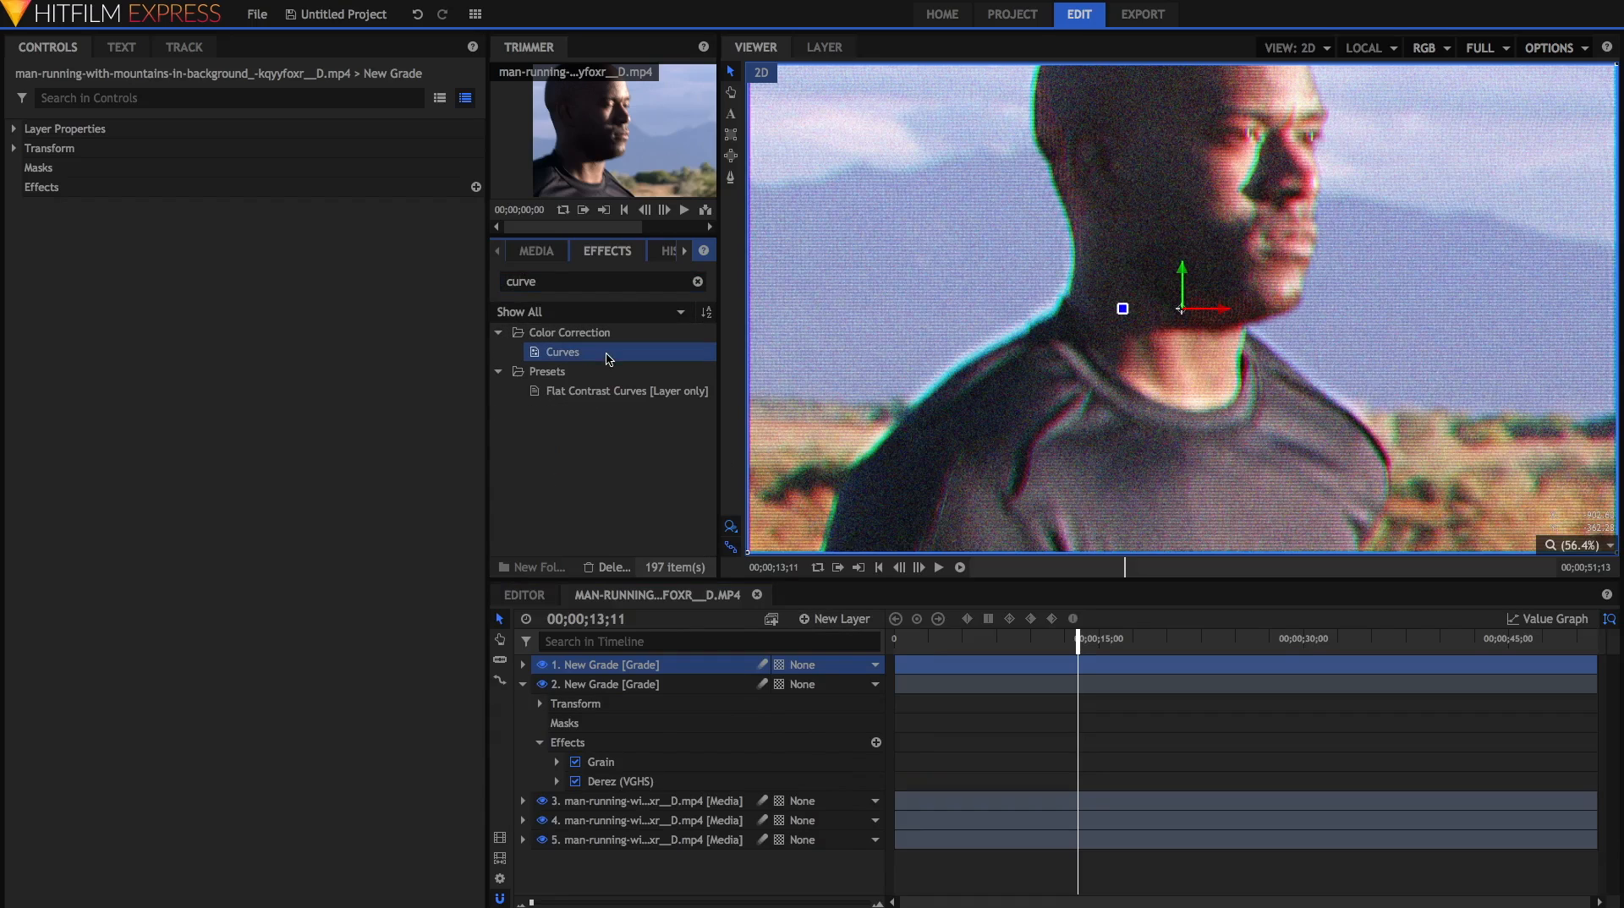
pyautogui.doubleClick(561, 352)
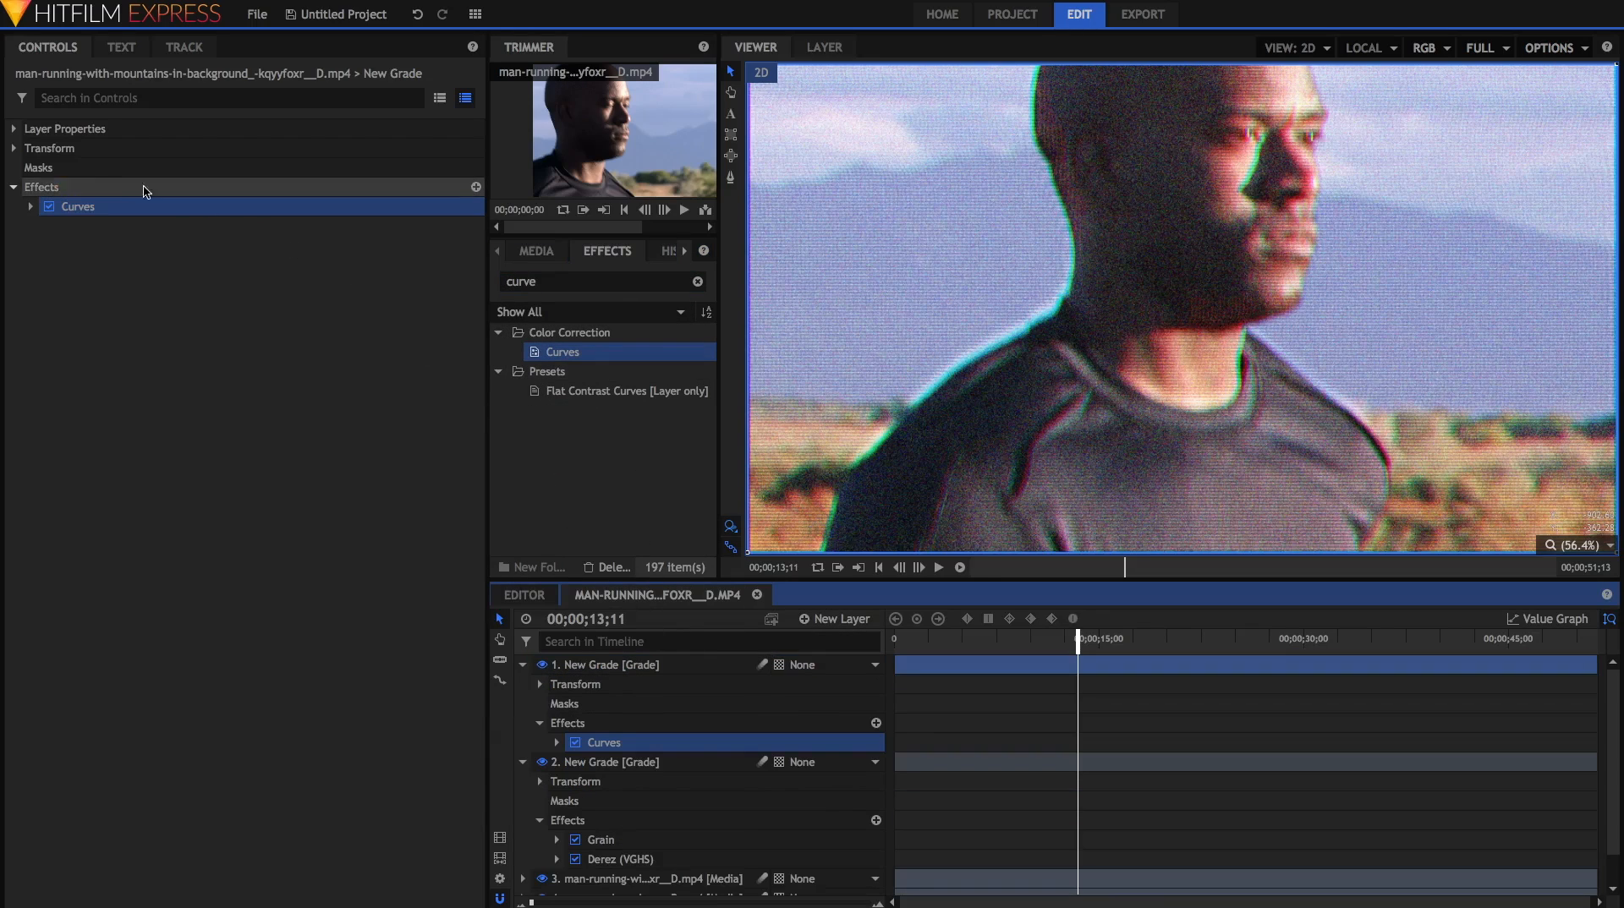
# - Expand the Curves effect's settings, showing the straight RGB curve ready to shape into an S-curve
pyautogui.click(30, 207)
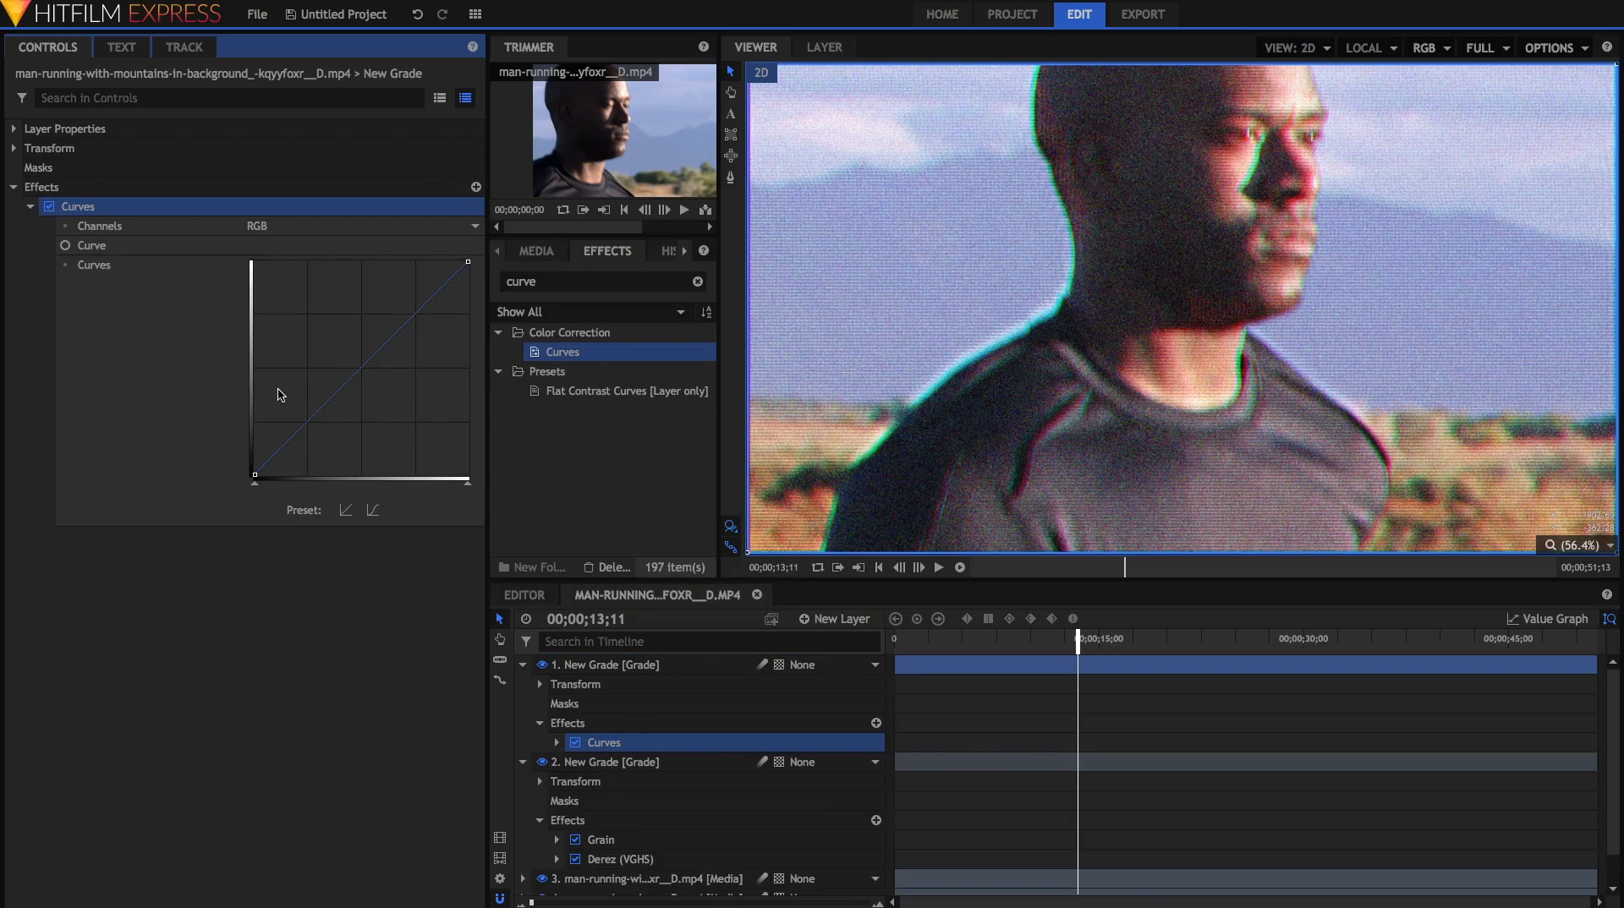
pyautogui.moveTo(472, 280)
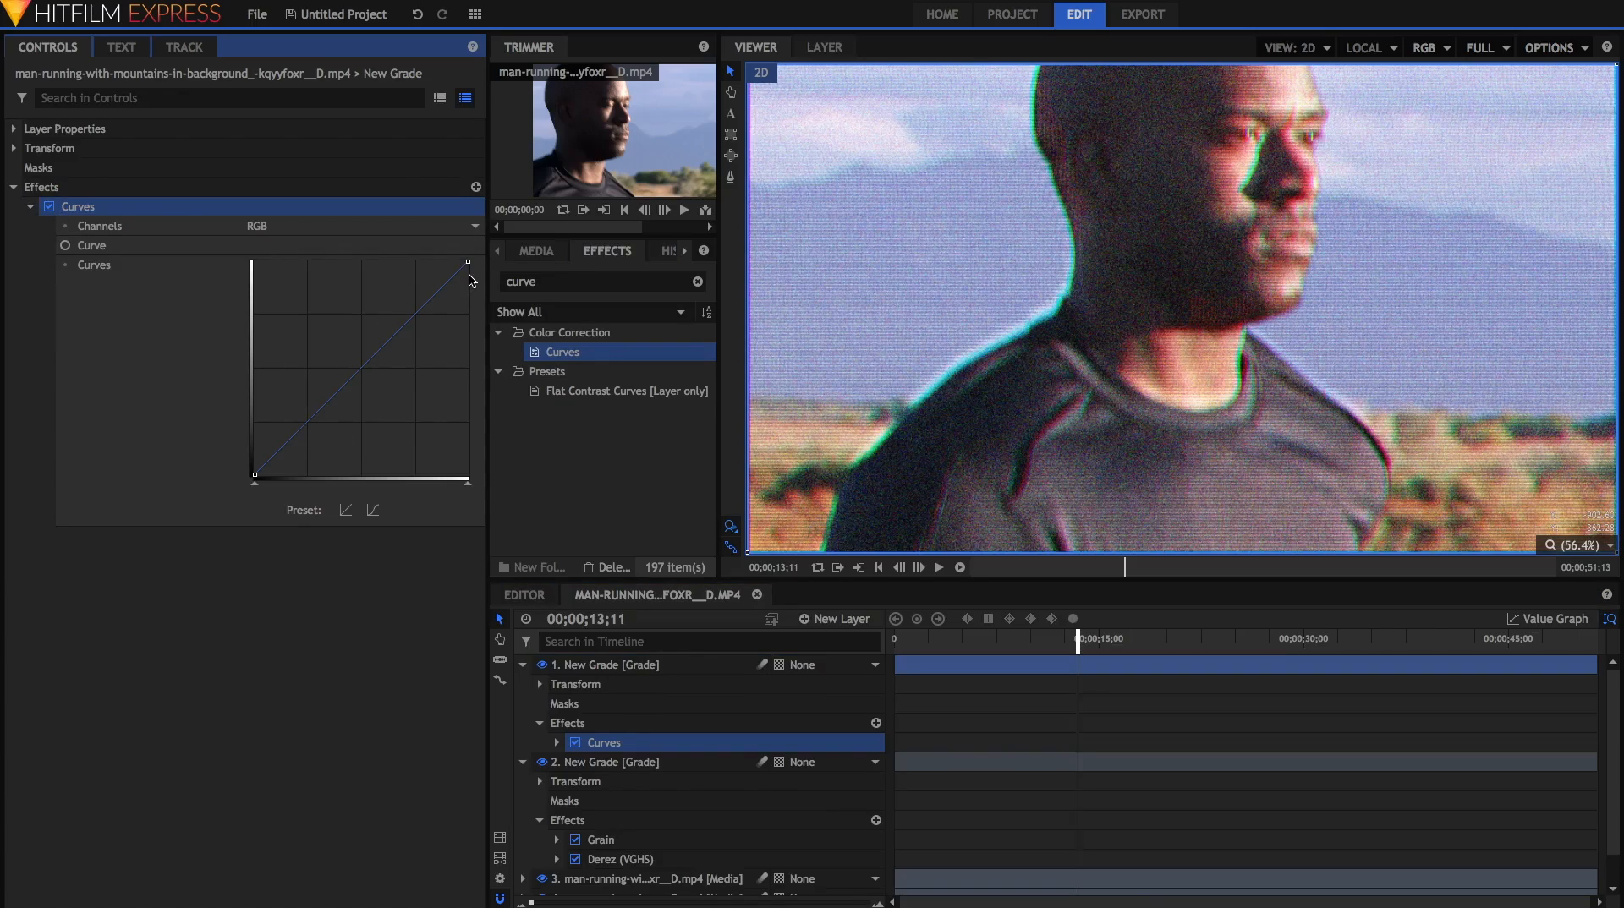
pyautogui.moveTo(466, 278)
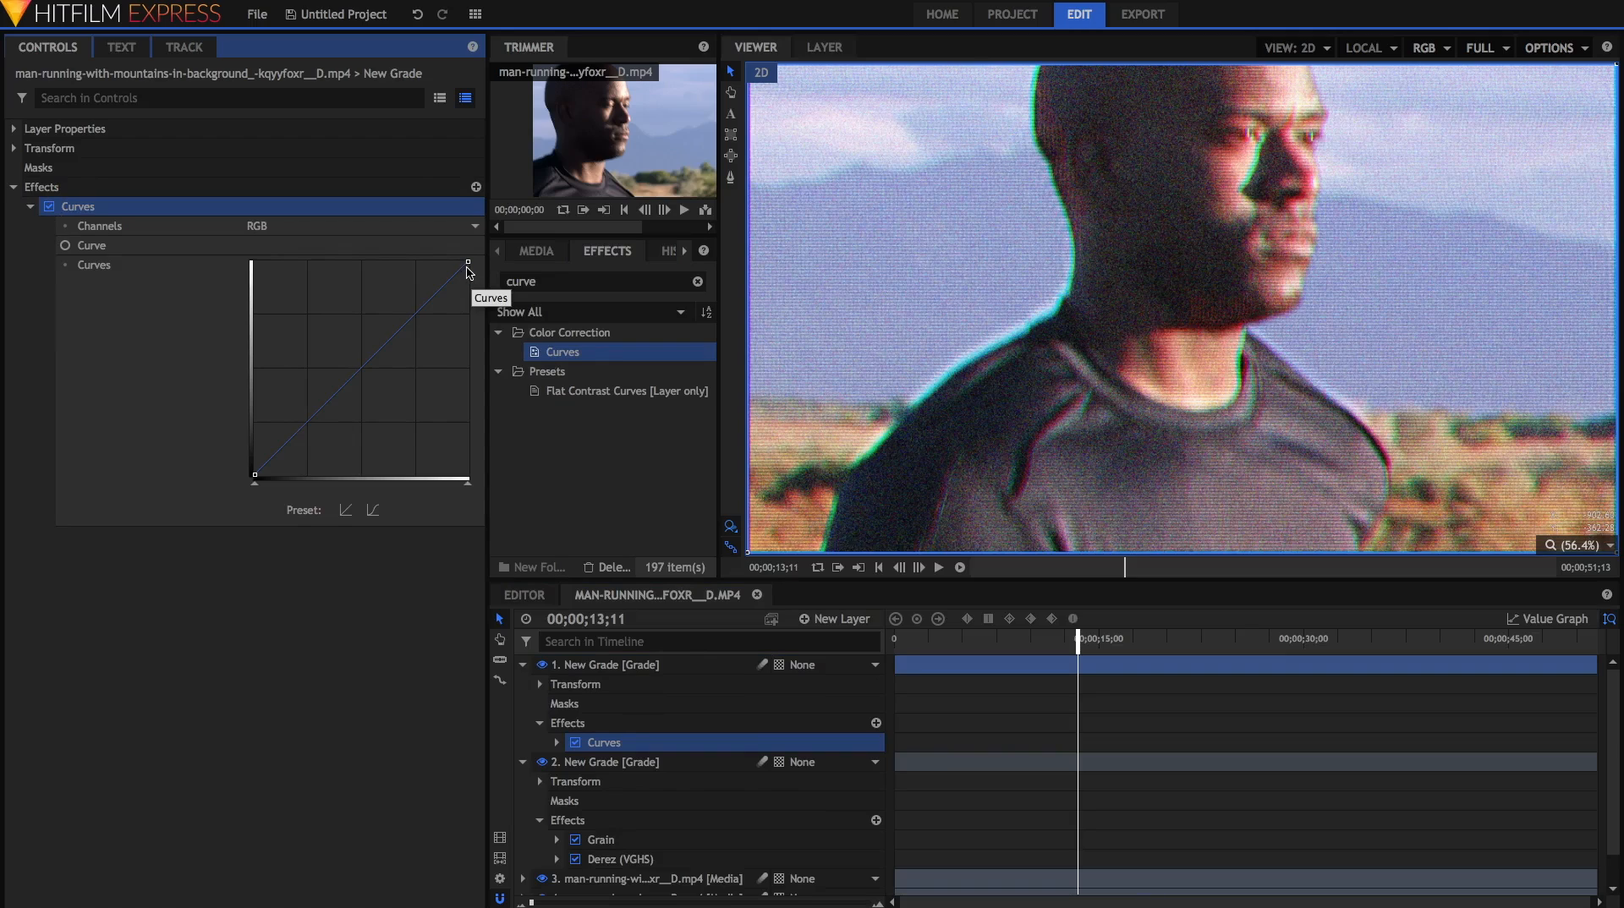
pyautogui.moveTo(467, 288)
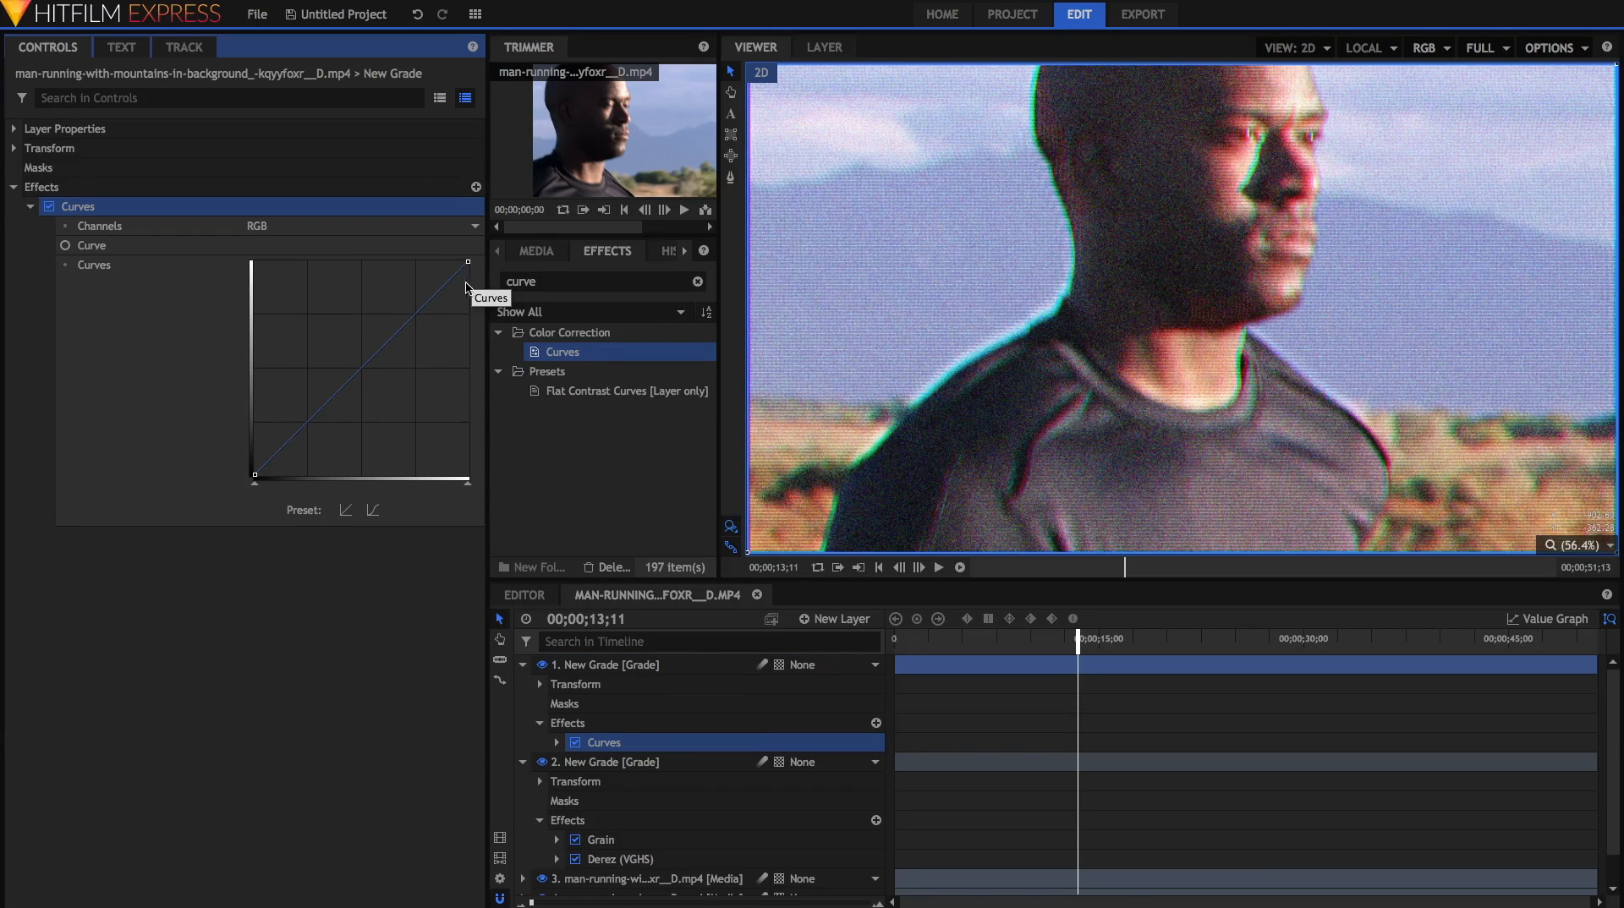
pyautogui.moveTo(322, 480)
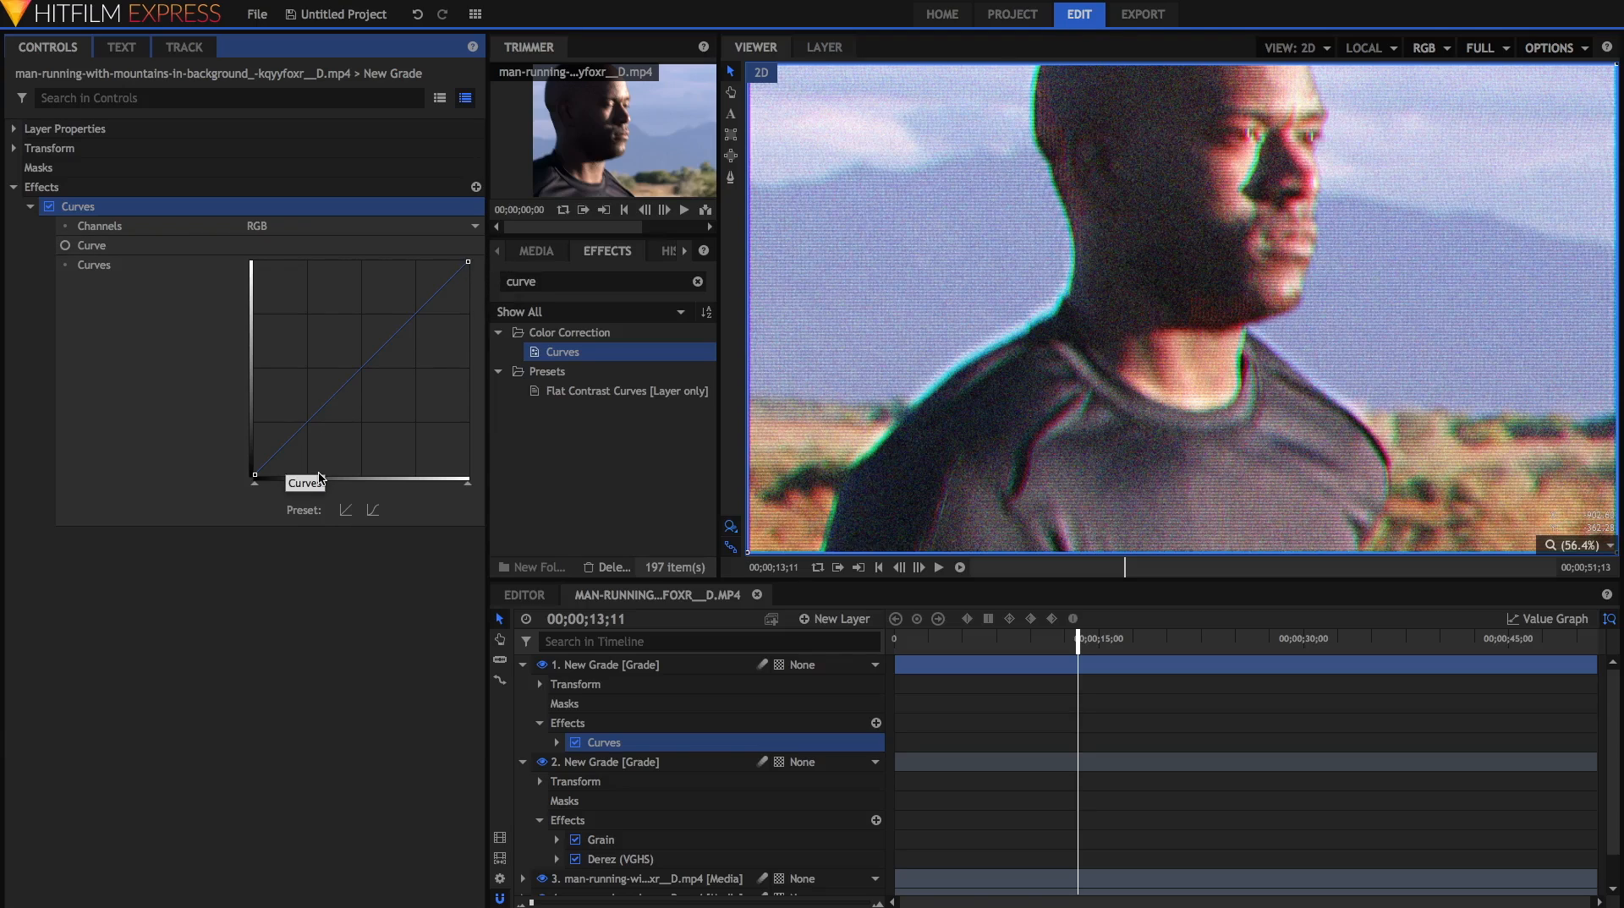
pyautogui.moveTo(307, 455)
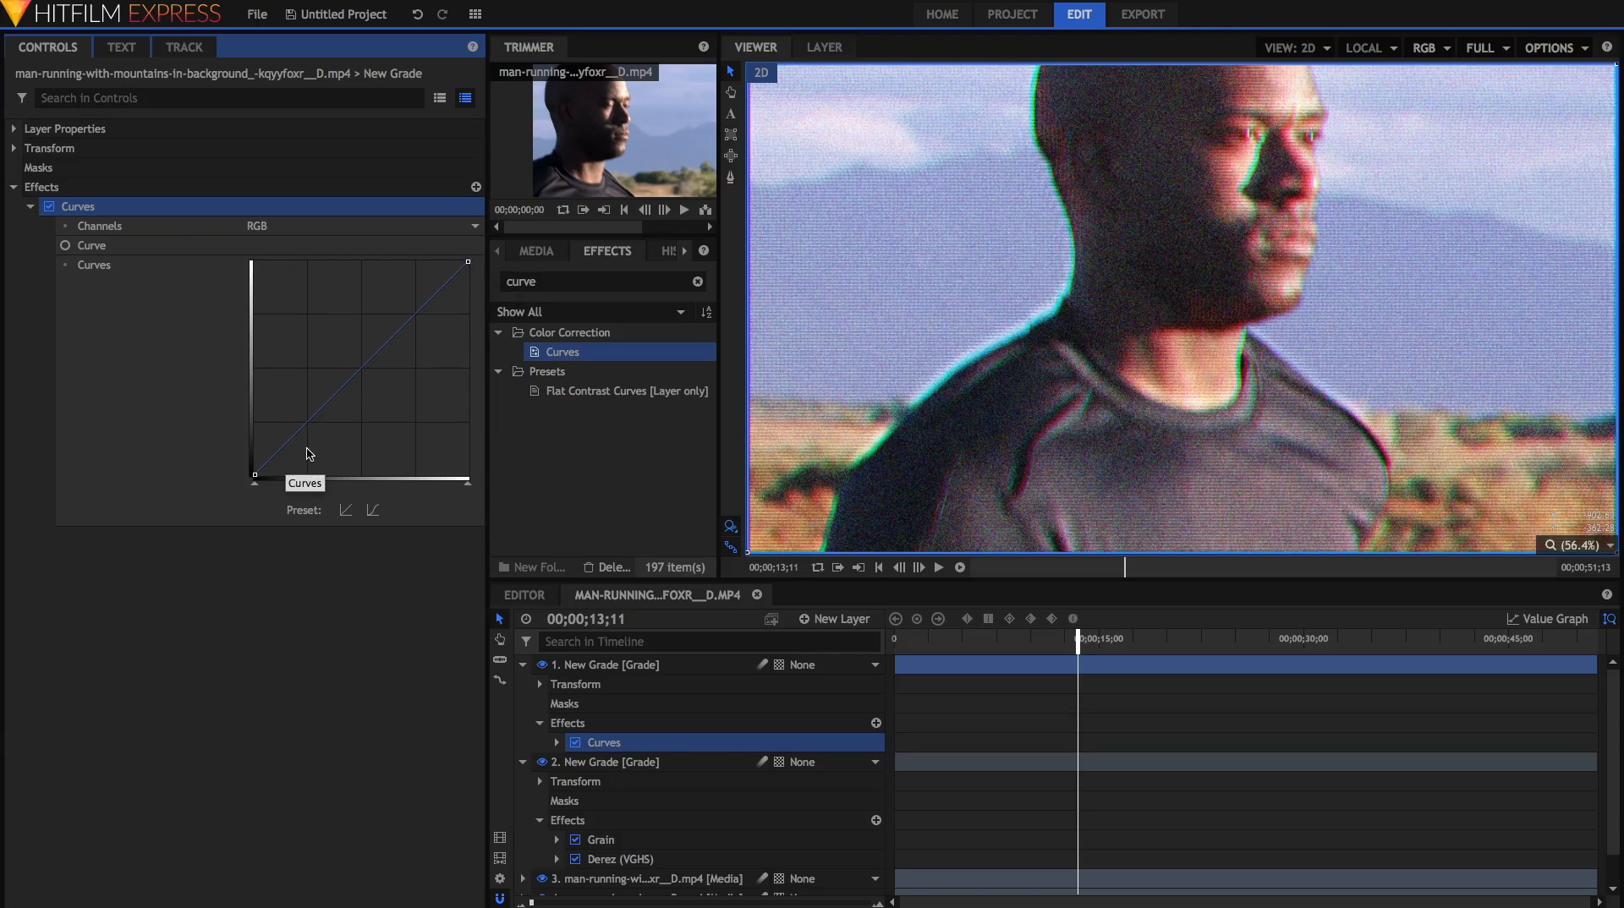
pyautogui.moveTo(434, 282)
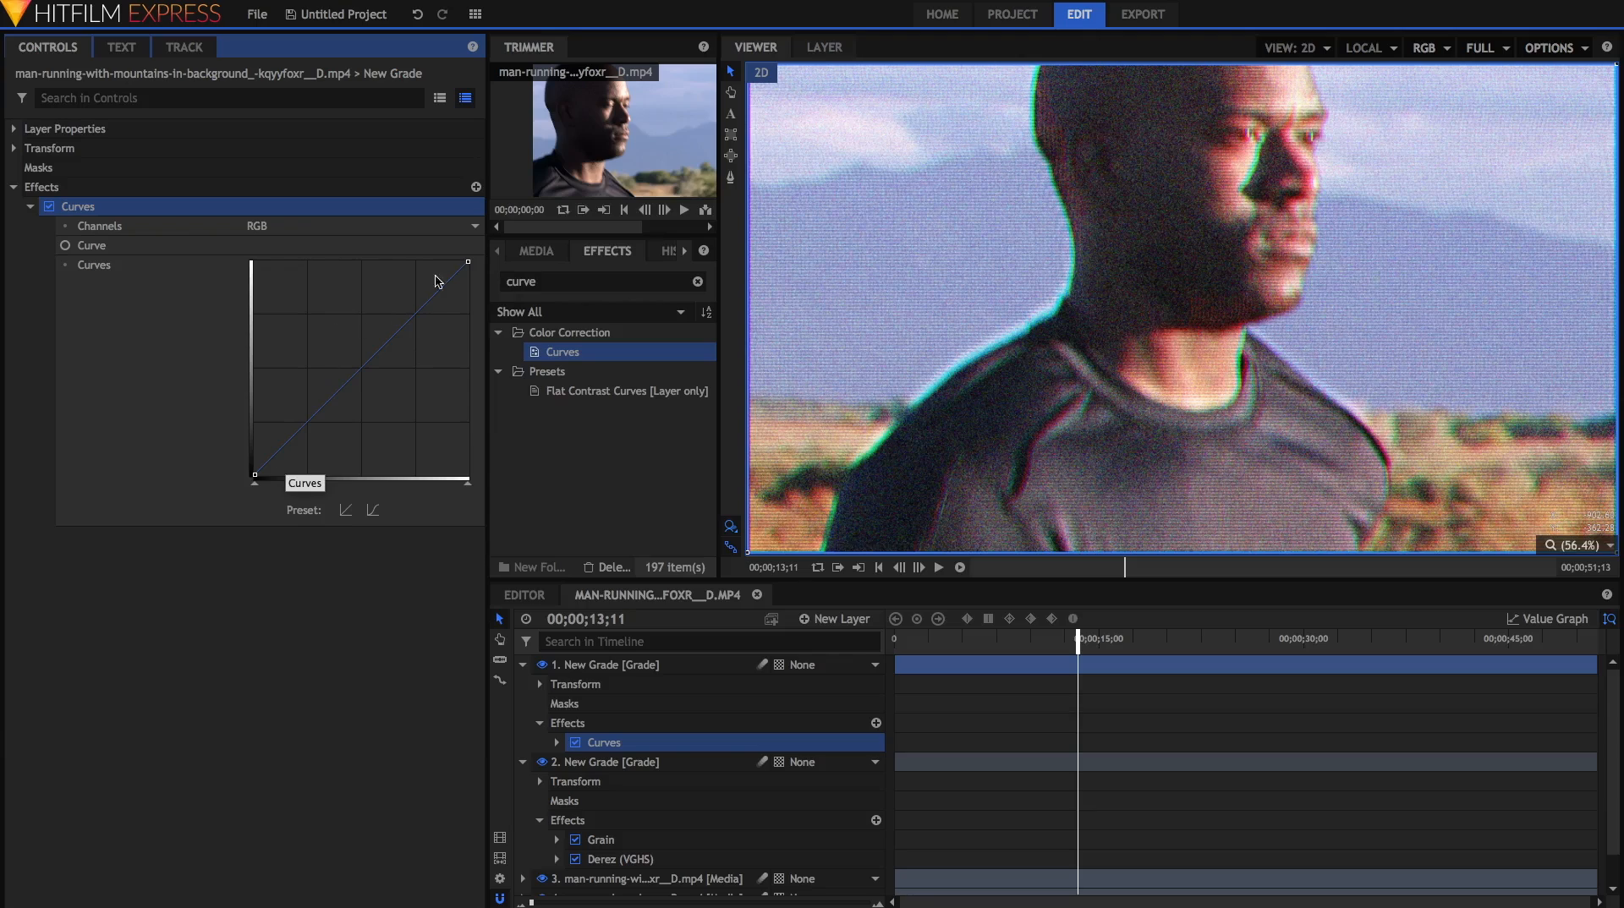
pyautogui.moveTo(474, 314)
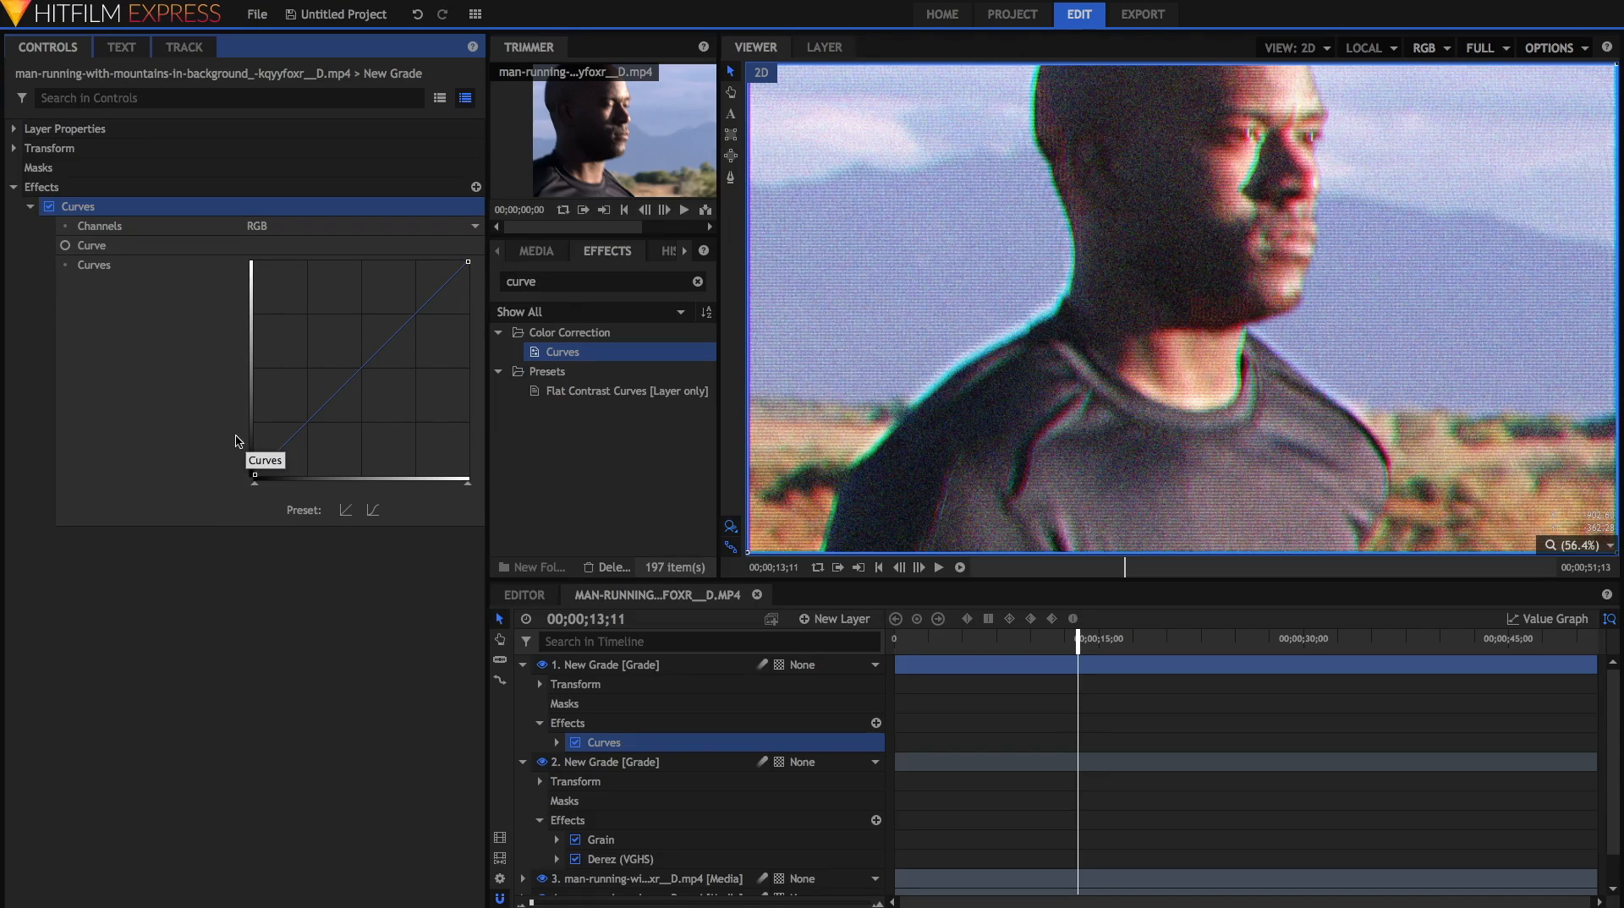
pyautogui.moveTo(247, 489)
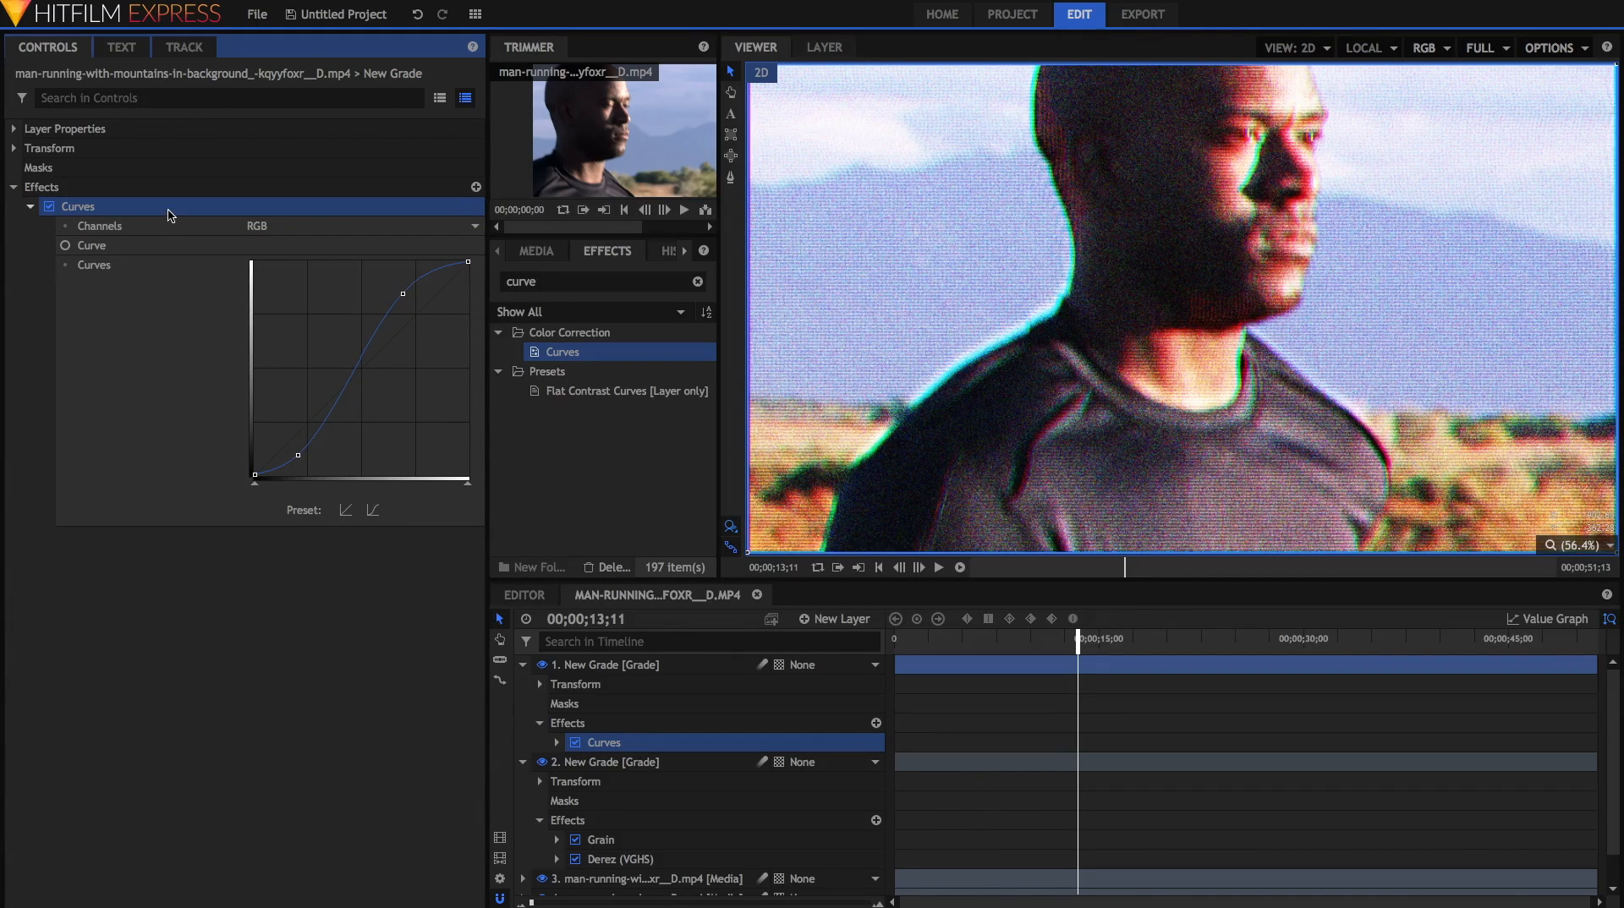
# - Reset the Curves effect and redraw it with raised blacks and pulled-down whites
pyautogui.rightClick(78, 206)
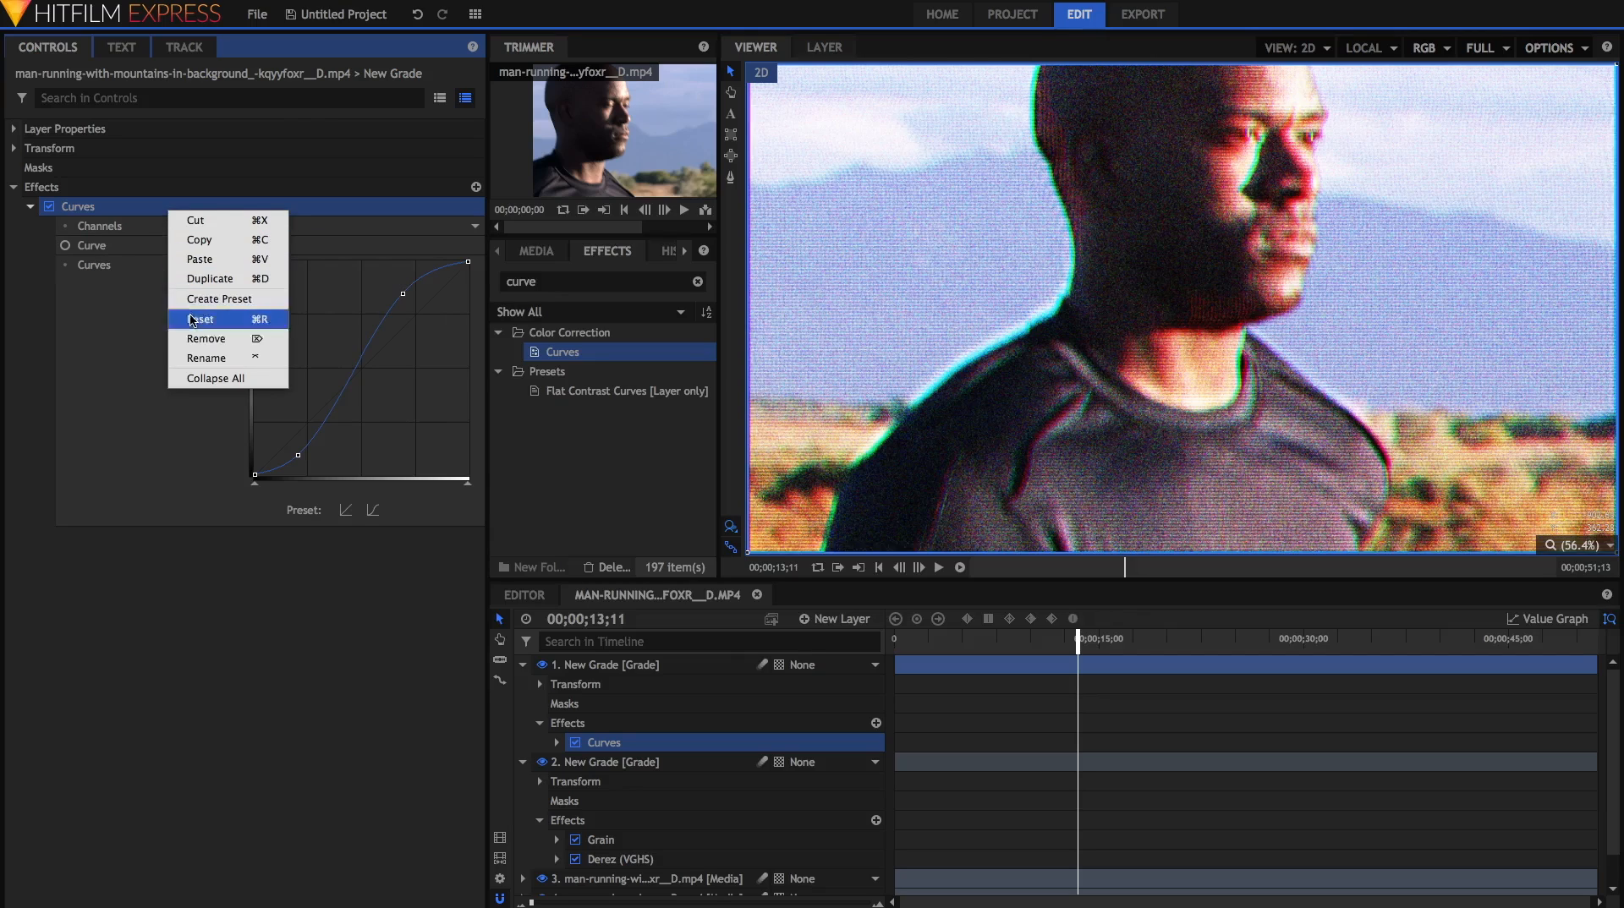
pyautogui.click(199, 320)
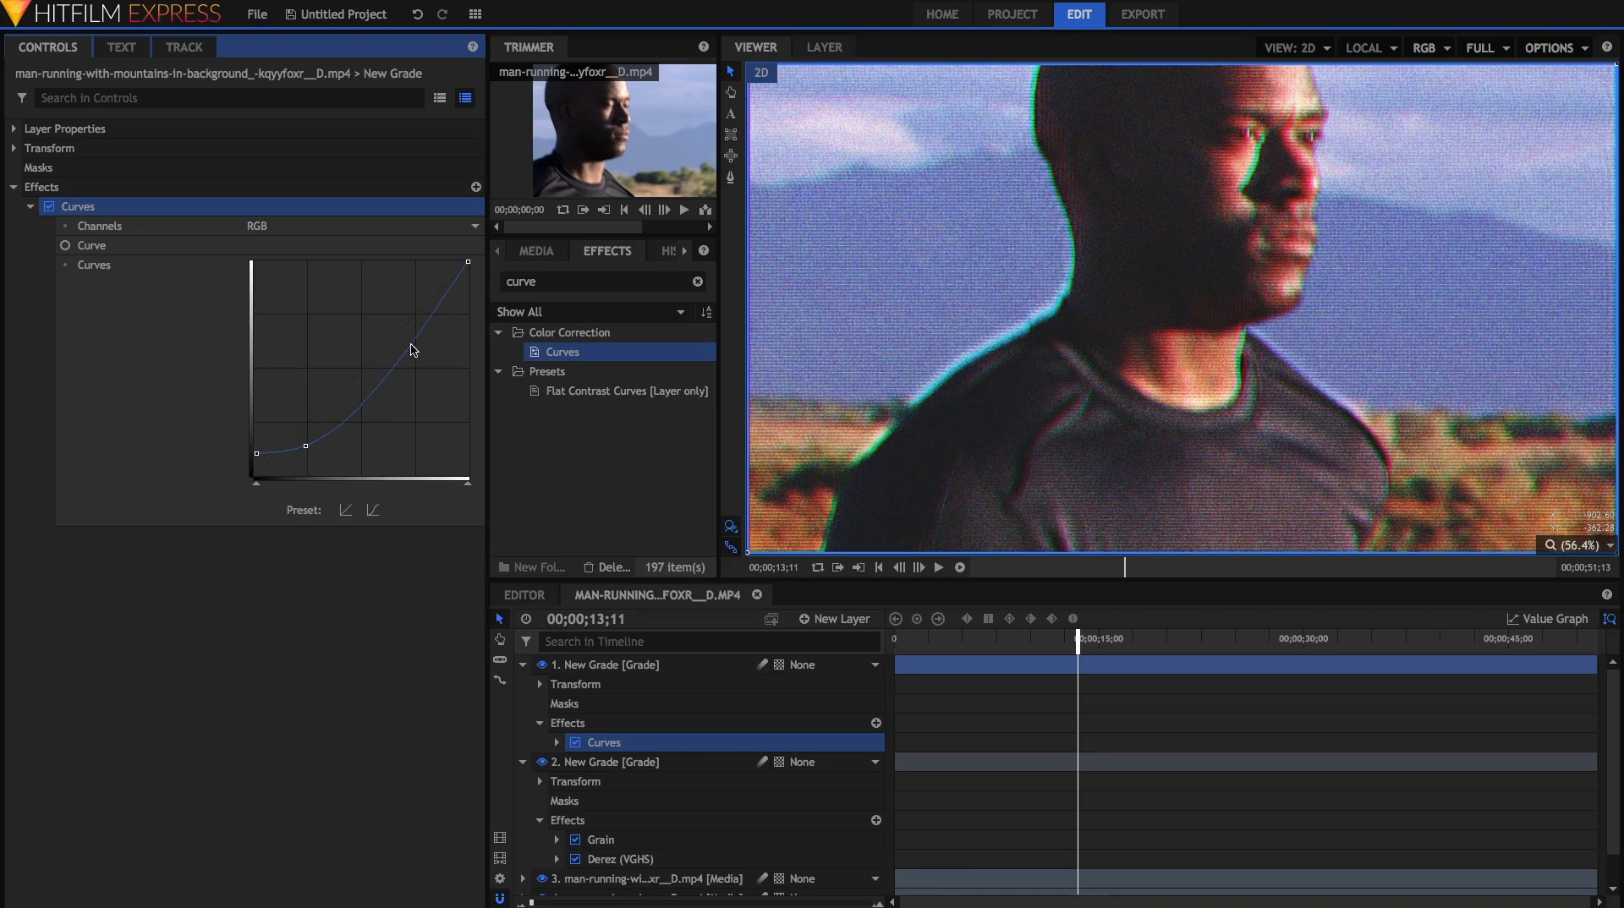
pyautogui.moveTo(413, 351); pyautogui.dragTo(408, 313)
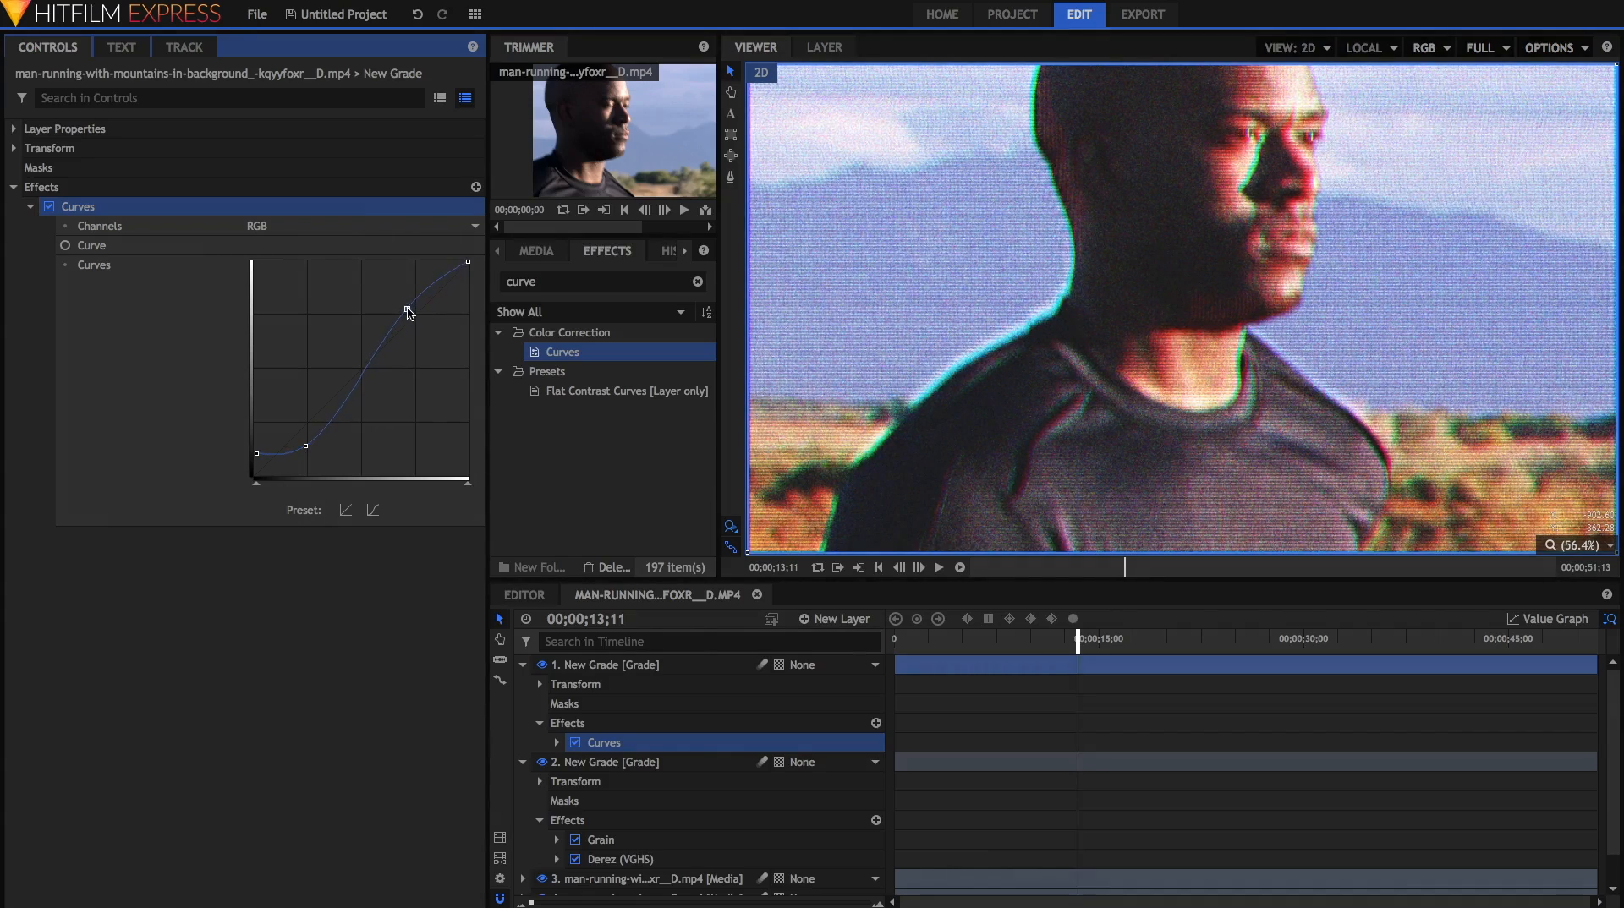
pyautogui.moveTo(407, 311); pyautogui.dragTo(400, 302)
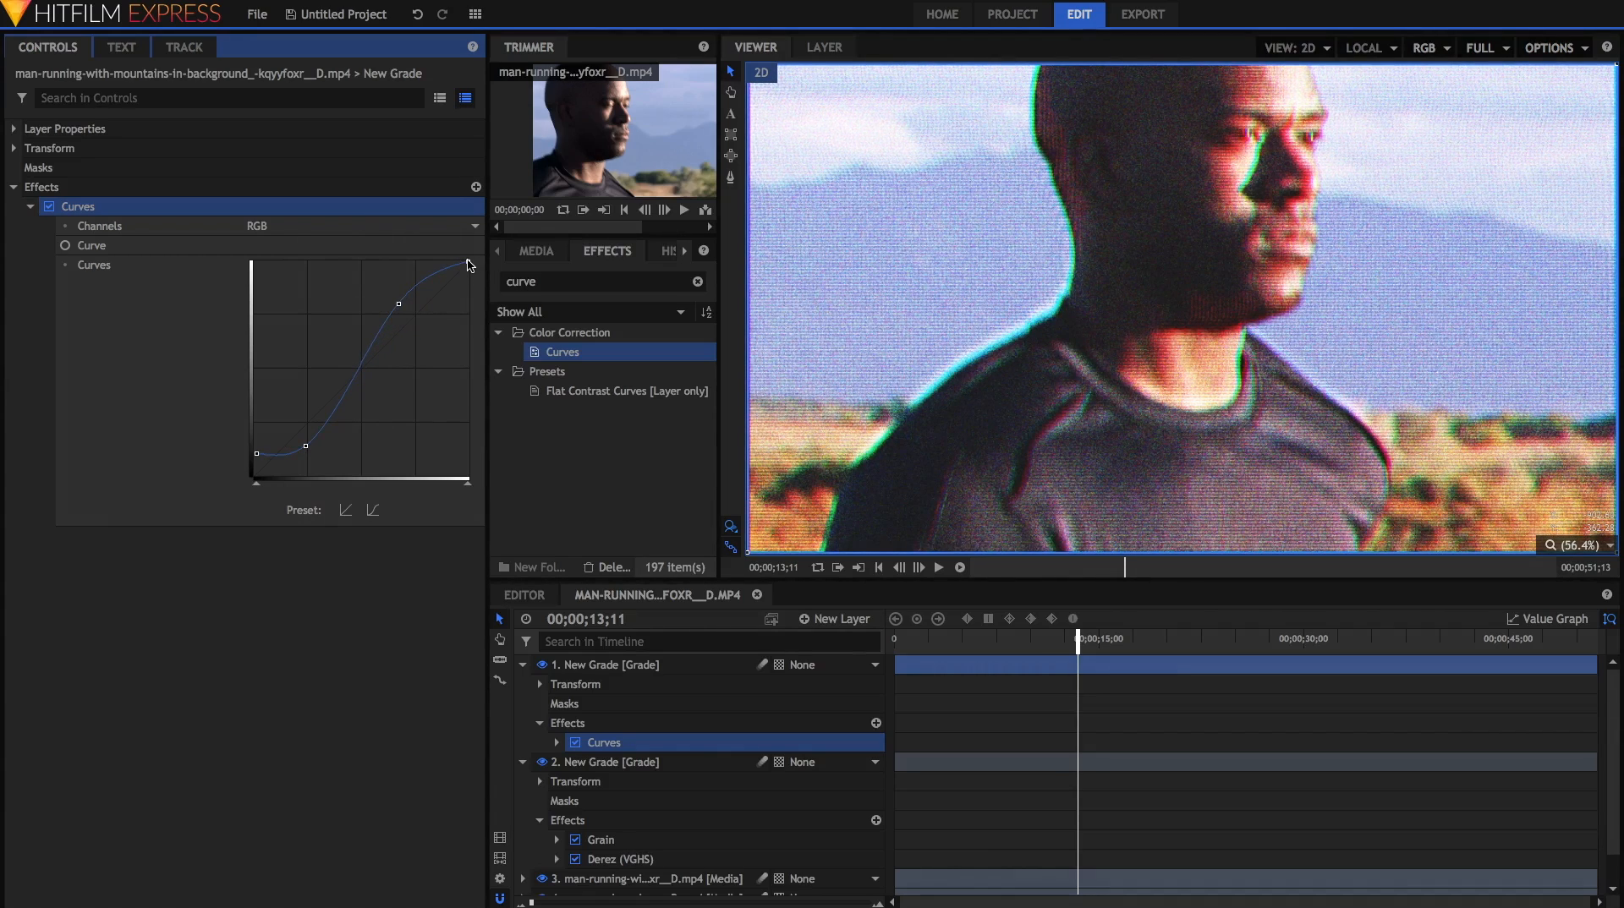
pyautogui.moveTo(400, 303); pyautogui.dragTo(436, 294)
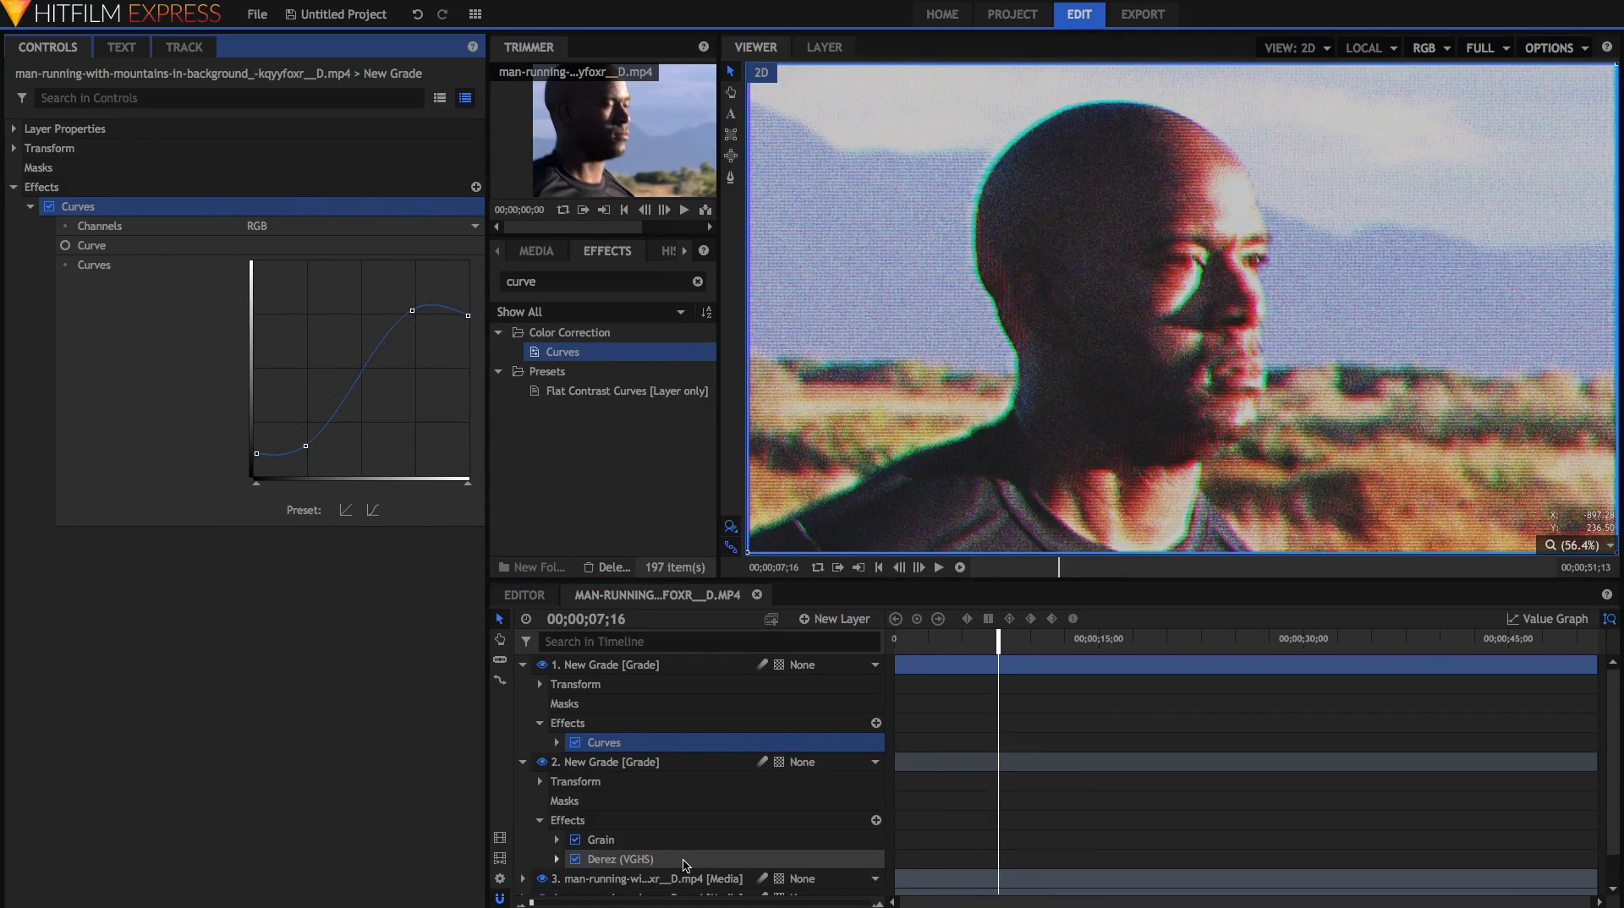
# - Lower the Derez Horizontal Lines Strength to 60%
pyautogui.click(619, 860)
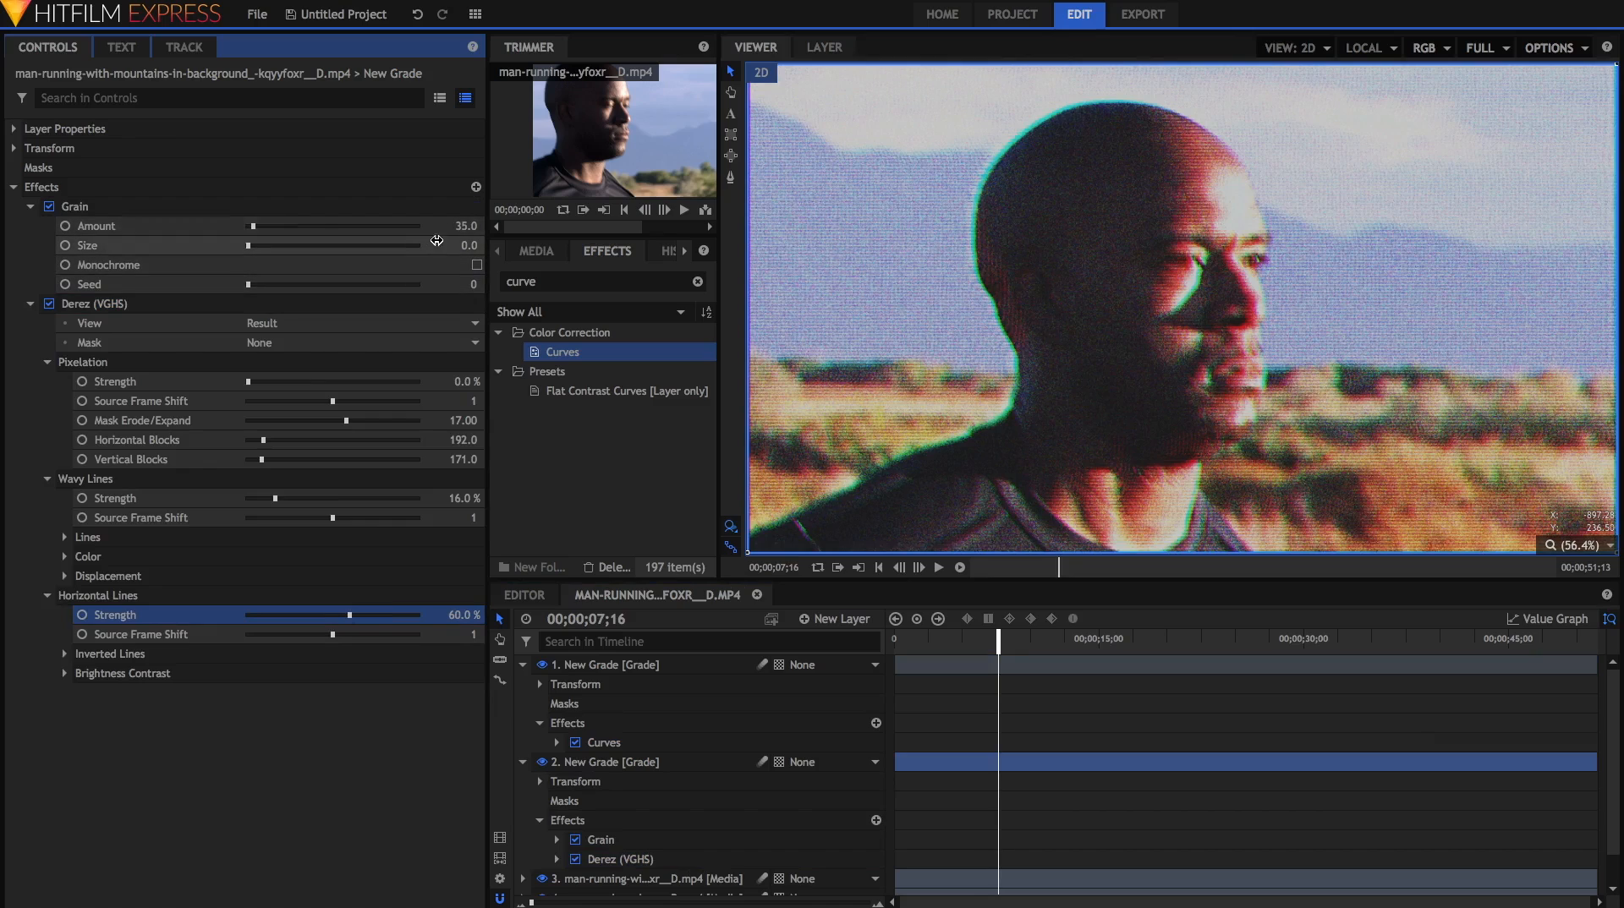
pyautogui.moveTo(301, 225); pyautogui.dragTo(252, 225)
pyautogui.write('letter')
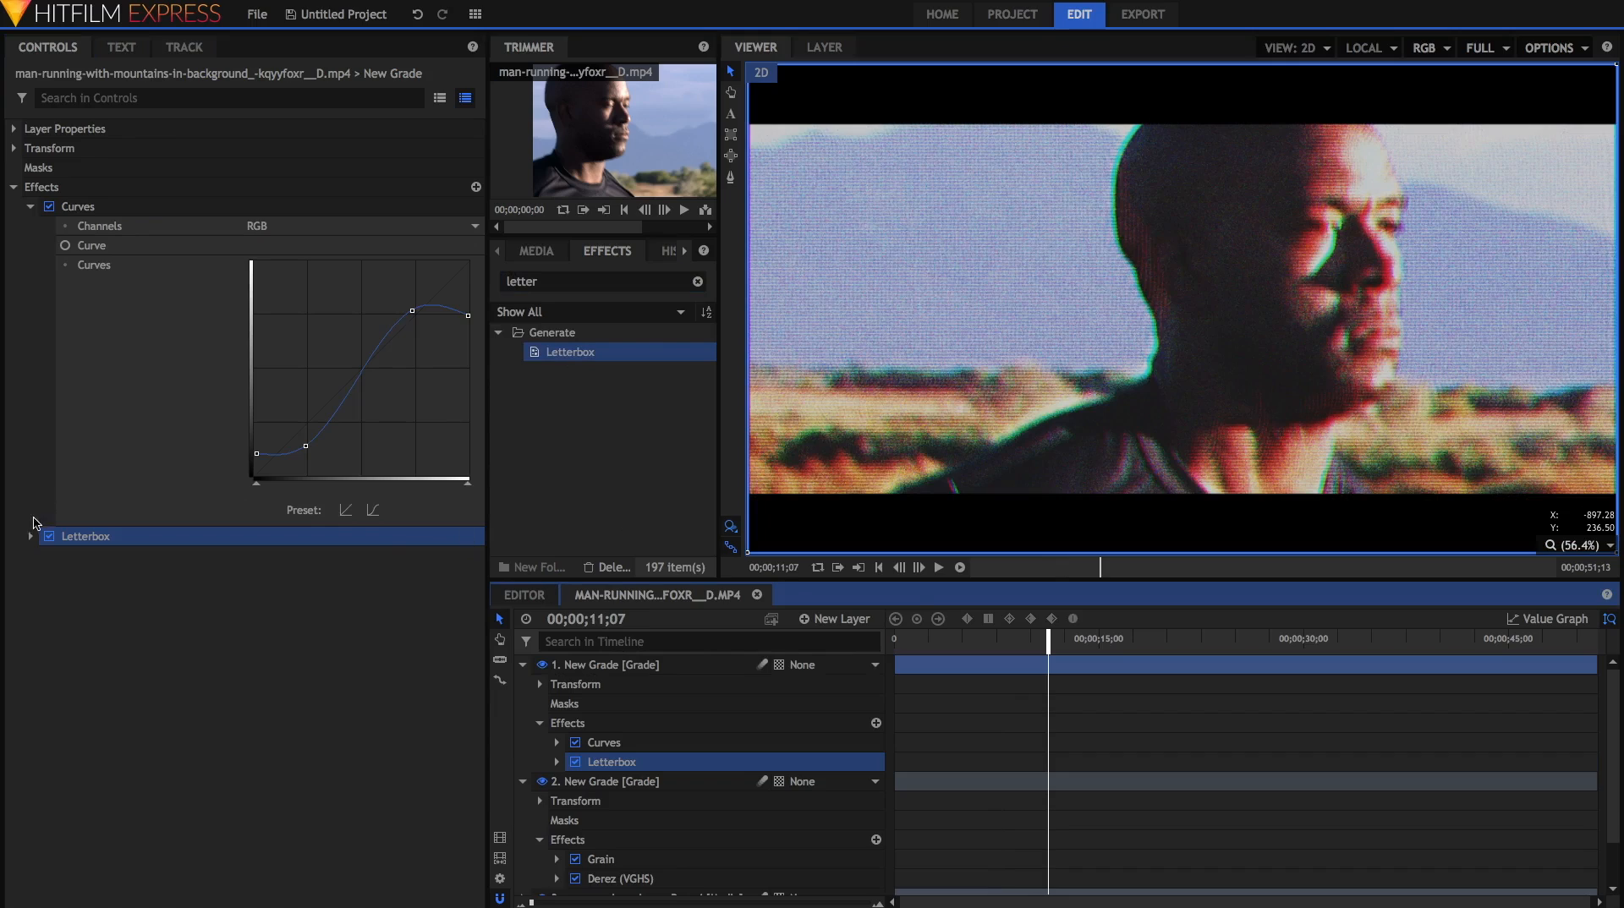
# - Set the Letterbox effect's Aspect Ratio to 4:3 for black side bars
pyautogui.click(30, 536)
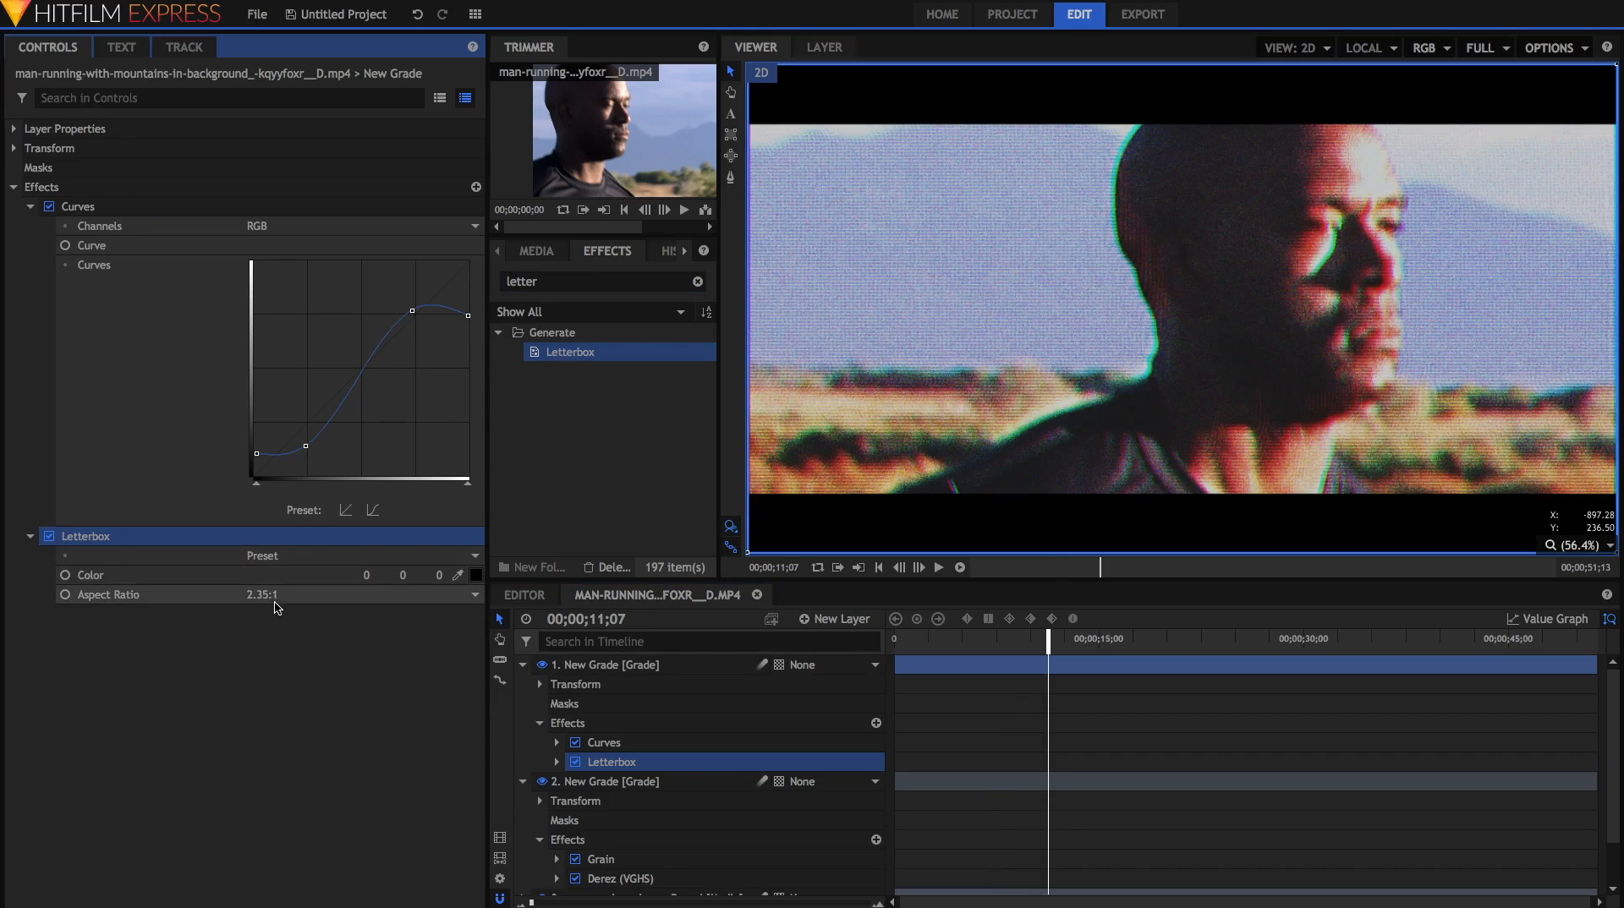
pyautogui.click(258, 594)
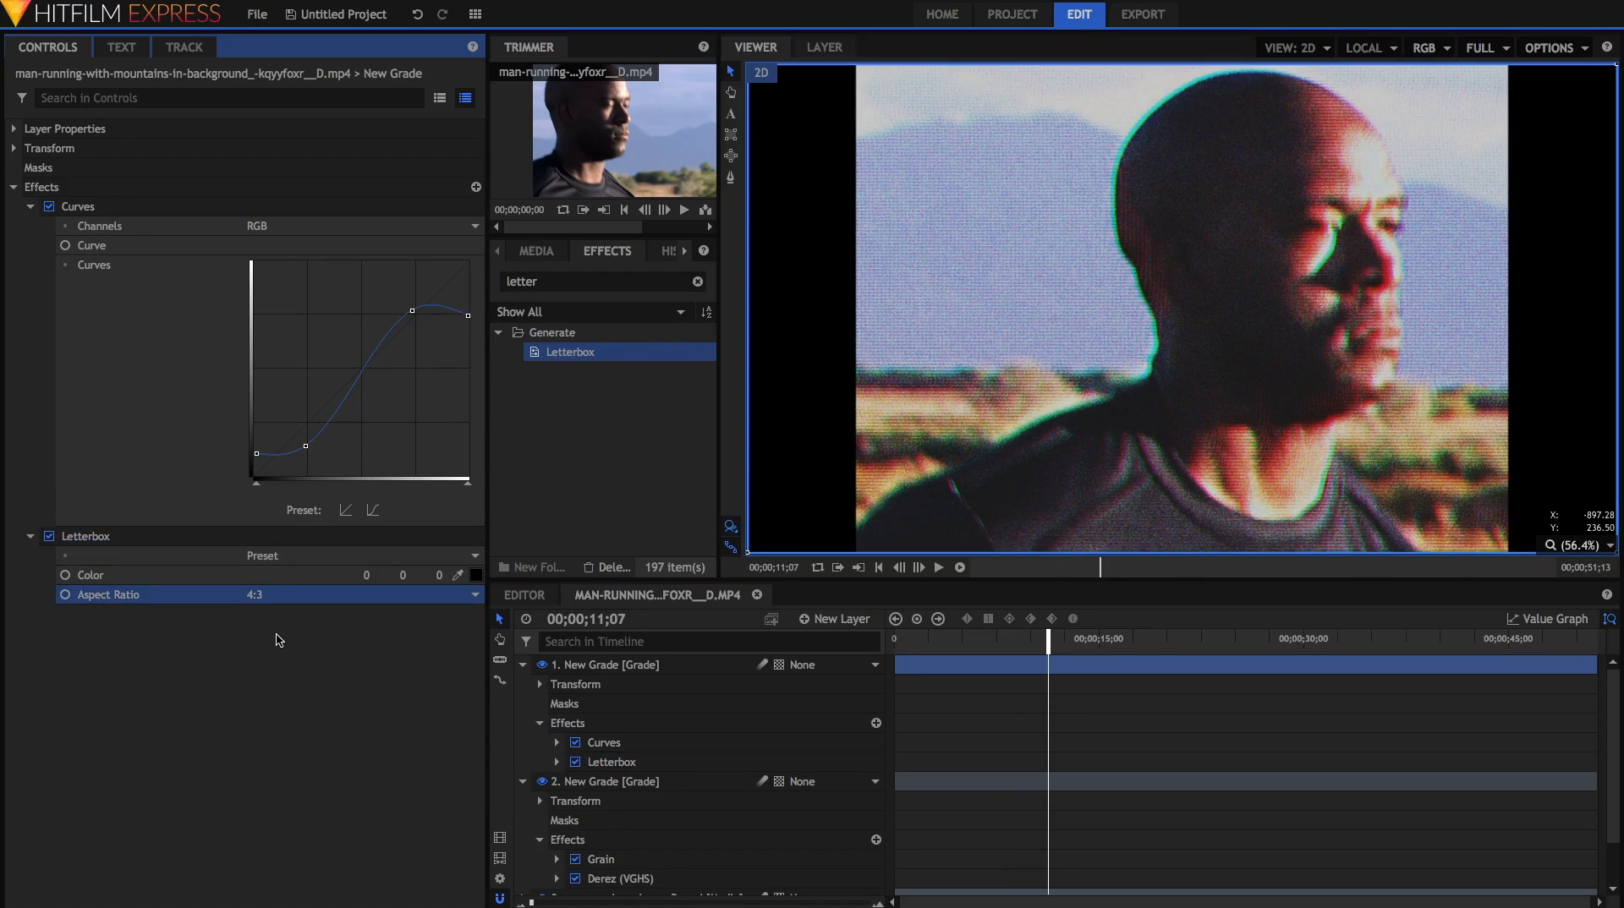
pyautogui.moveTo(1316, 278)
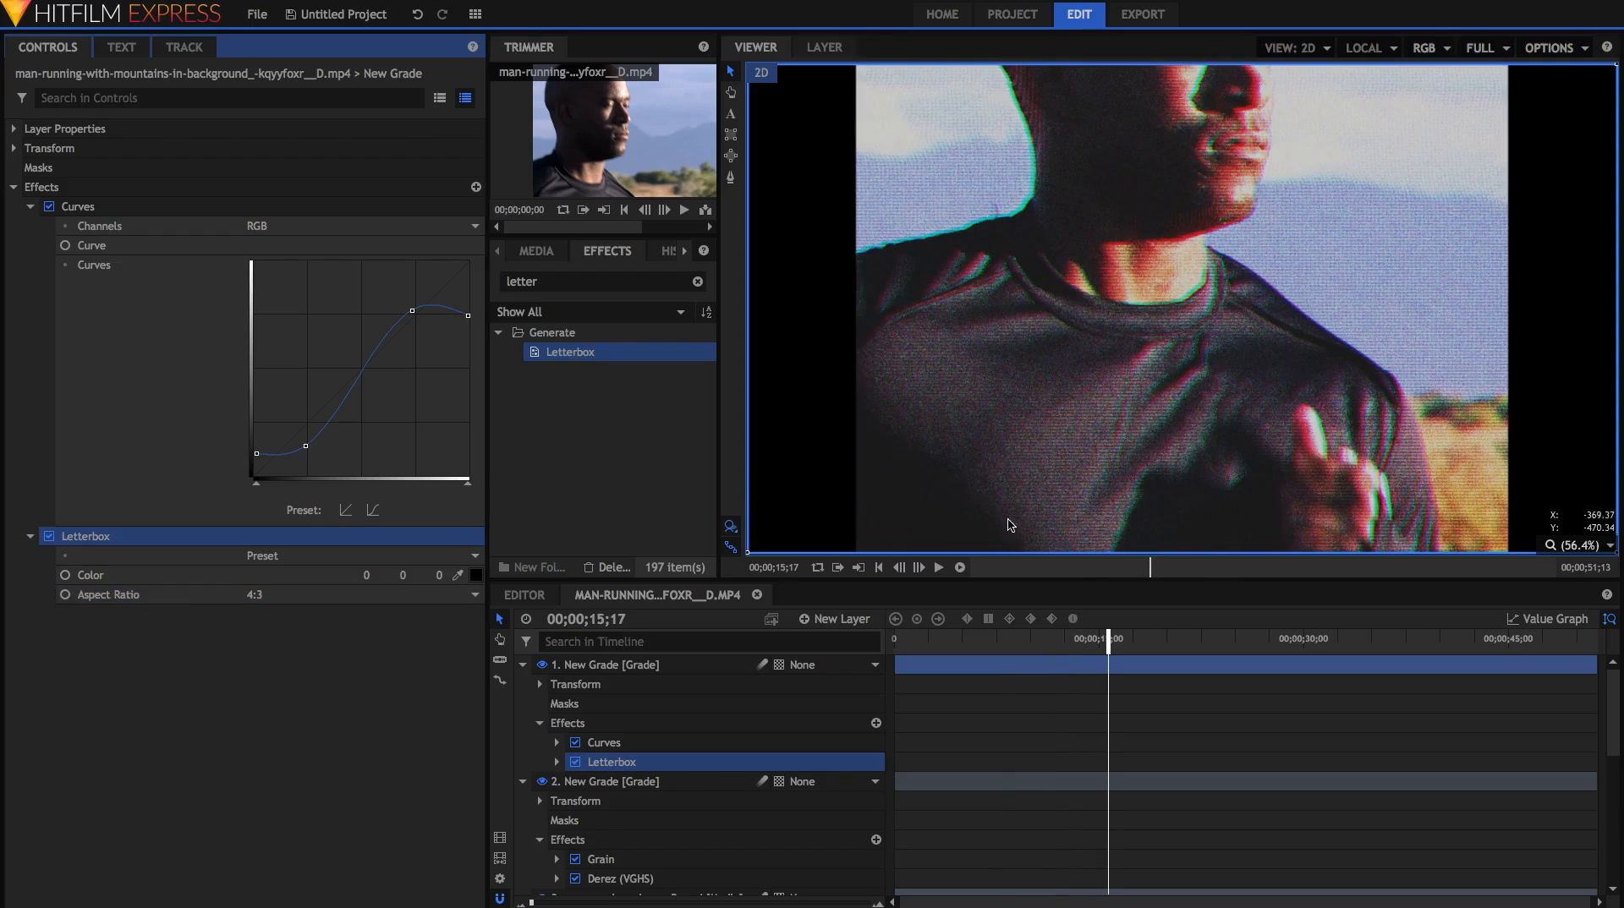
pyautogui.moveTo(1015, 713)
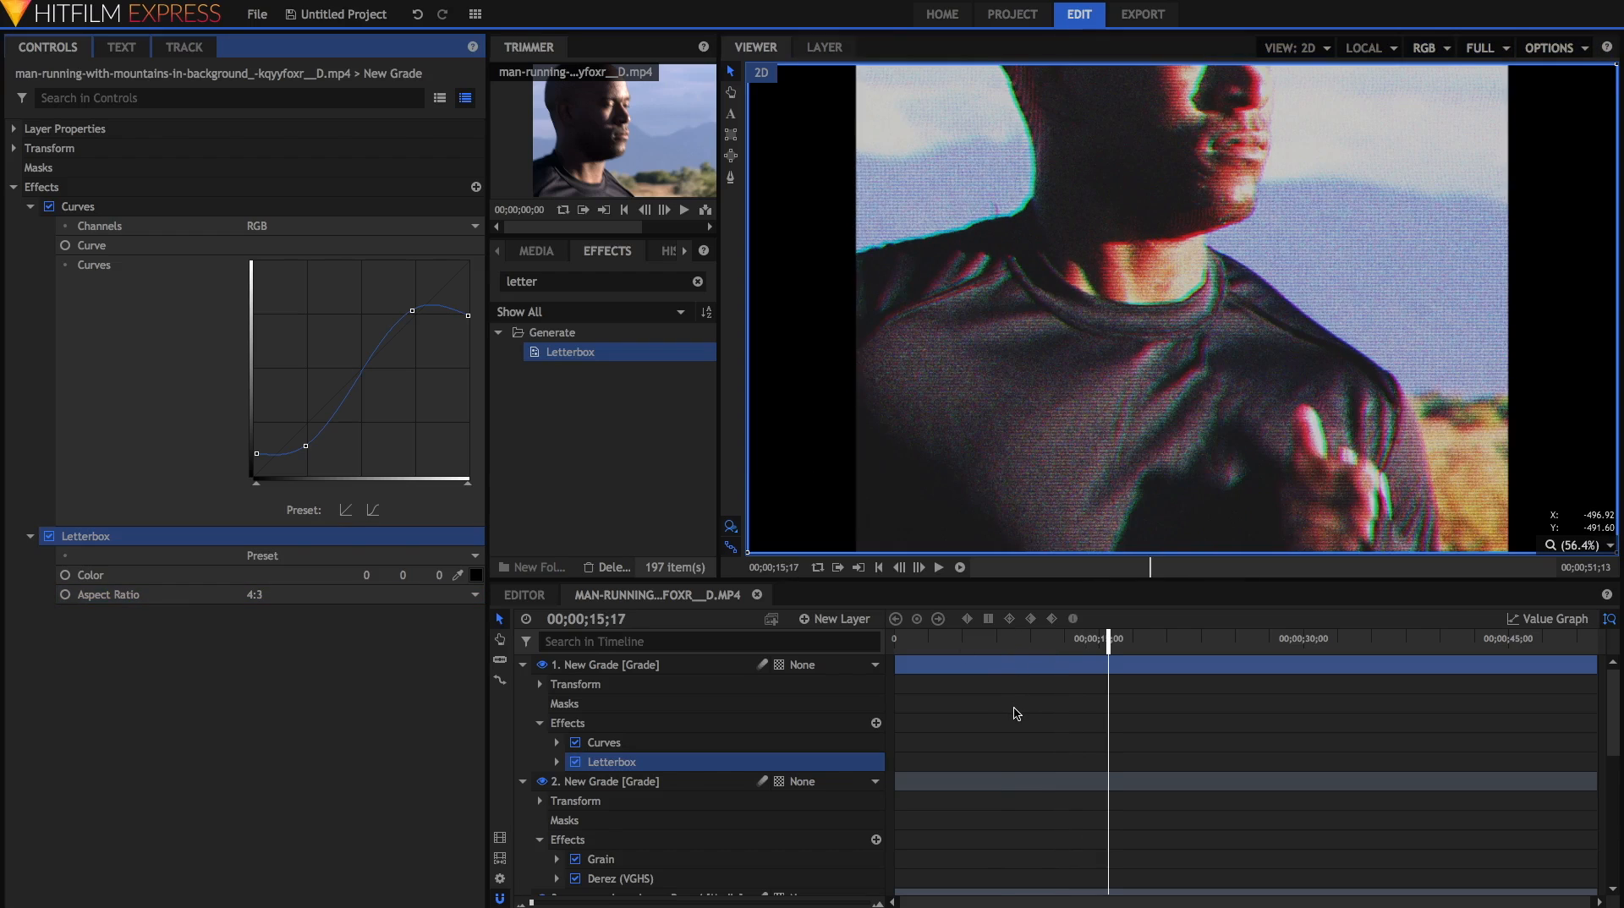
# - Move Letterbox from the grade layer onto the selected footage layers
pyautogui.scroll(-3)
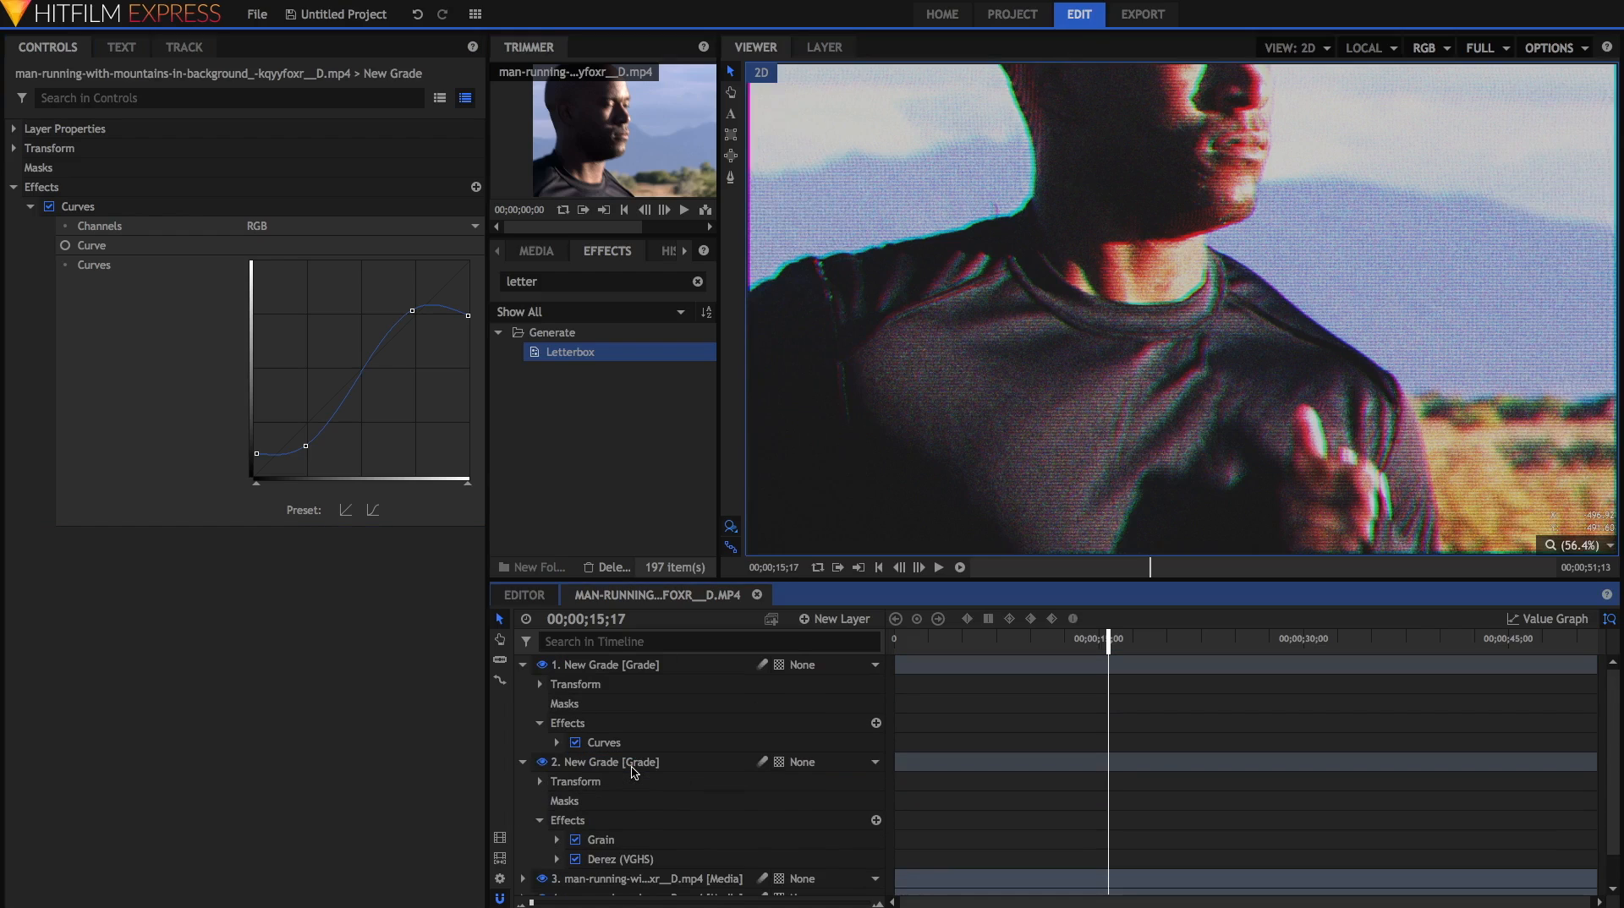
pyautogui.scroll(-3)
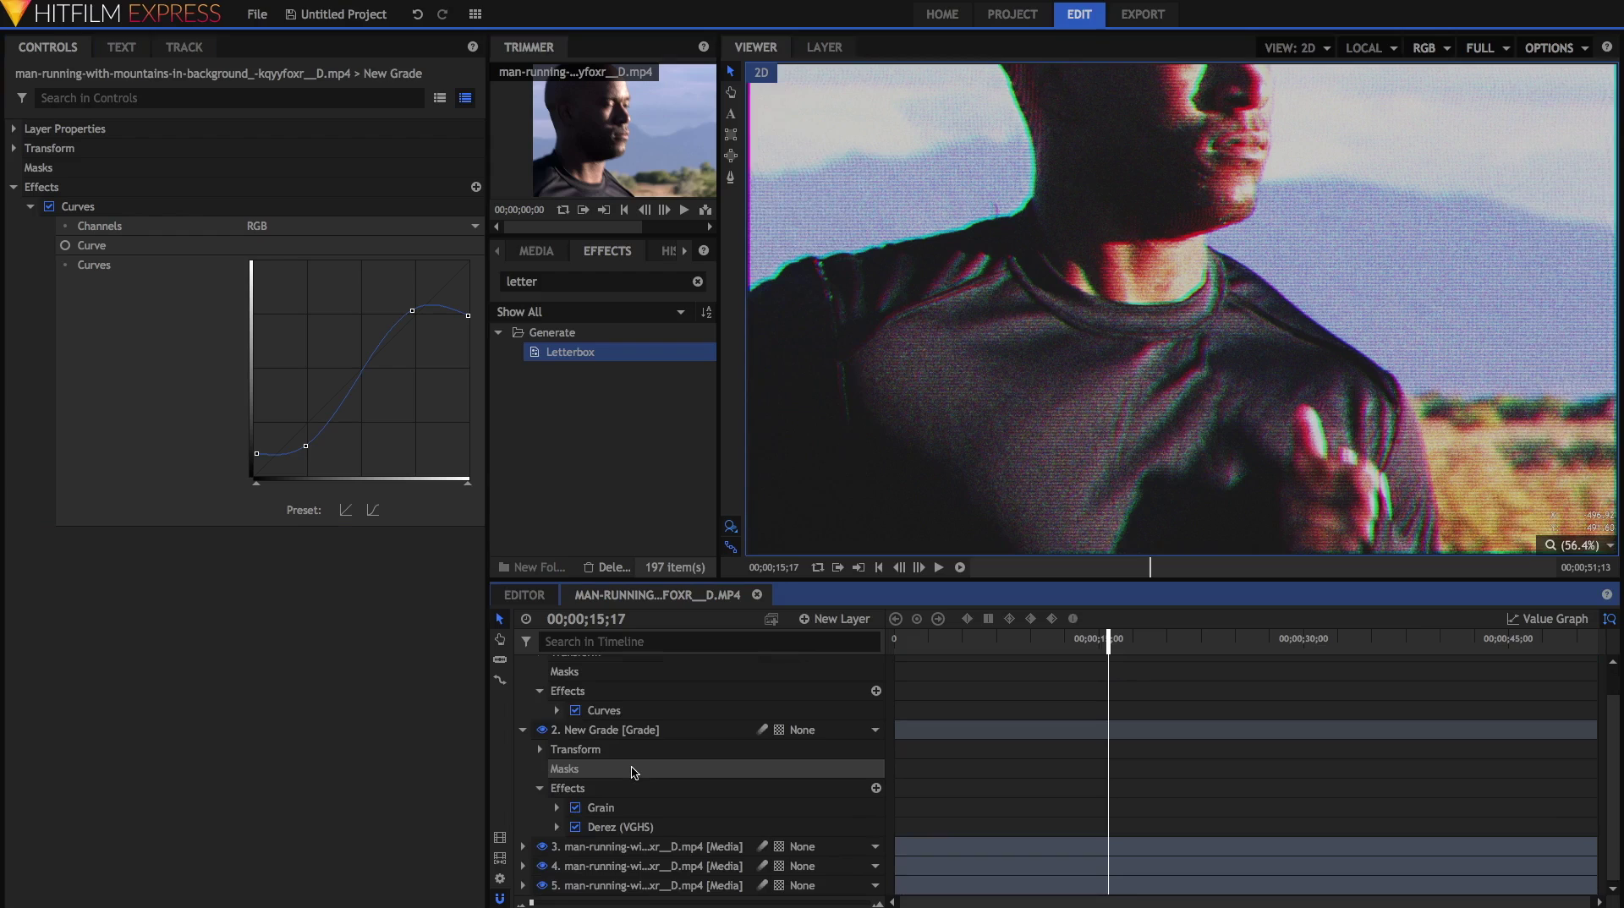
pyautogui.click(646, 845)
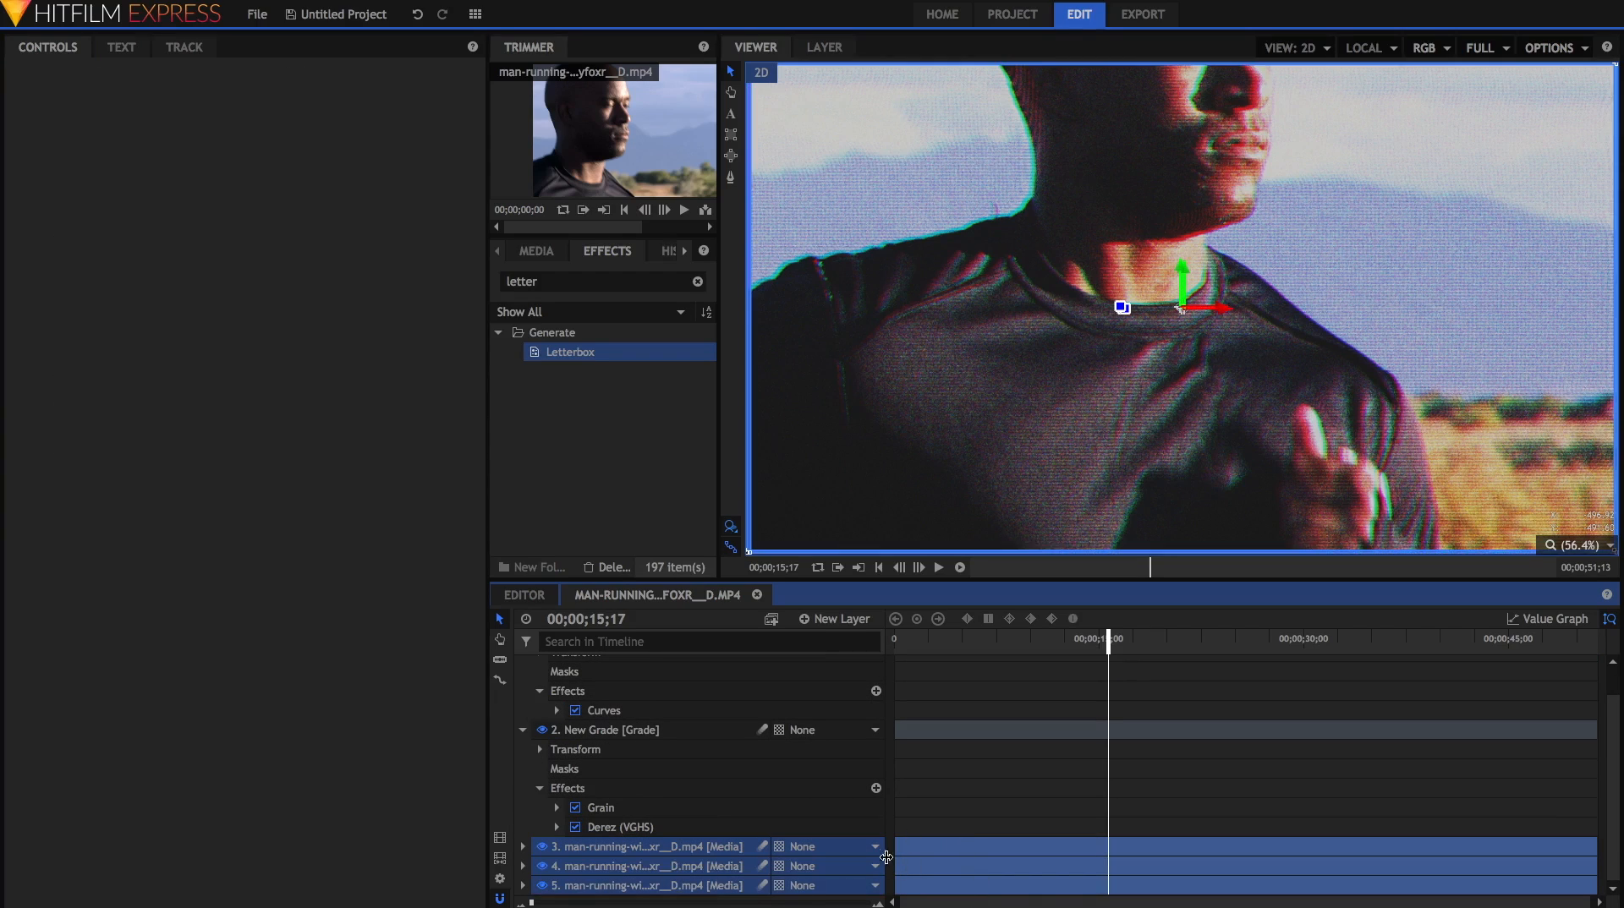
pyautogui.moveTo(759, 868)
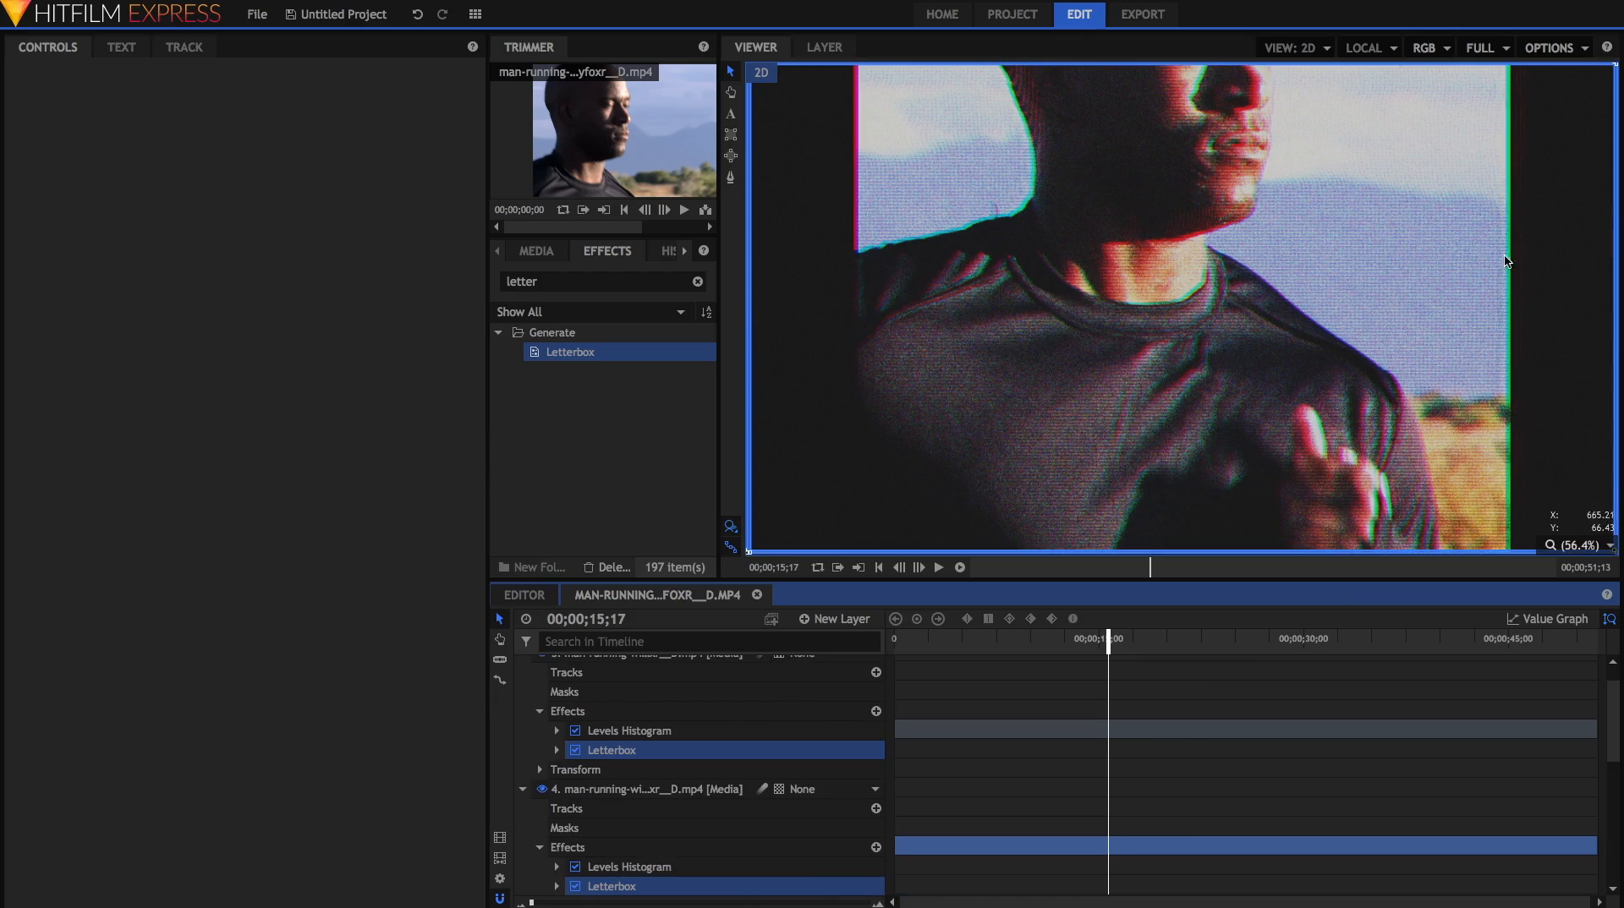
pyautogui.moveTo(888, 228)
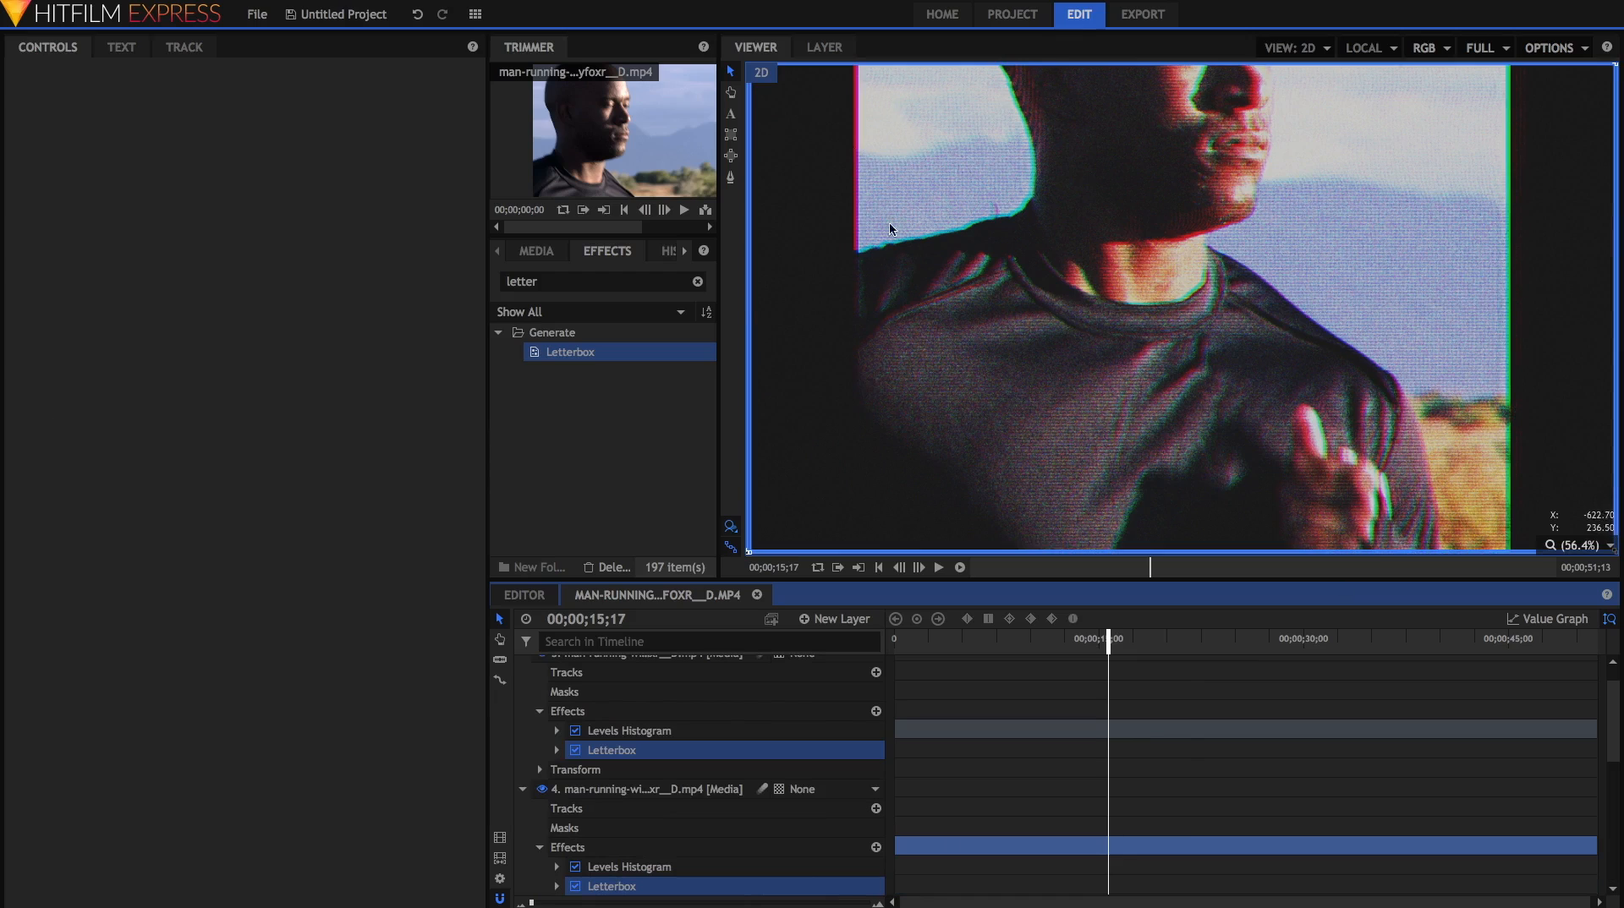
pyautogui.click(937, 566)
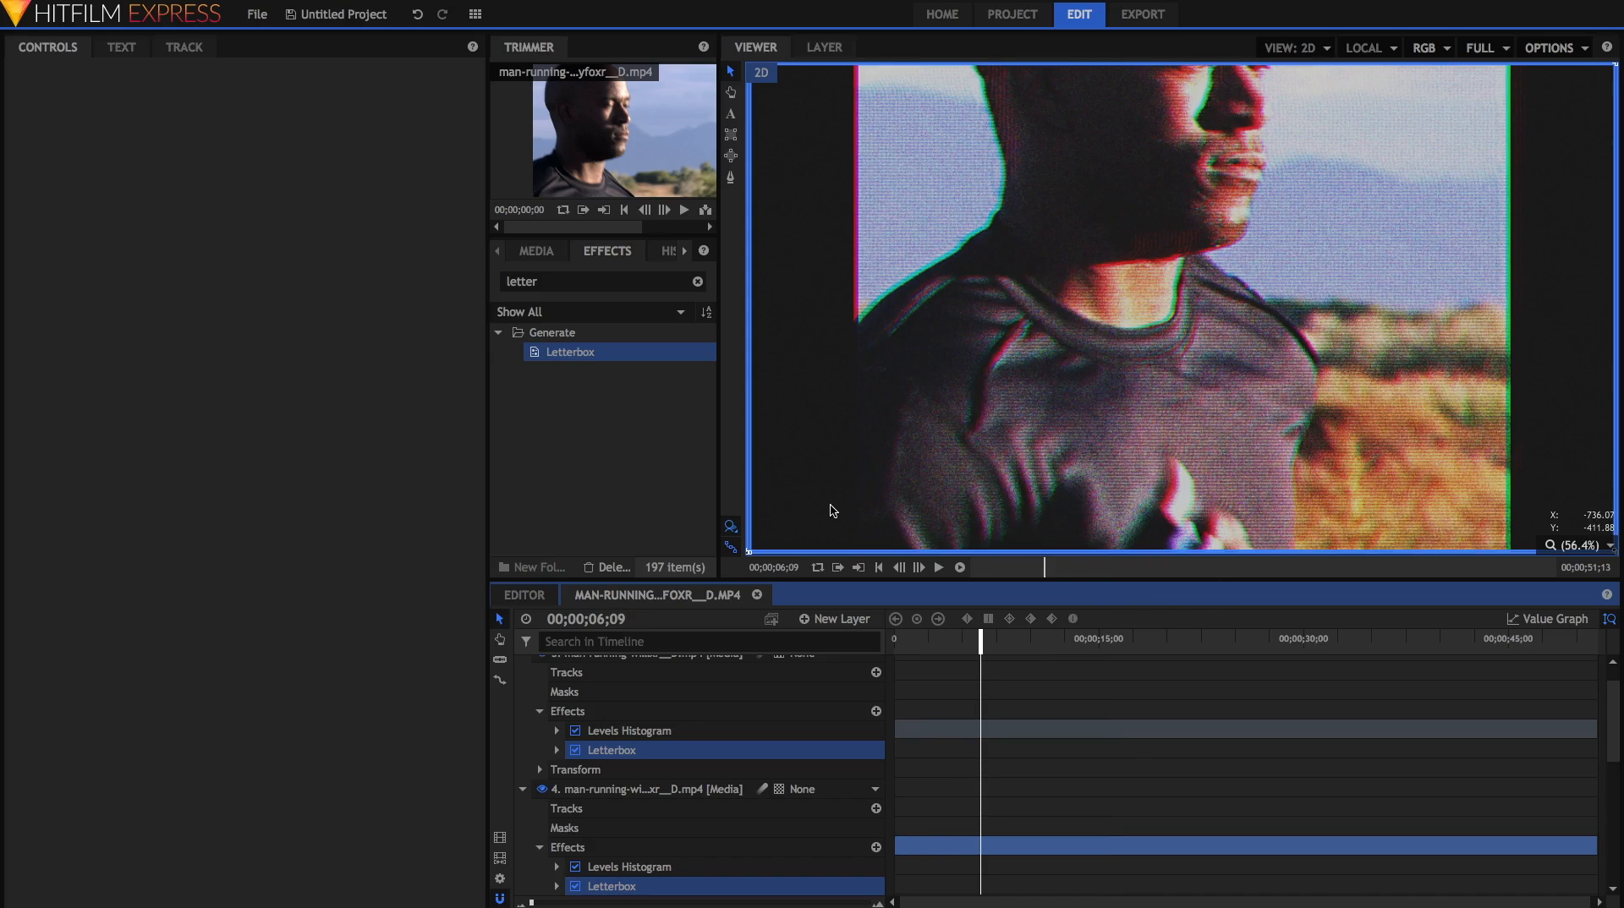
pyautogui.moveTo(819, 420)
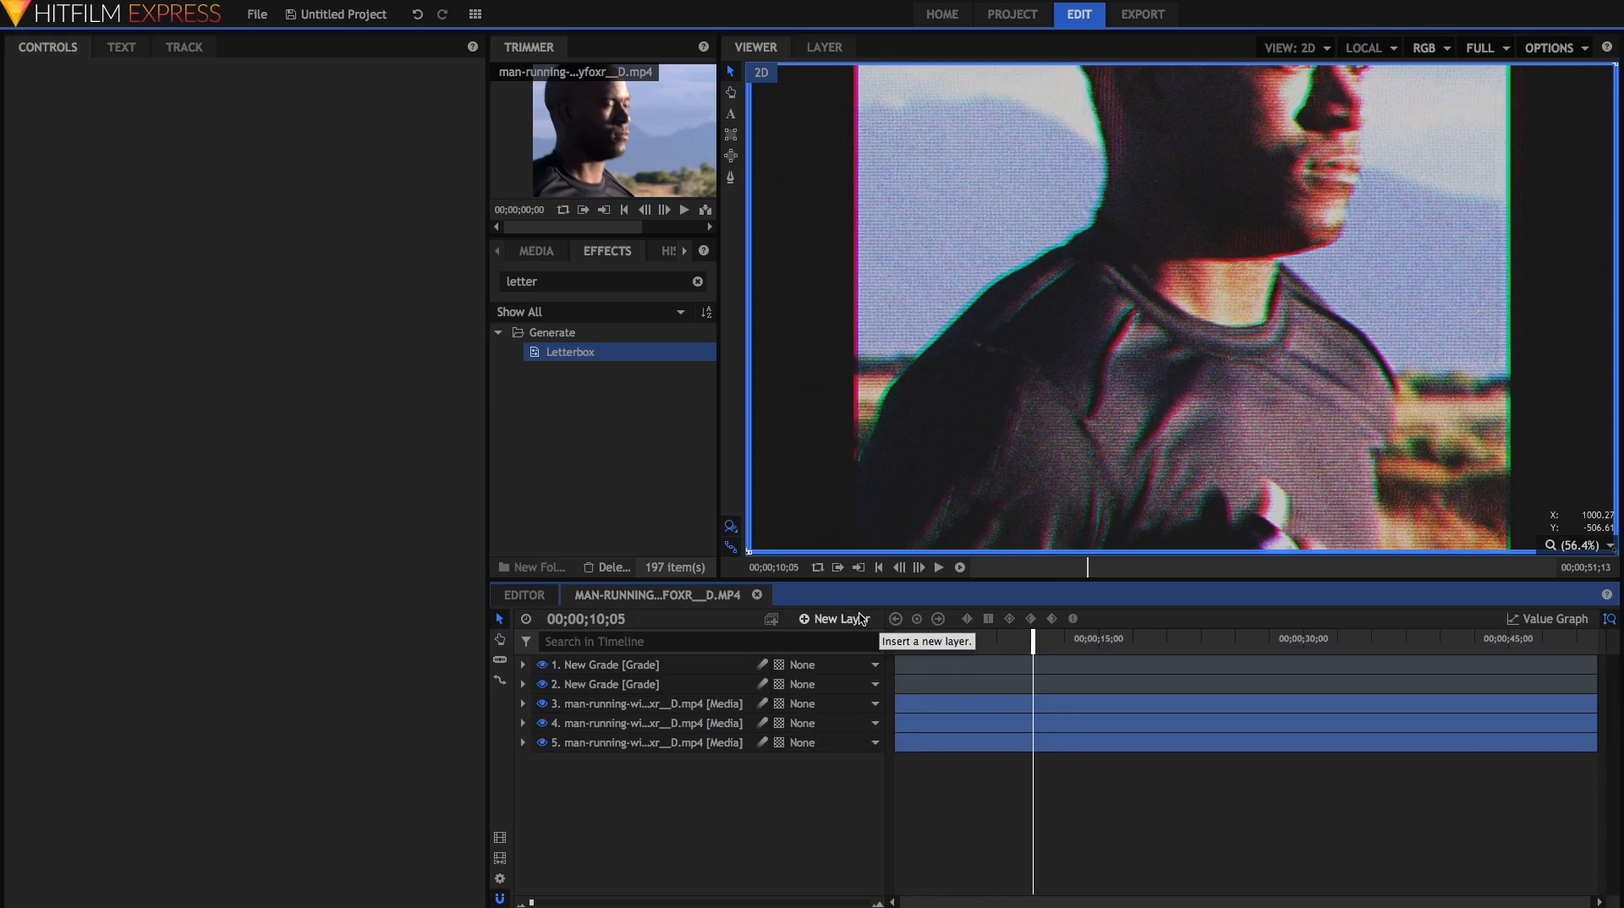
# - Create a text layer in VCR OSD Mono reading 28/03/84
pyautogui.click(834, 619)
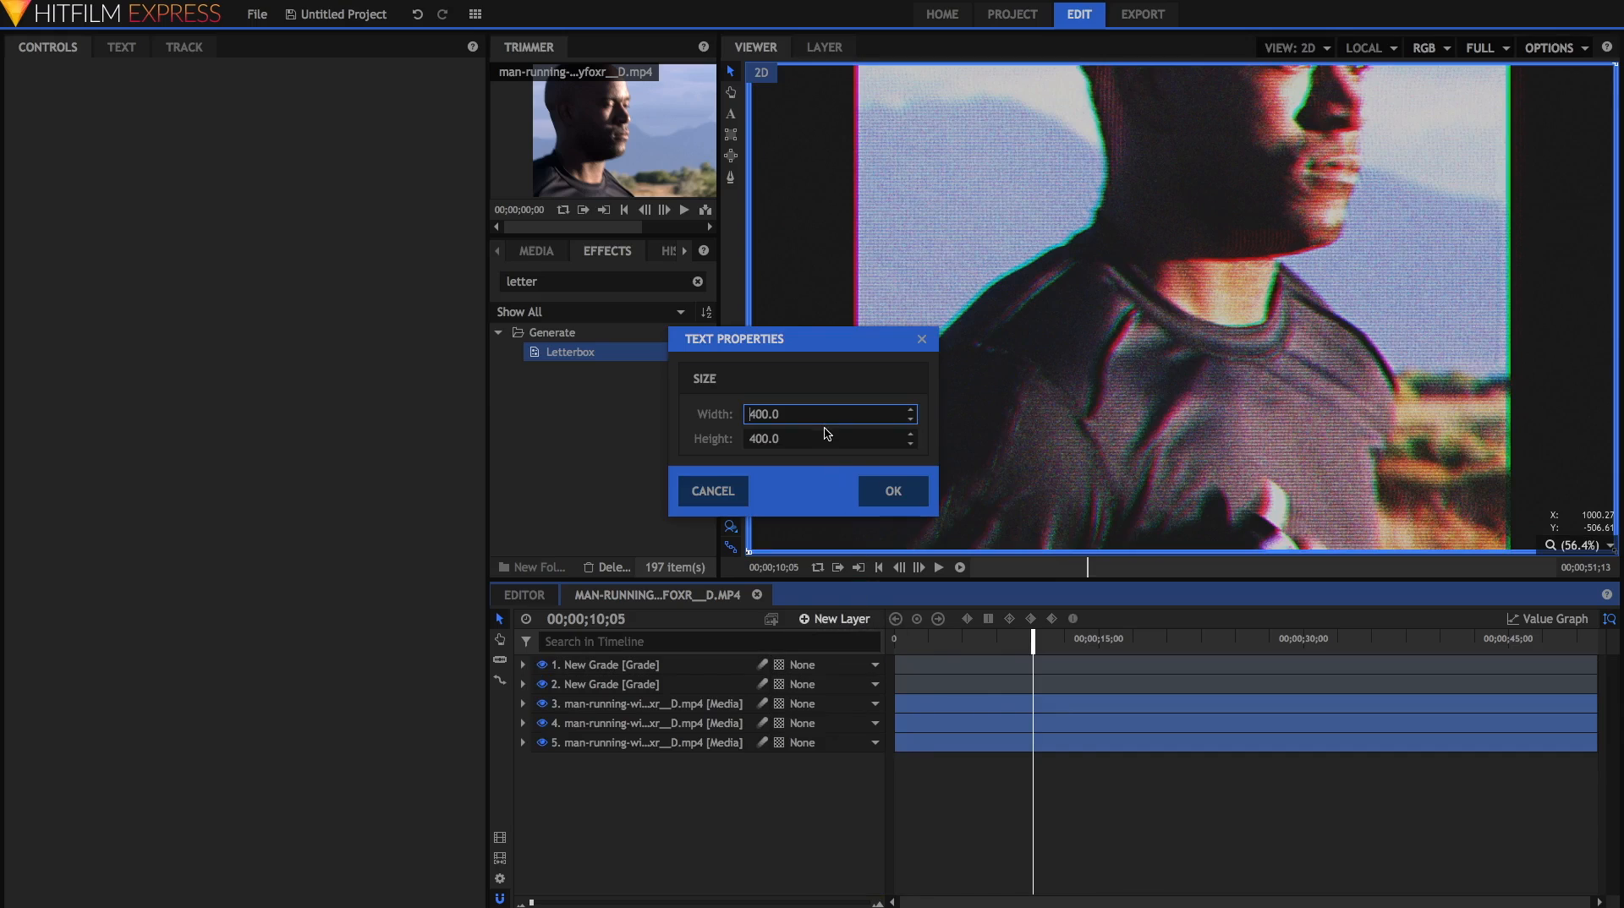
pyautogui.click(890, 490)
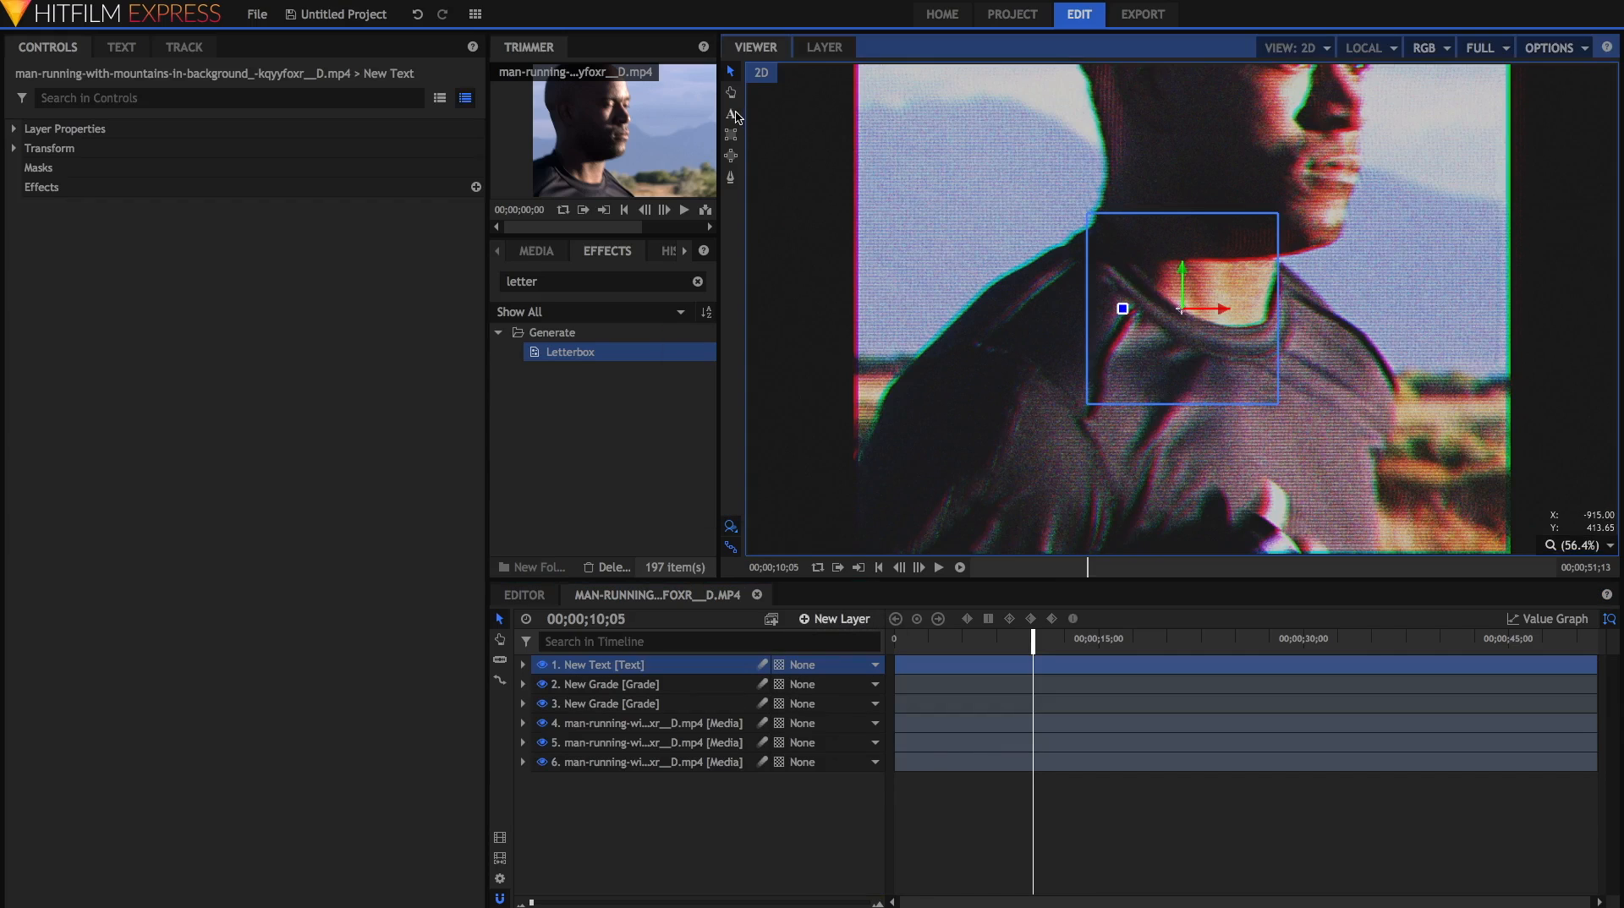
pyautogui.click(122, 47)
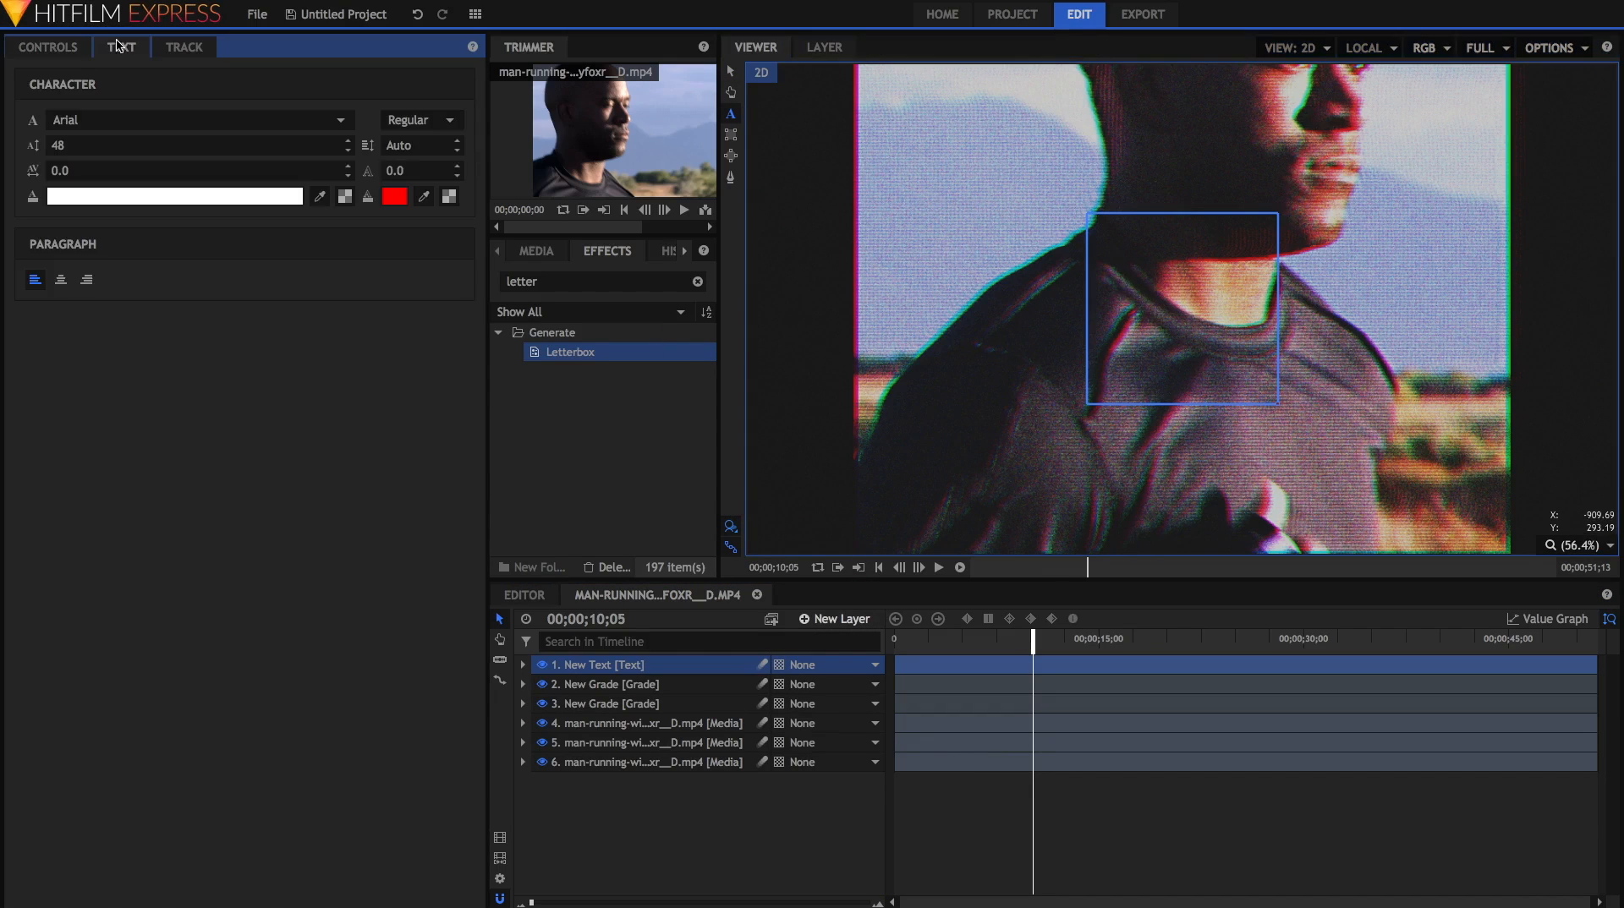
pyautogui.click(196, 118)
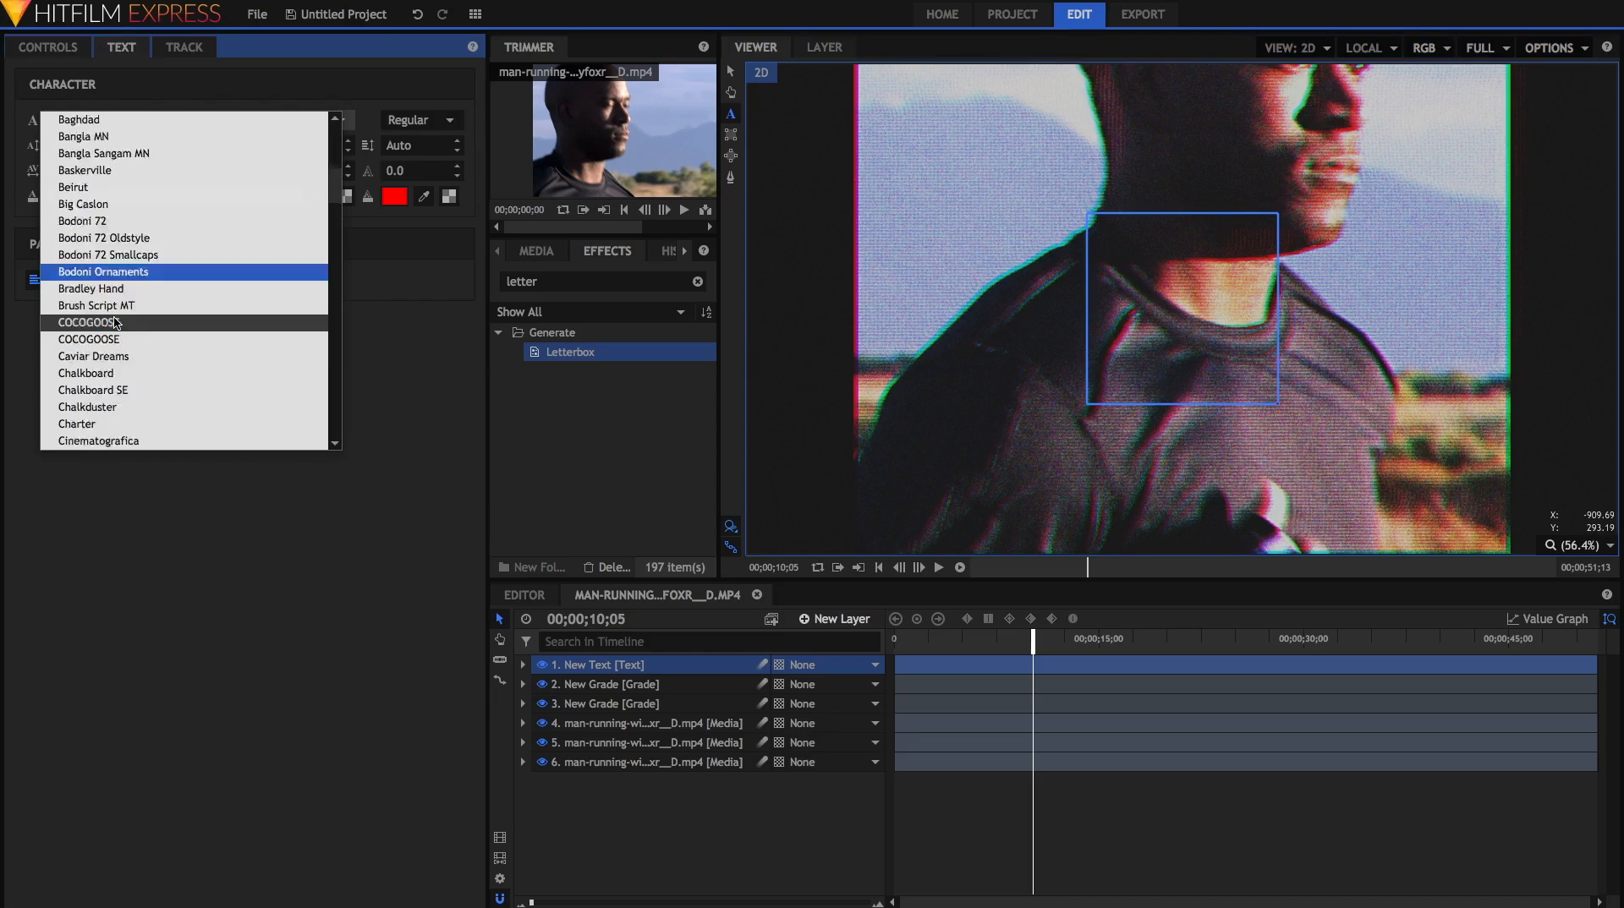
pyautogui.scroll(-3)
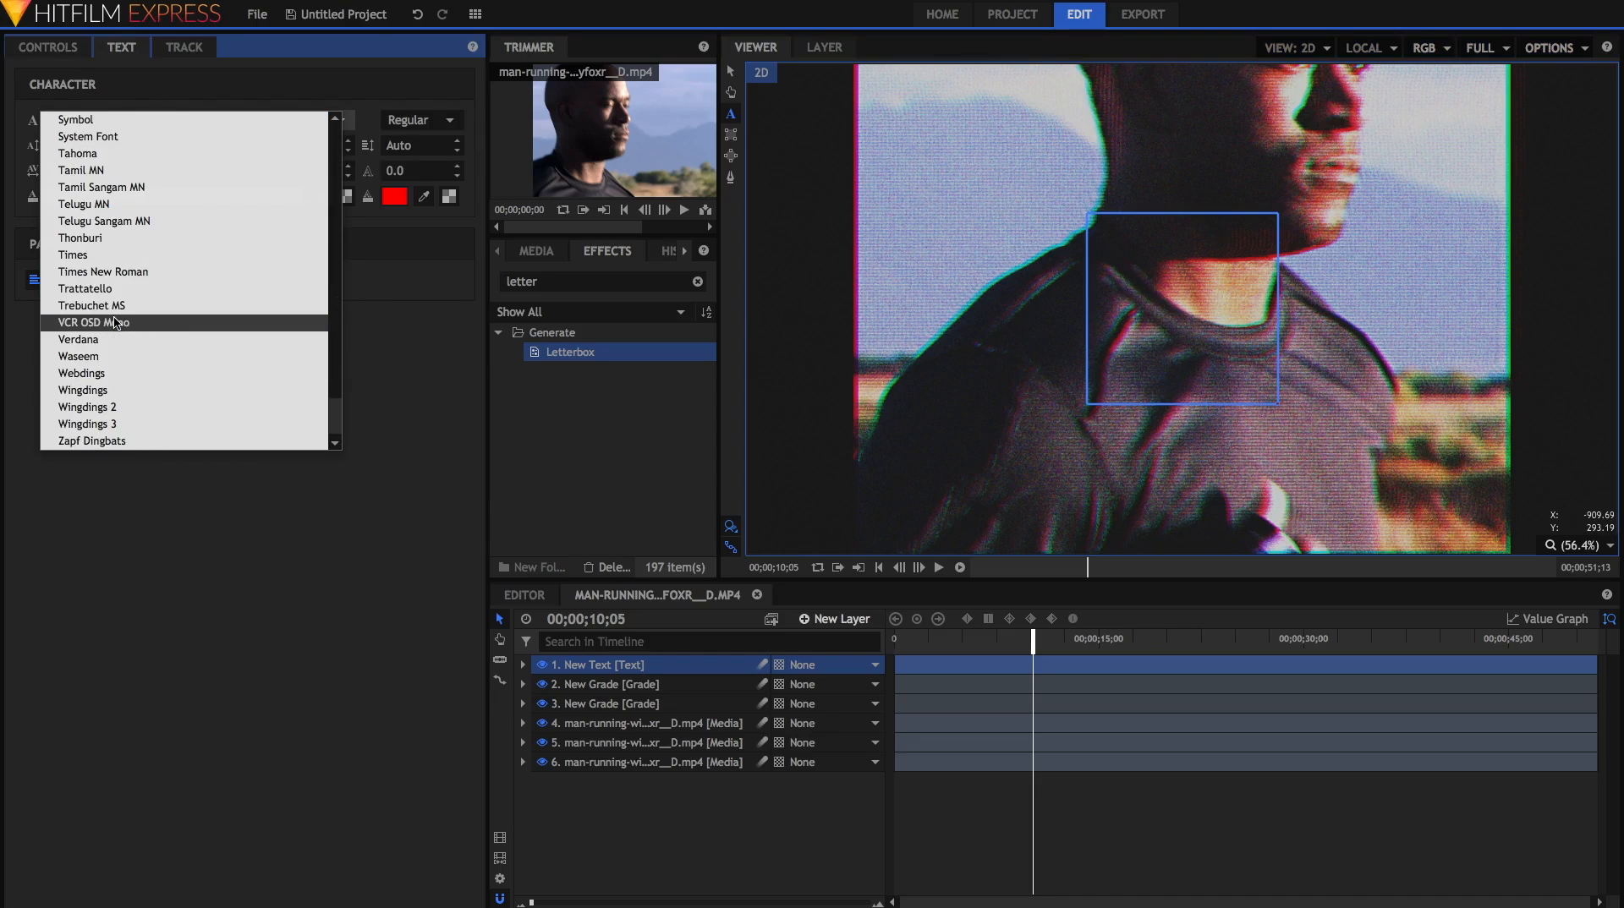
pyautogui.click(93, 322)
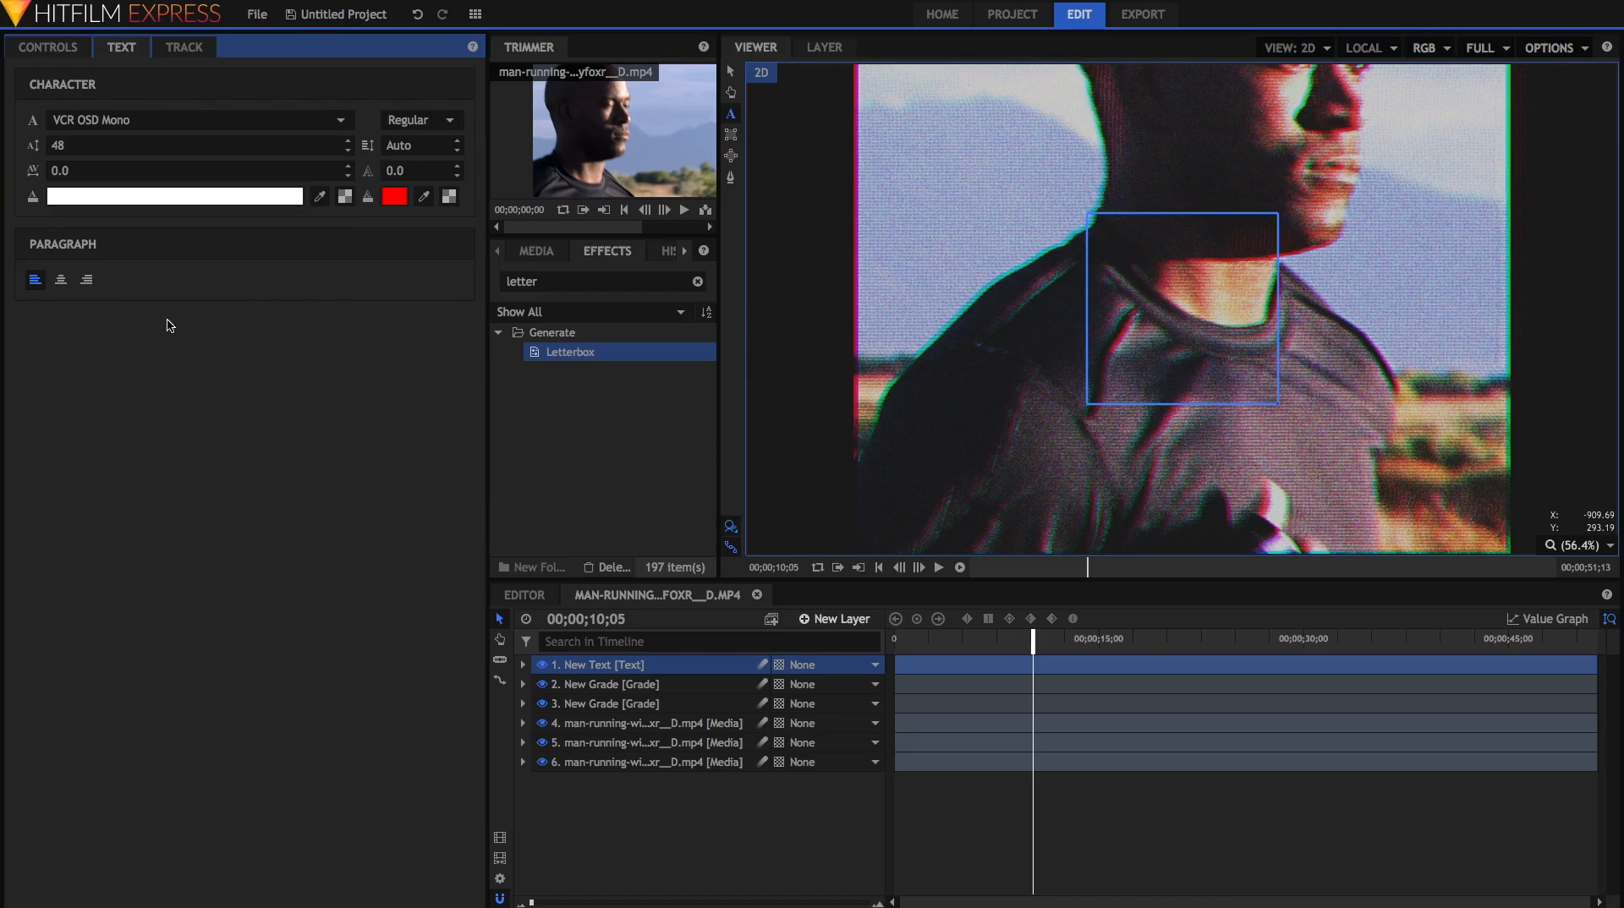
pyautogui.write('28/03/84')
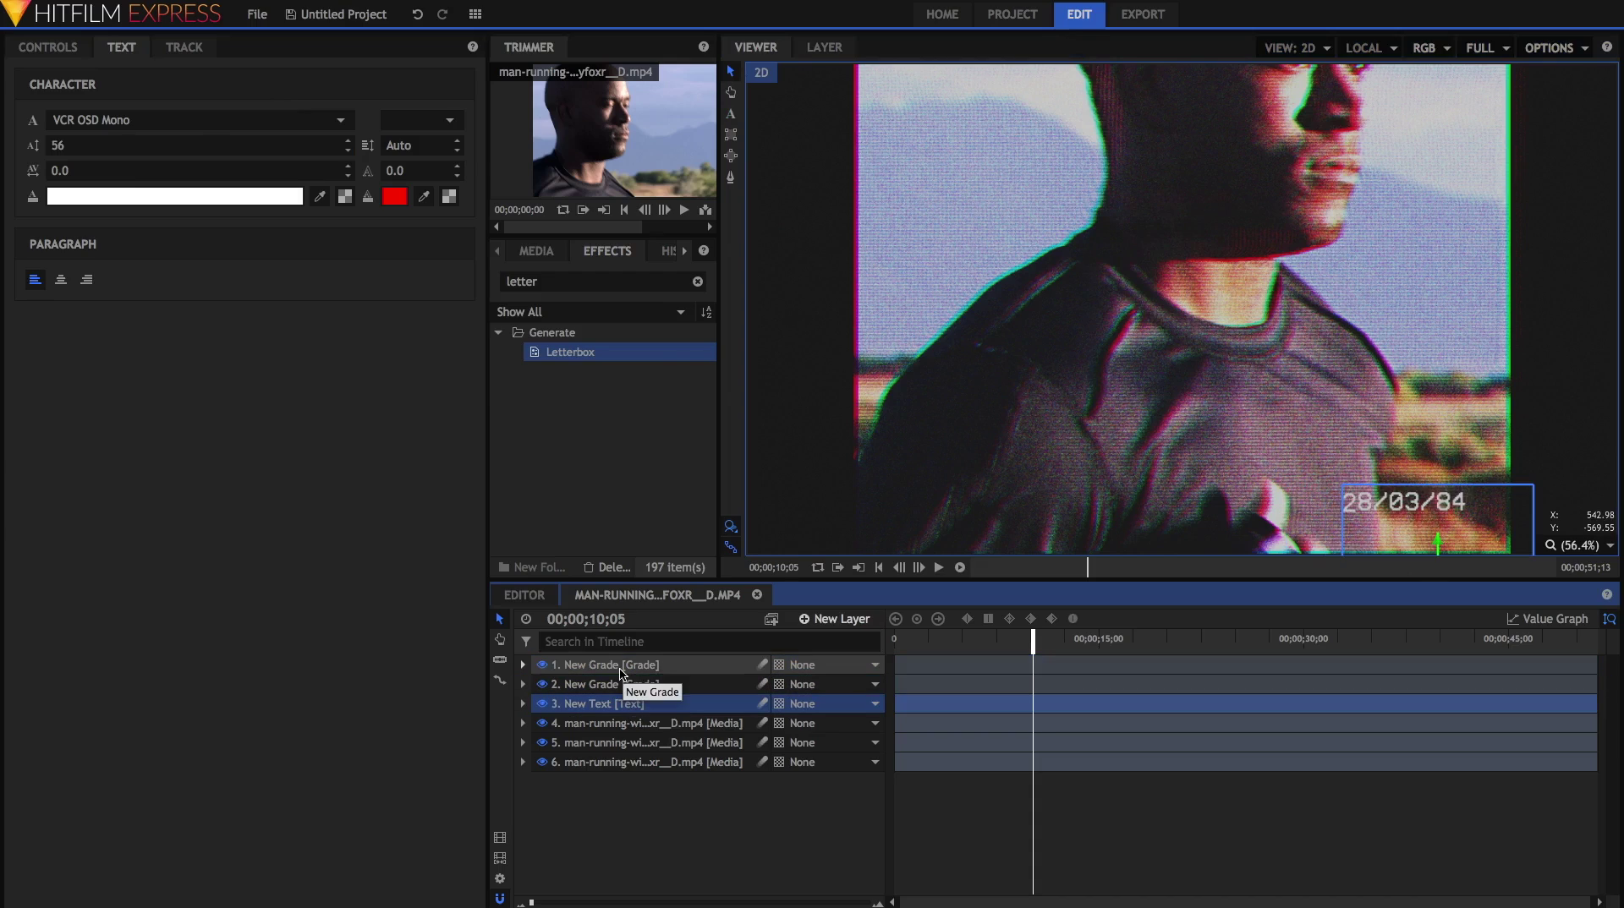
pyautogui.moveTo(1320, 403)
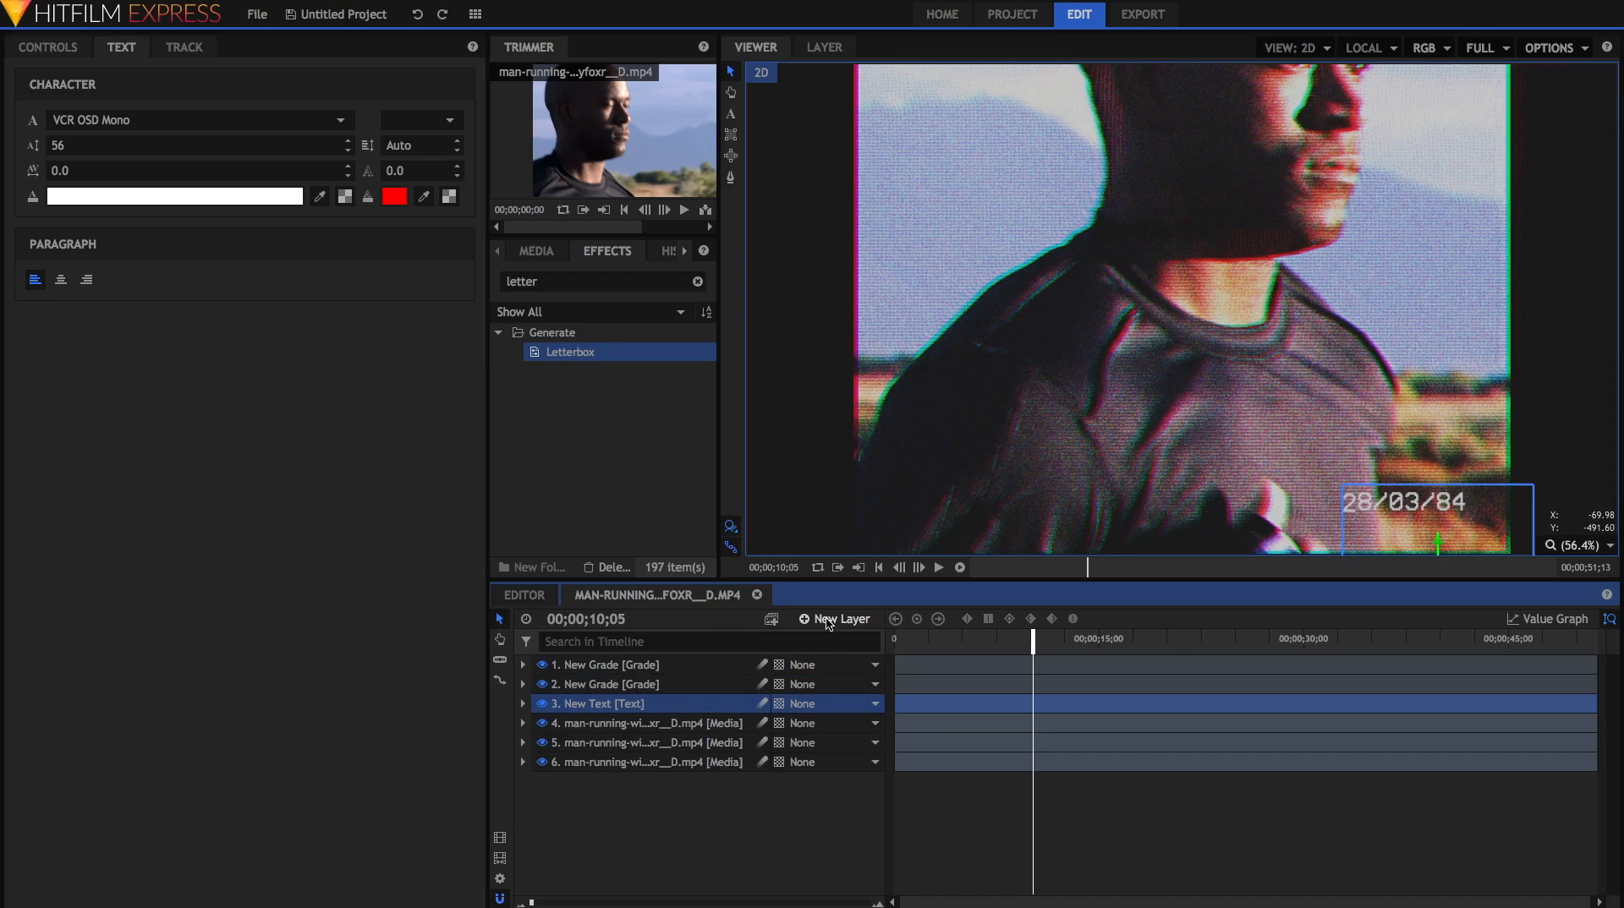
pyautogui.moveTo(839, 619)
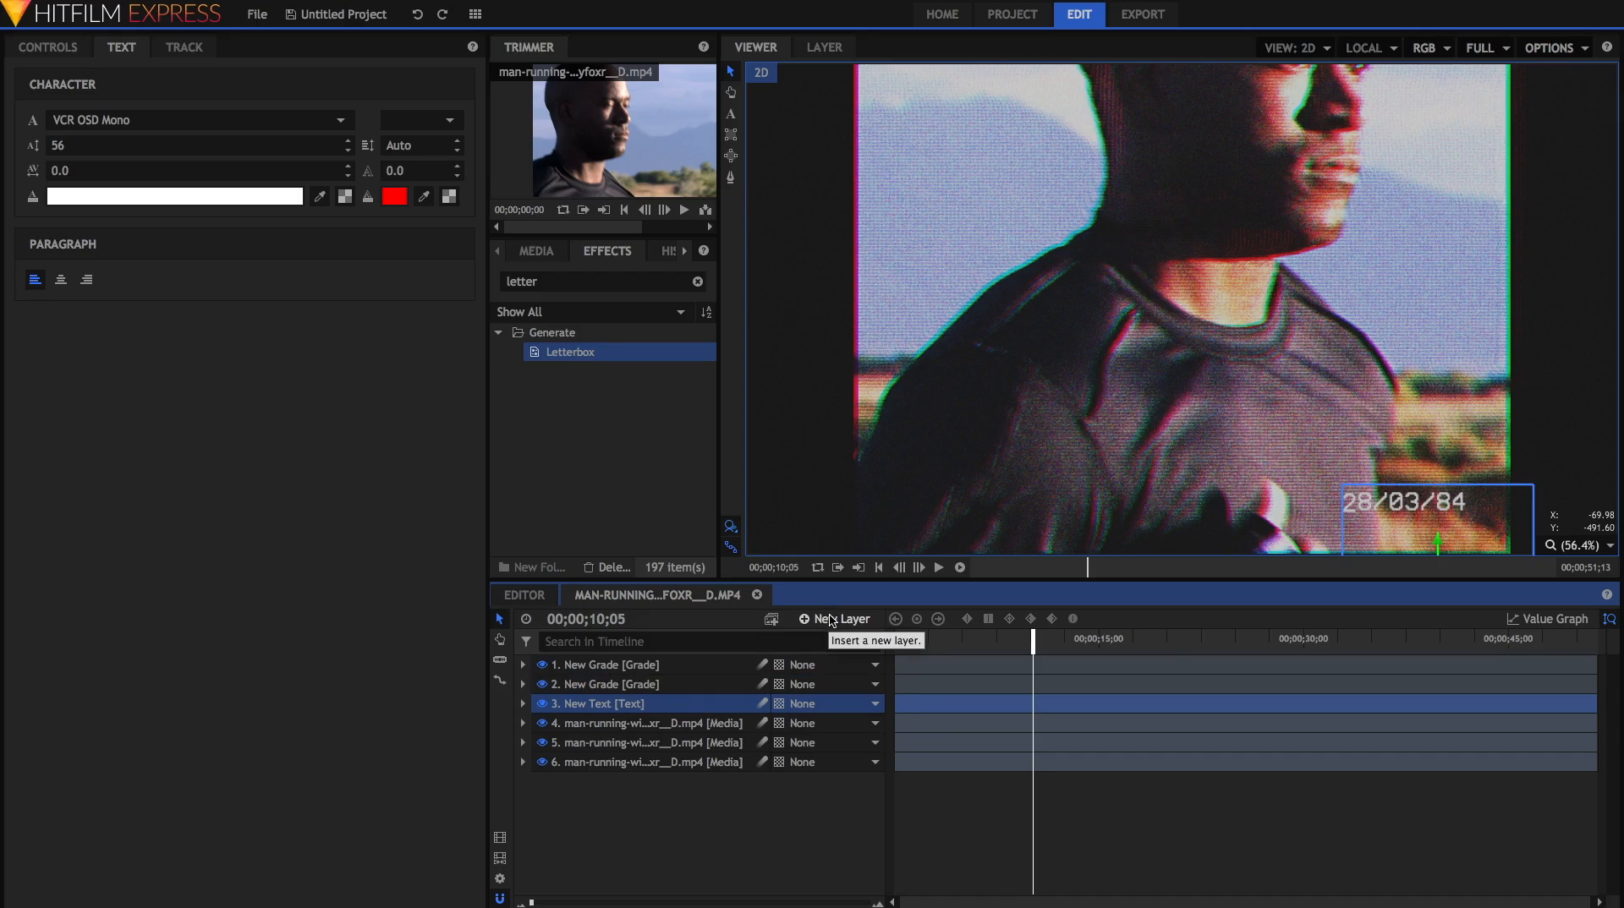
# - Create a grade layer named Lens Distort with Action Cam Lens Distort applied
pyautogui.click(841, 619)
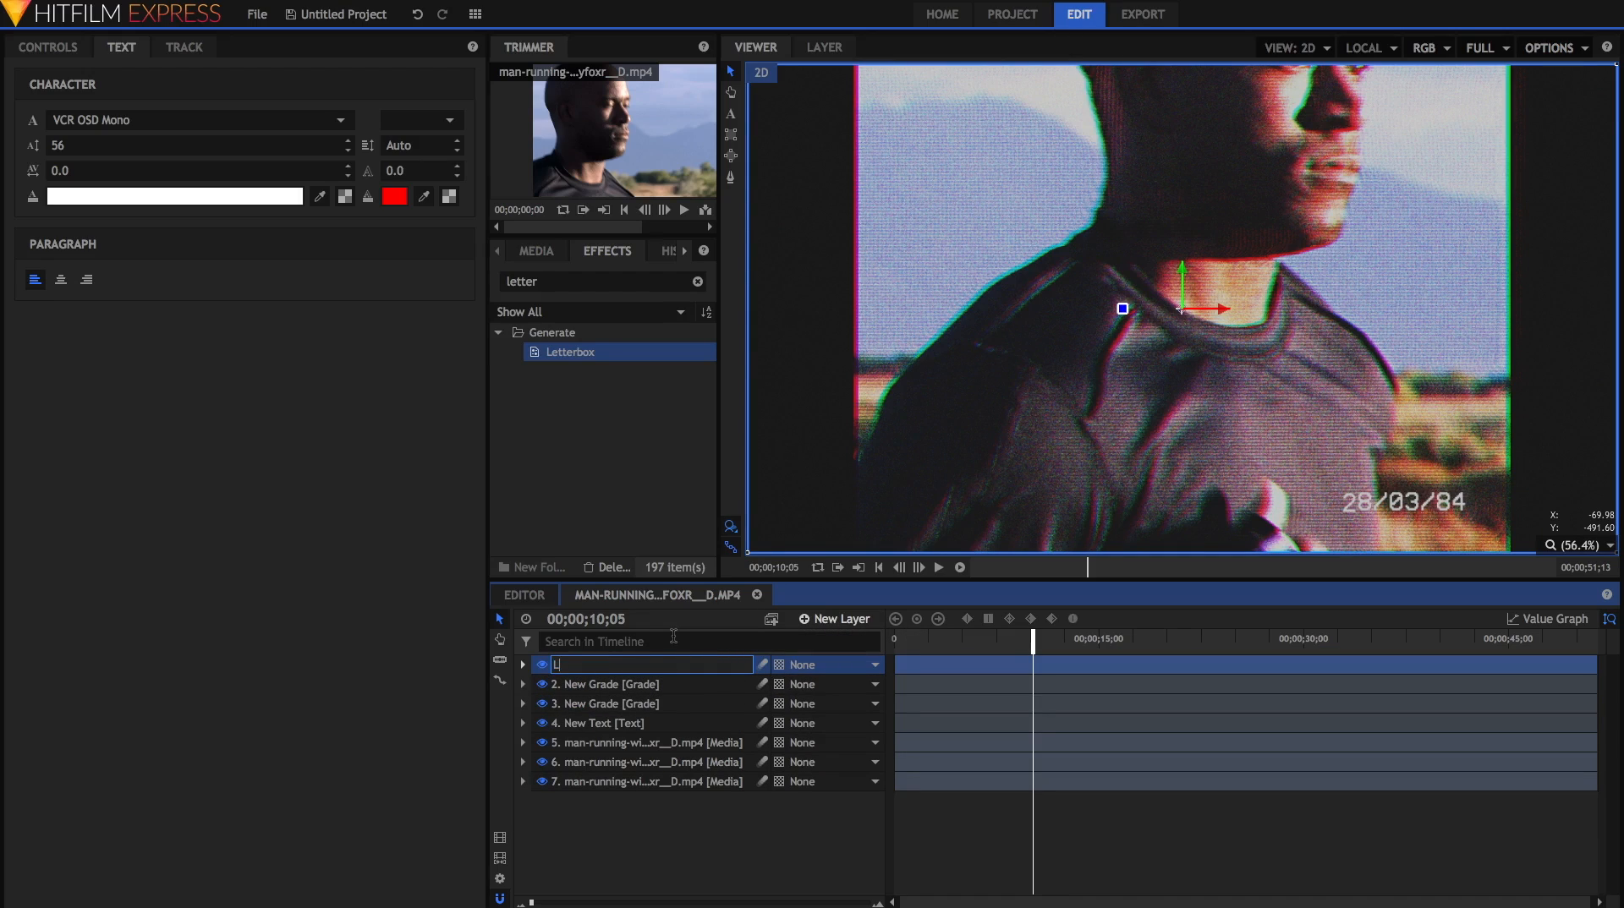
pyautogui.write('Lens Distor')
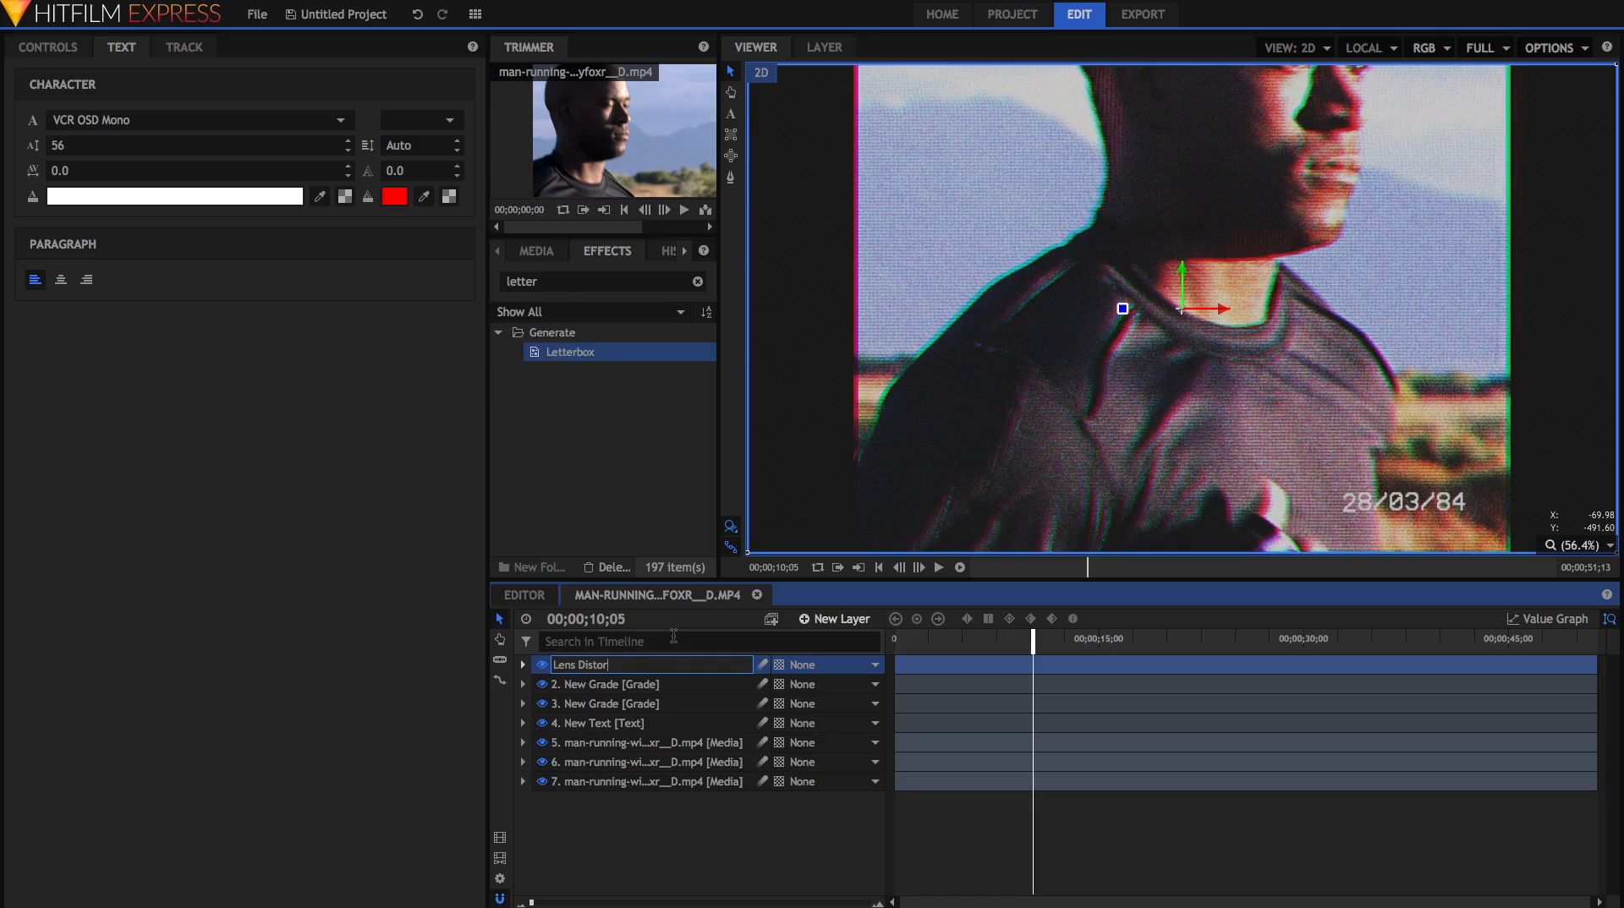
pyautogui.click(604, 664)
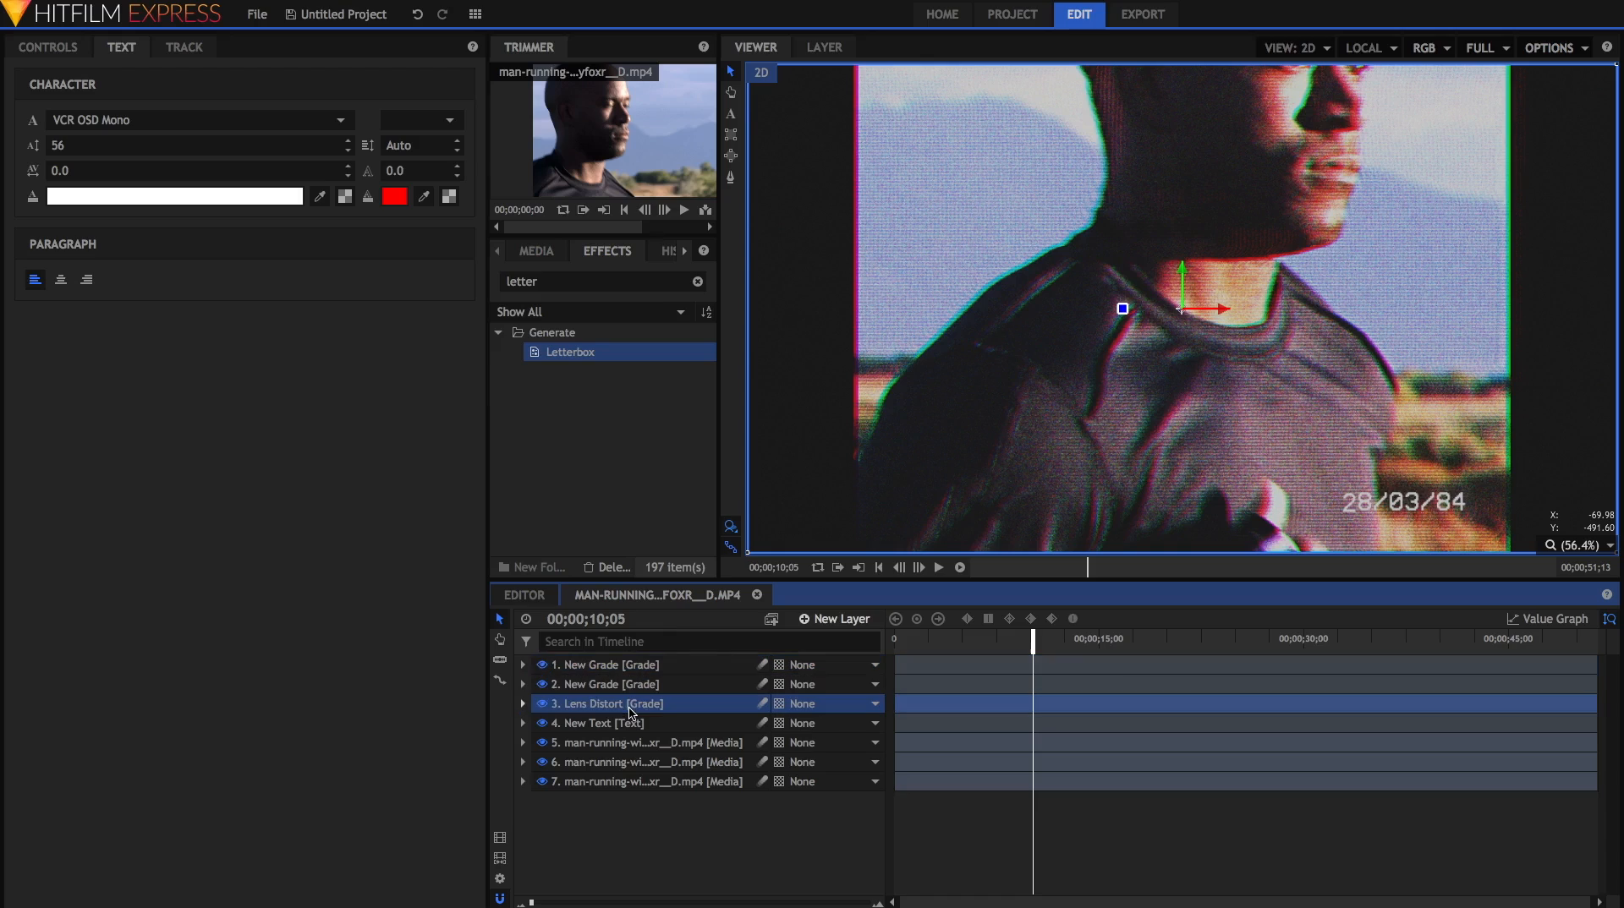
pyautogui.click(601, 280)
pyautogui.write('actio')
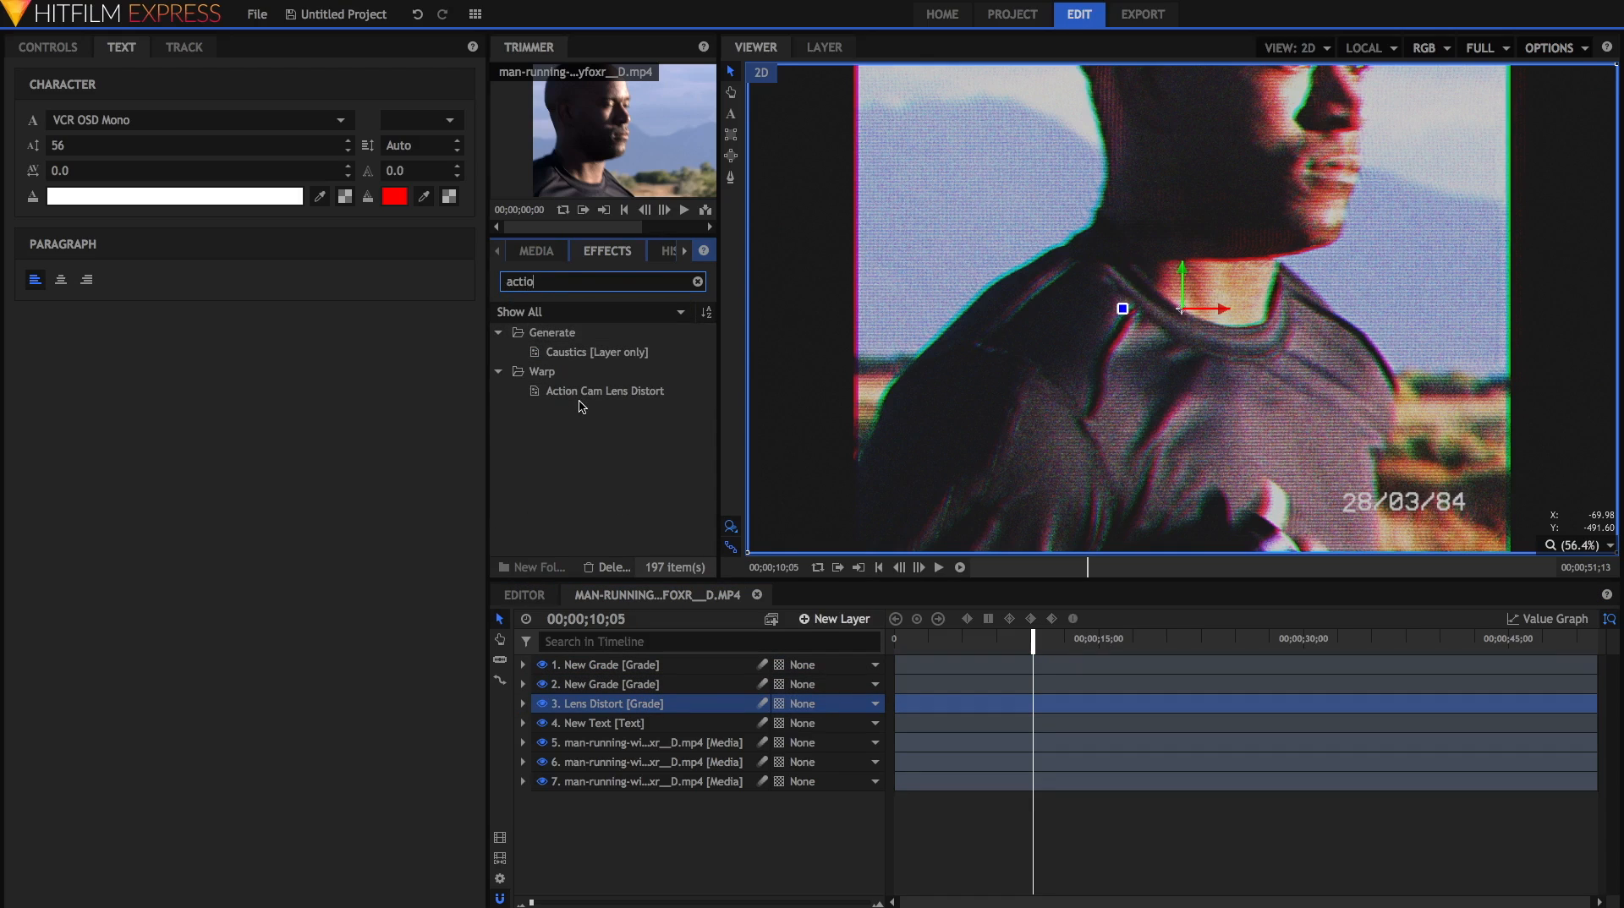
pyautogui.doubleClick(604, 391)
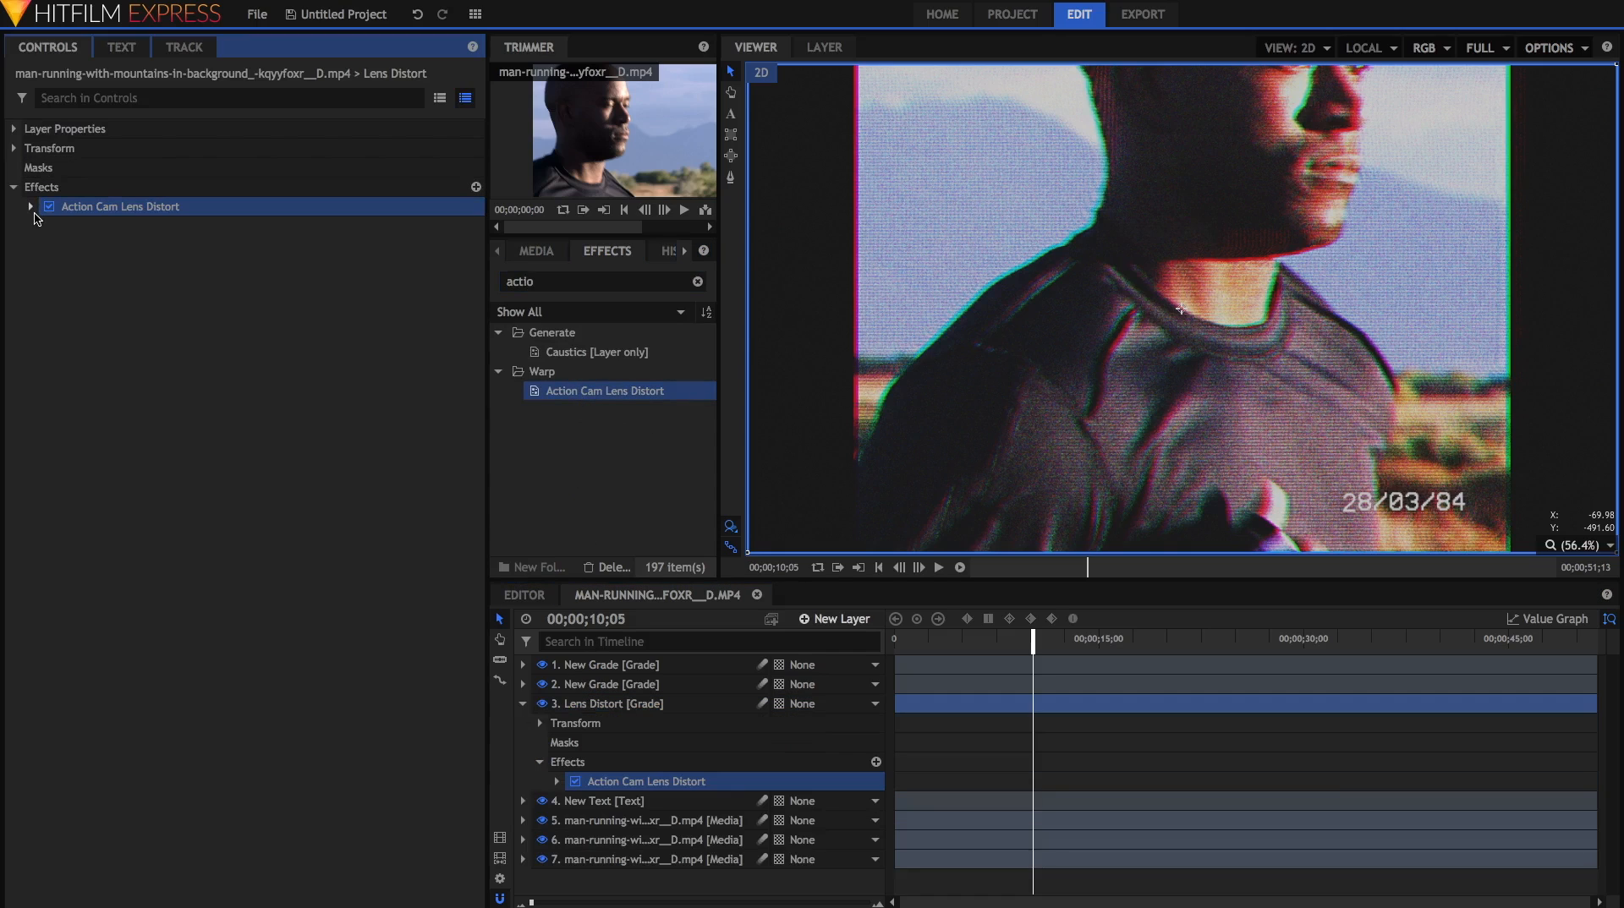
# - Set Scale Anchor to Height and settle the FOV around 20.8 for a subtle CRT curve
pyautogui.click(31, 206)
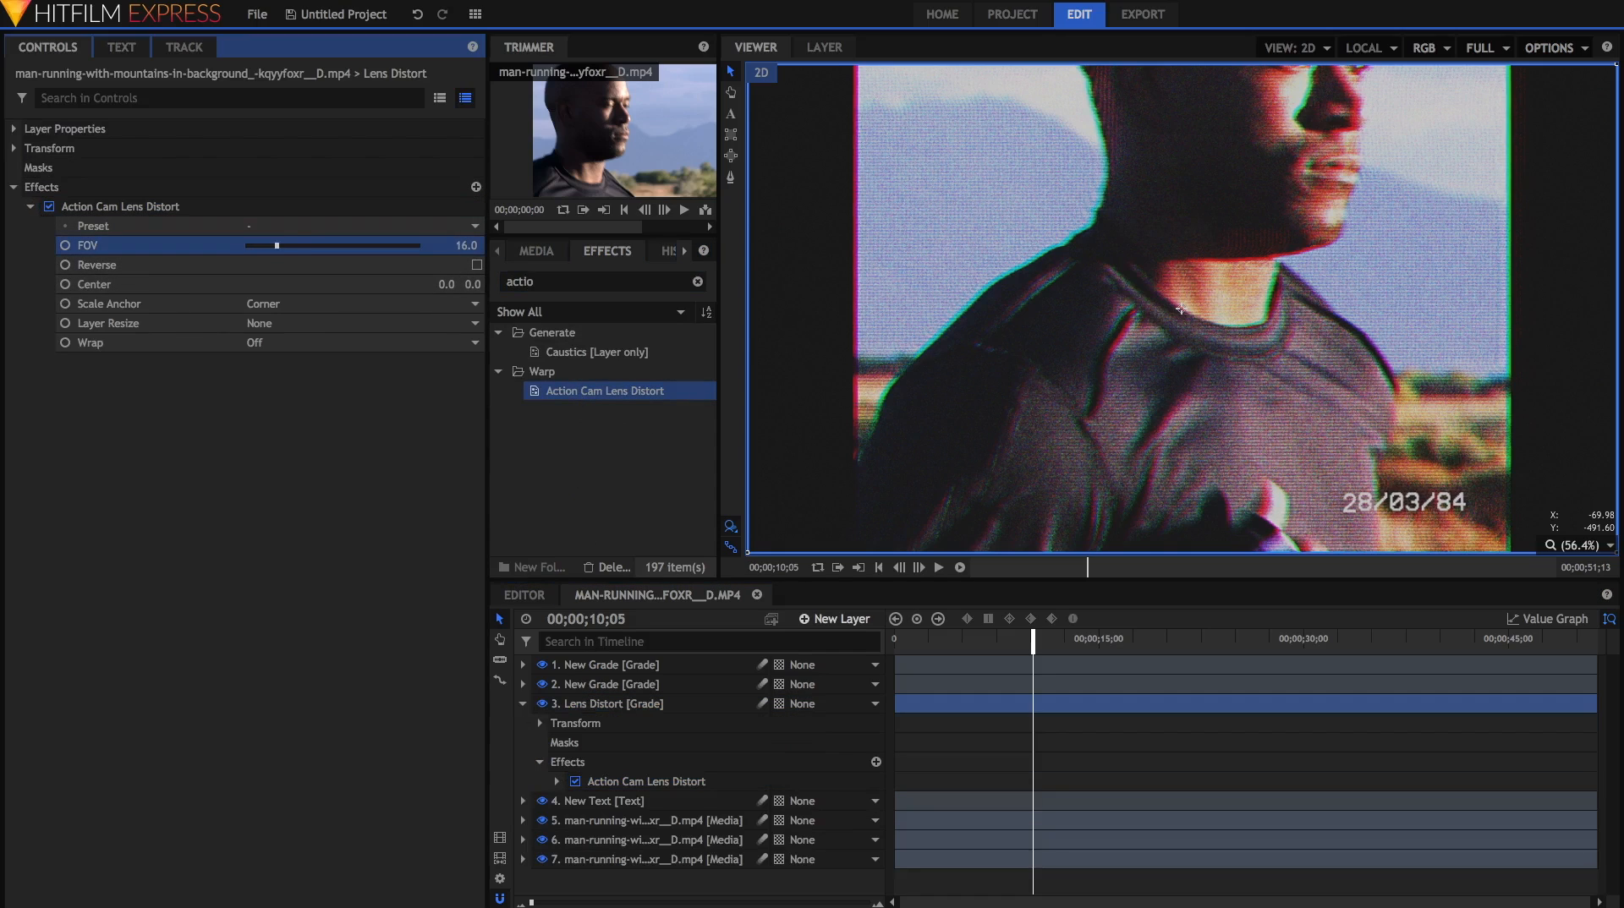
pyautogui.moveTo(274, 245); pyautogui.dragTo(269, 245)
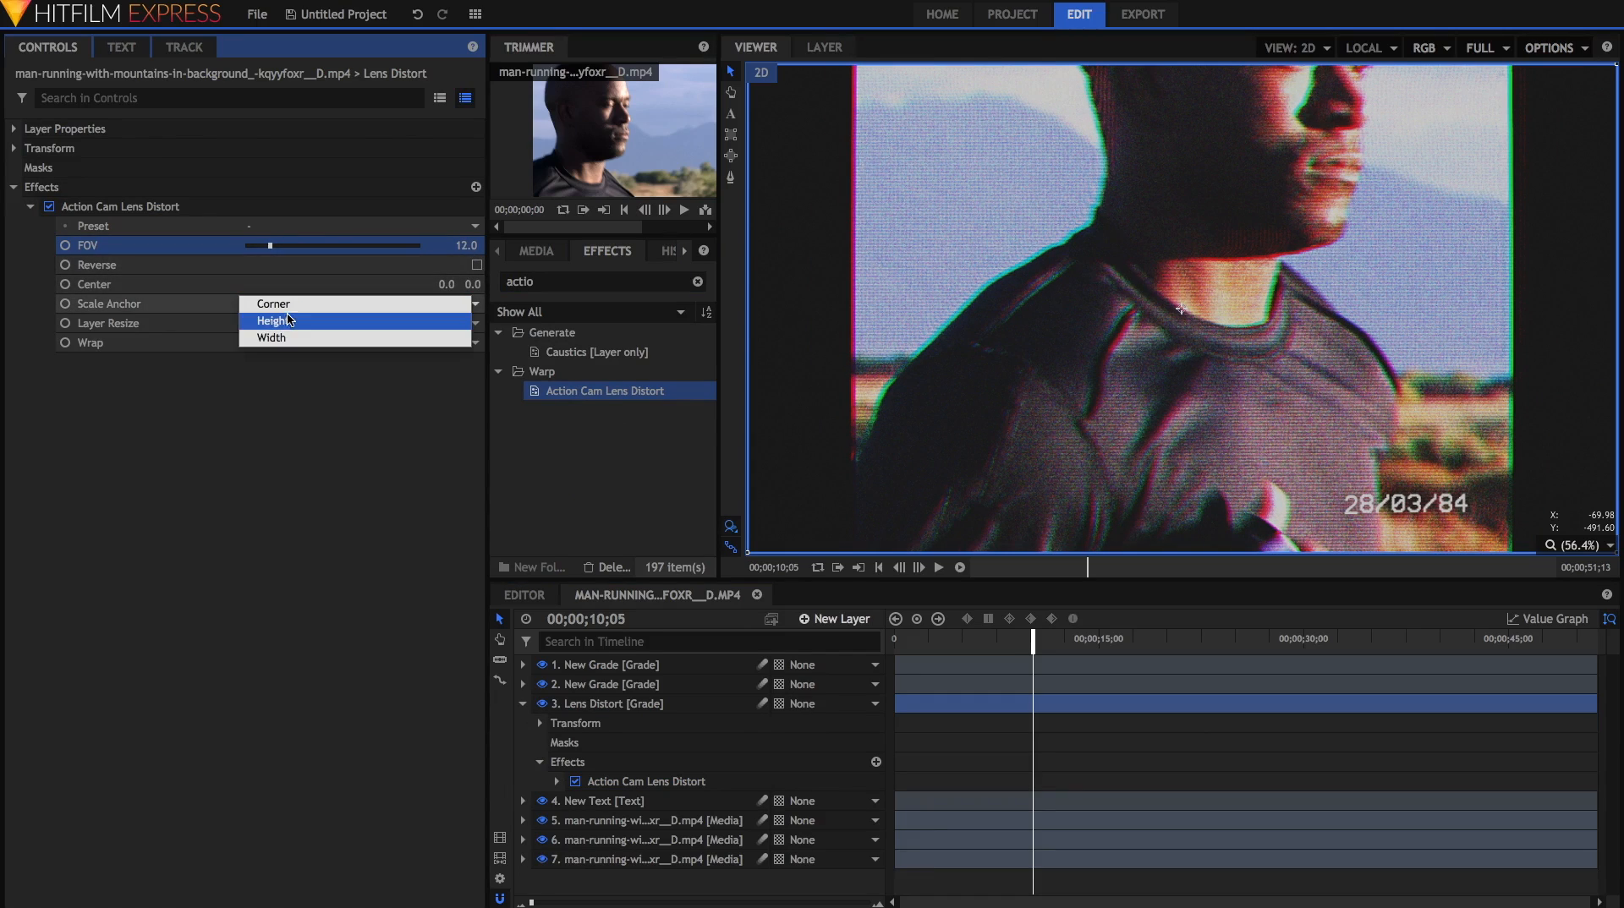
pyautogui.click(272, 320)
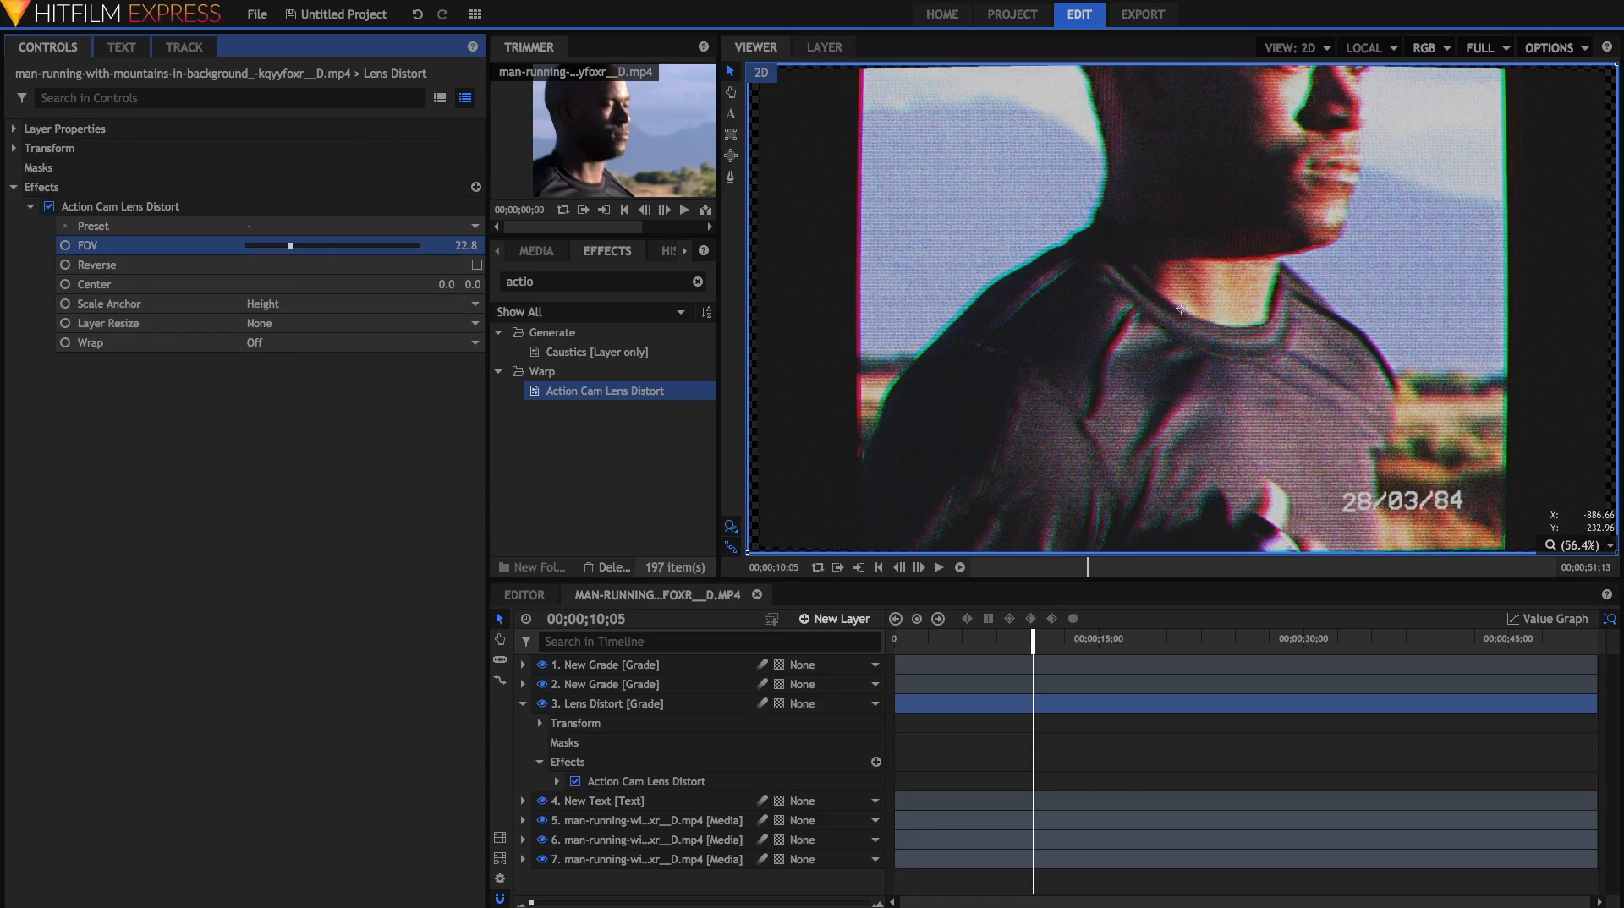
pyautogui.moveTo(289, 246); pyautogui.dragTo(343, 245)
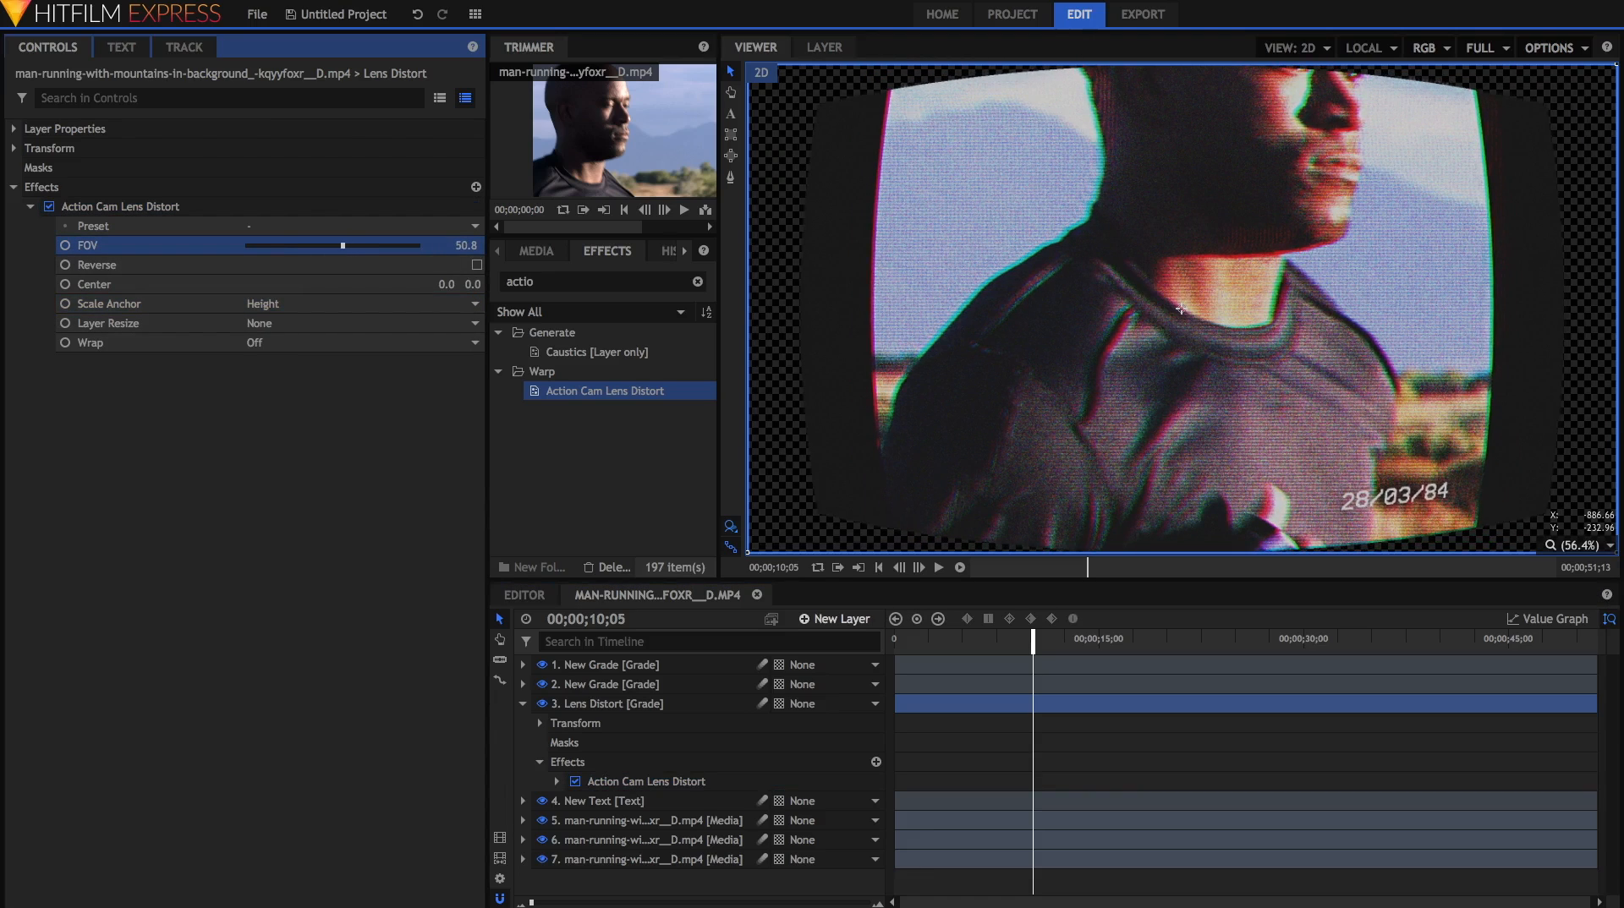
pyautogui.moveTo(341, 245); pyautogui.dragTo(291, 245)
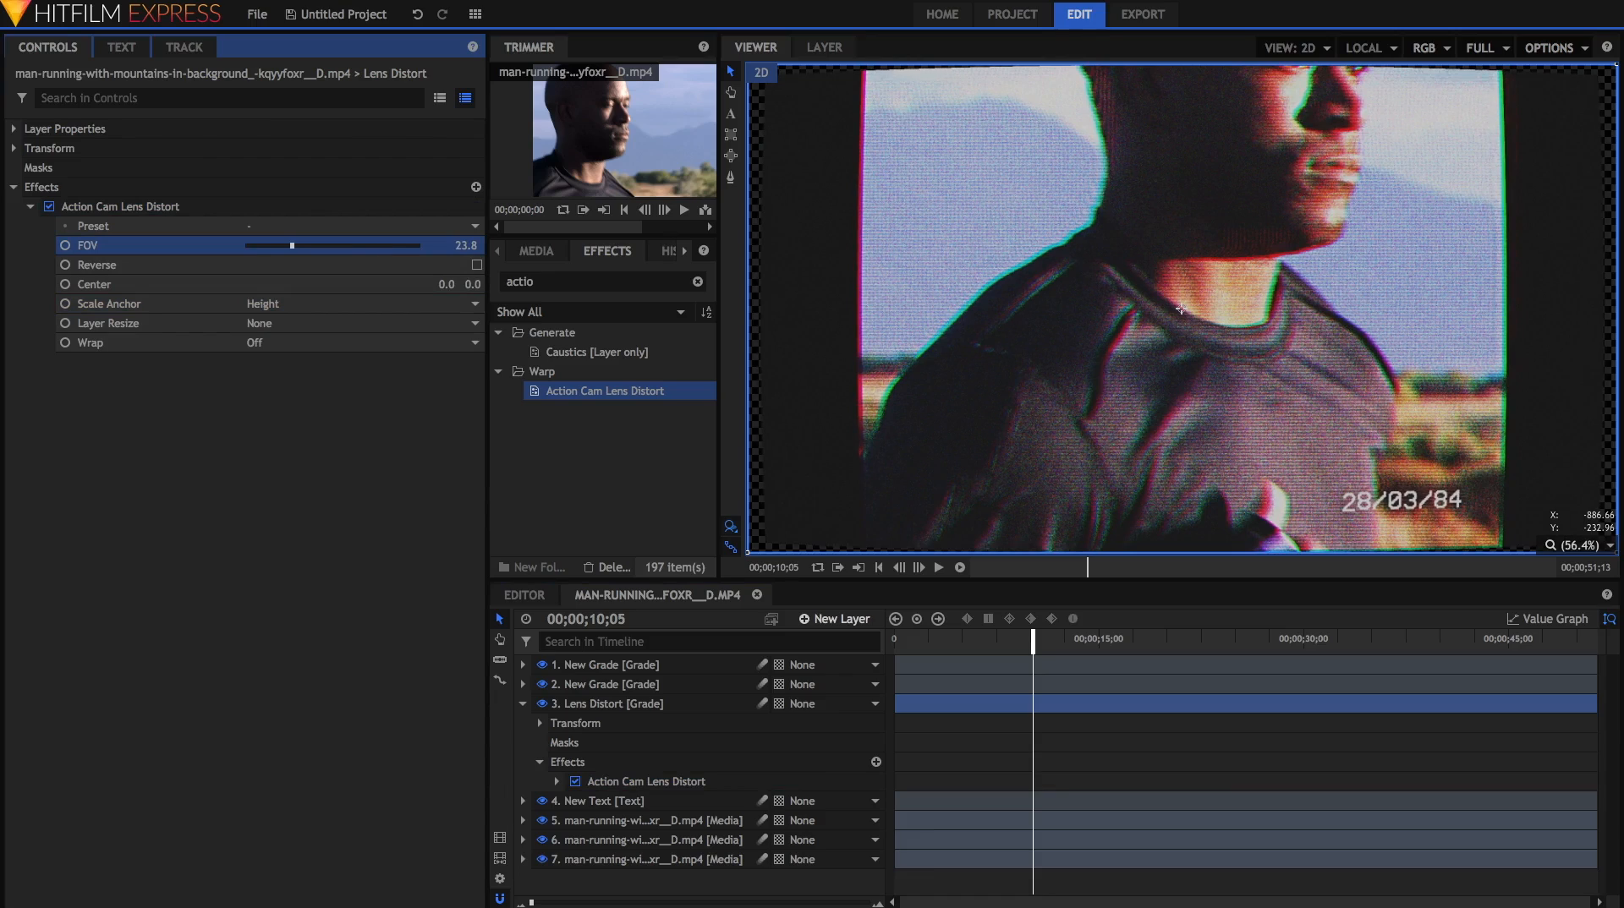
pyautogui.moveTo(292, 245); pyautogui.dragTo(290, 245)
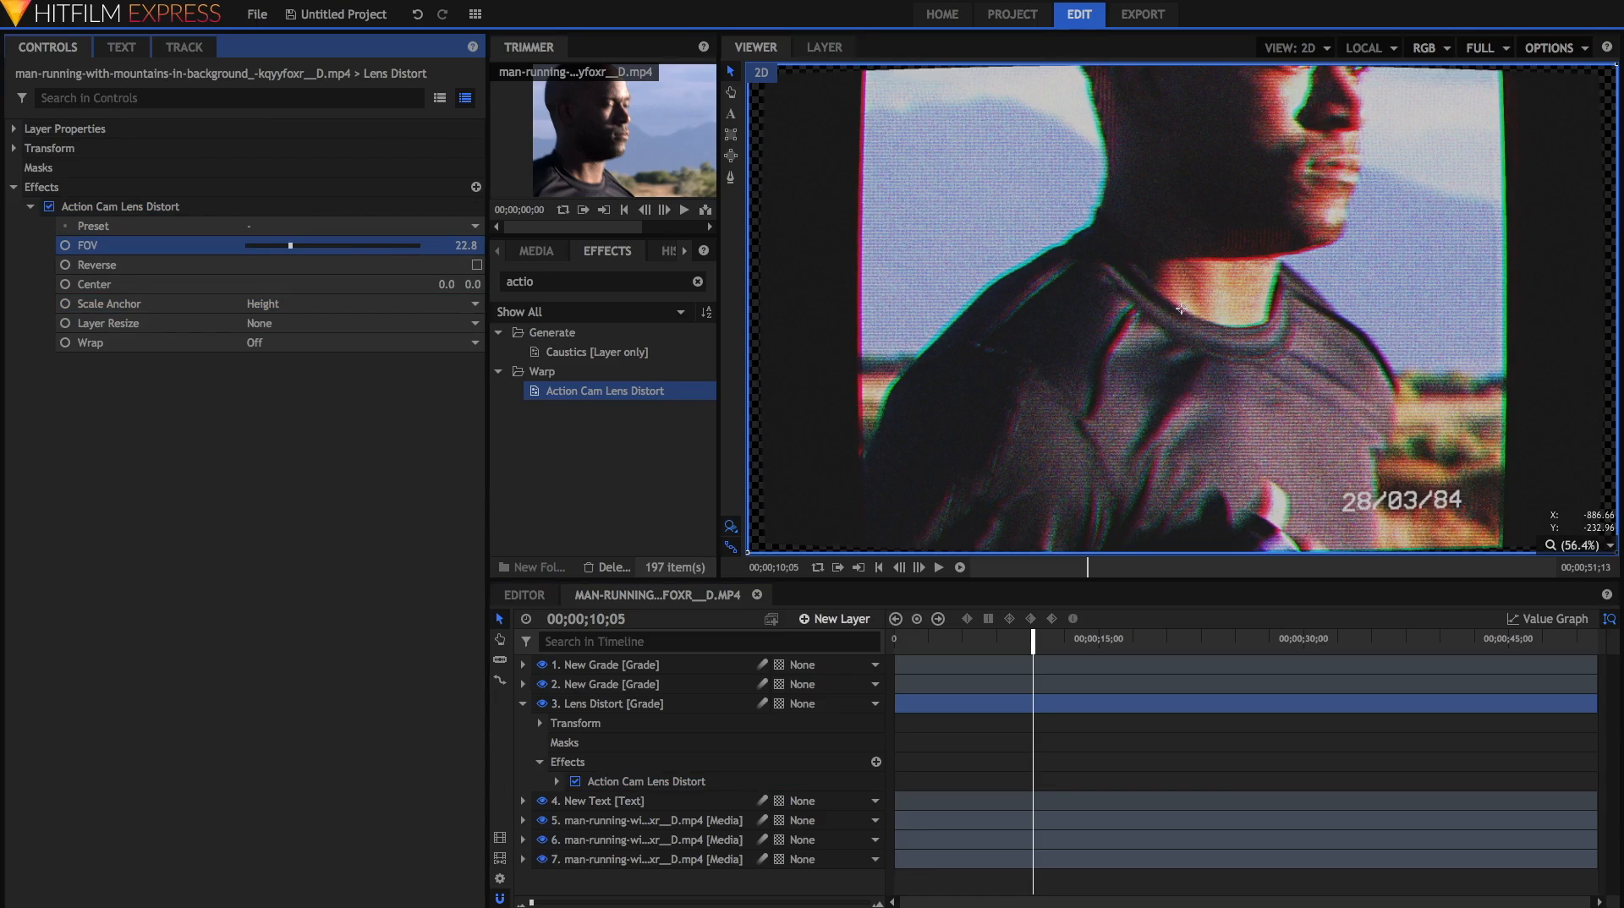
pyautogui.moveTo(291, 246); pyautogui.dragTo(284, 245)
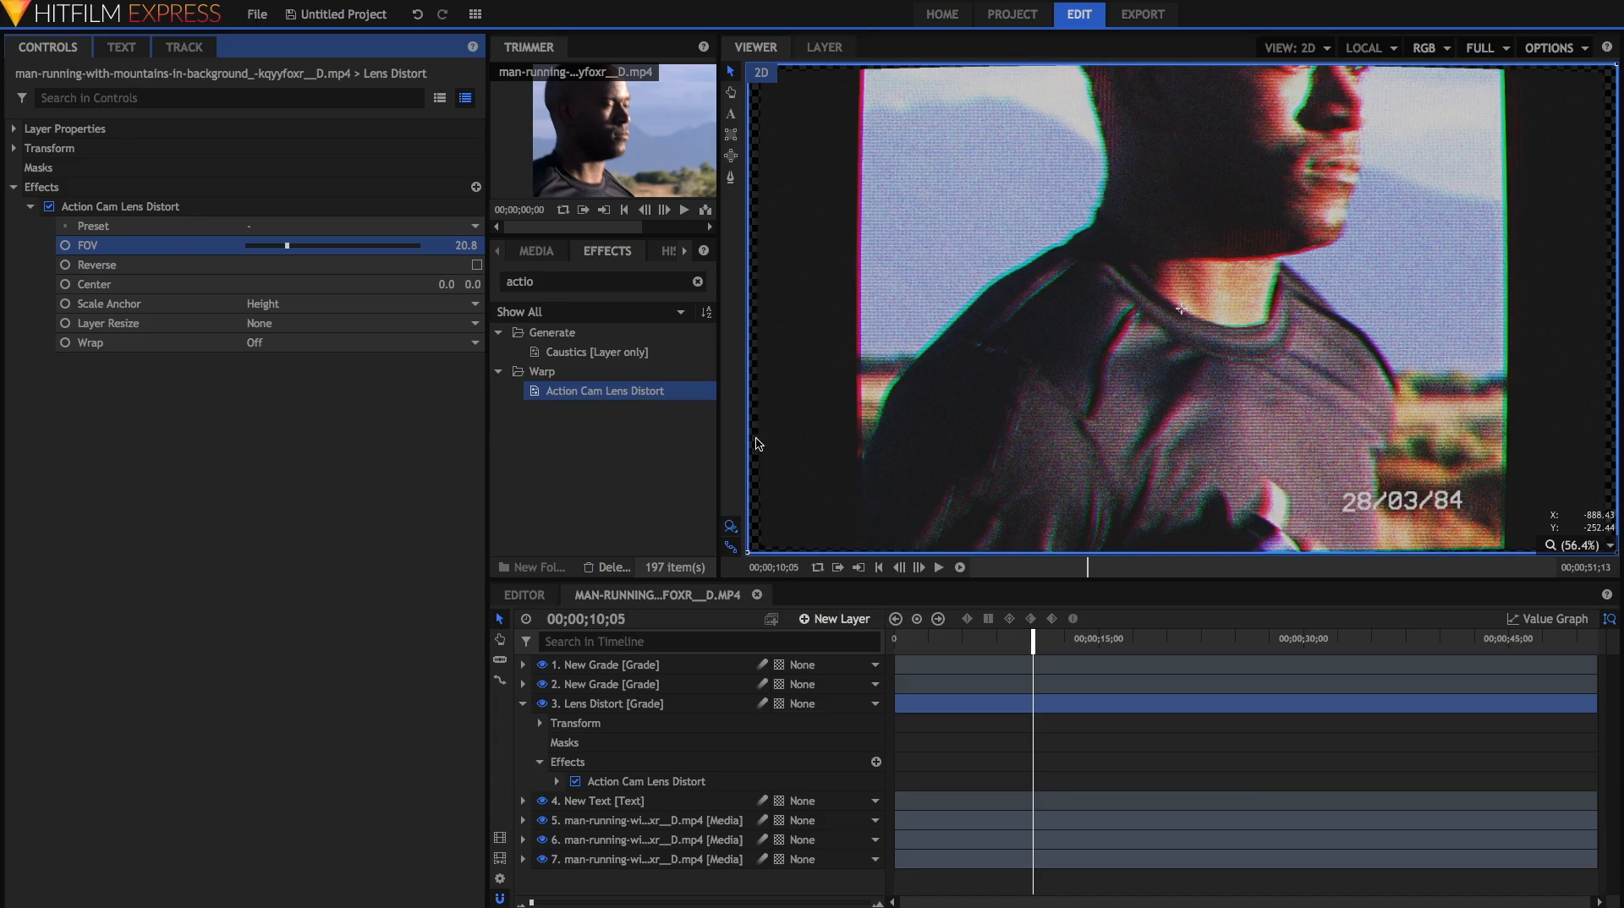
pyautogui.moveTo(1179, 311)
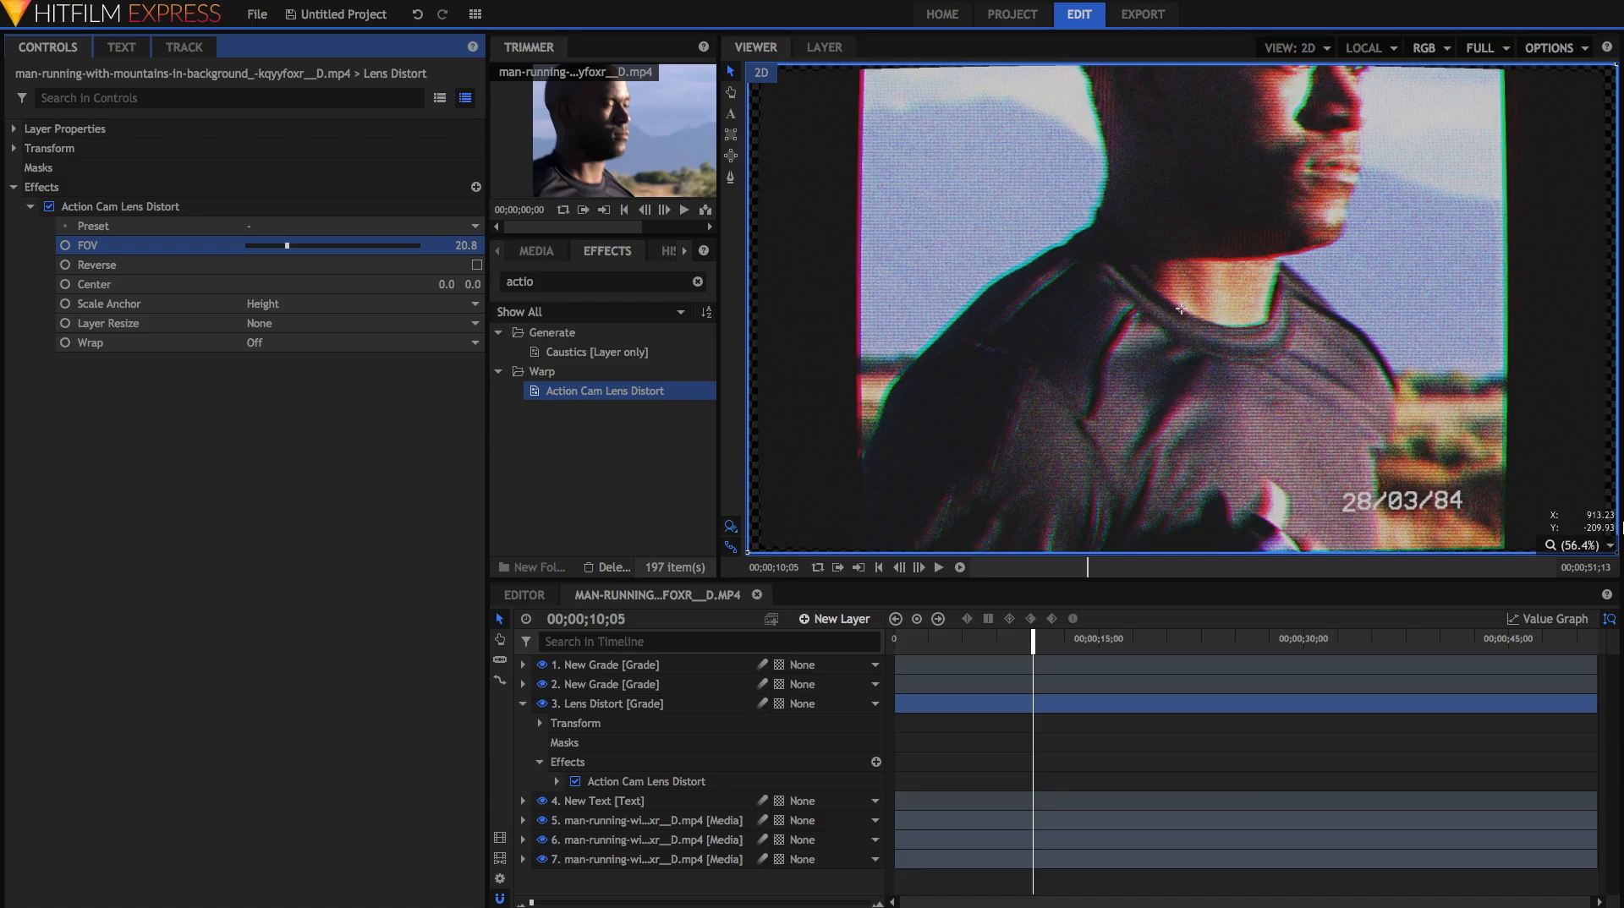
pyautogui.moveTo(1377, 93)
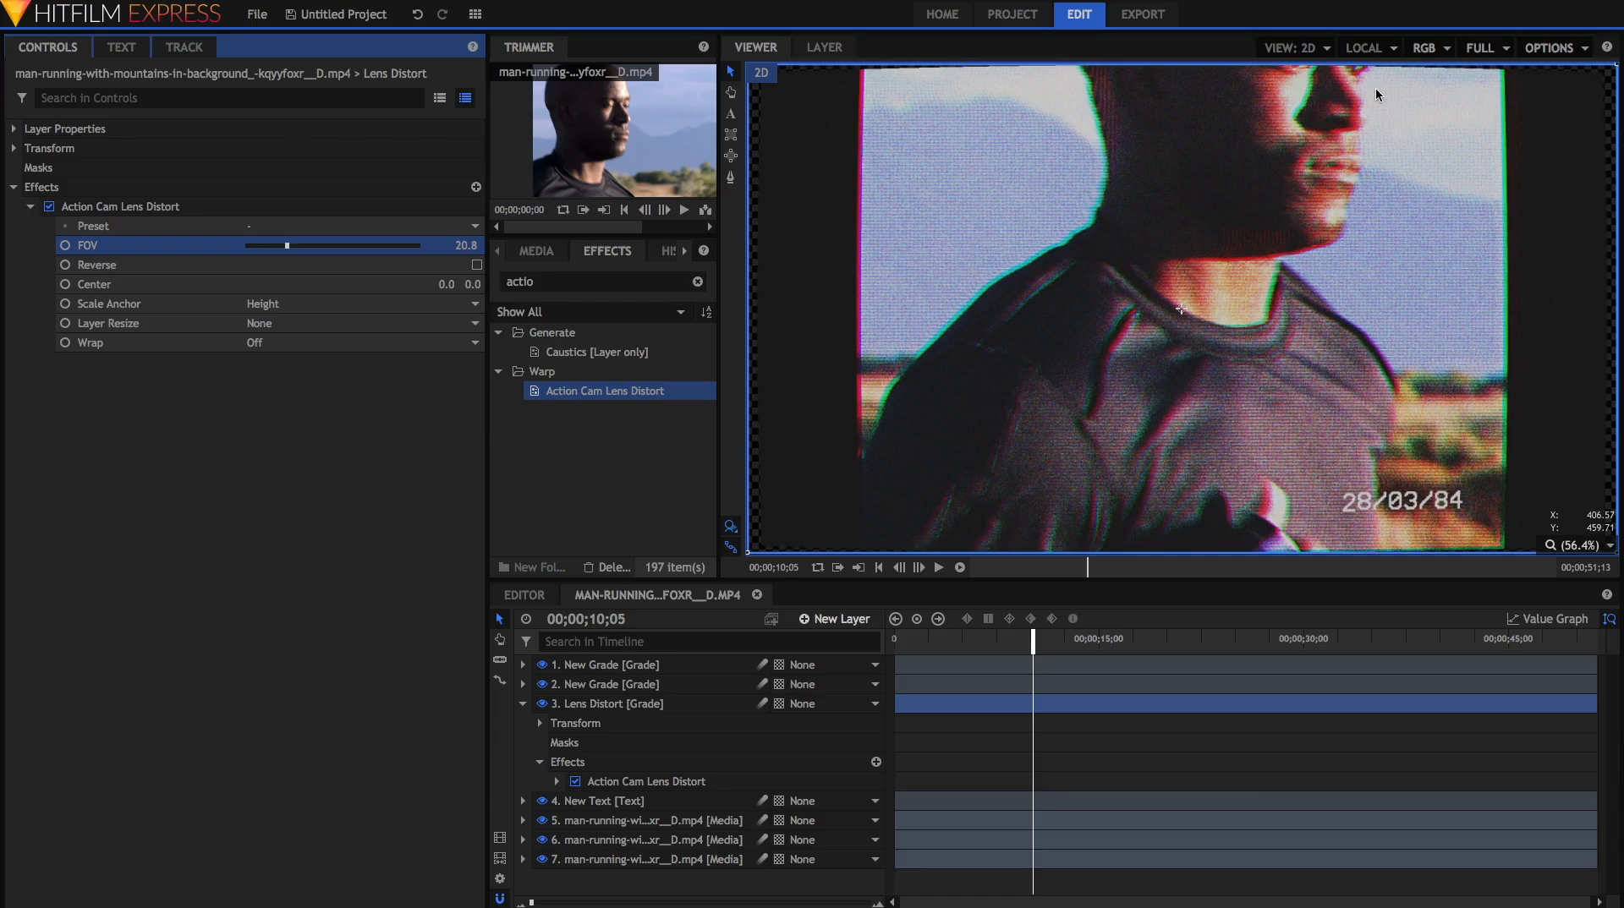
pyautogui.moveTo(814, 632)
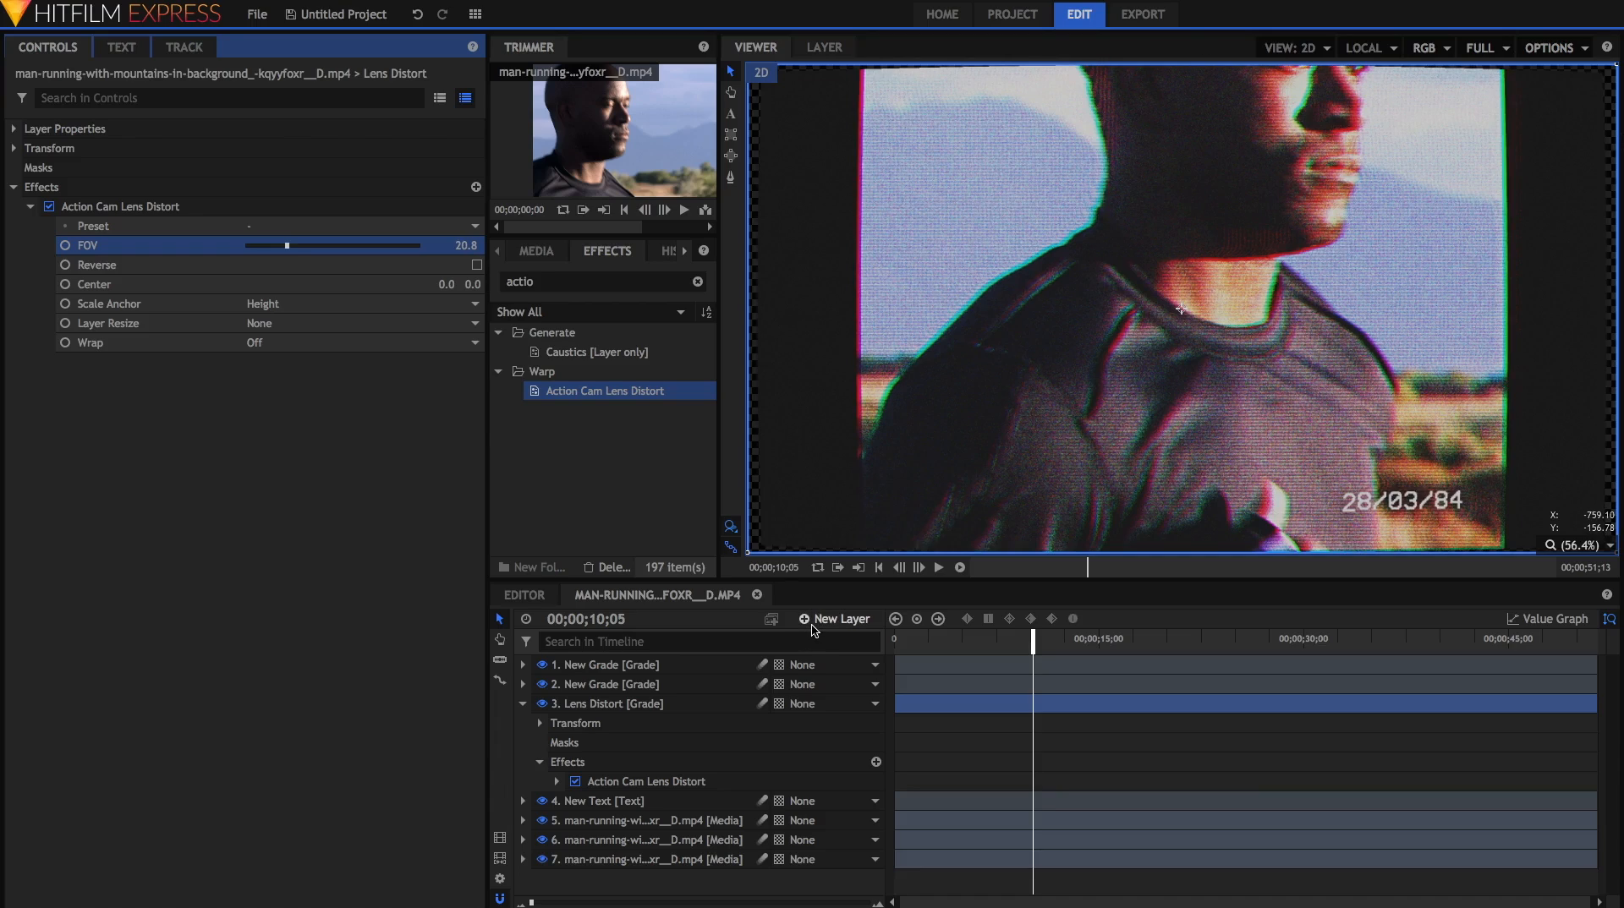
# - Add a black plane layer above Lens Distort with its blend mode set to Lighten
pyautogui.click(840, 619)
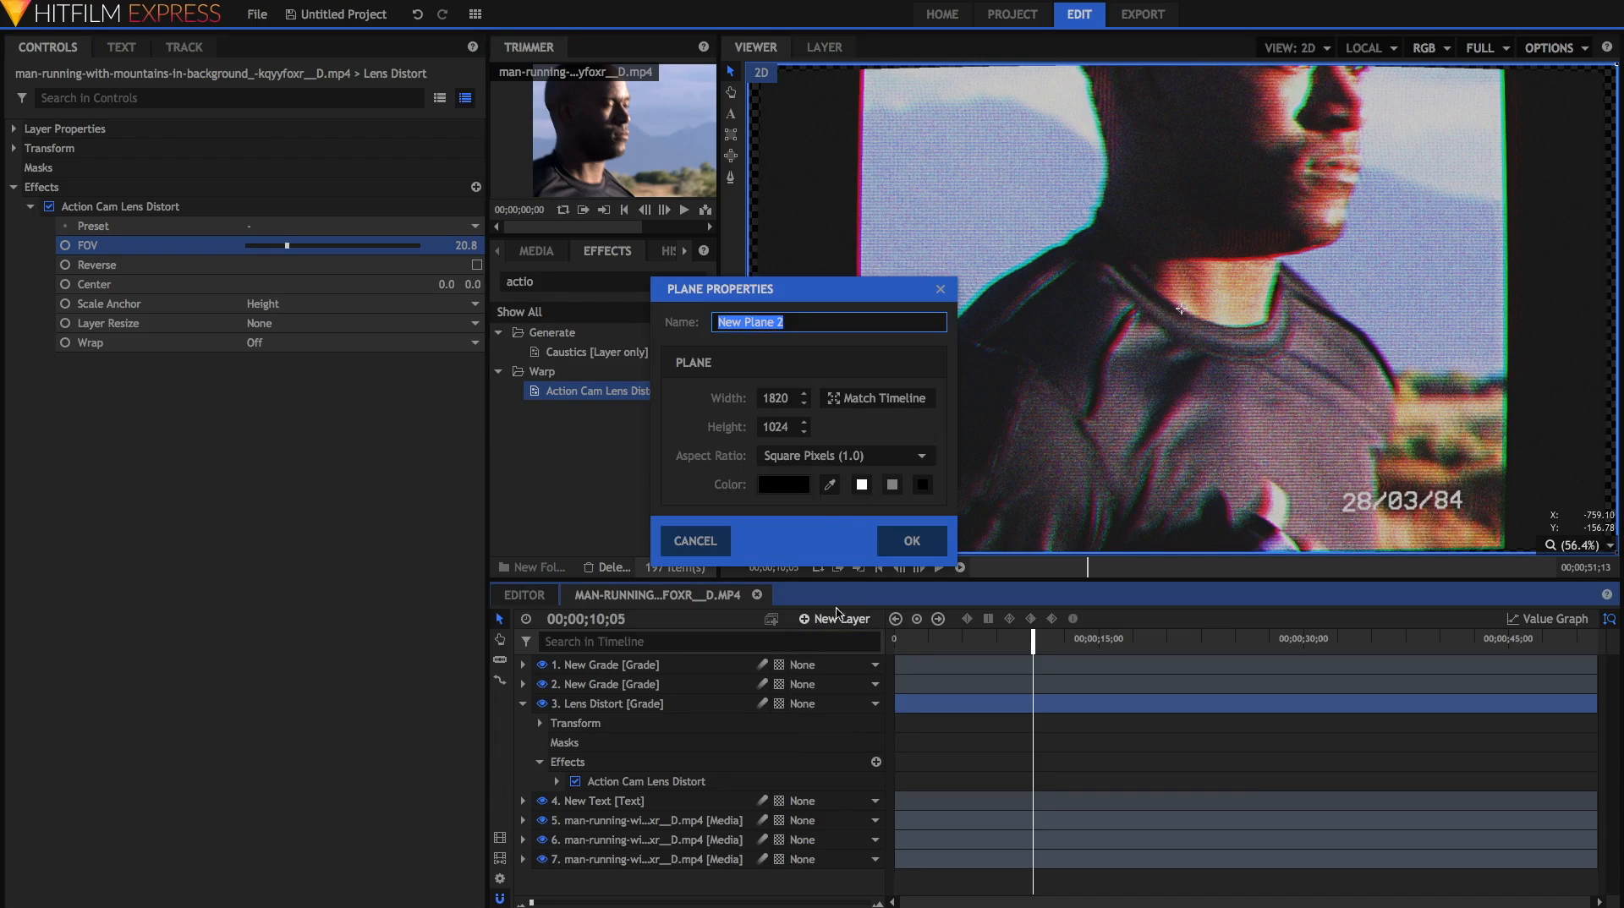
pyautogui.click(693, 542)
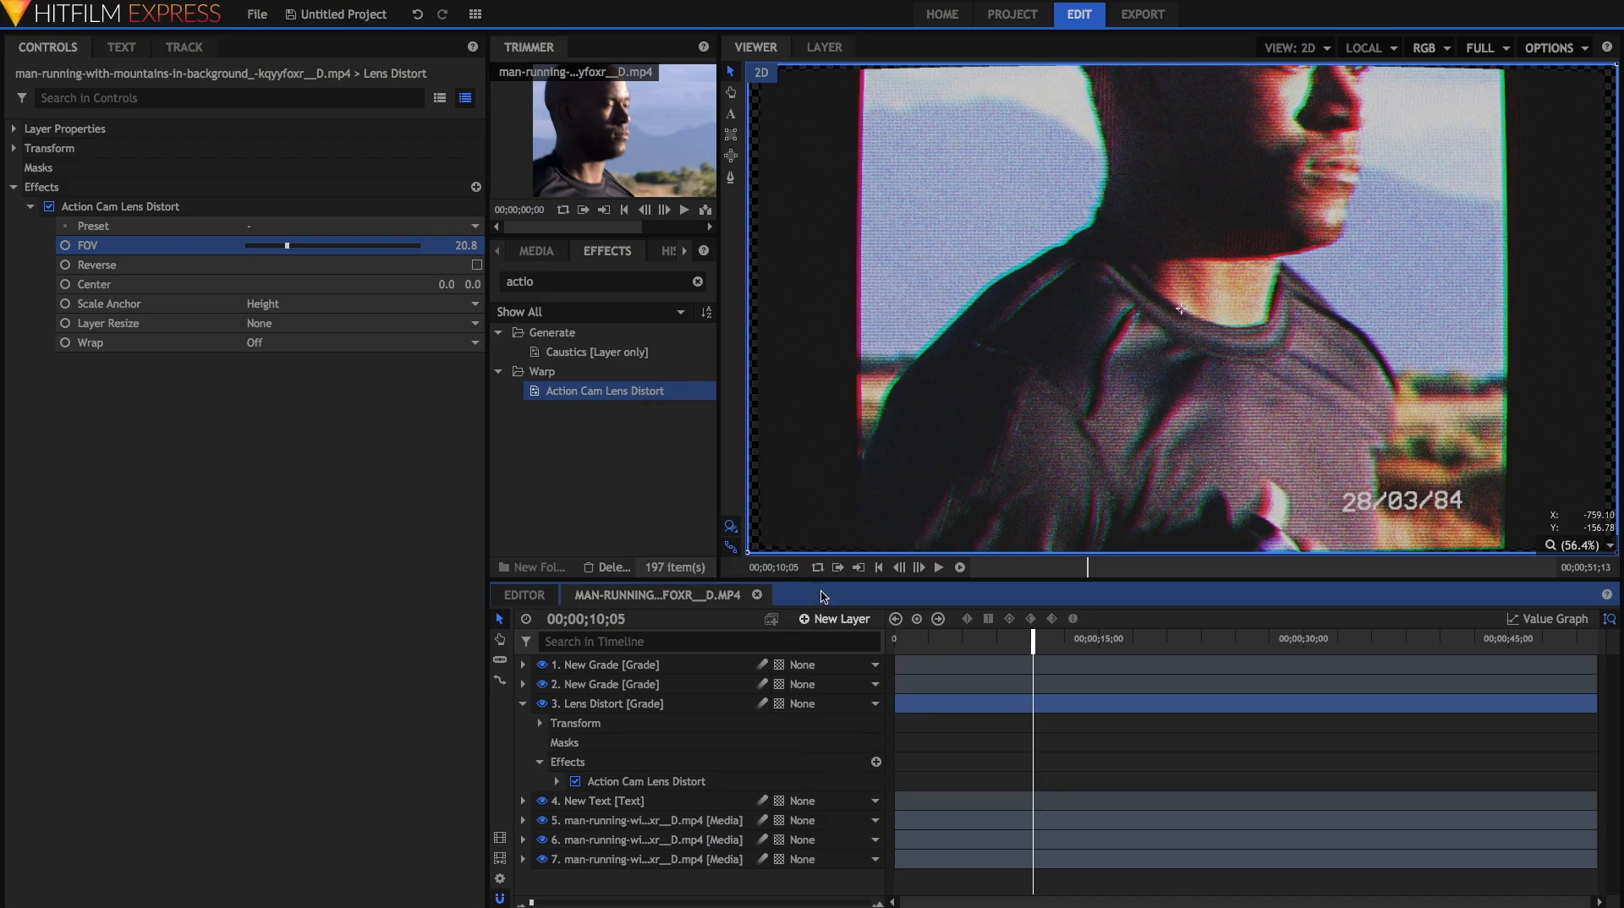
pyautogui.click(841, 619)
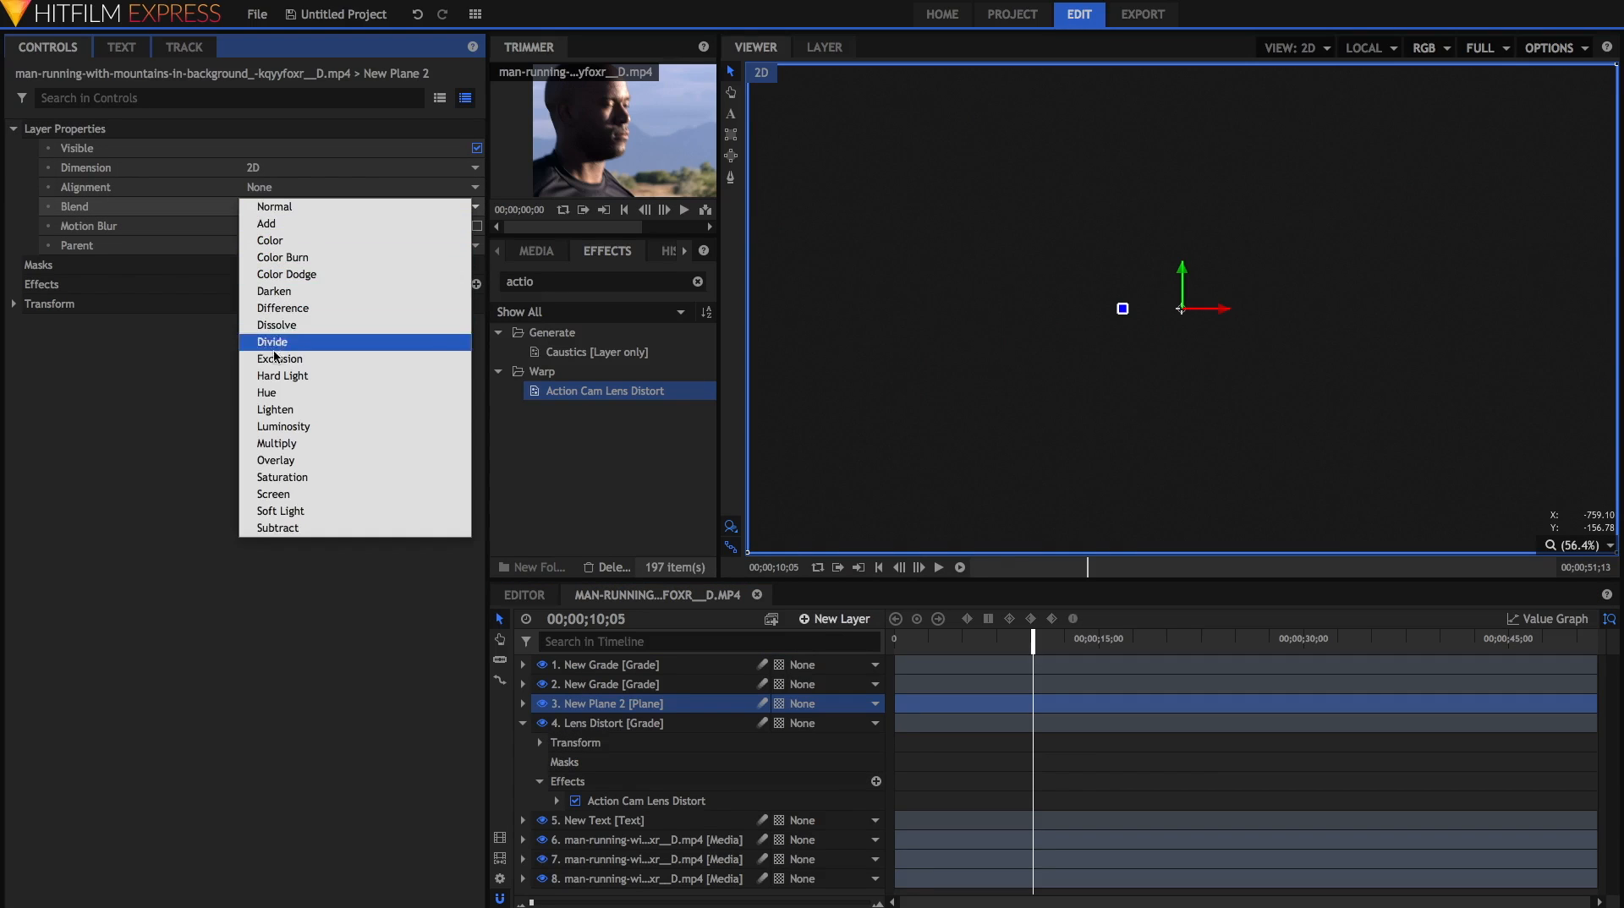
pyautogui.click(274, 409)
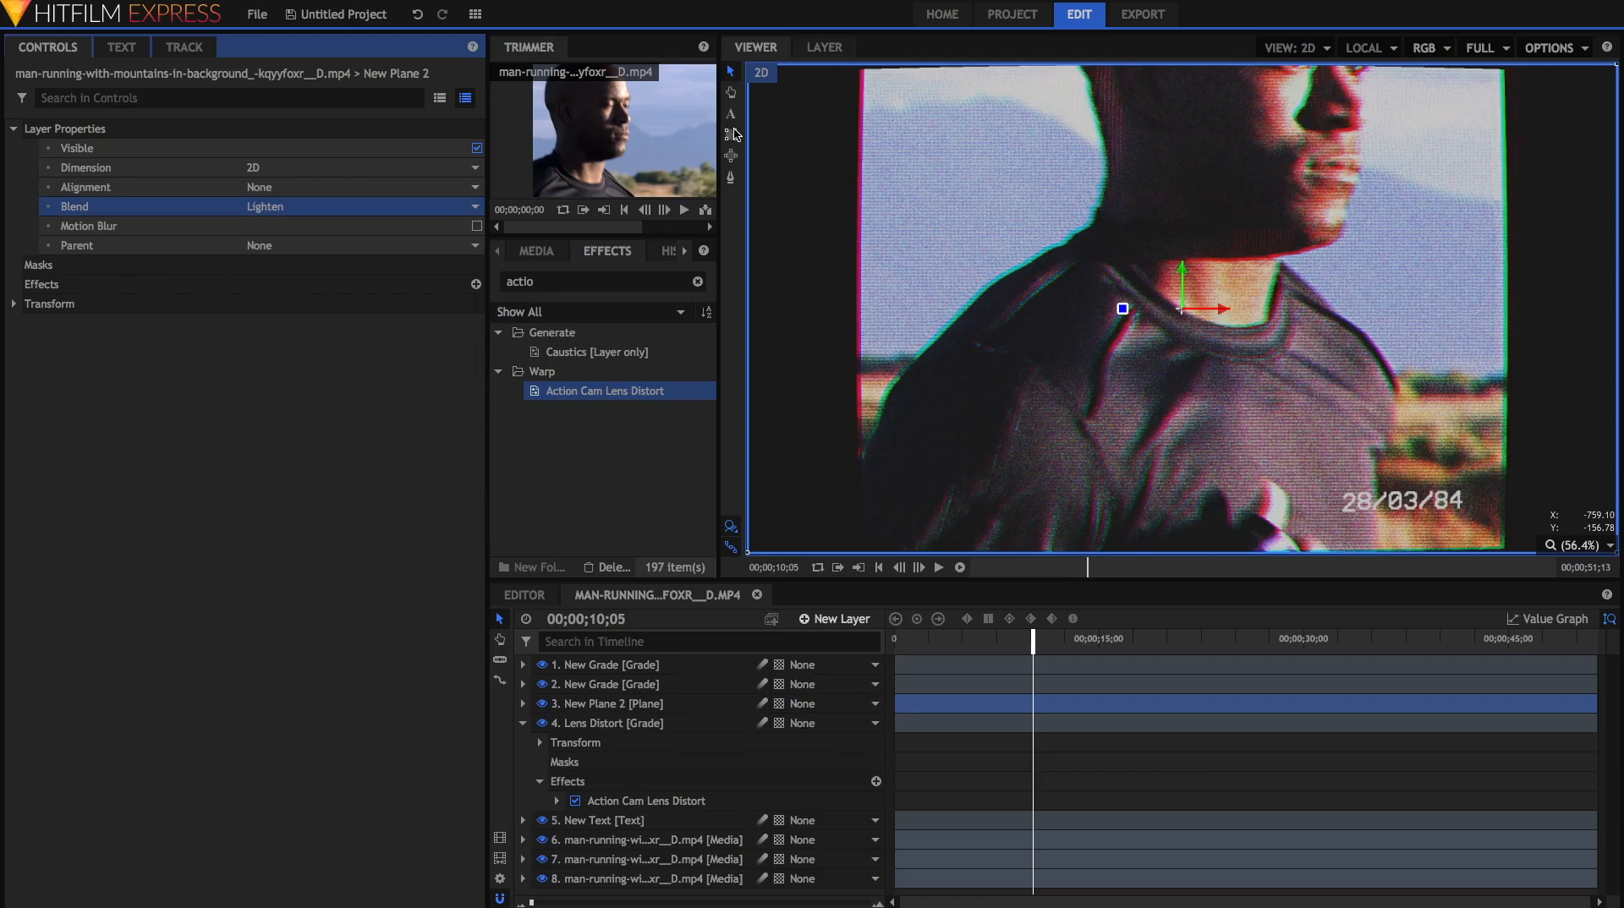